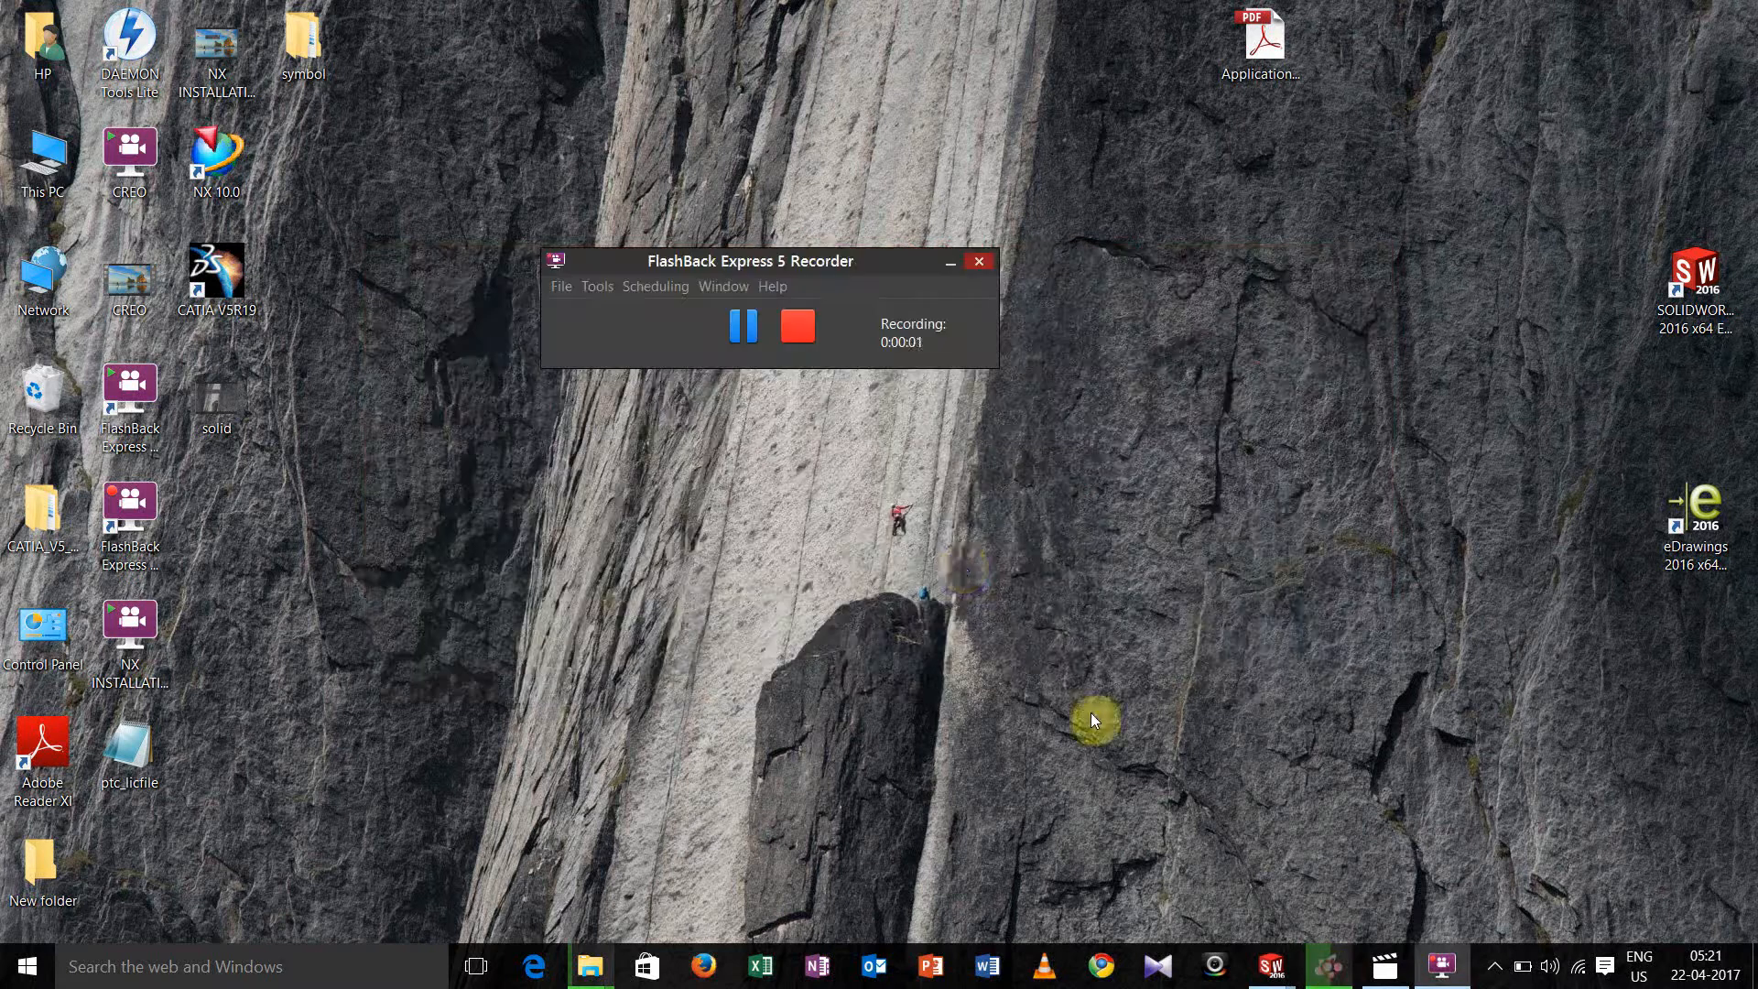
{"action": "mouse_move", "coordinate": [850, 465]}
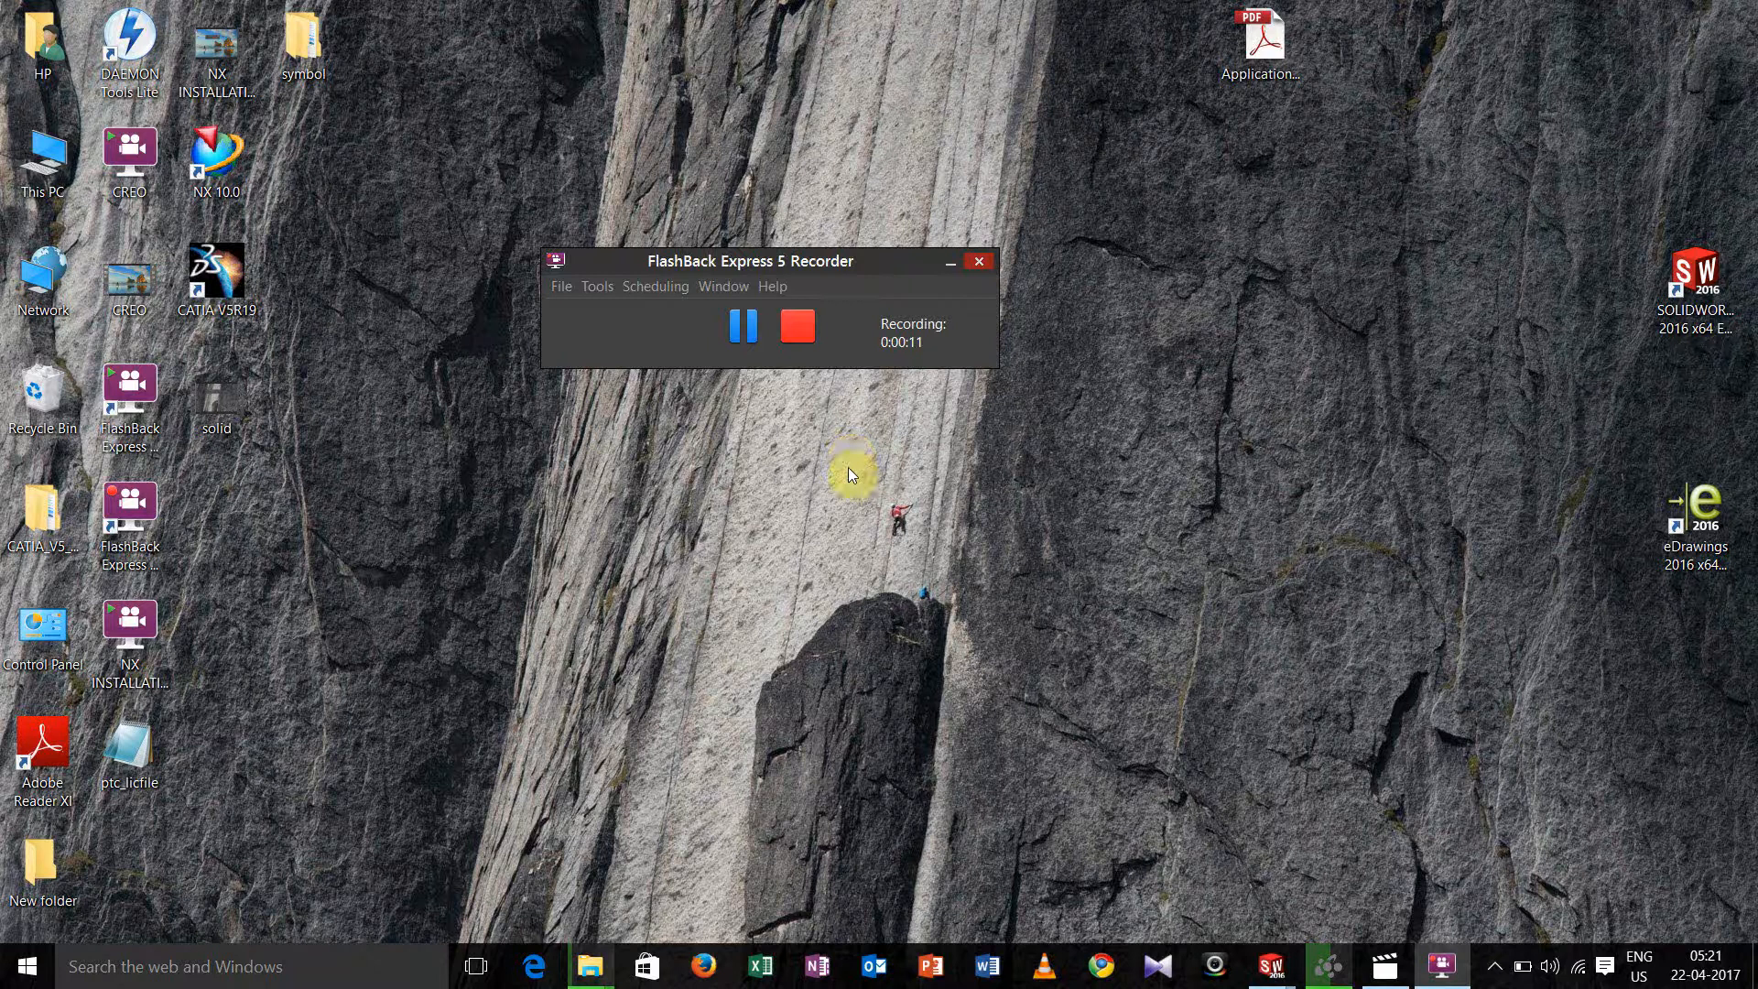
{"action": "mouse_move", "coordinate": [948, 264]}
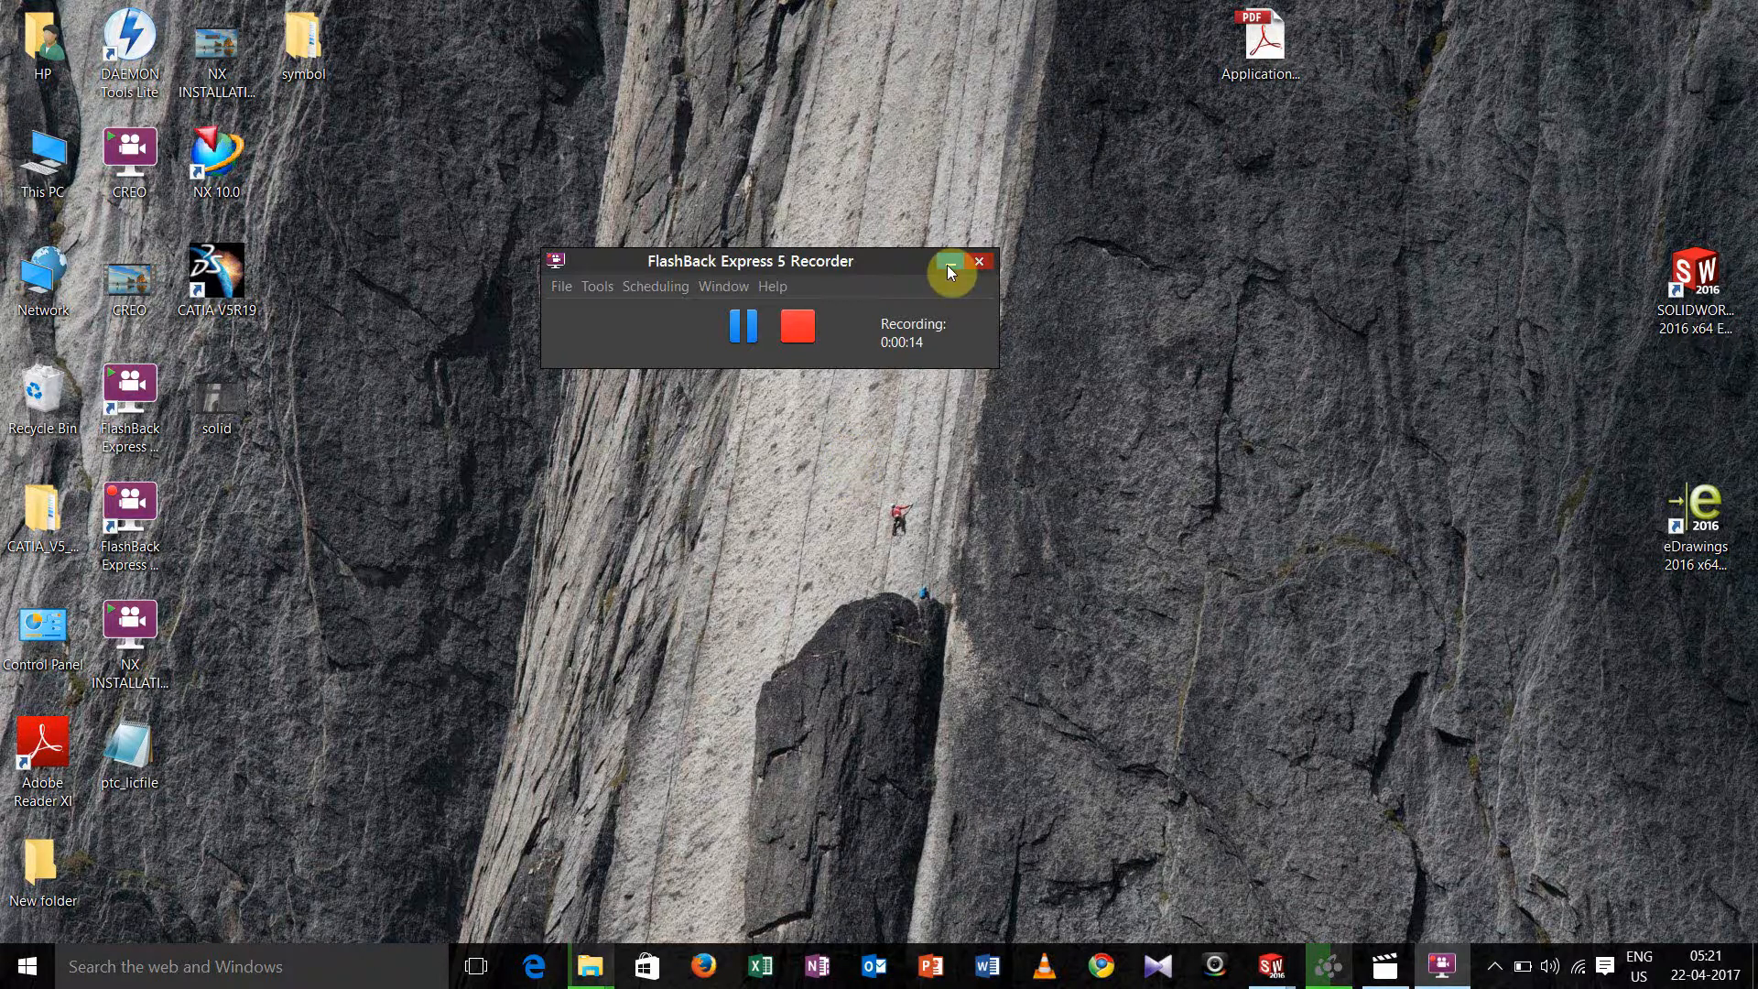
Hide the recorder and start a new blank part document (Part6).
{"action": "left_click", "coordinate": [949, 268]}
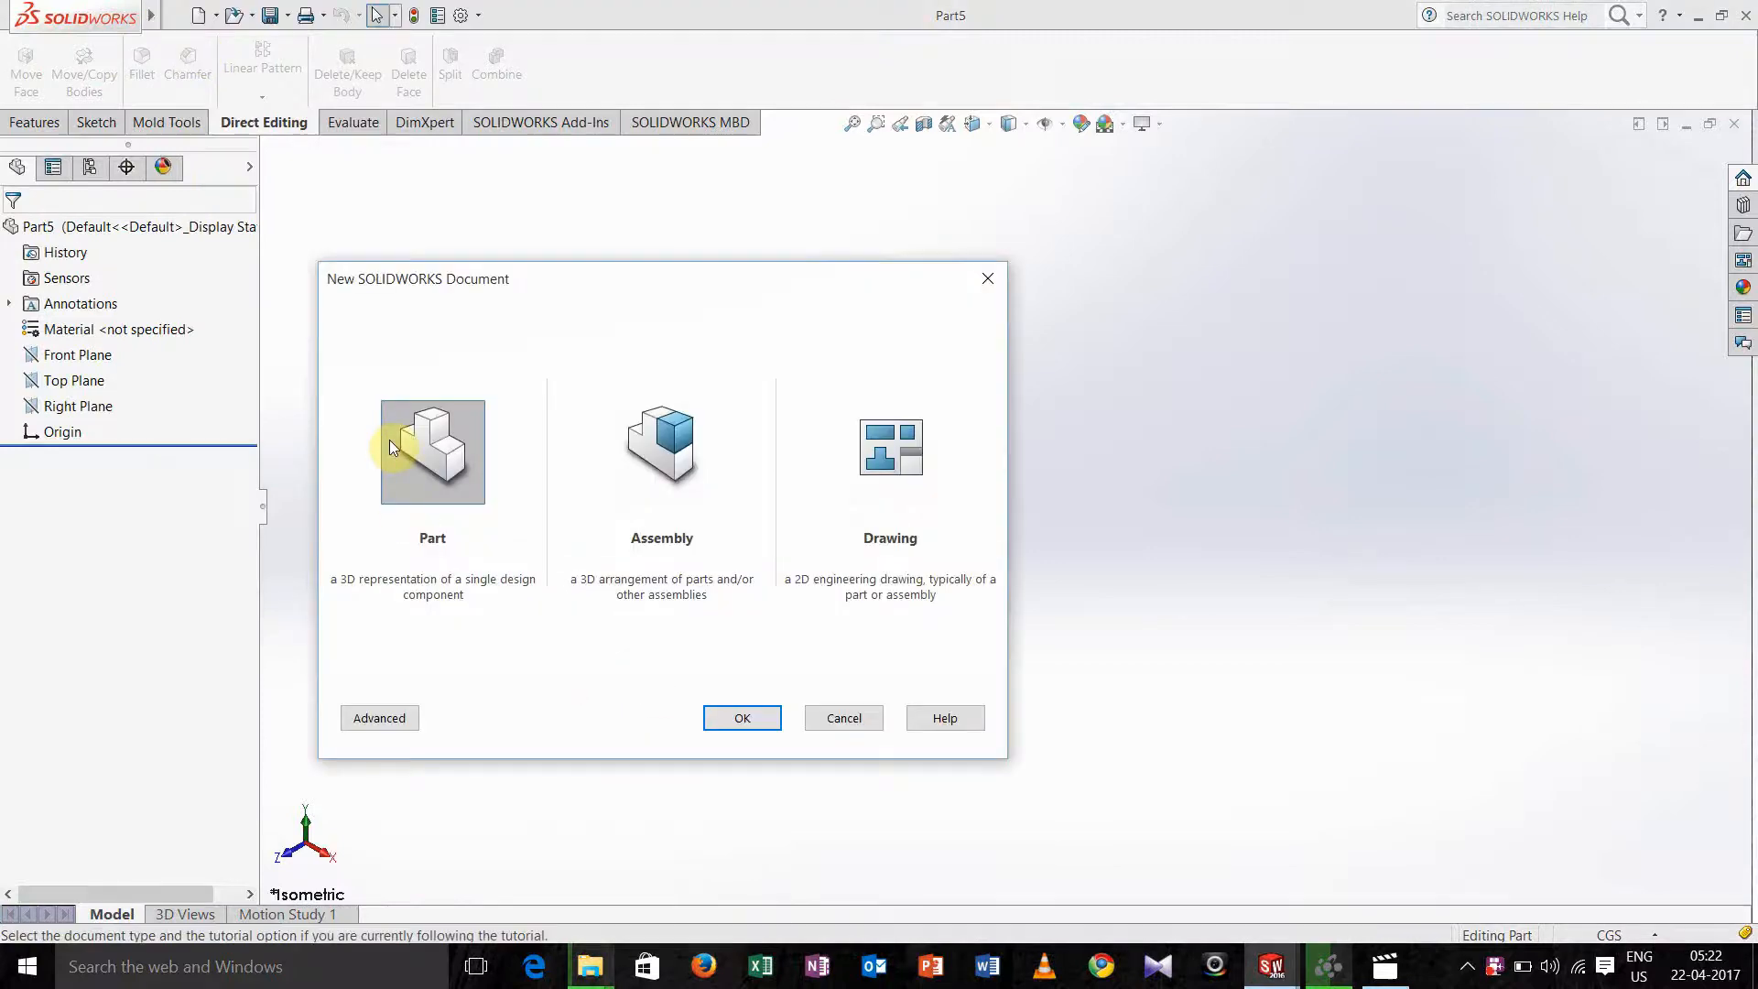
{"action": "left_click", "coordinate": [741, 718]}
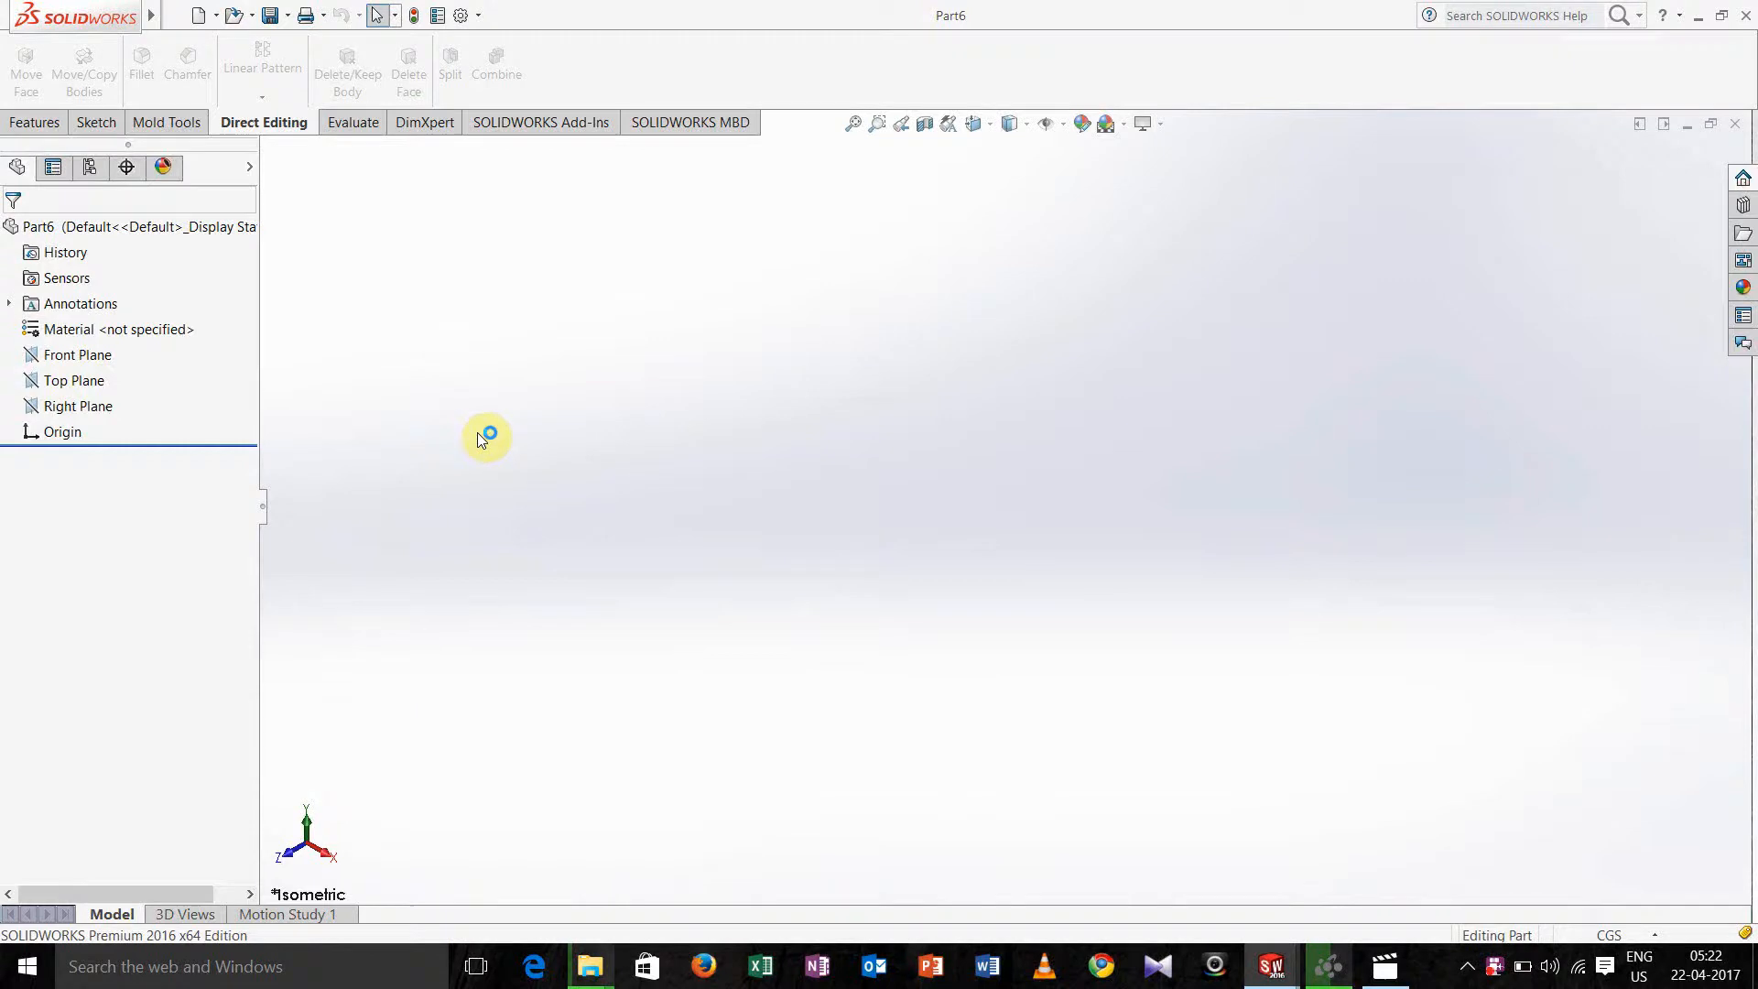
{"action": "mouse_move", "coordinate": [481, 440]}
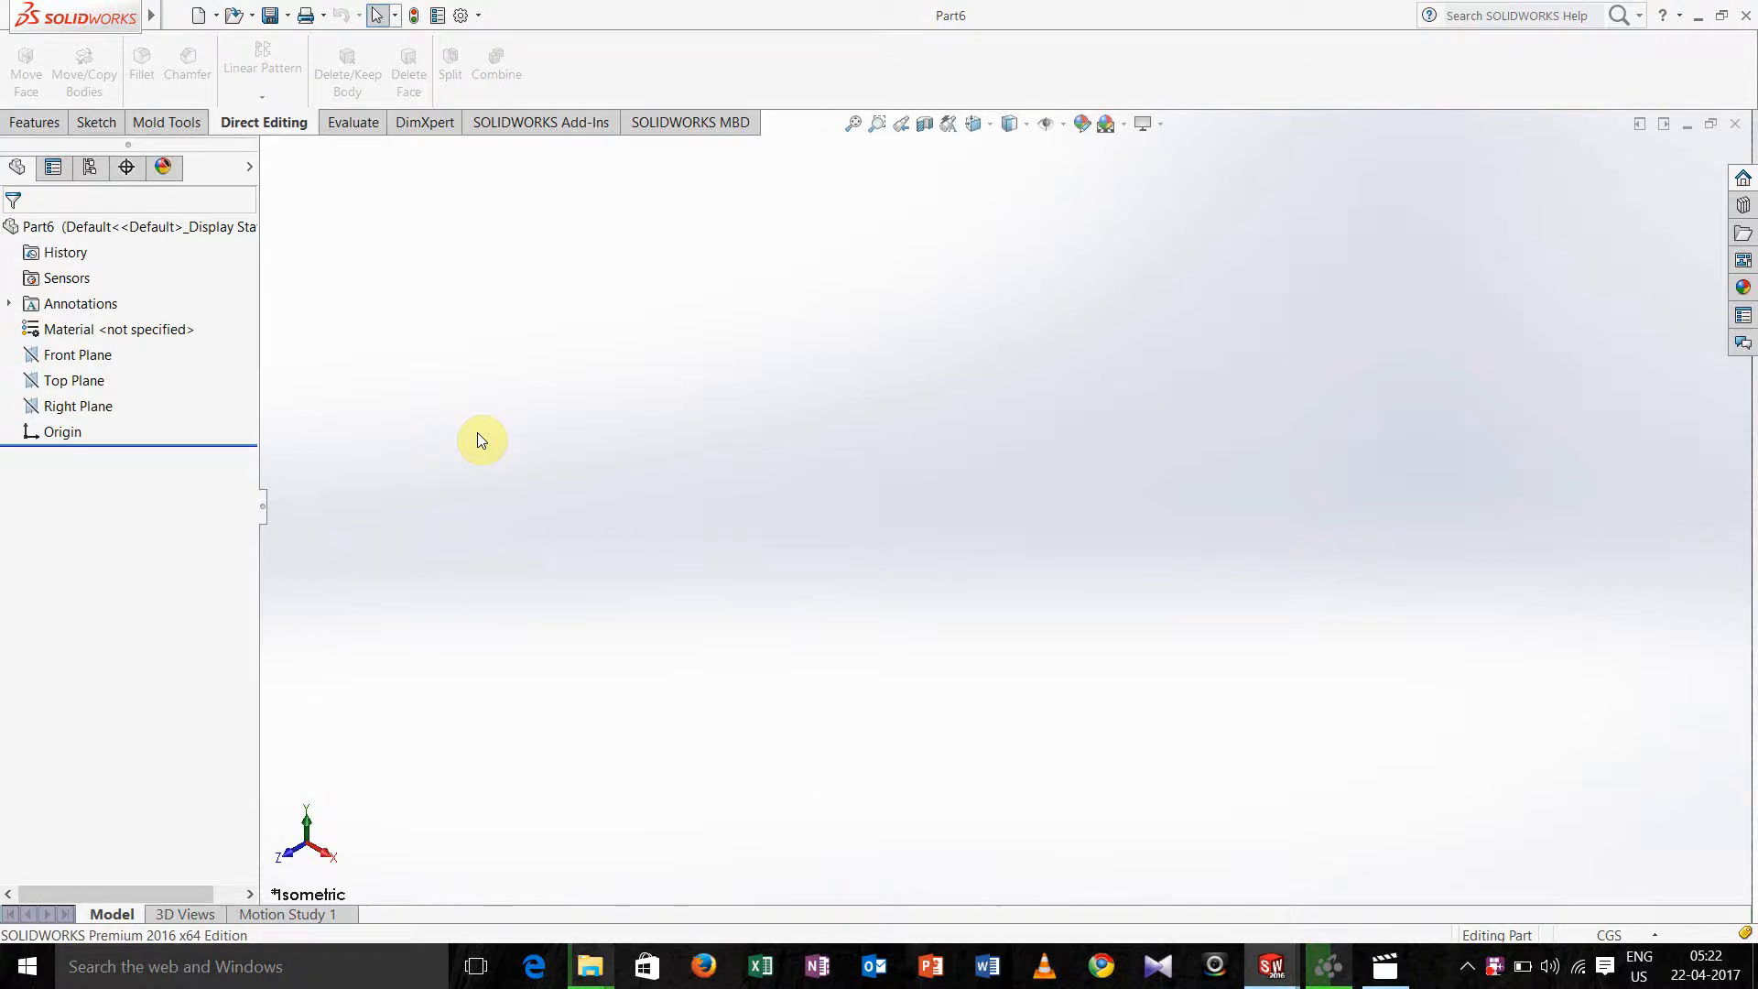
Draw a centre rectangle from the origin on the Top Plane as Sketch1 and exit.
{"action": "left_click", "coordinate": [98, 123]}
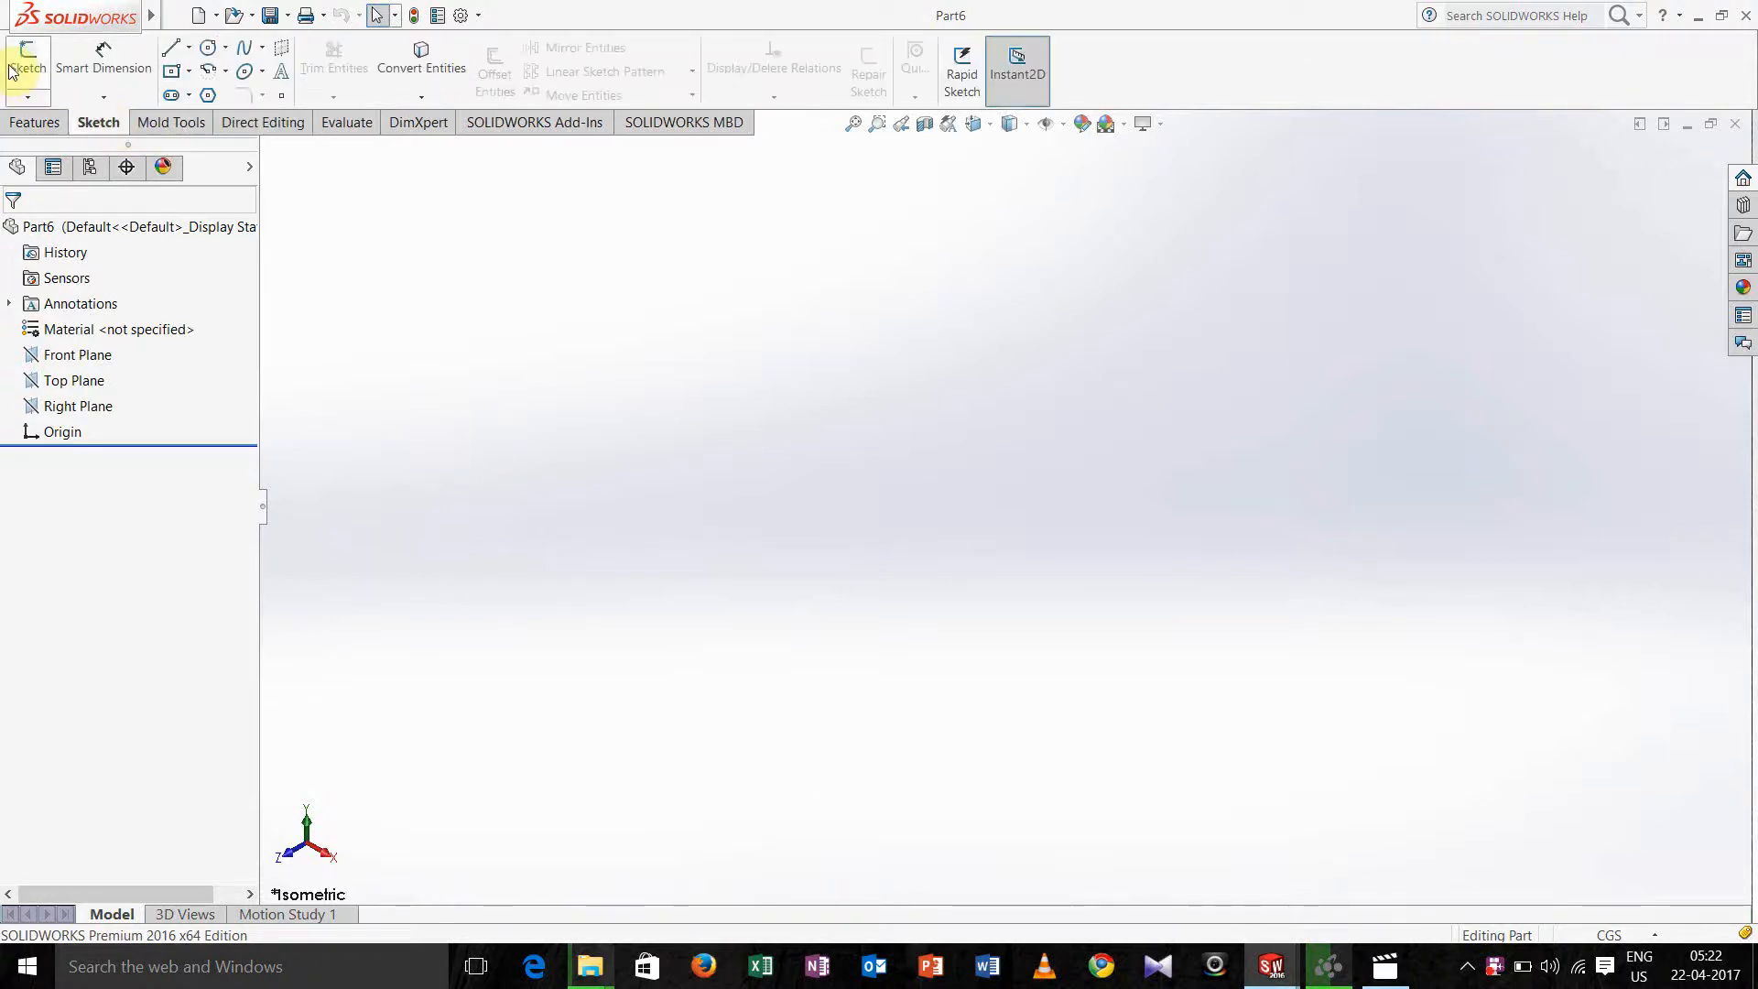
{"action": "left_click", "coordinate": [26, 62]}
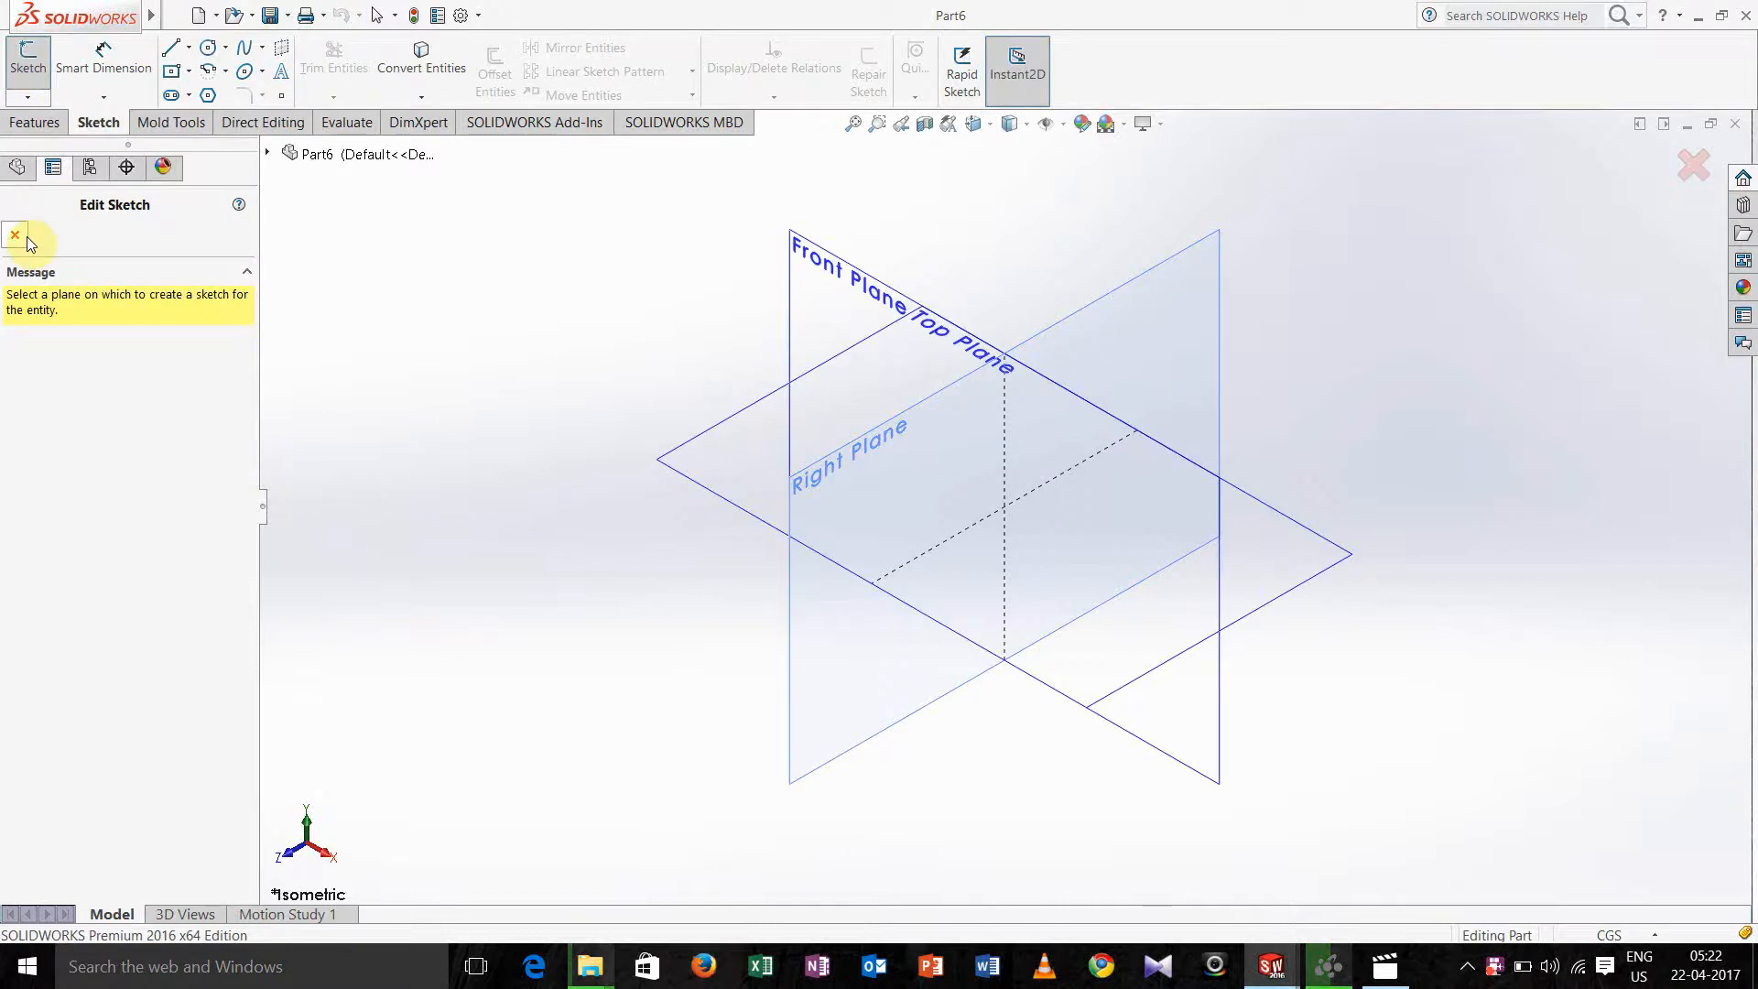
{"action": "left_click", "coordinate": [13, 236]}
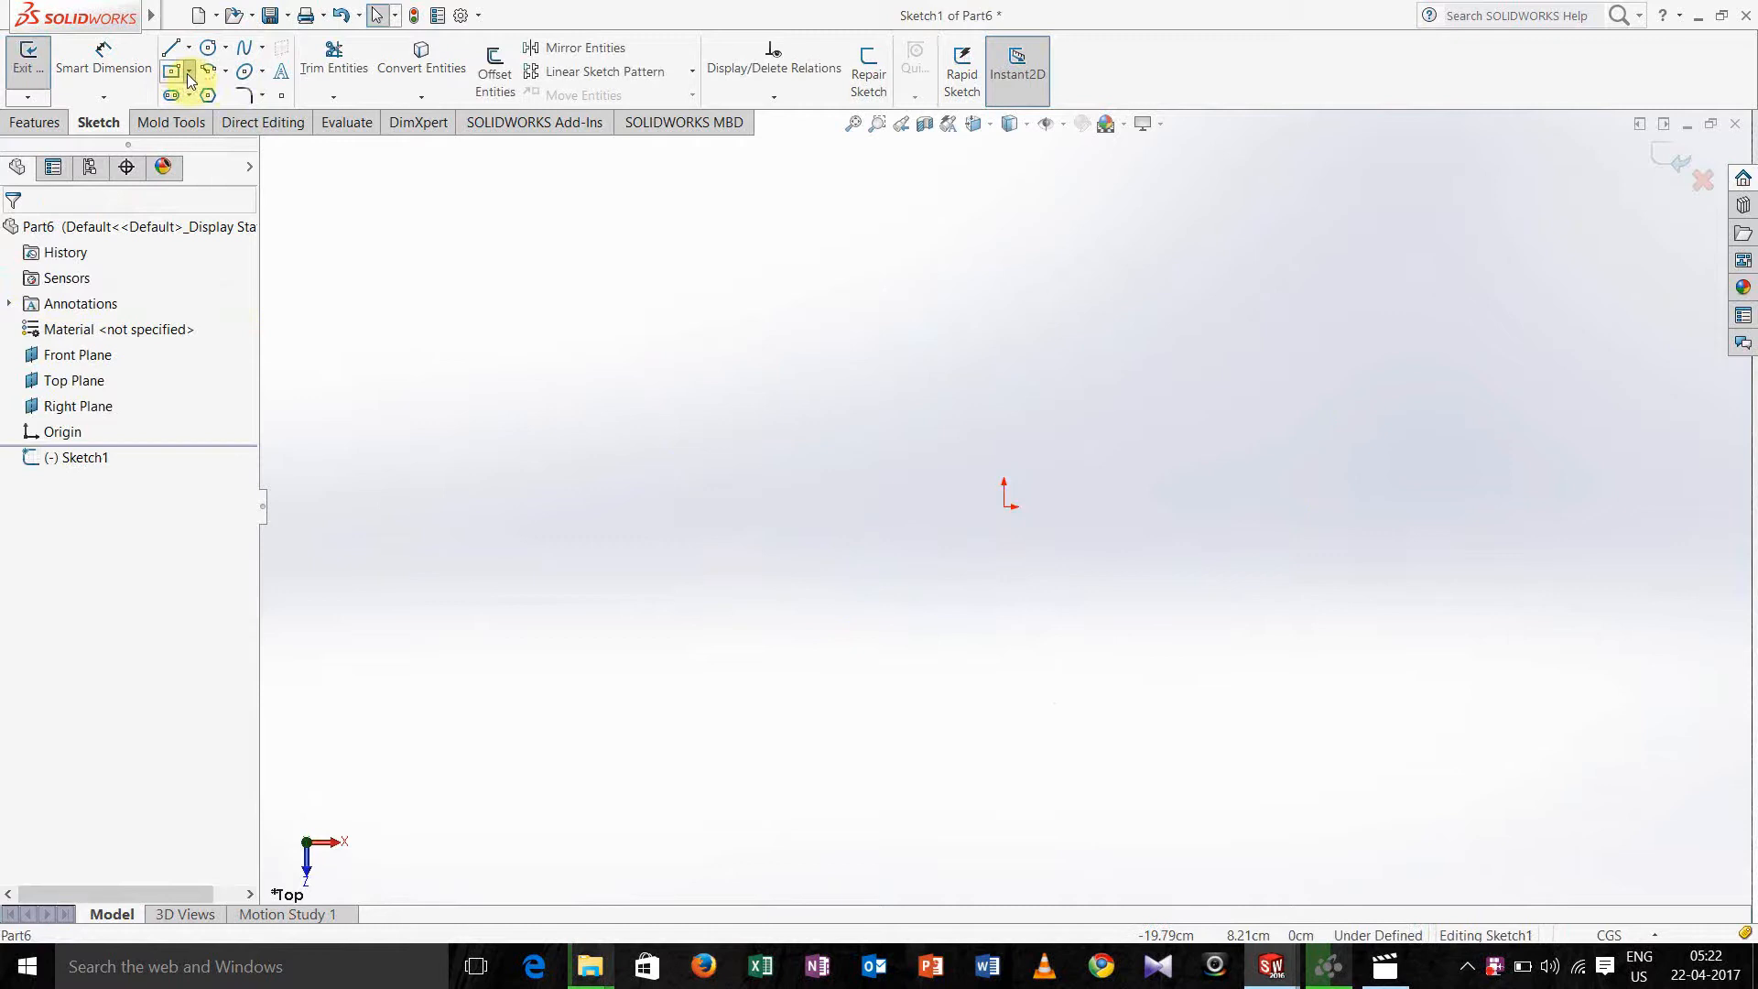
{"action": "left_click", "coordinate": [171, 71]}
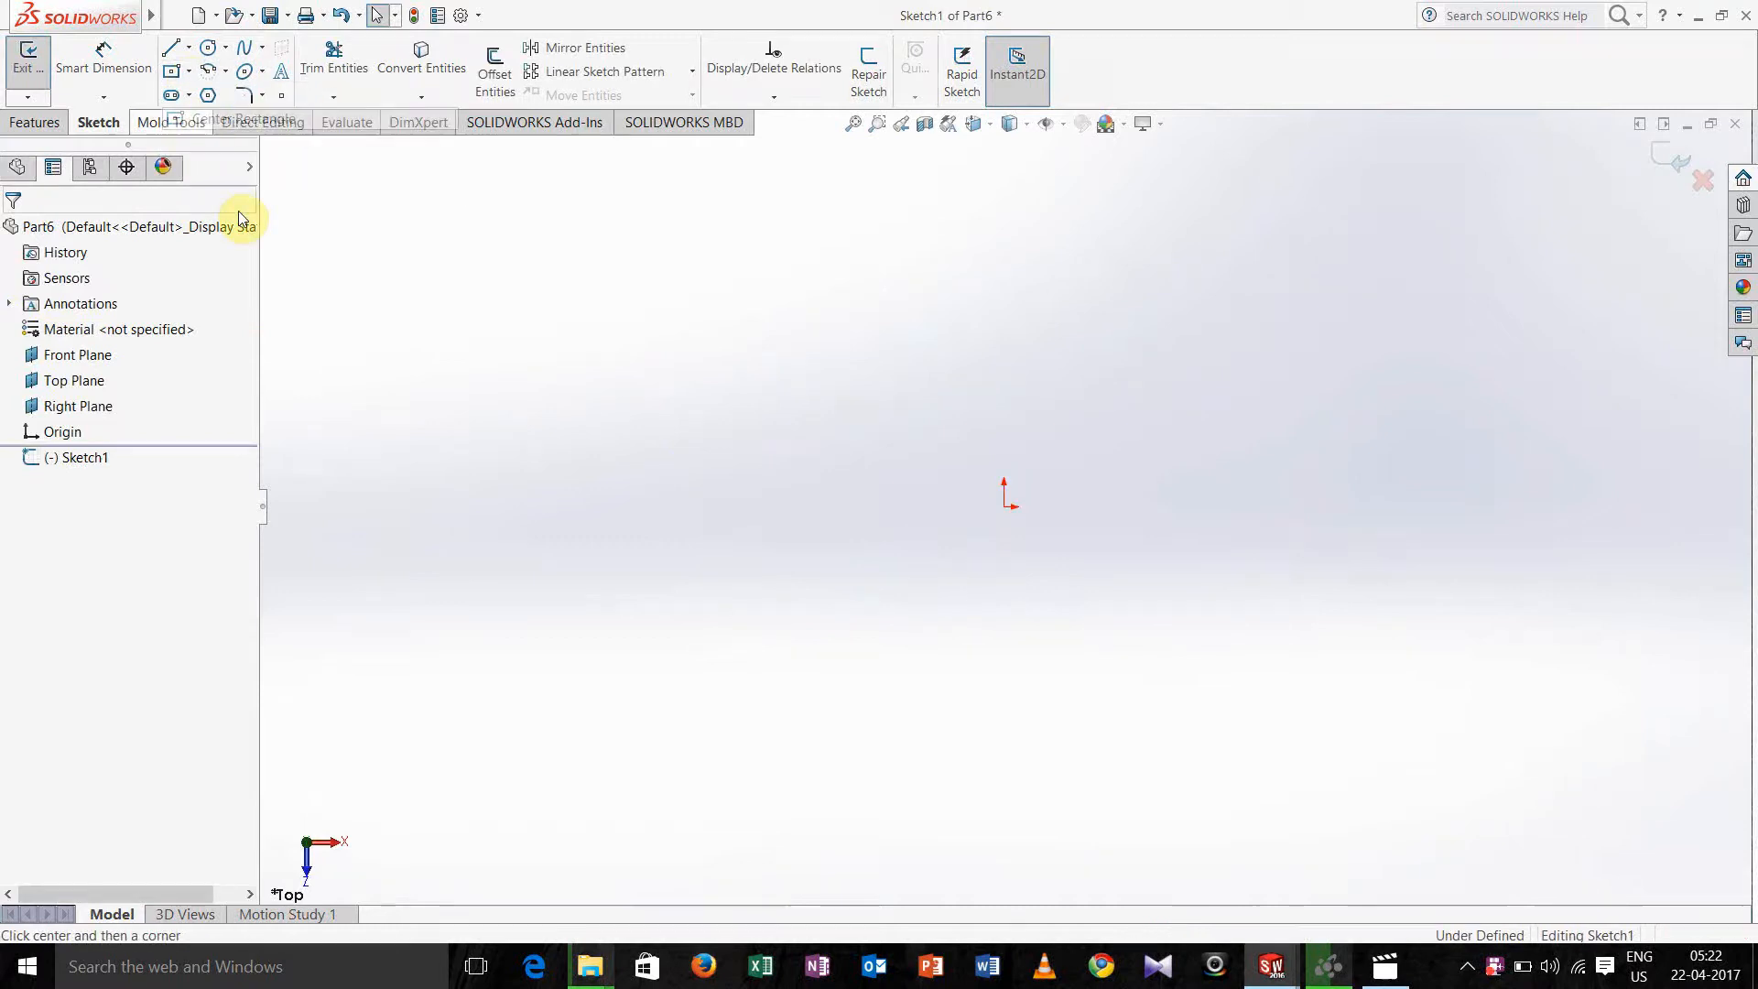
{"action": "left_click", "coordinate": [170, 71]}
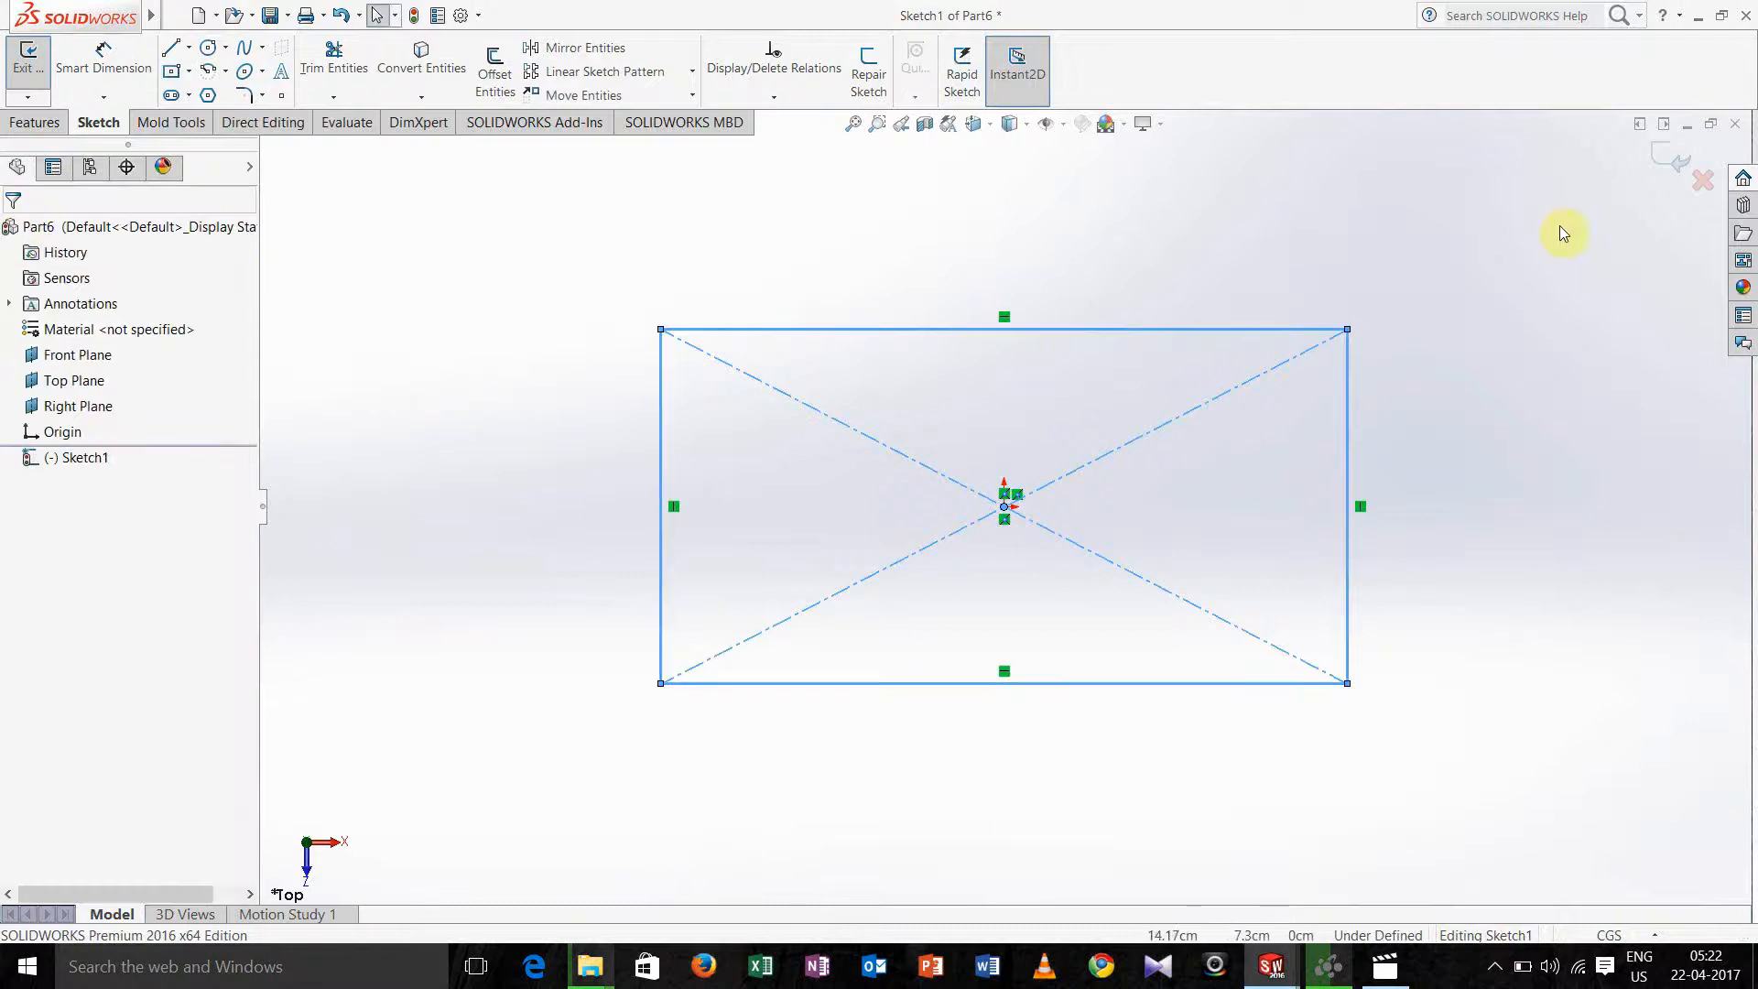
{"action": "left_click", "coordinate": [26, 57]}
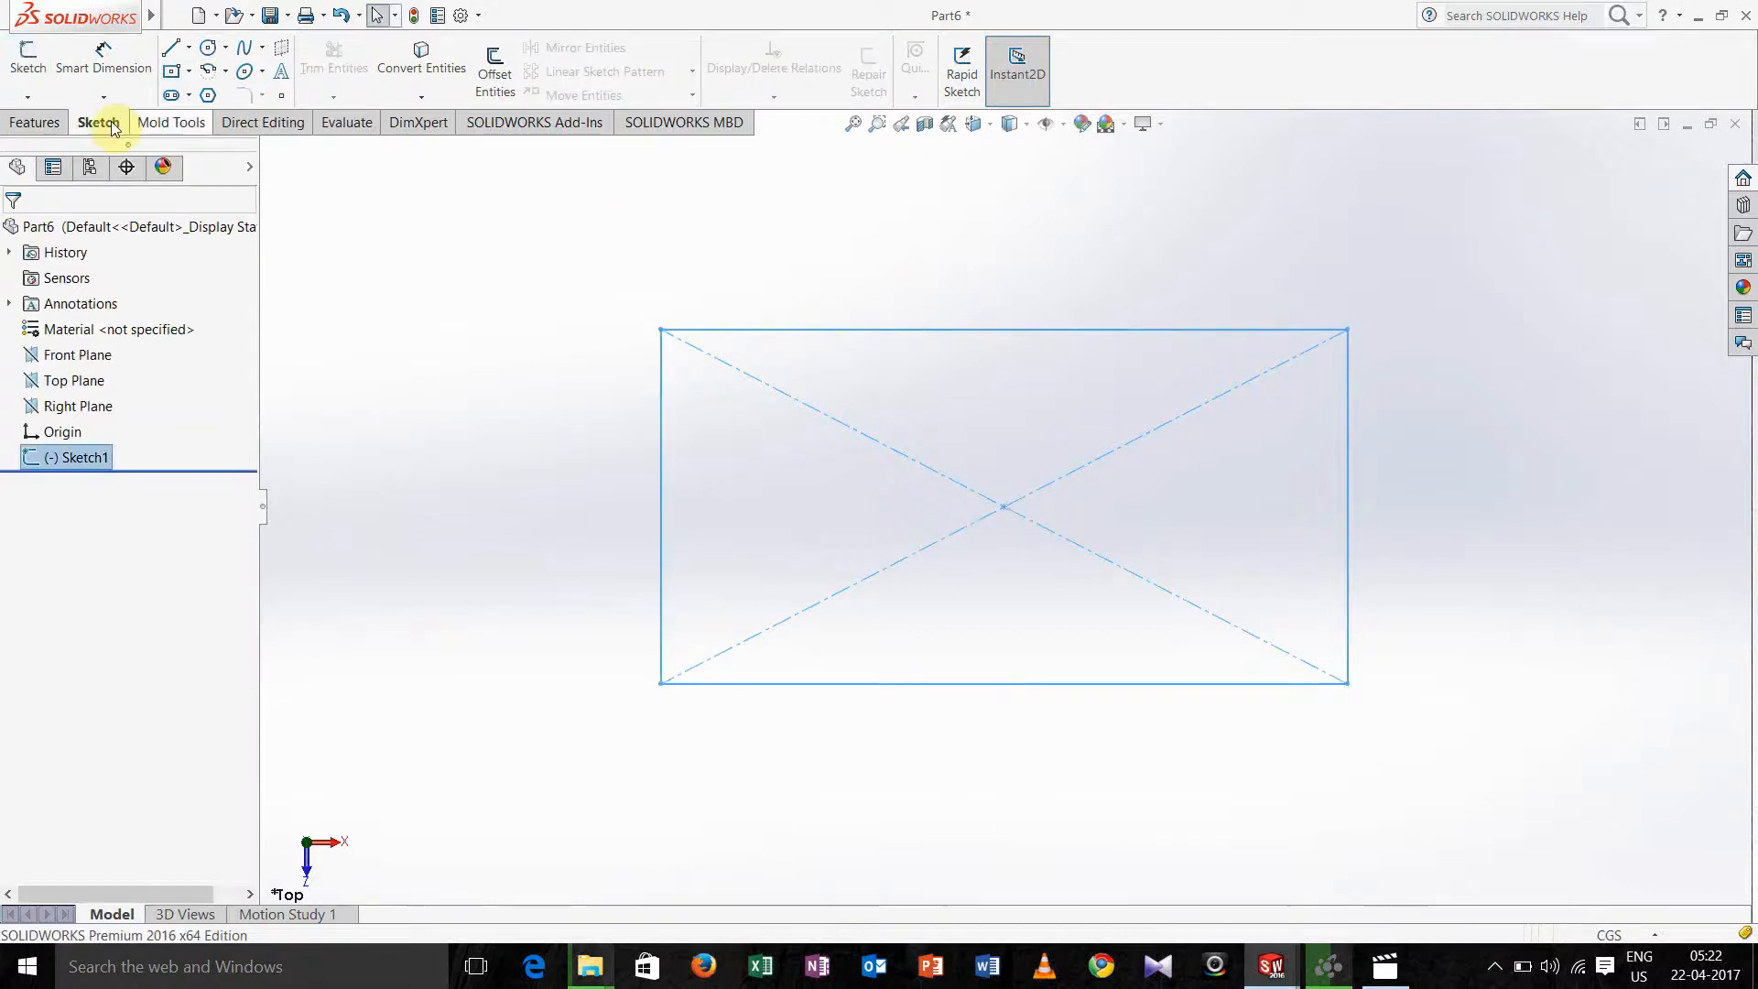
Extrude the rectangle sketch into a solid block, Boss-Extrude1.
{"action": "left_click", "coordinate": [37, 66]}
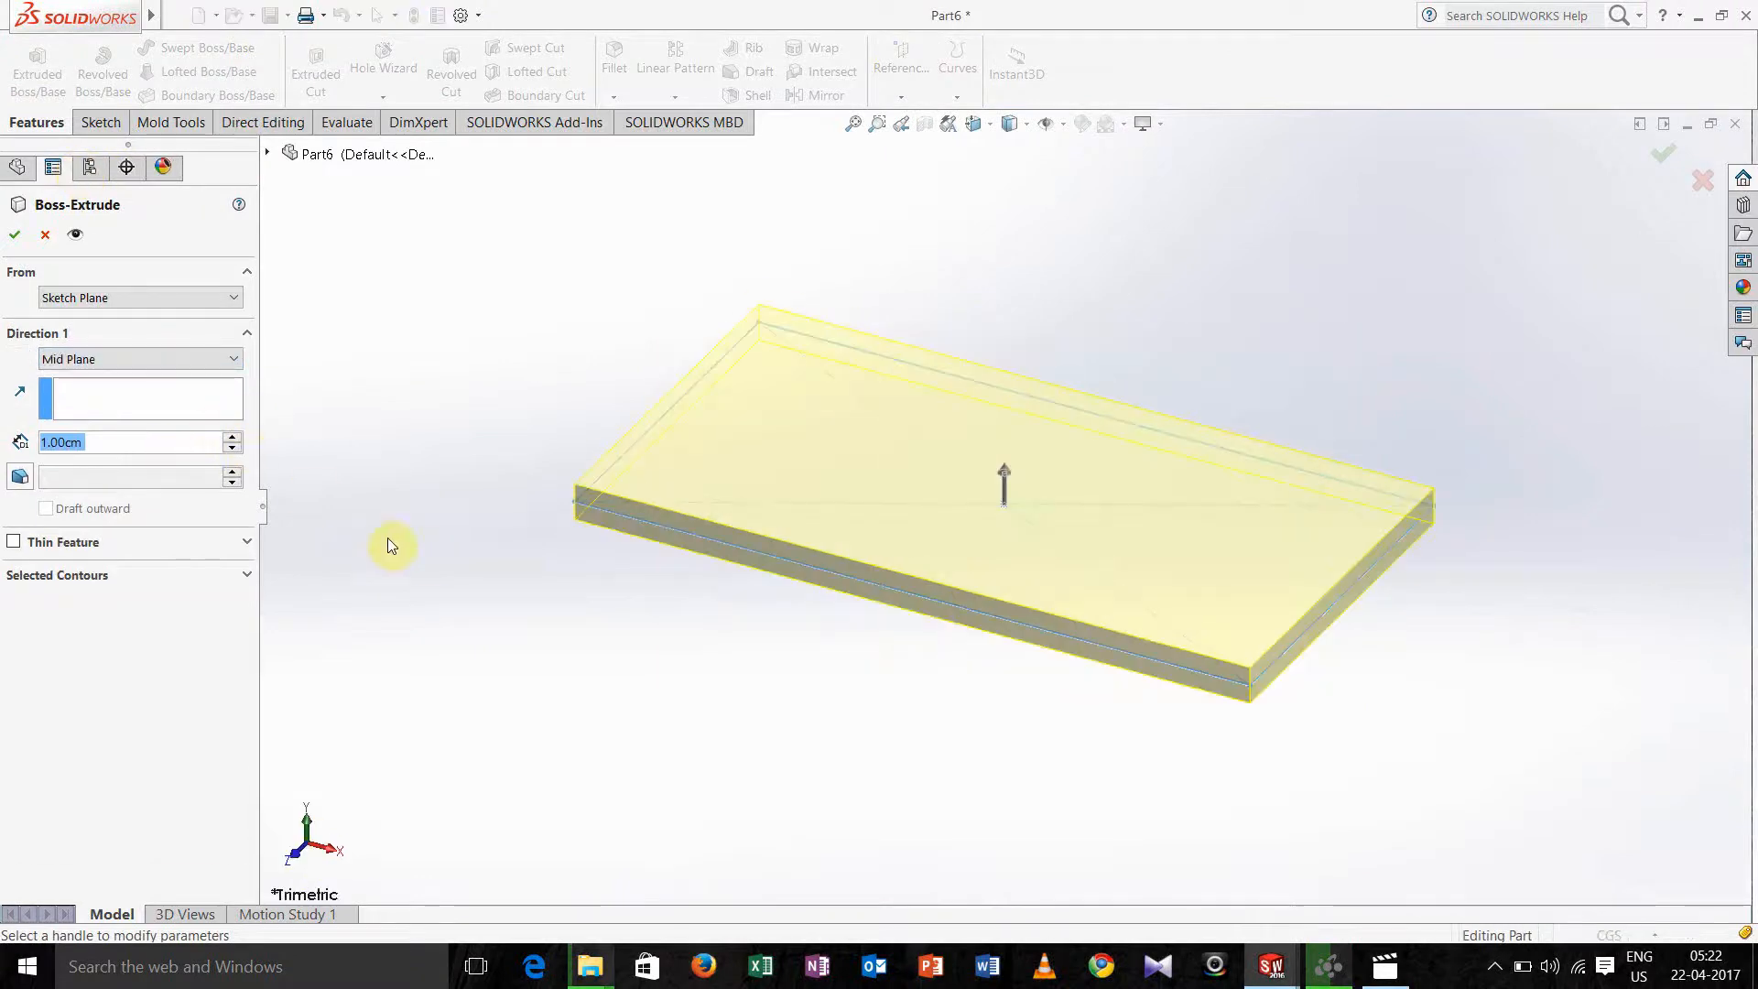
{"action": "left_click", "coordinate": [233, 436]}
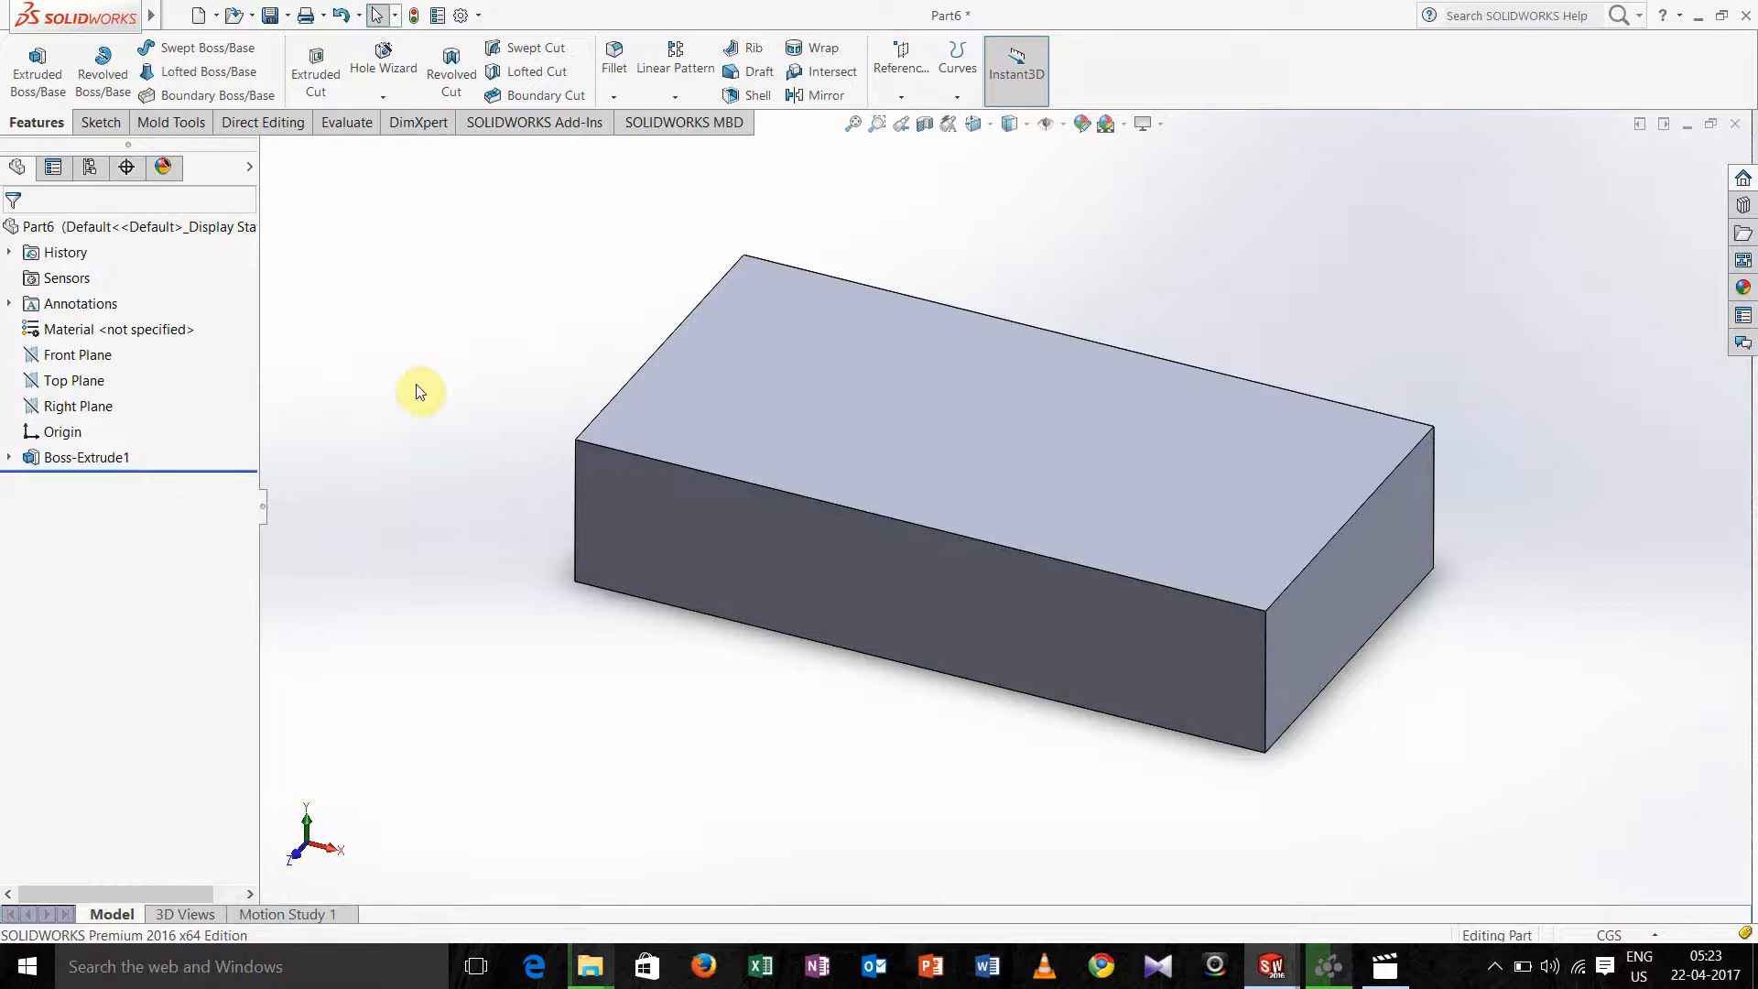
Fillet the block's four vertical corner edges at 1 cm radius as Fillet1.
{"action": "left_click", "coordinate": [613, 64]}
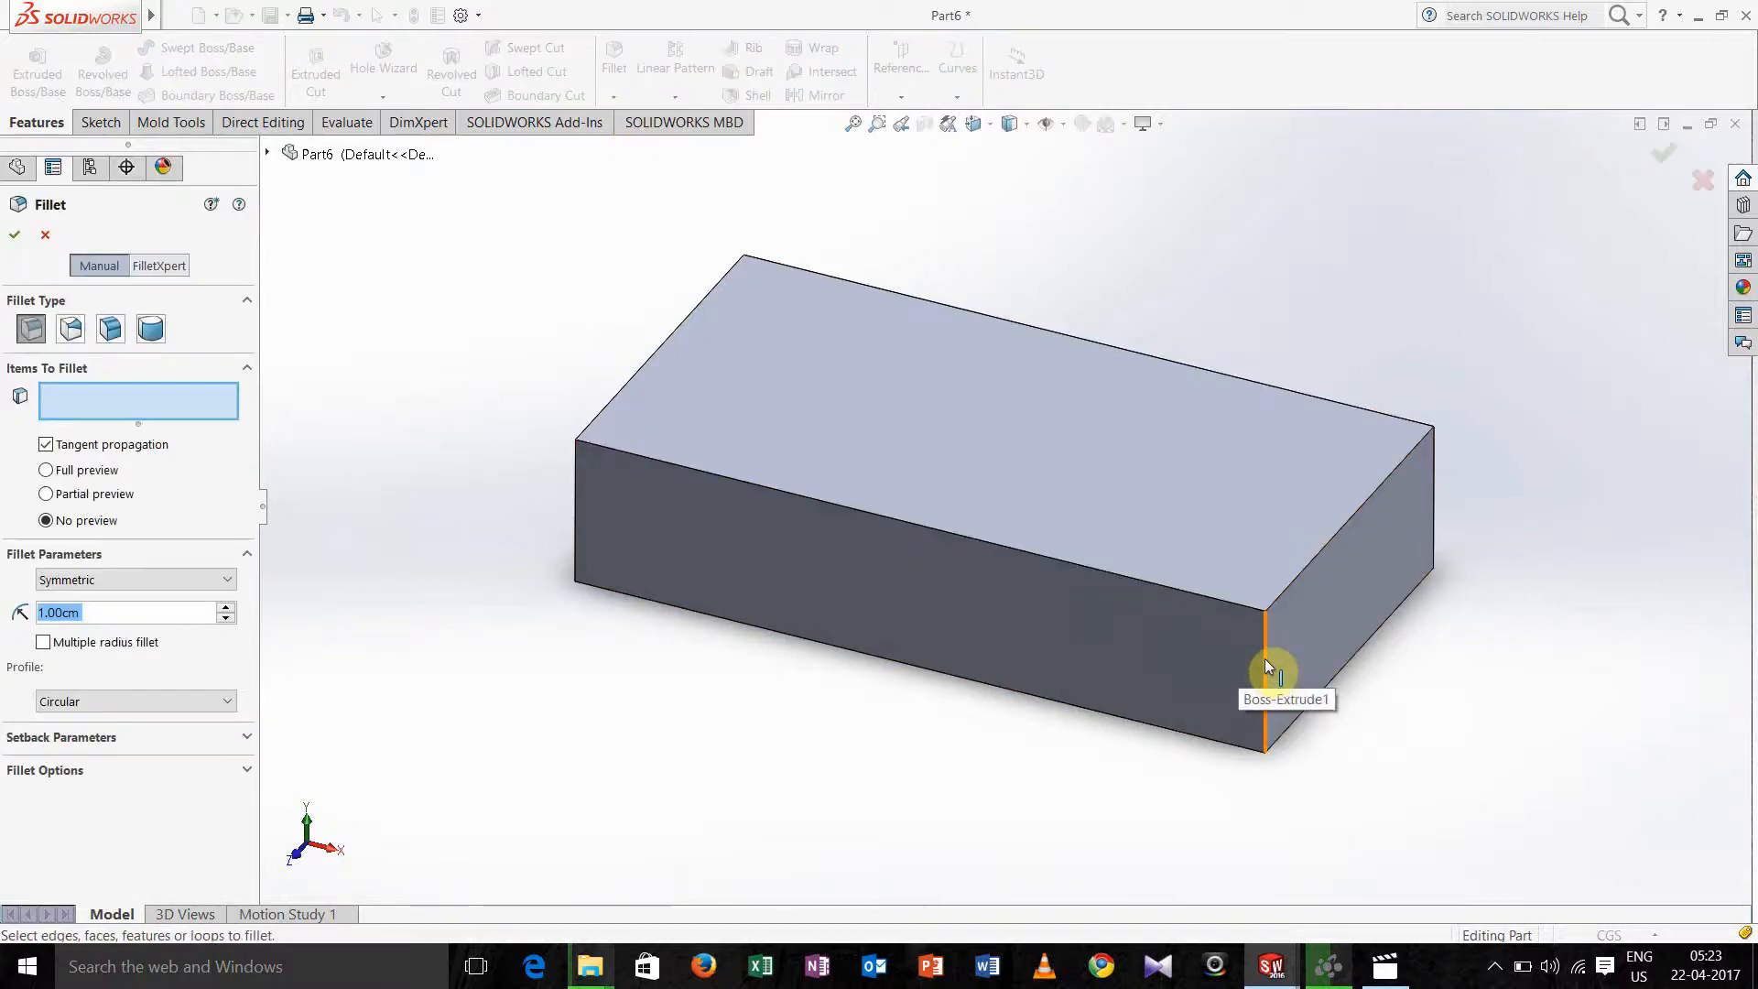
{"action": "left_click", "coordinate": [1265, 672]}
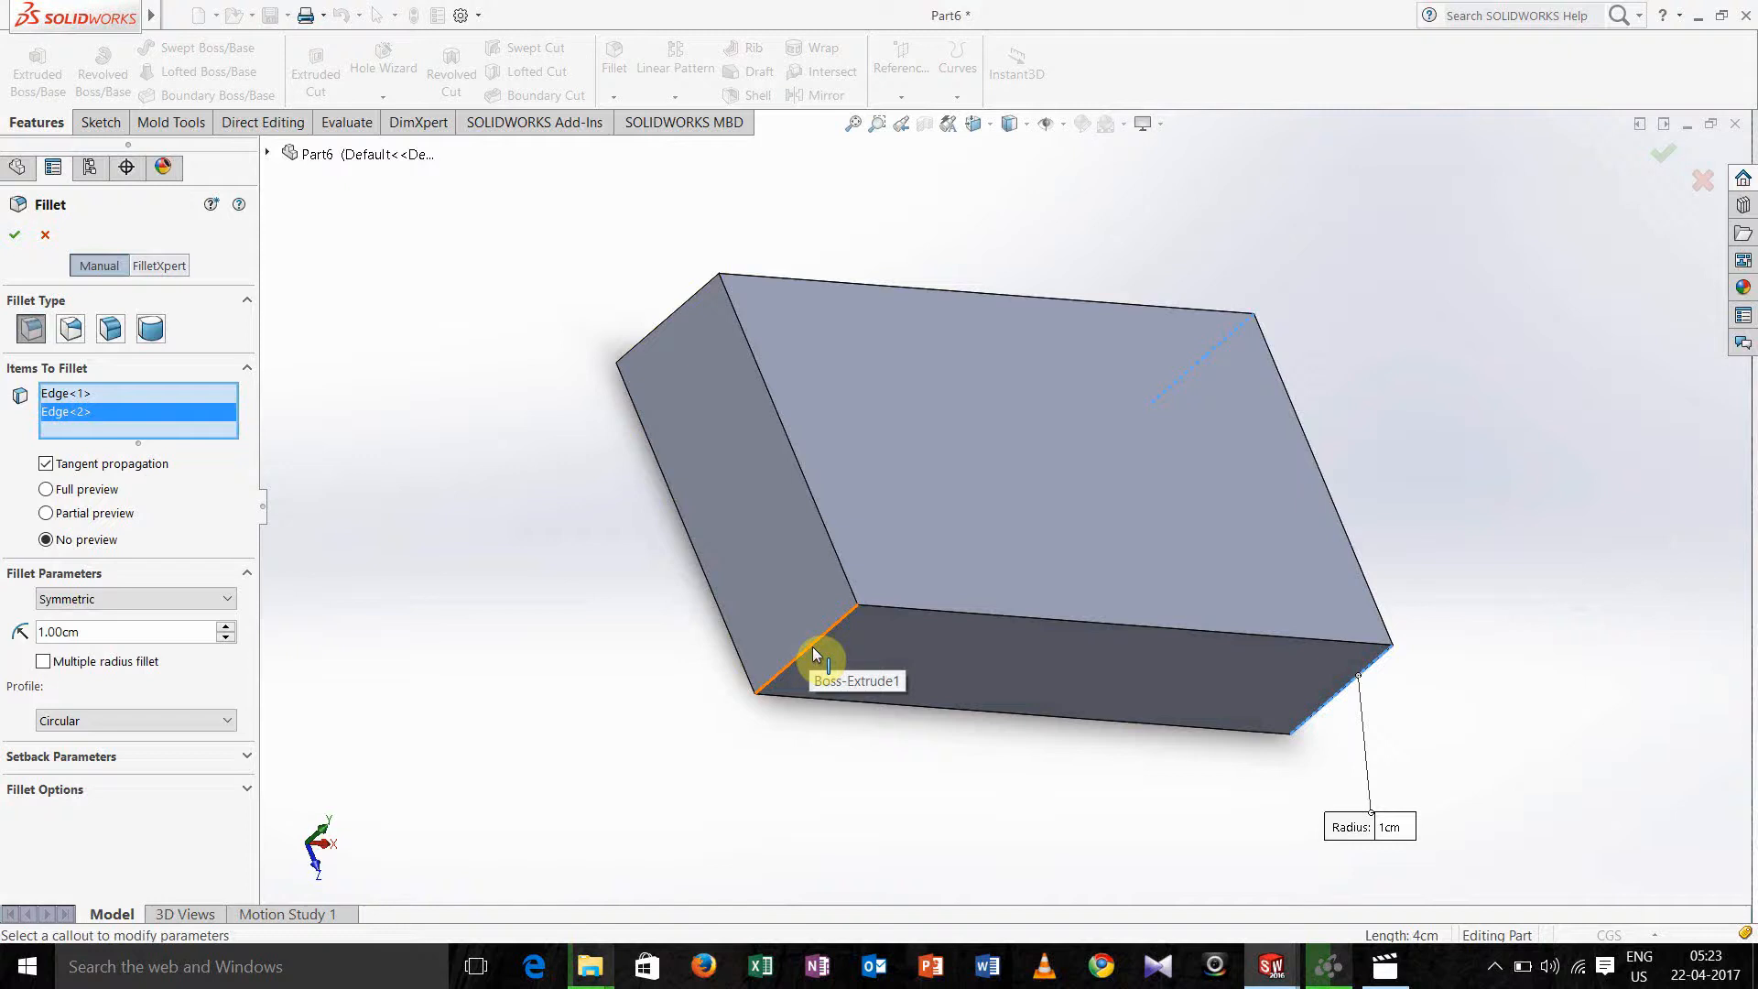
{"action": "left_click", "coordinate": [622, 359]}
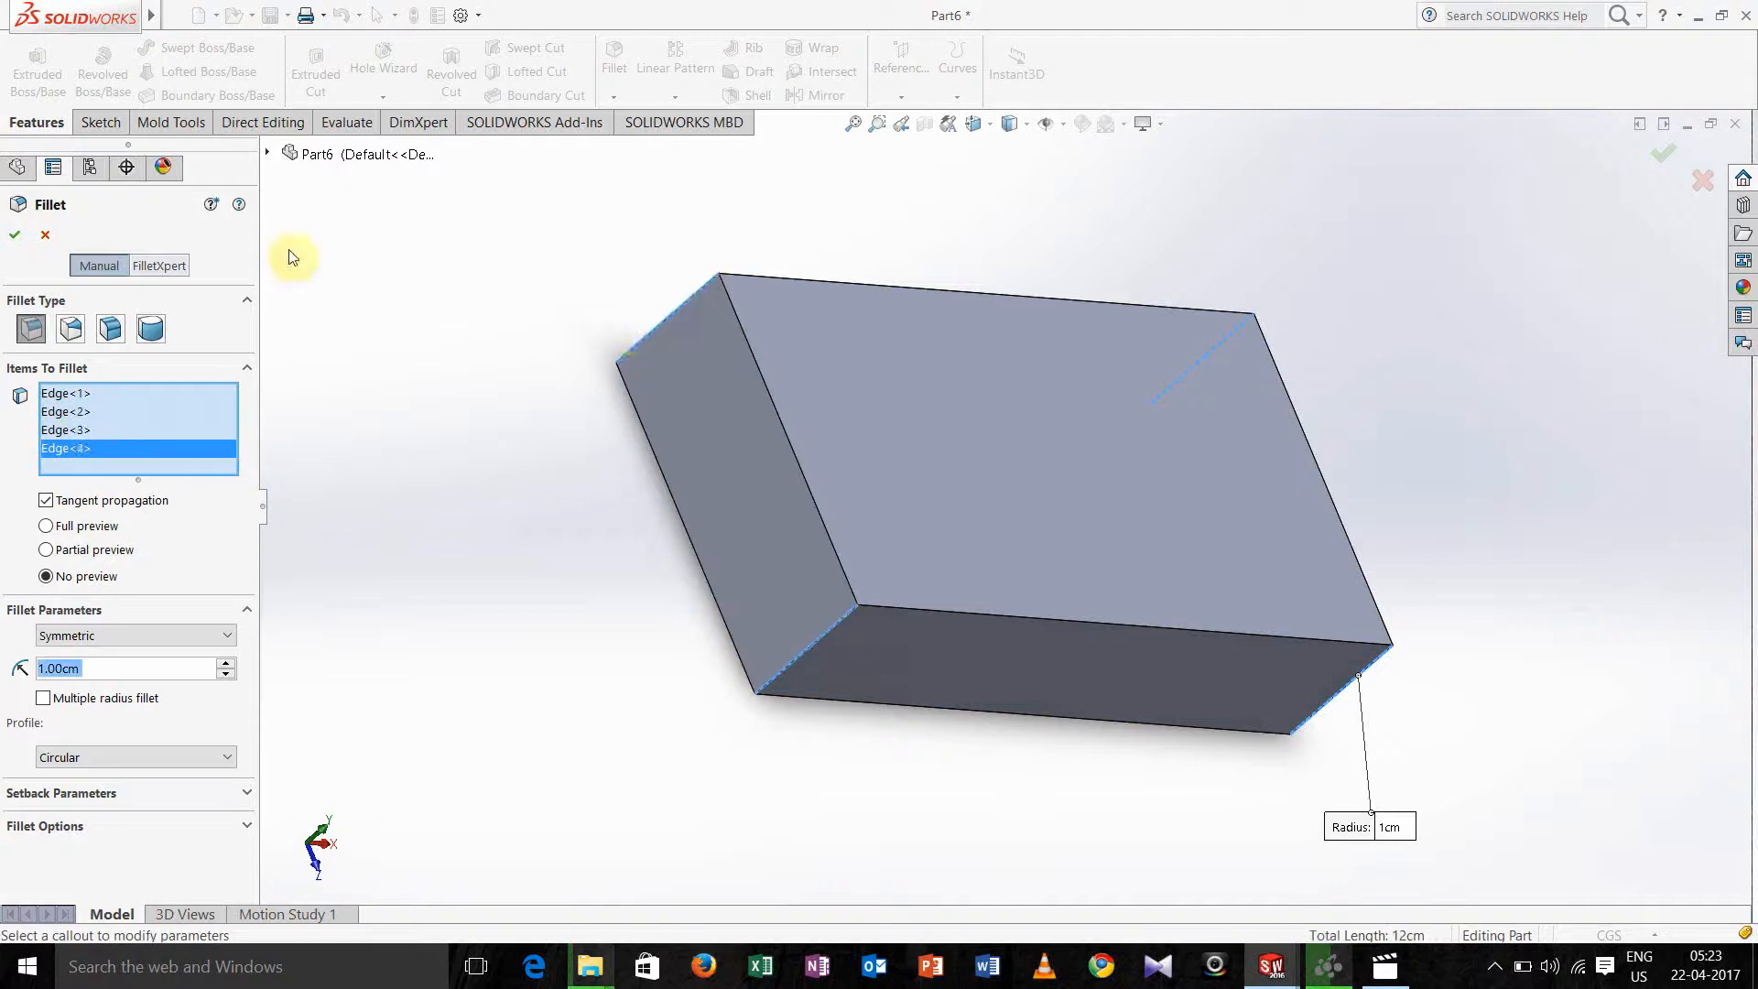
{"action": "mouse_move", "coordinate": [152, 580]}
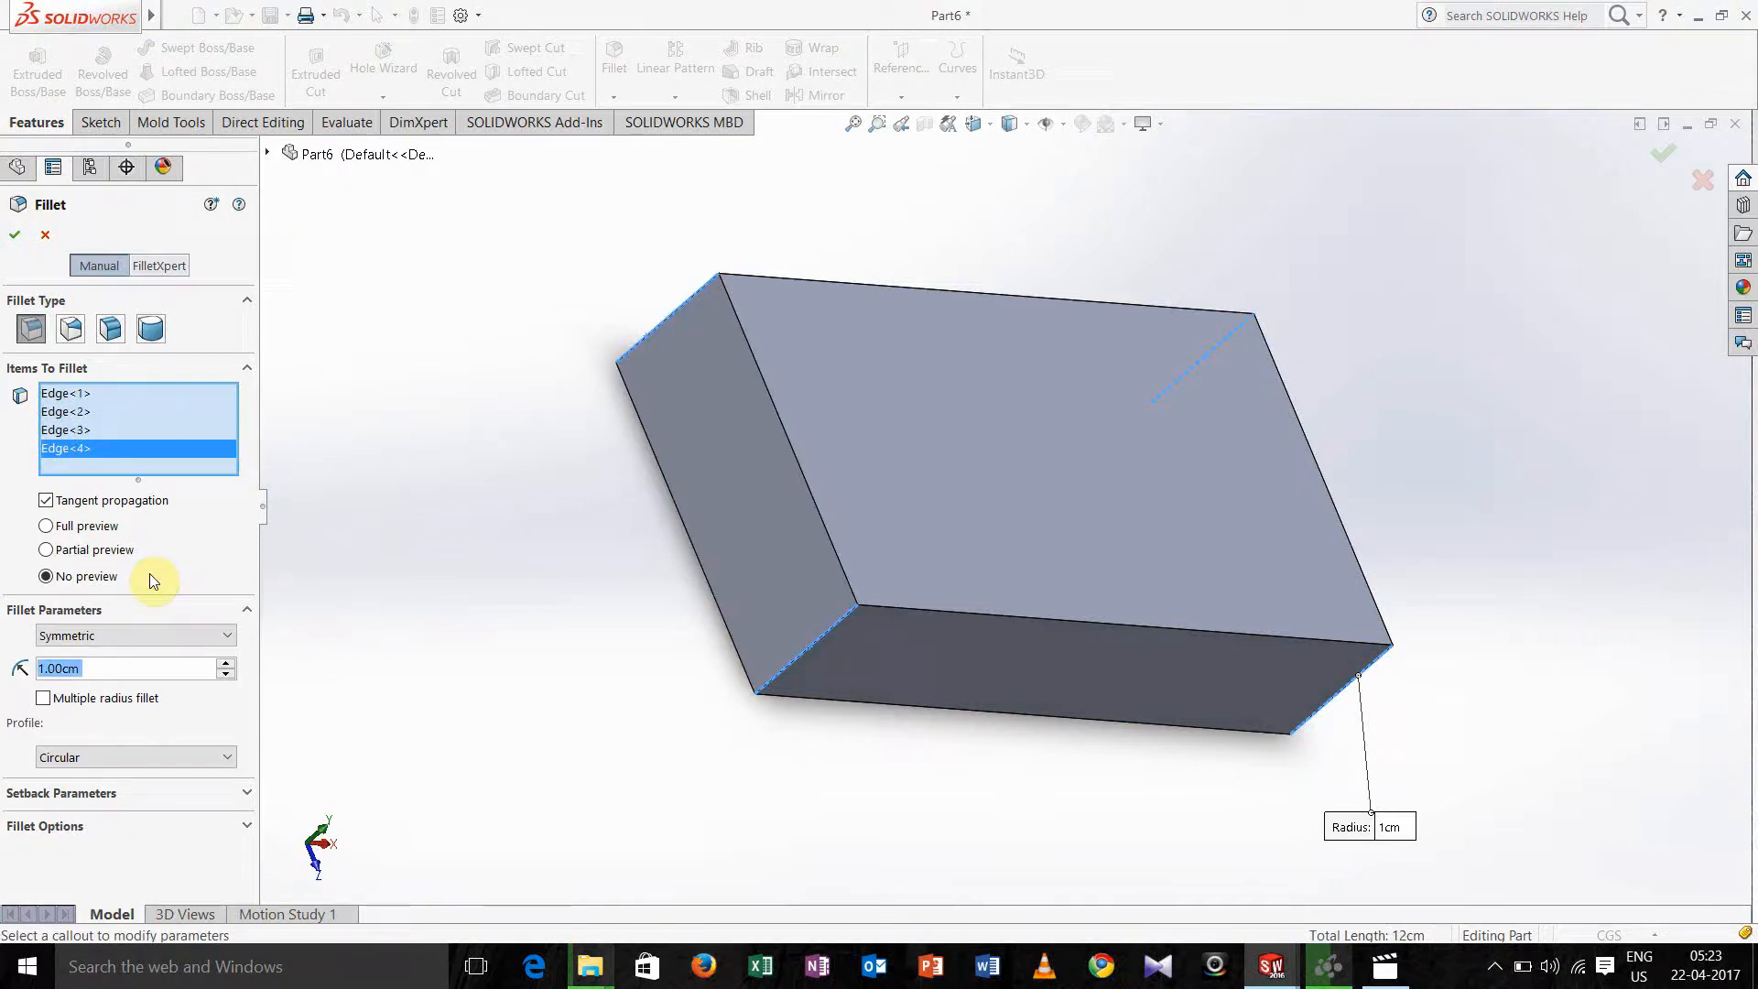
{"action": "left_click", "coordinate": [225, 661]}
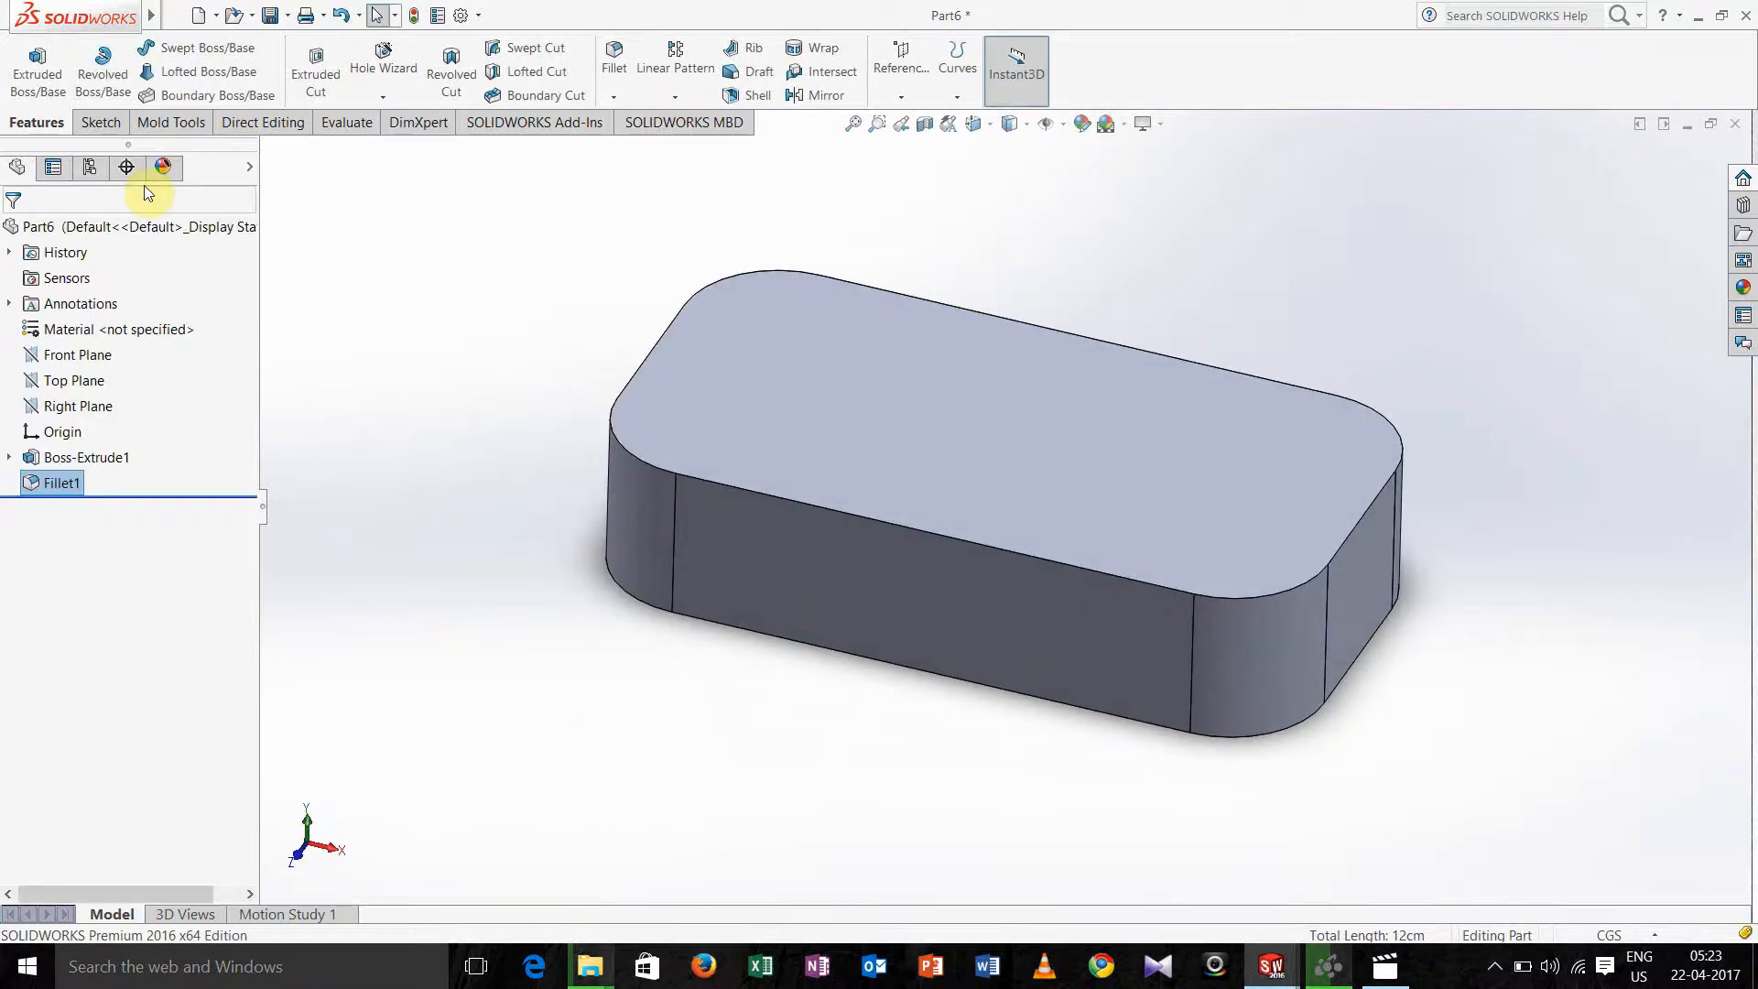
Shell the block into an open-topped tray by removing its top face (Shell1).
{"action": "left_click", "coordinate": [758, 96]}
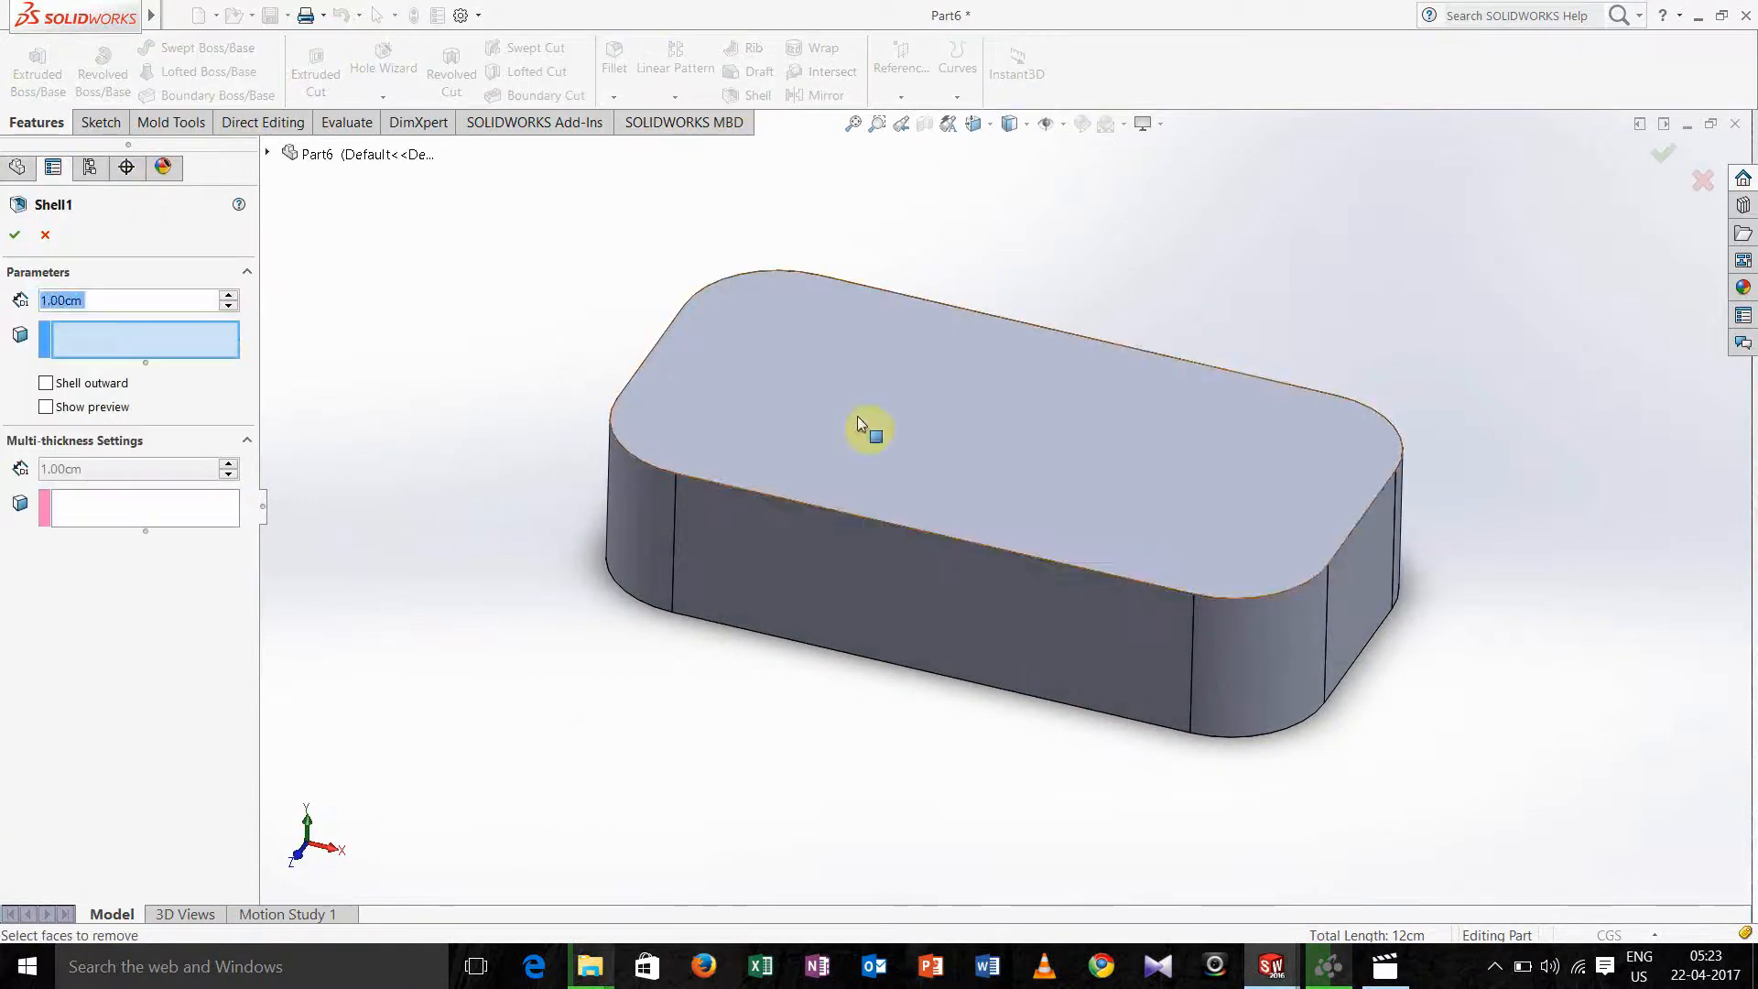
{"action": "left_click", "coordinate": [867, 426]}
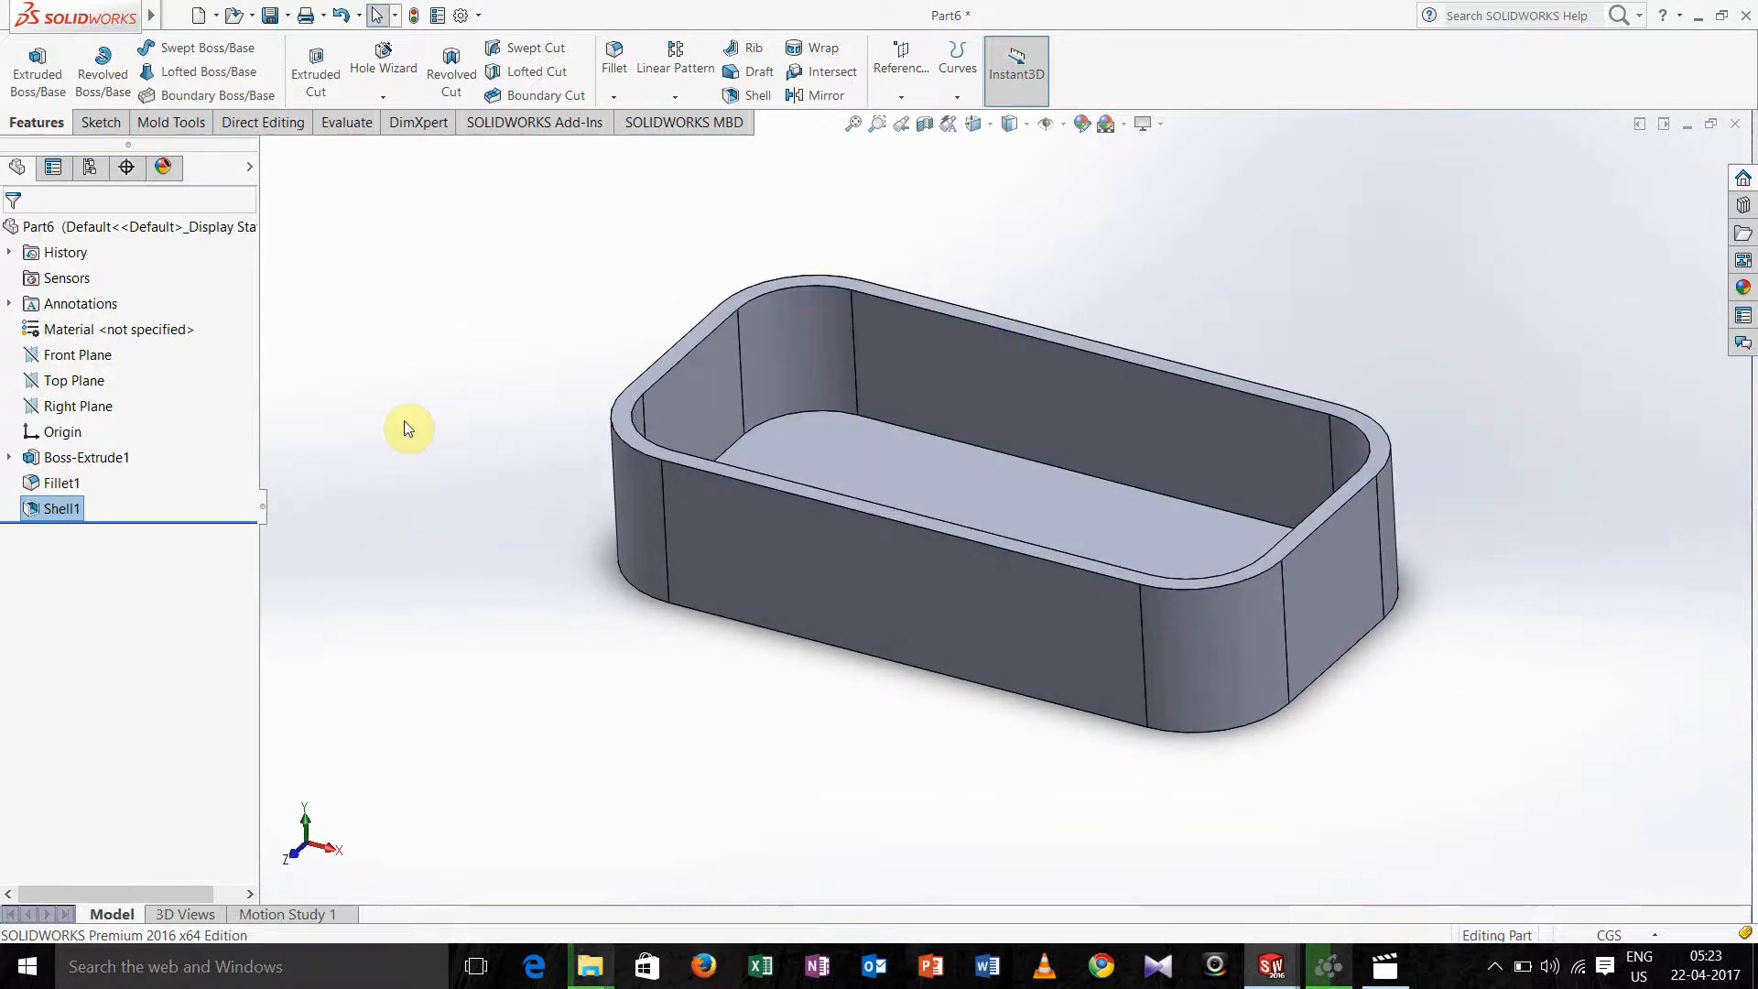
{"action": "mouse_move", "coordinate": [361, 236]}
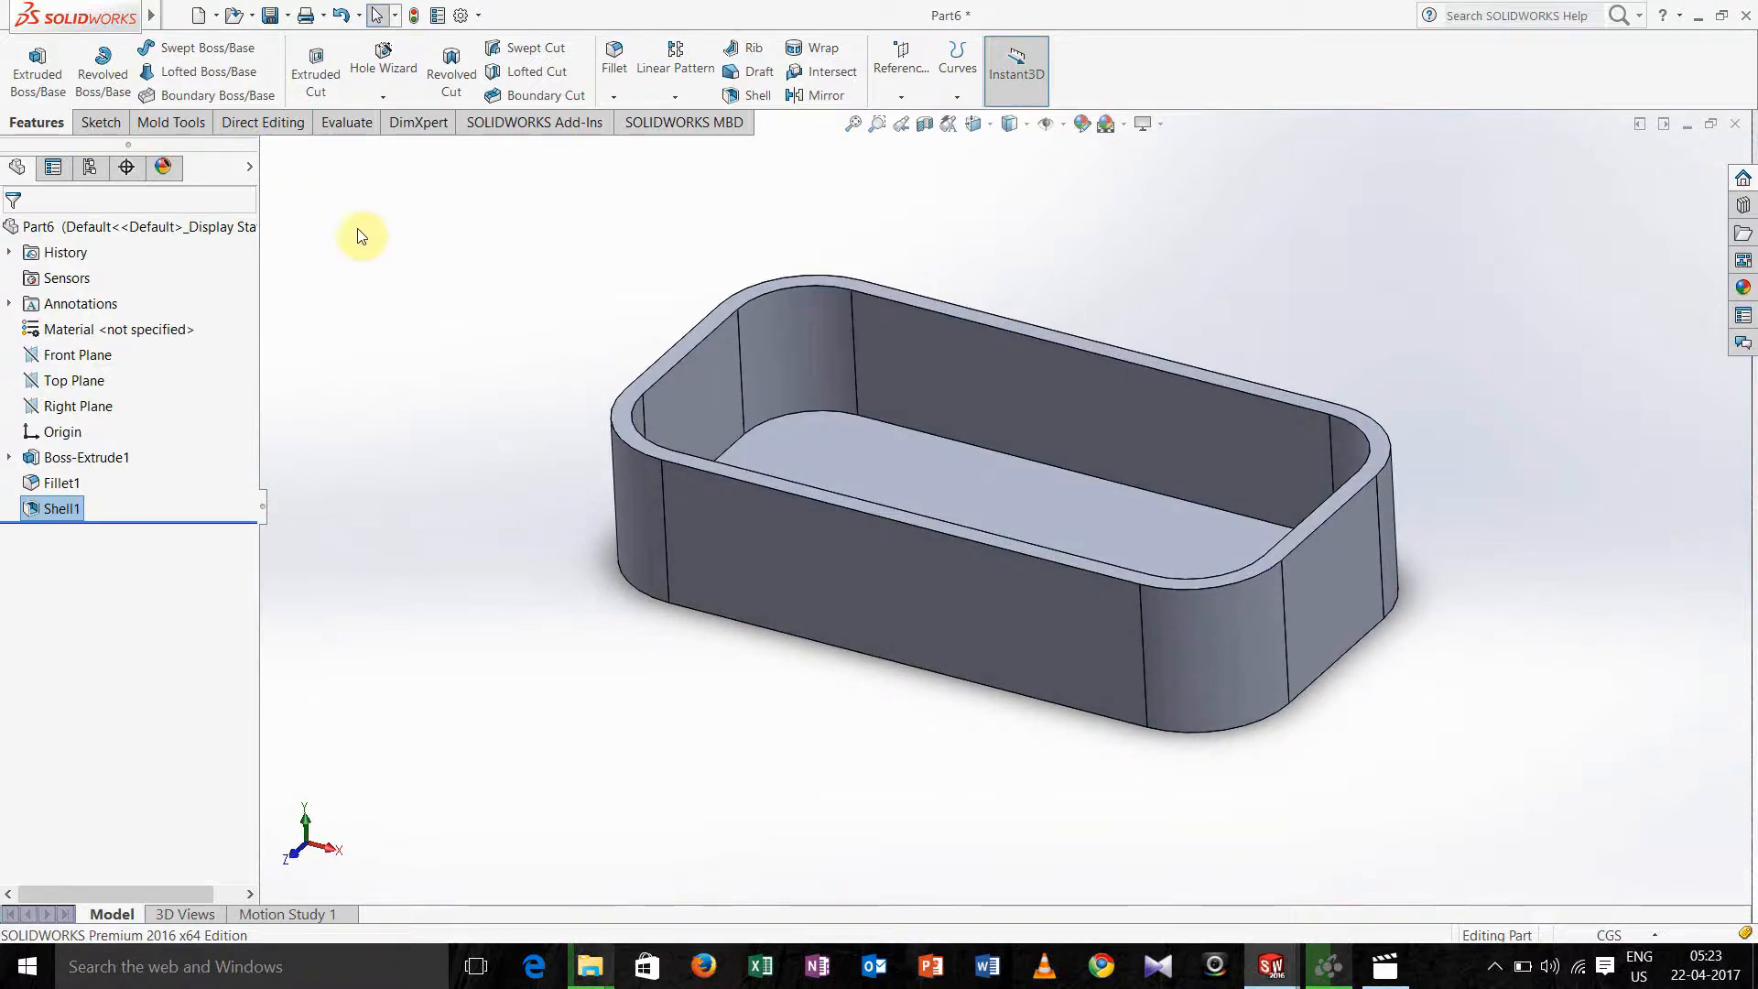
{"action": "mouse_move", "coordinate": [353, 182]}
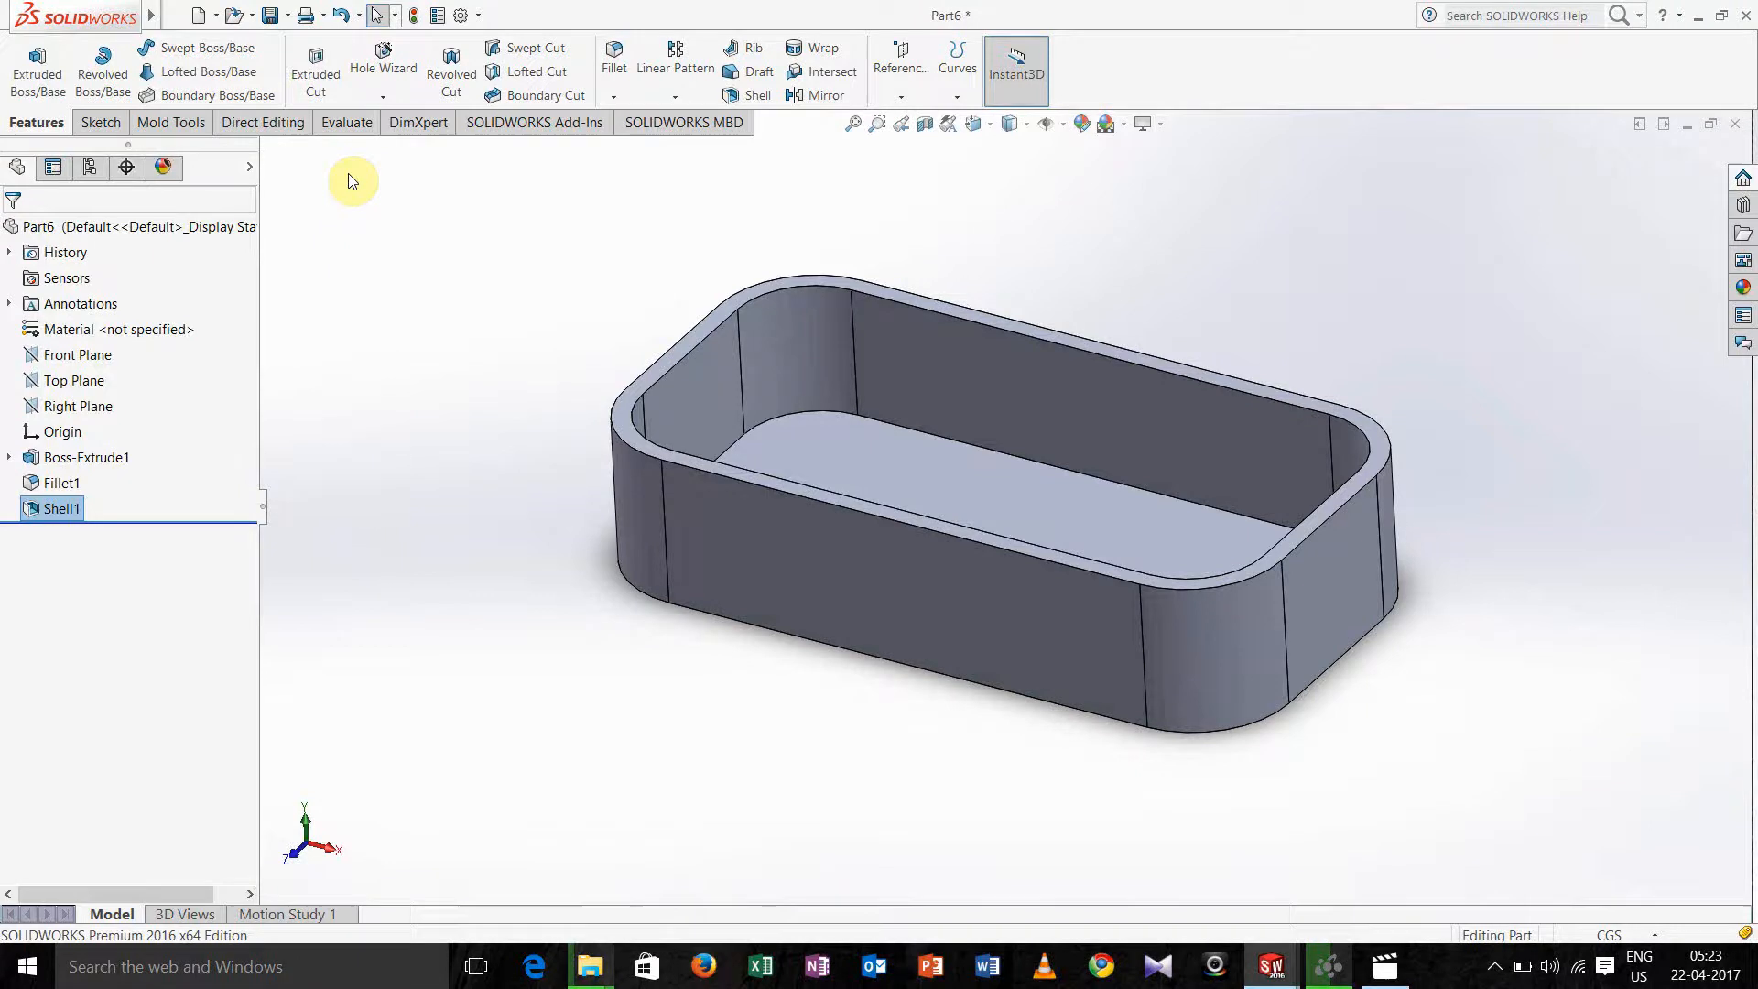
{"action": "mouse_move", "coordinate": [348, 191]}
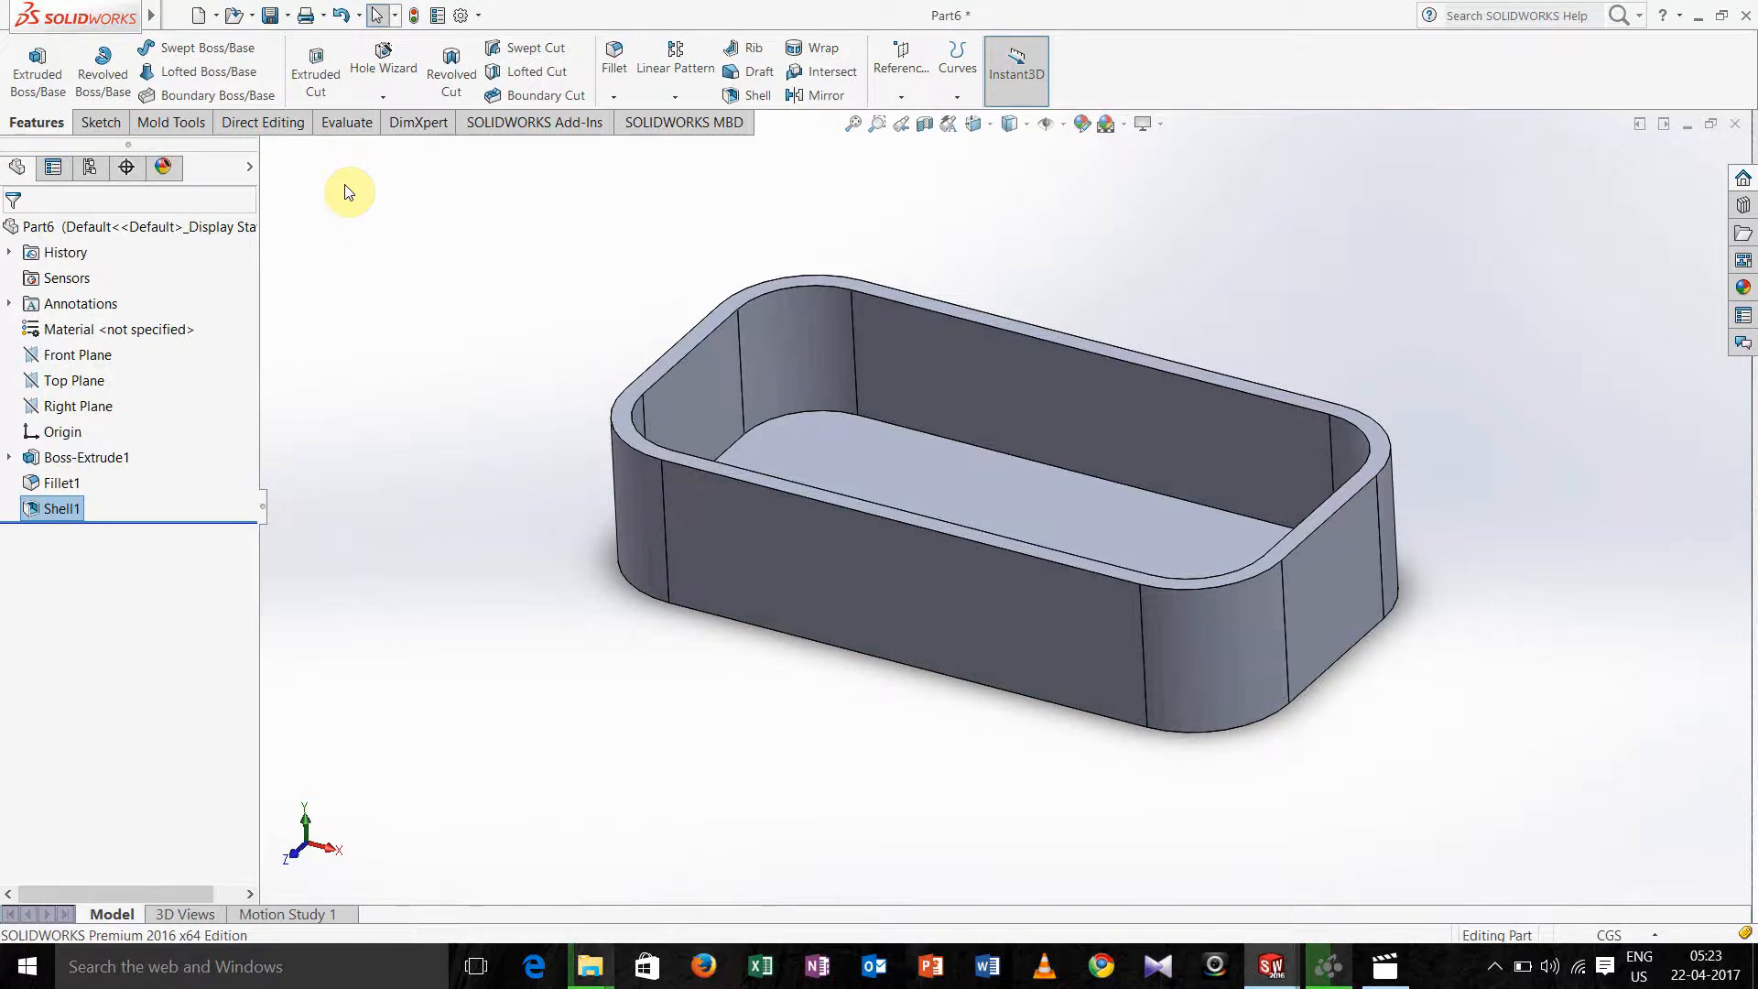
{"action": "mouse_move", "coordinate": [312, 192]}
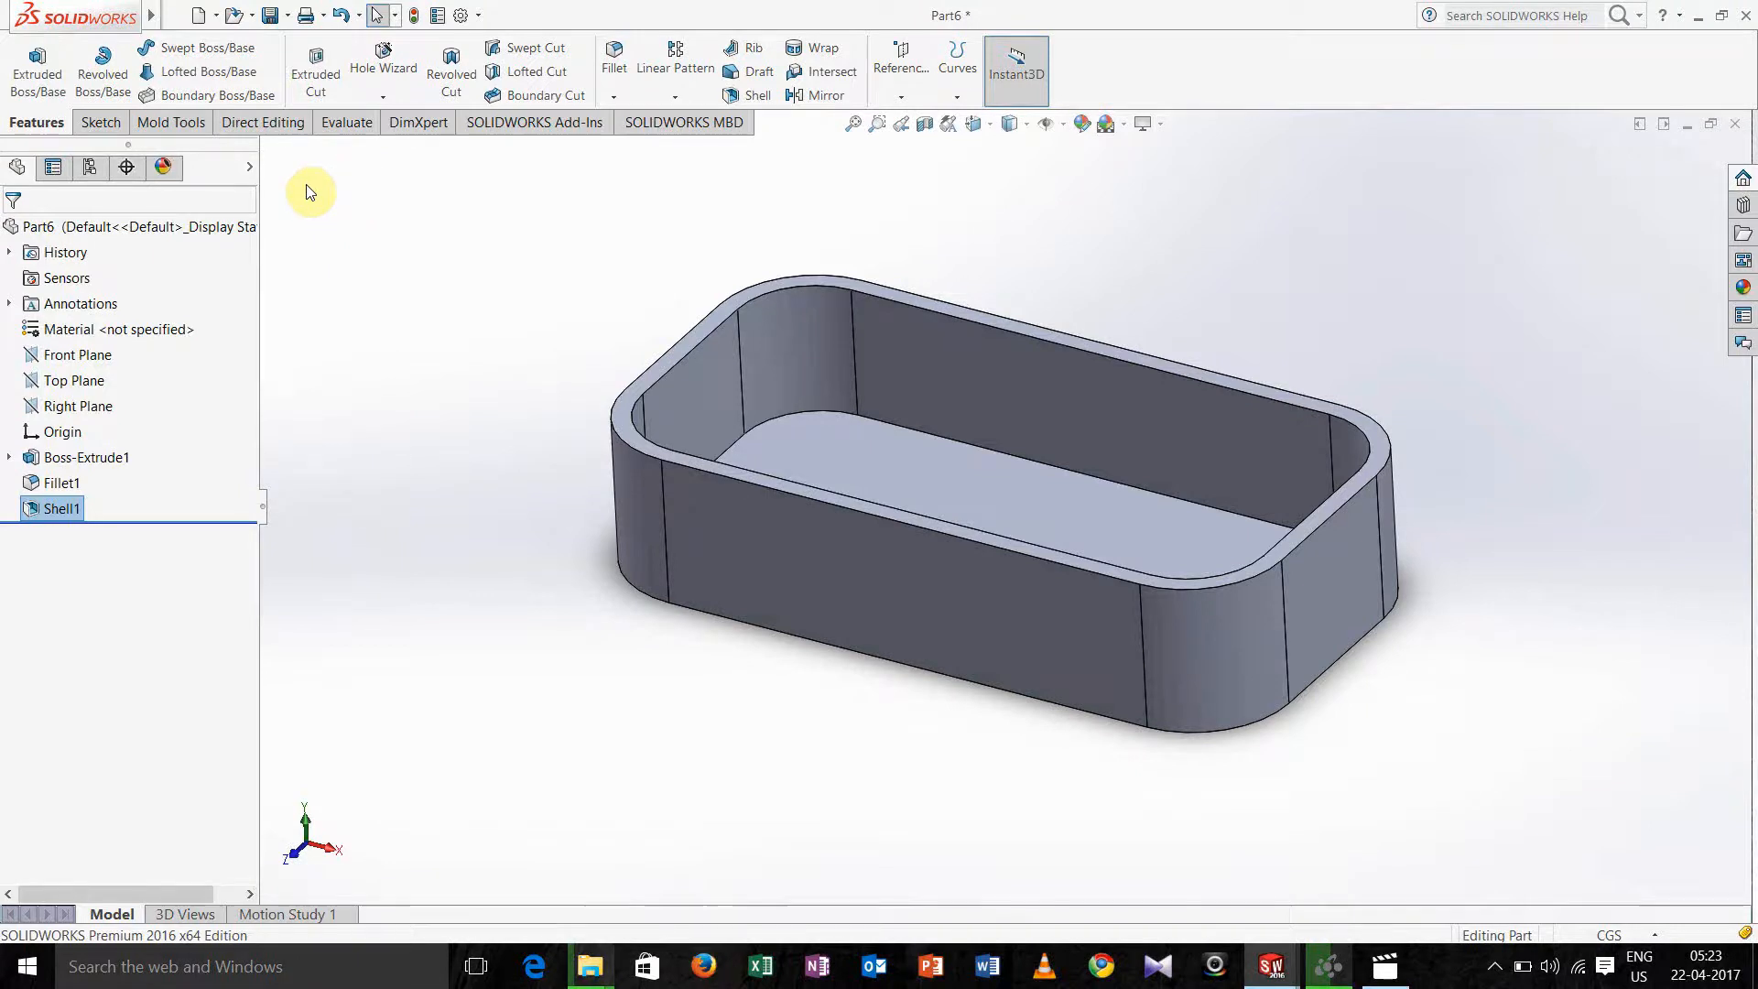
{"action": "mouse_move", "coordinate": [170, 123]}
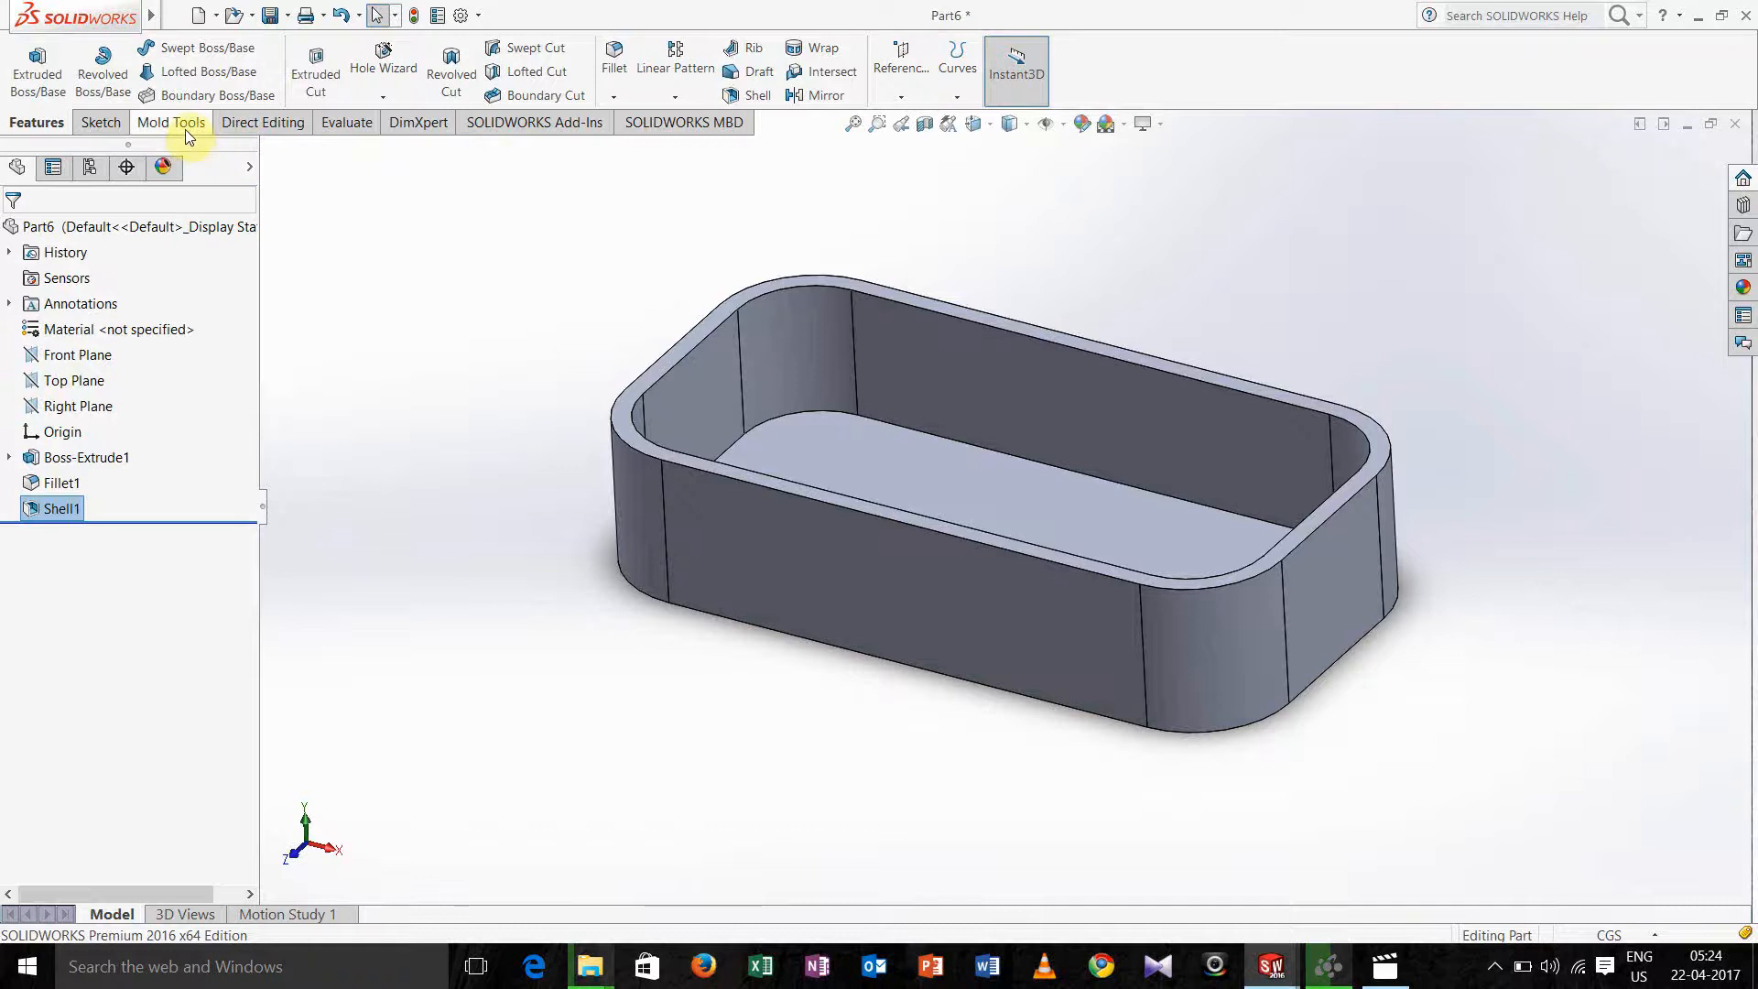
{"action": "mouse_move", "coordinate": [326, 178]}
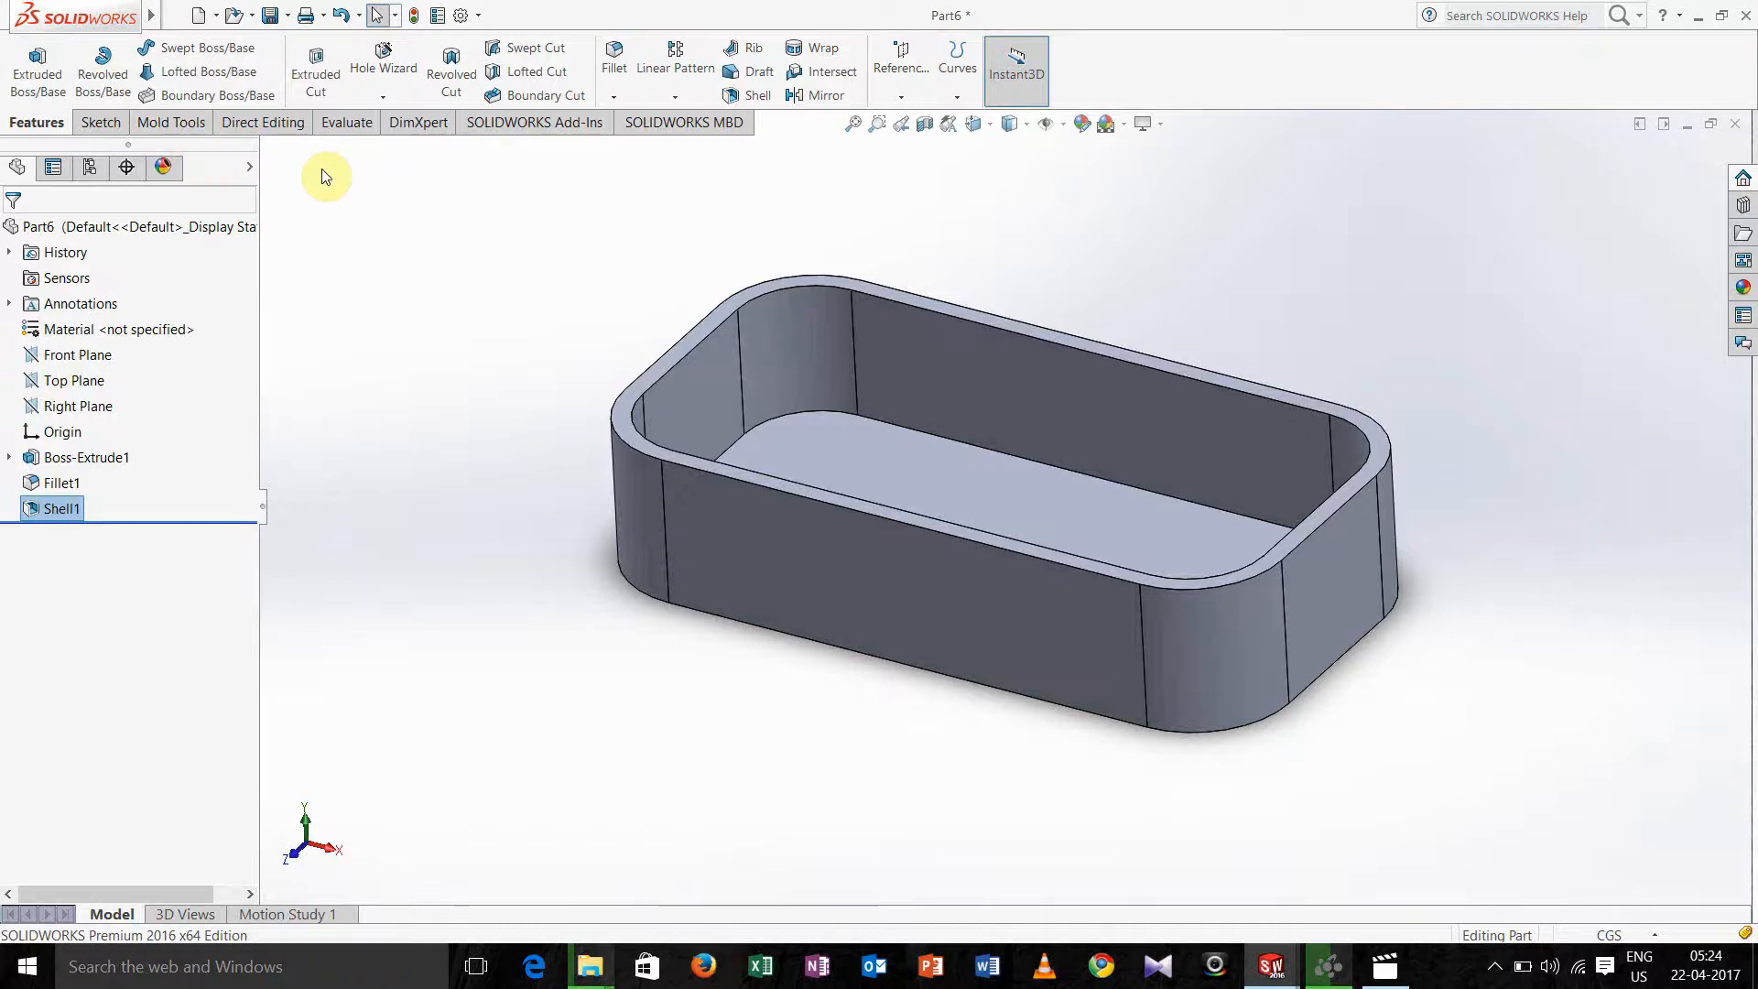
{"action": "mouse_move", "coordinate": [170, 123]}
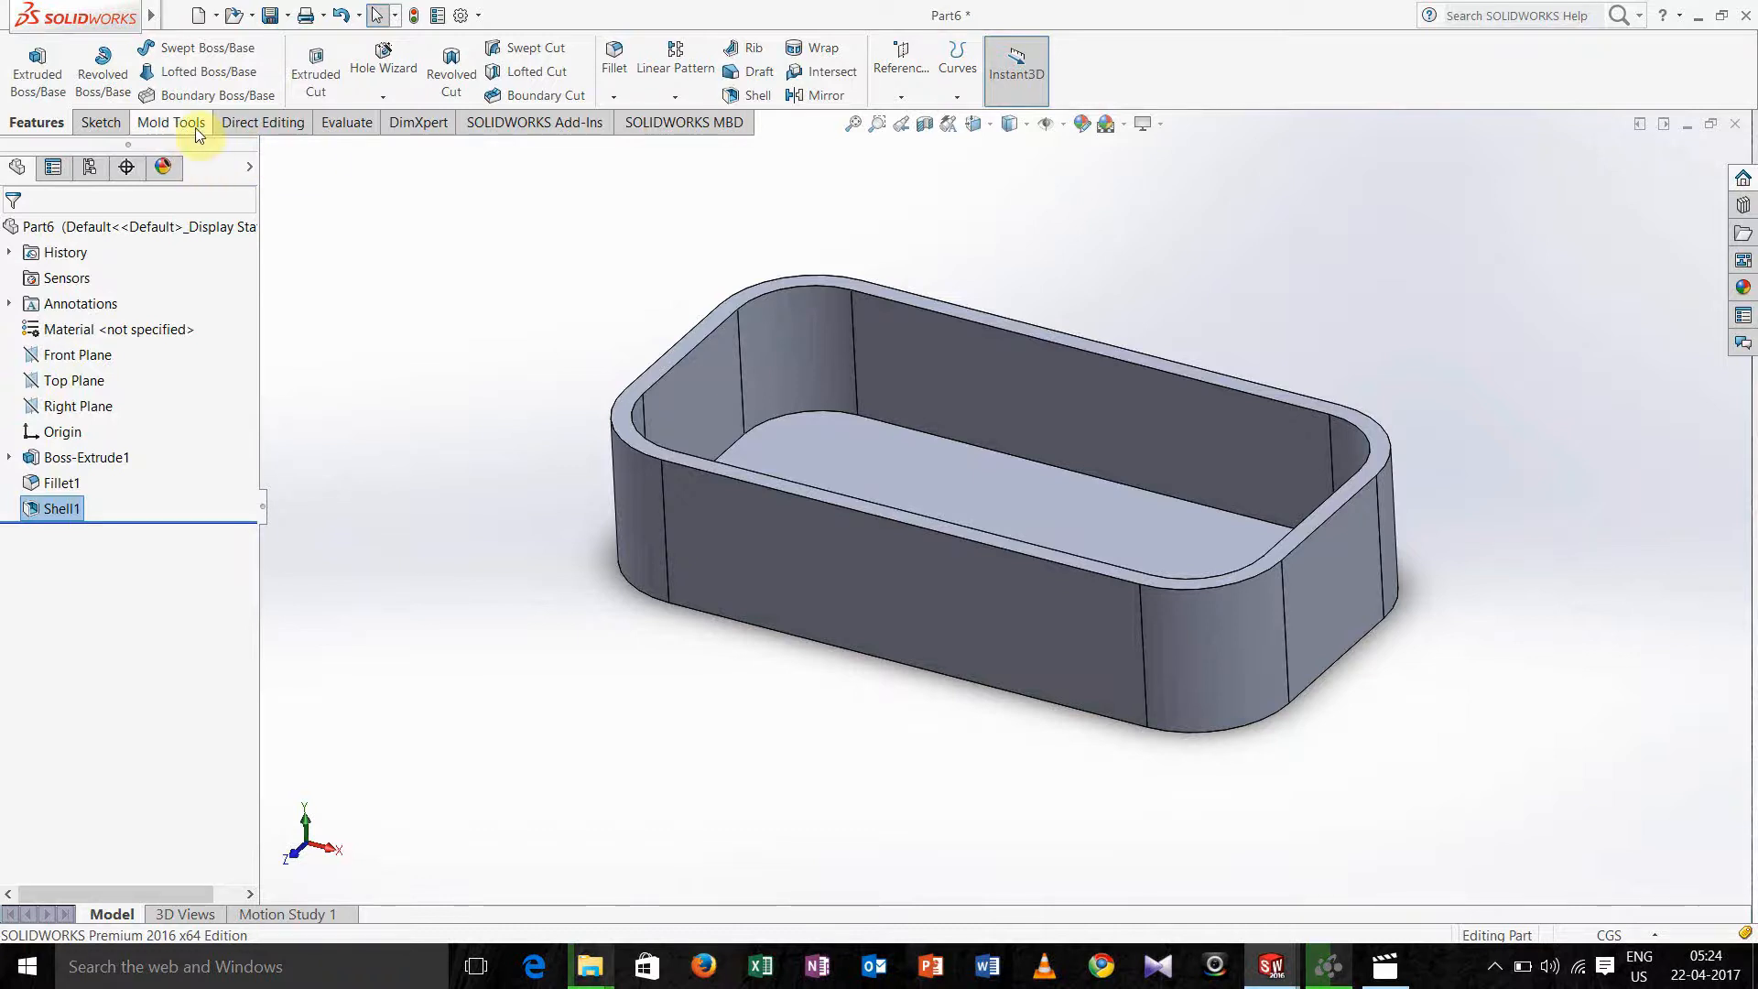
{"action": "mouse_move", "coordinate": [436, 278]}
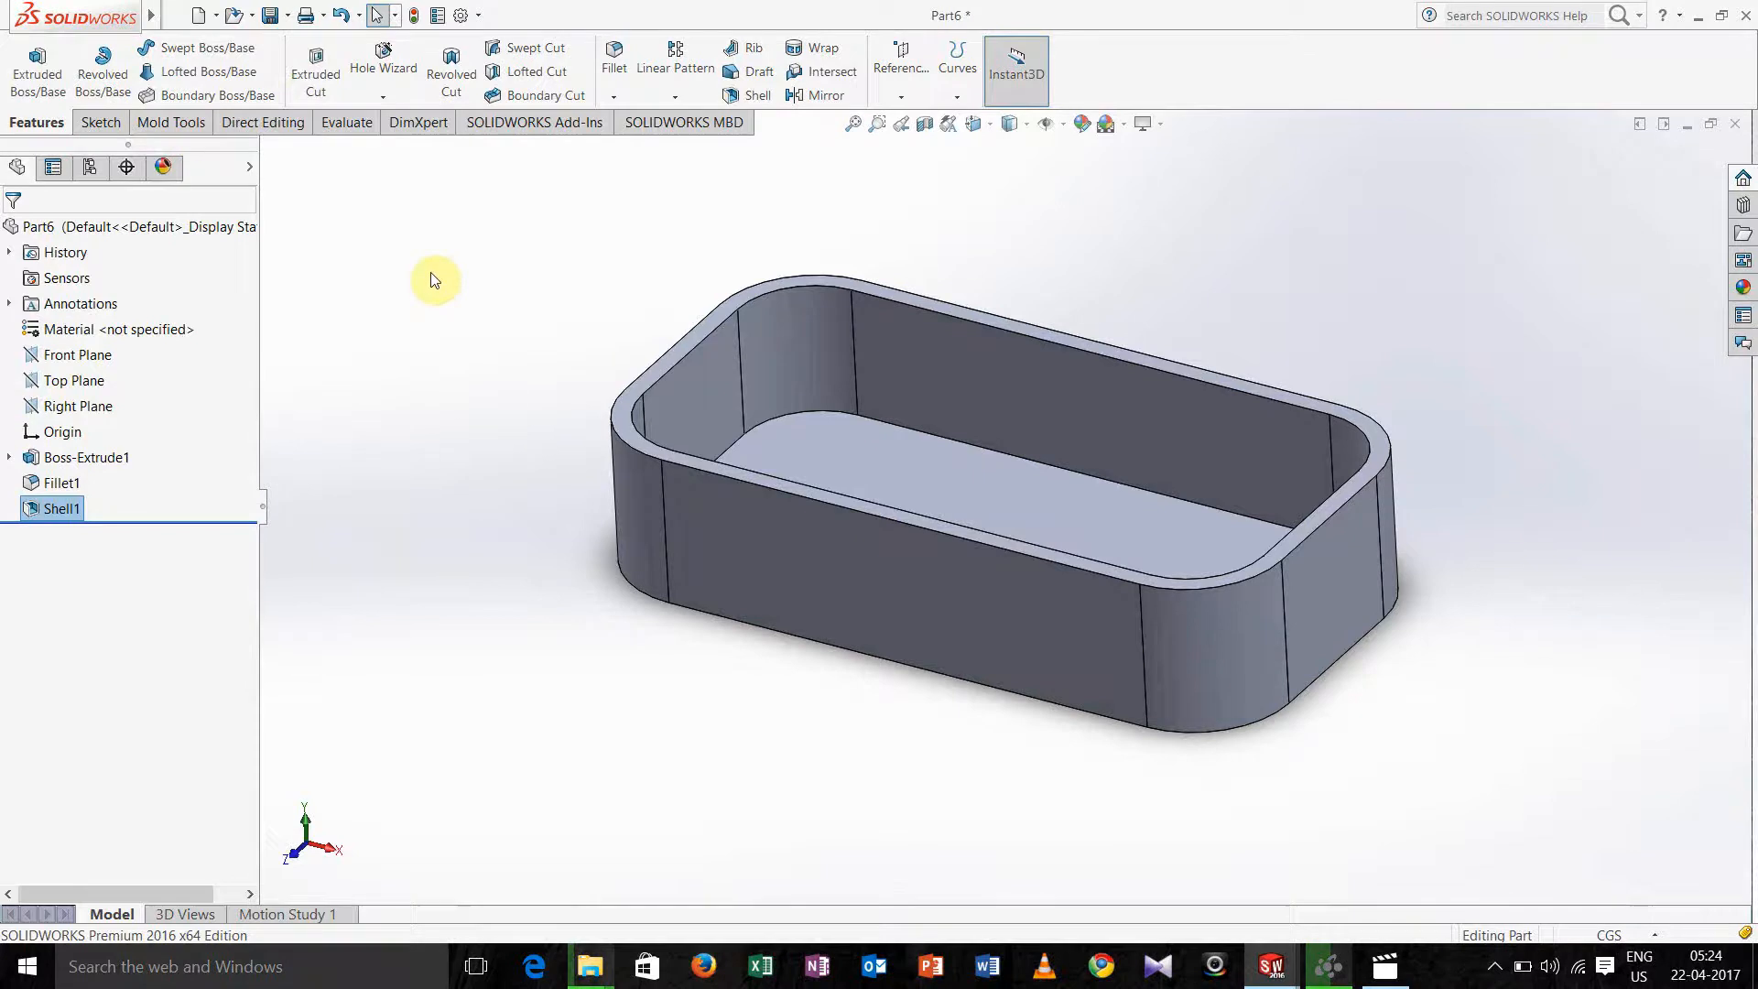
{"action": "mouse_move", "coordinate": [207, 140]}
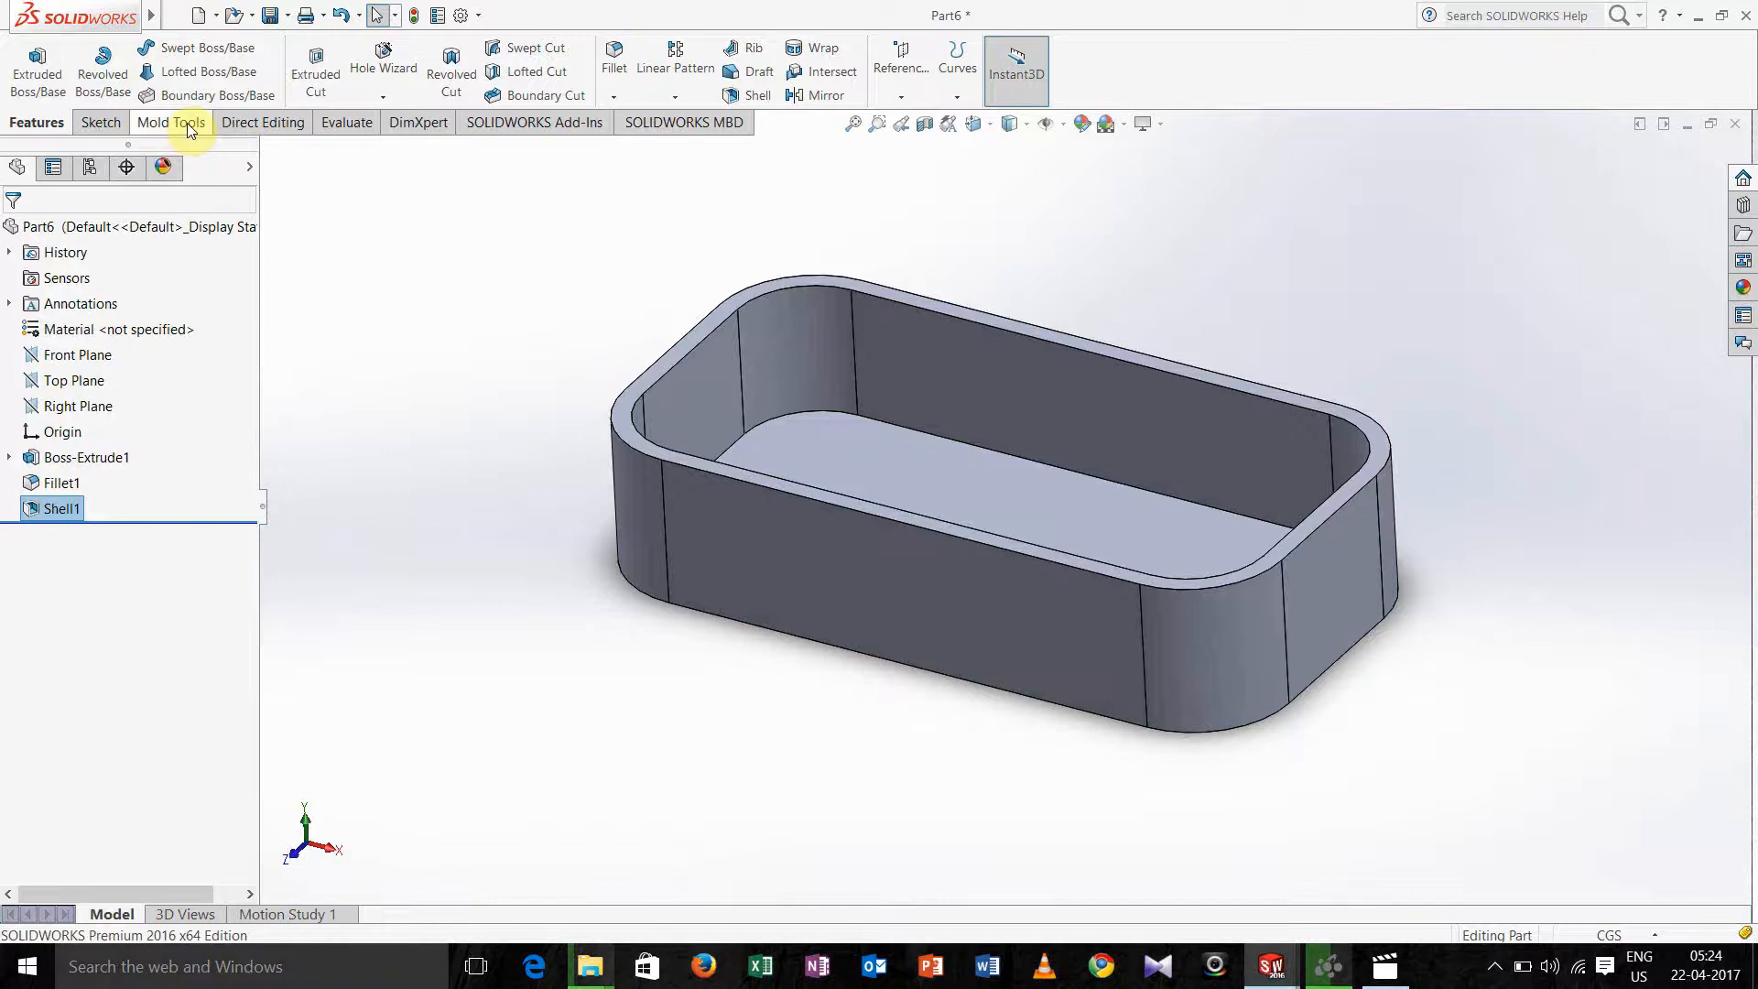
{"action": "mouse_move", "coordinate": [353, 207]}
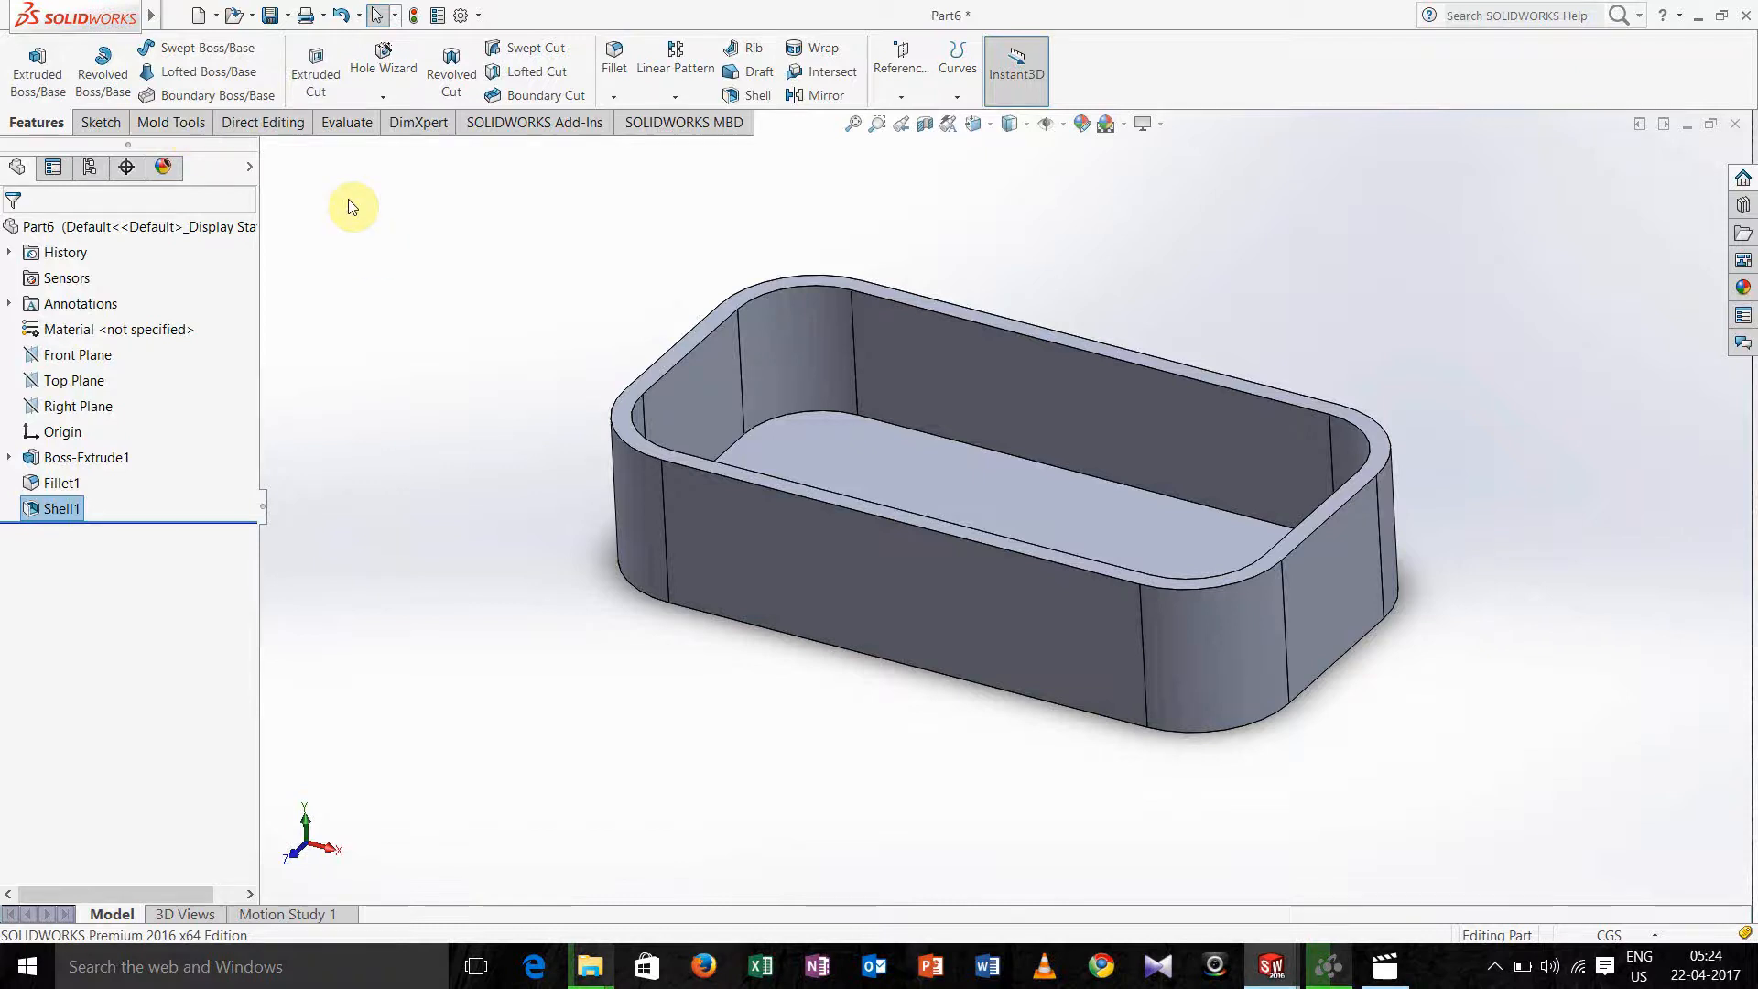
{"action": "mouse_move", "coordinate": [243, 175]}
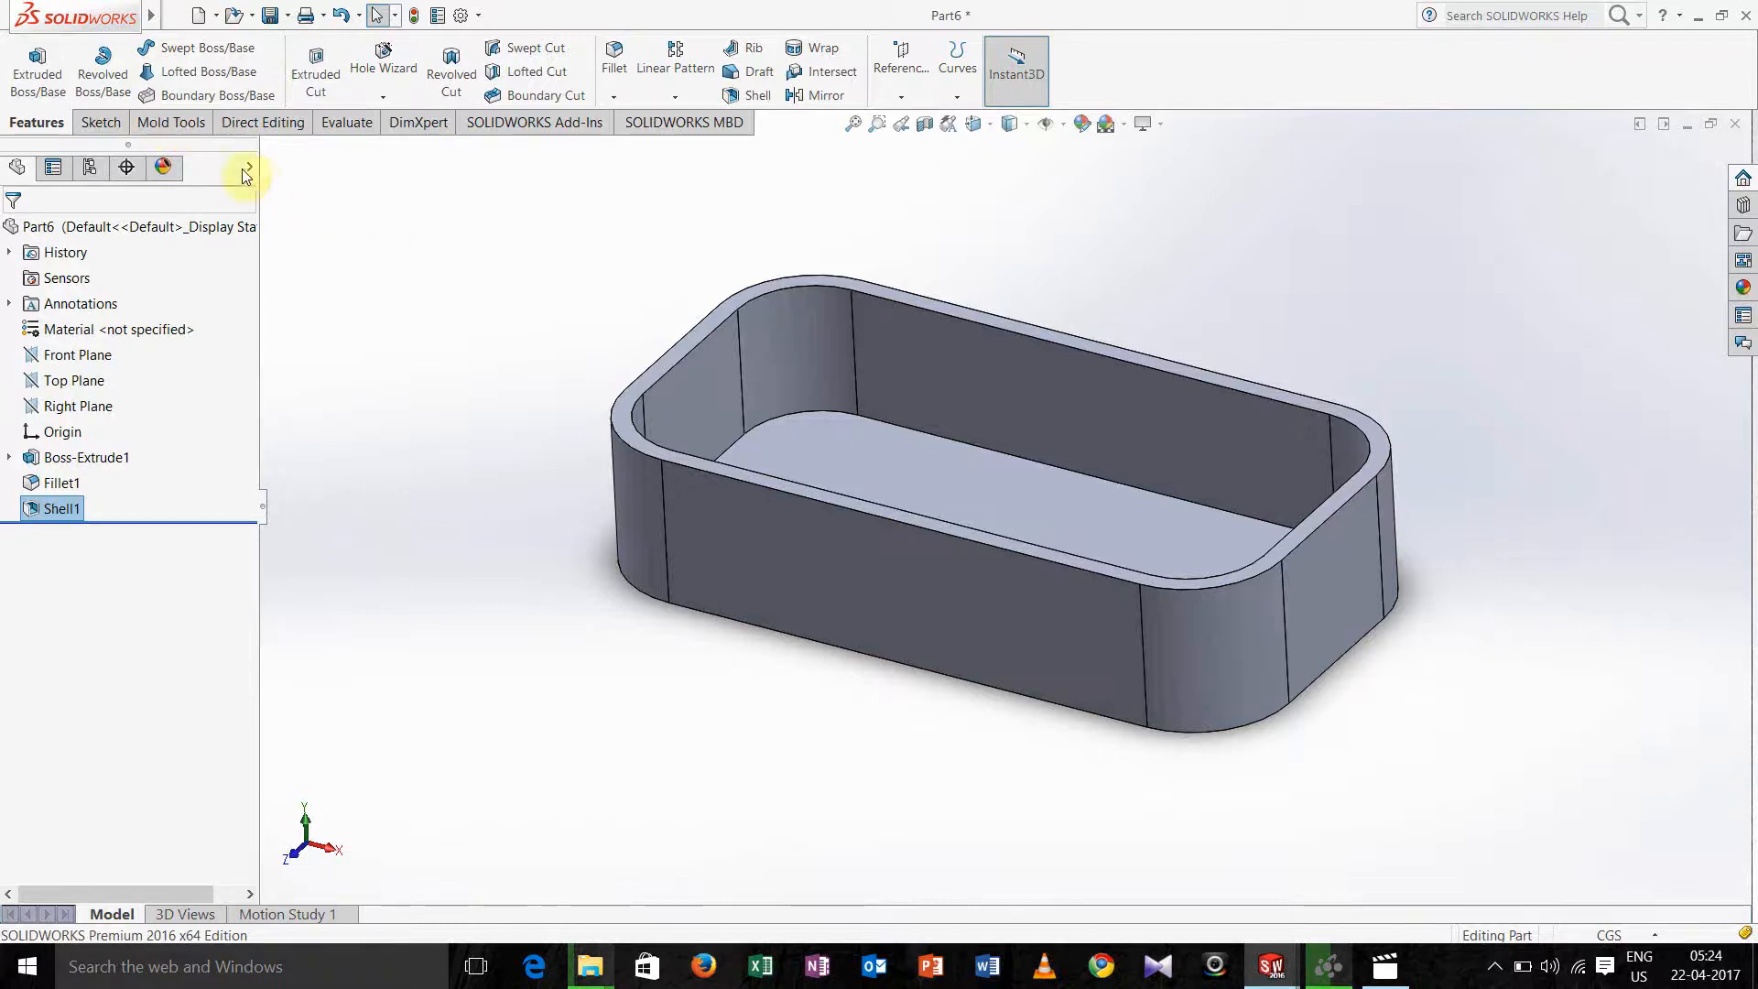
{"action": "mouse_move", "coordinate": [269, 149]}
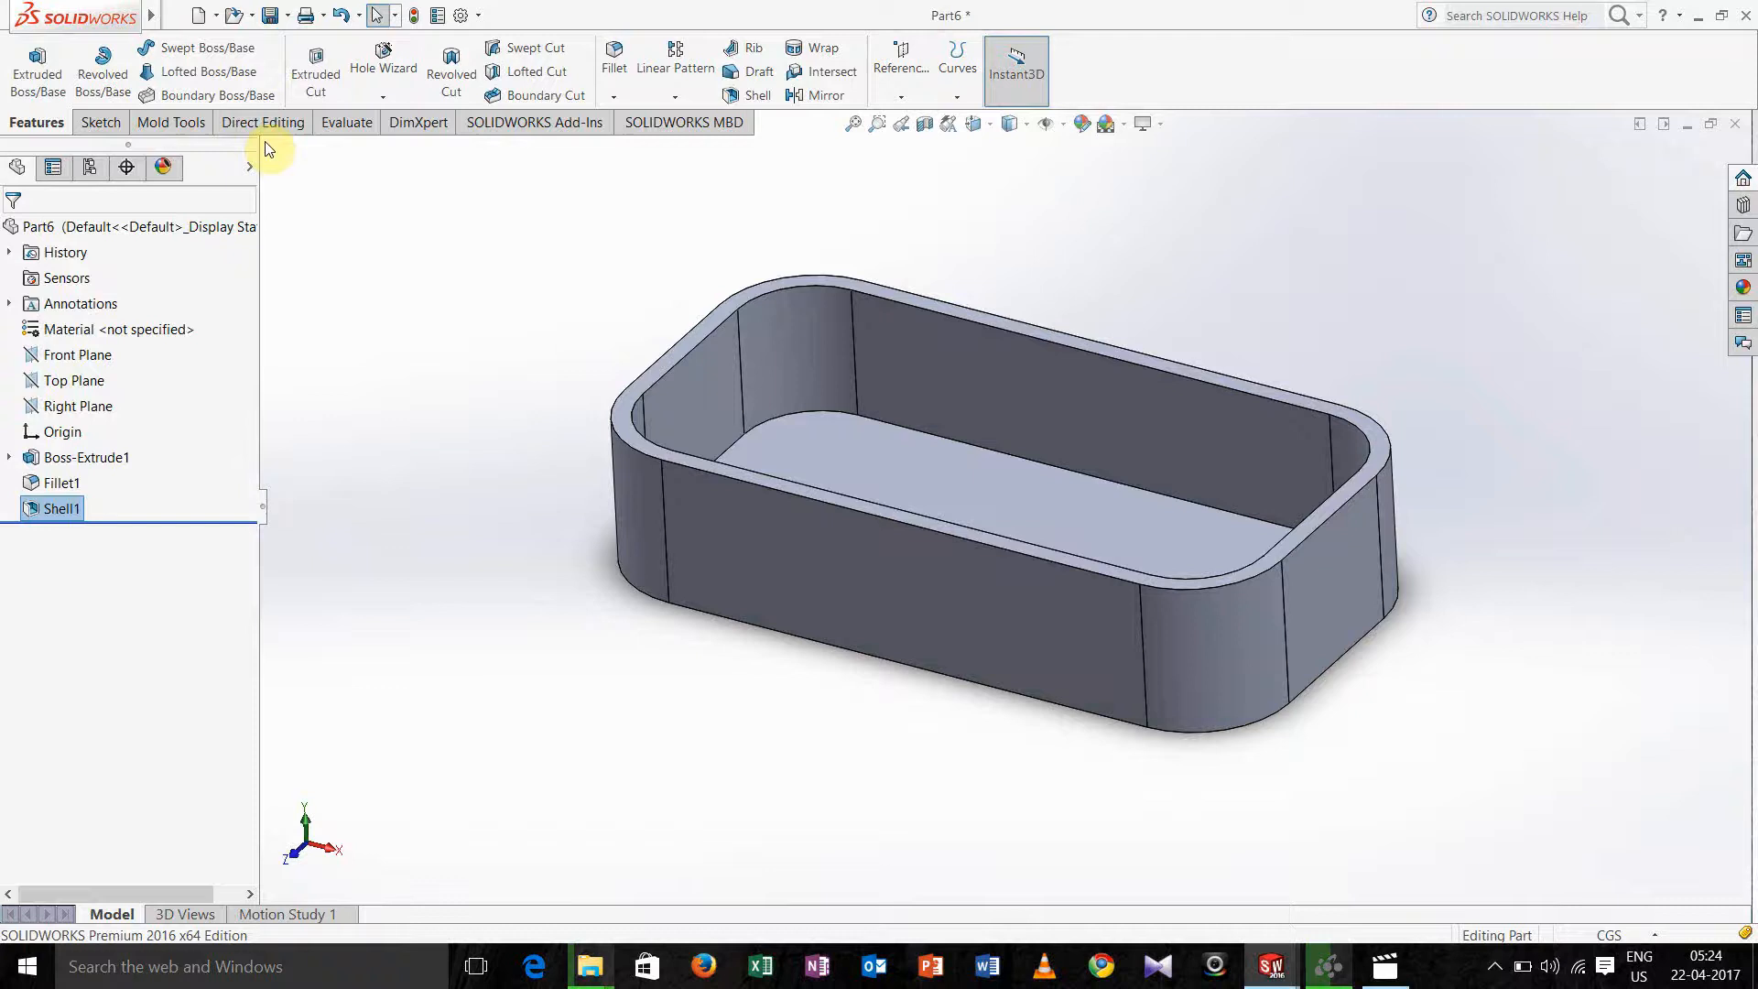
{"action": "mouse_move", "coordinate": [172, 123]}
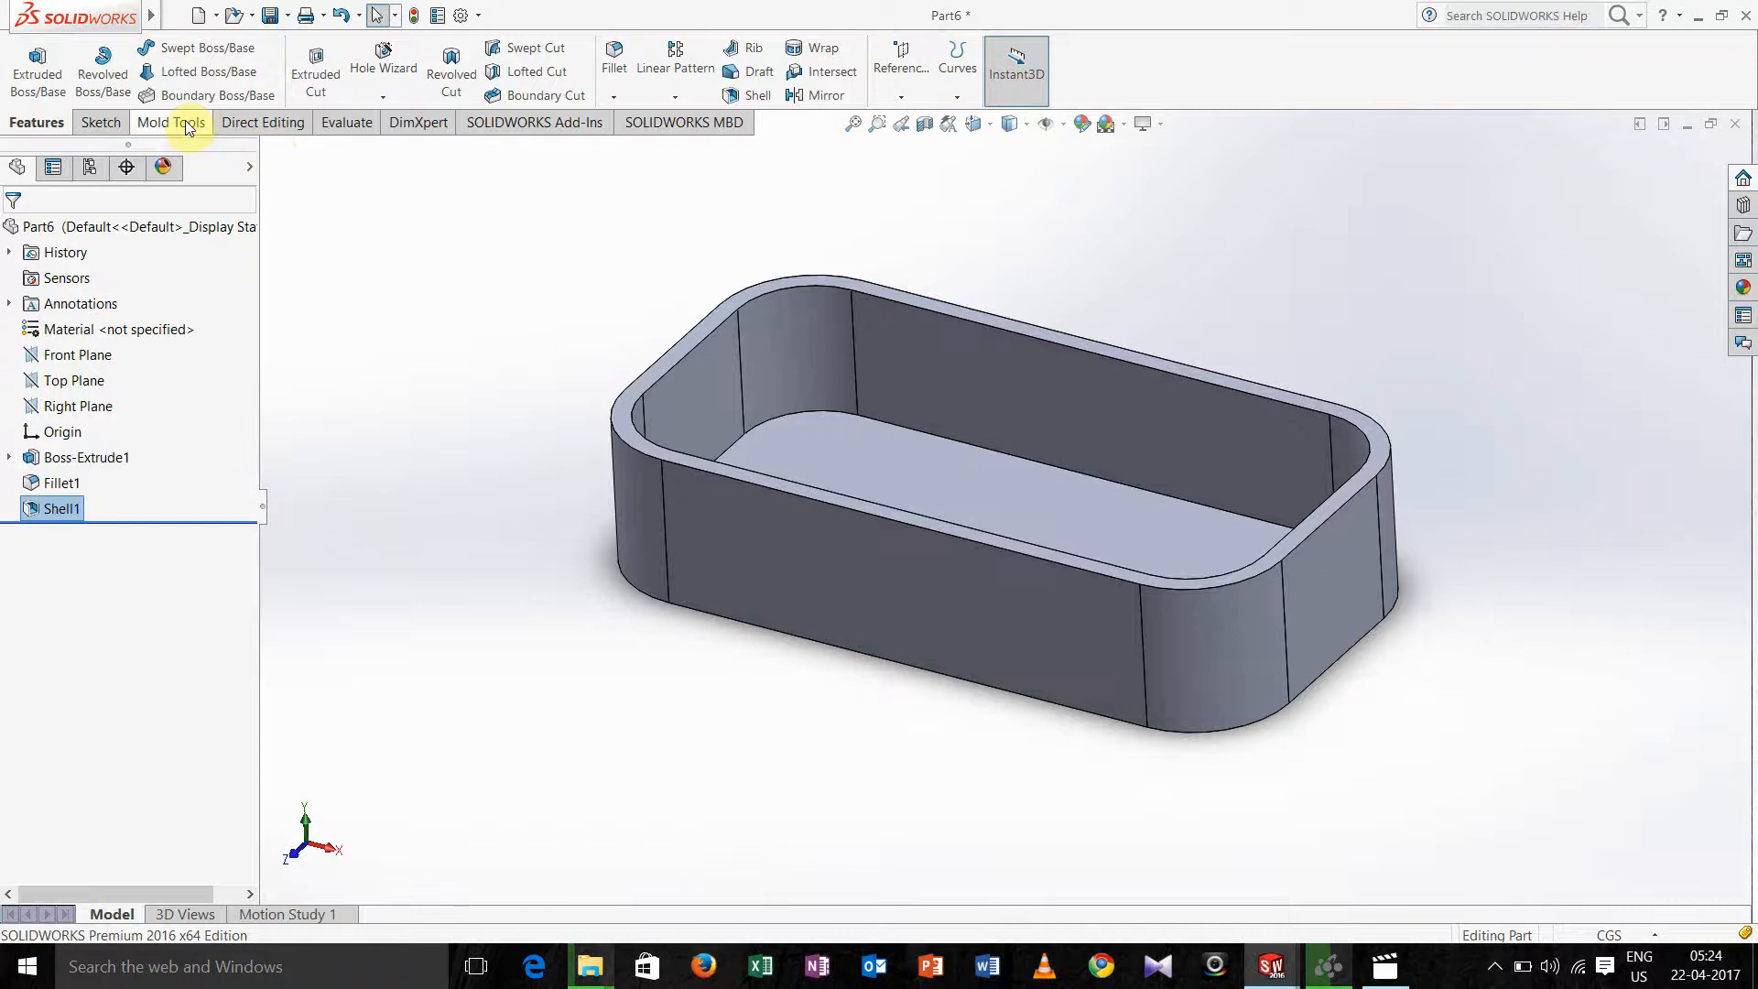
{"action": "right_click", "coordinate": [190, 123]}
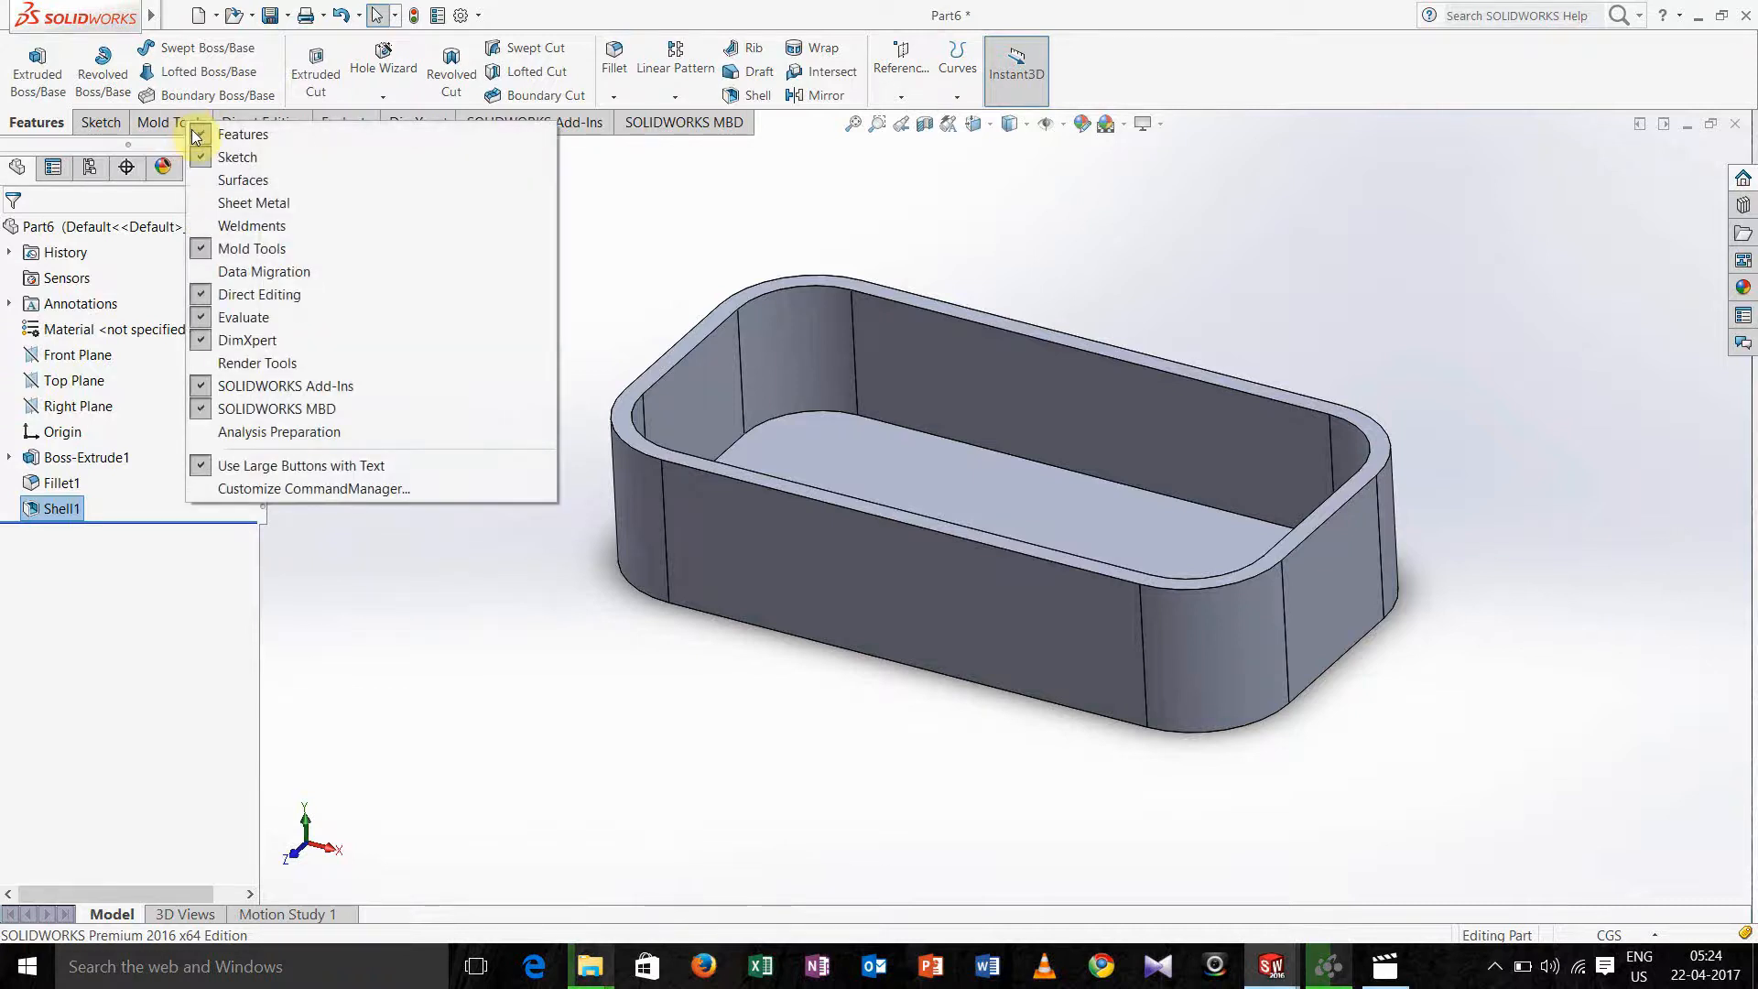
{"action": "mouse_move", "coordinate": [251, 247]}
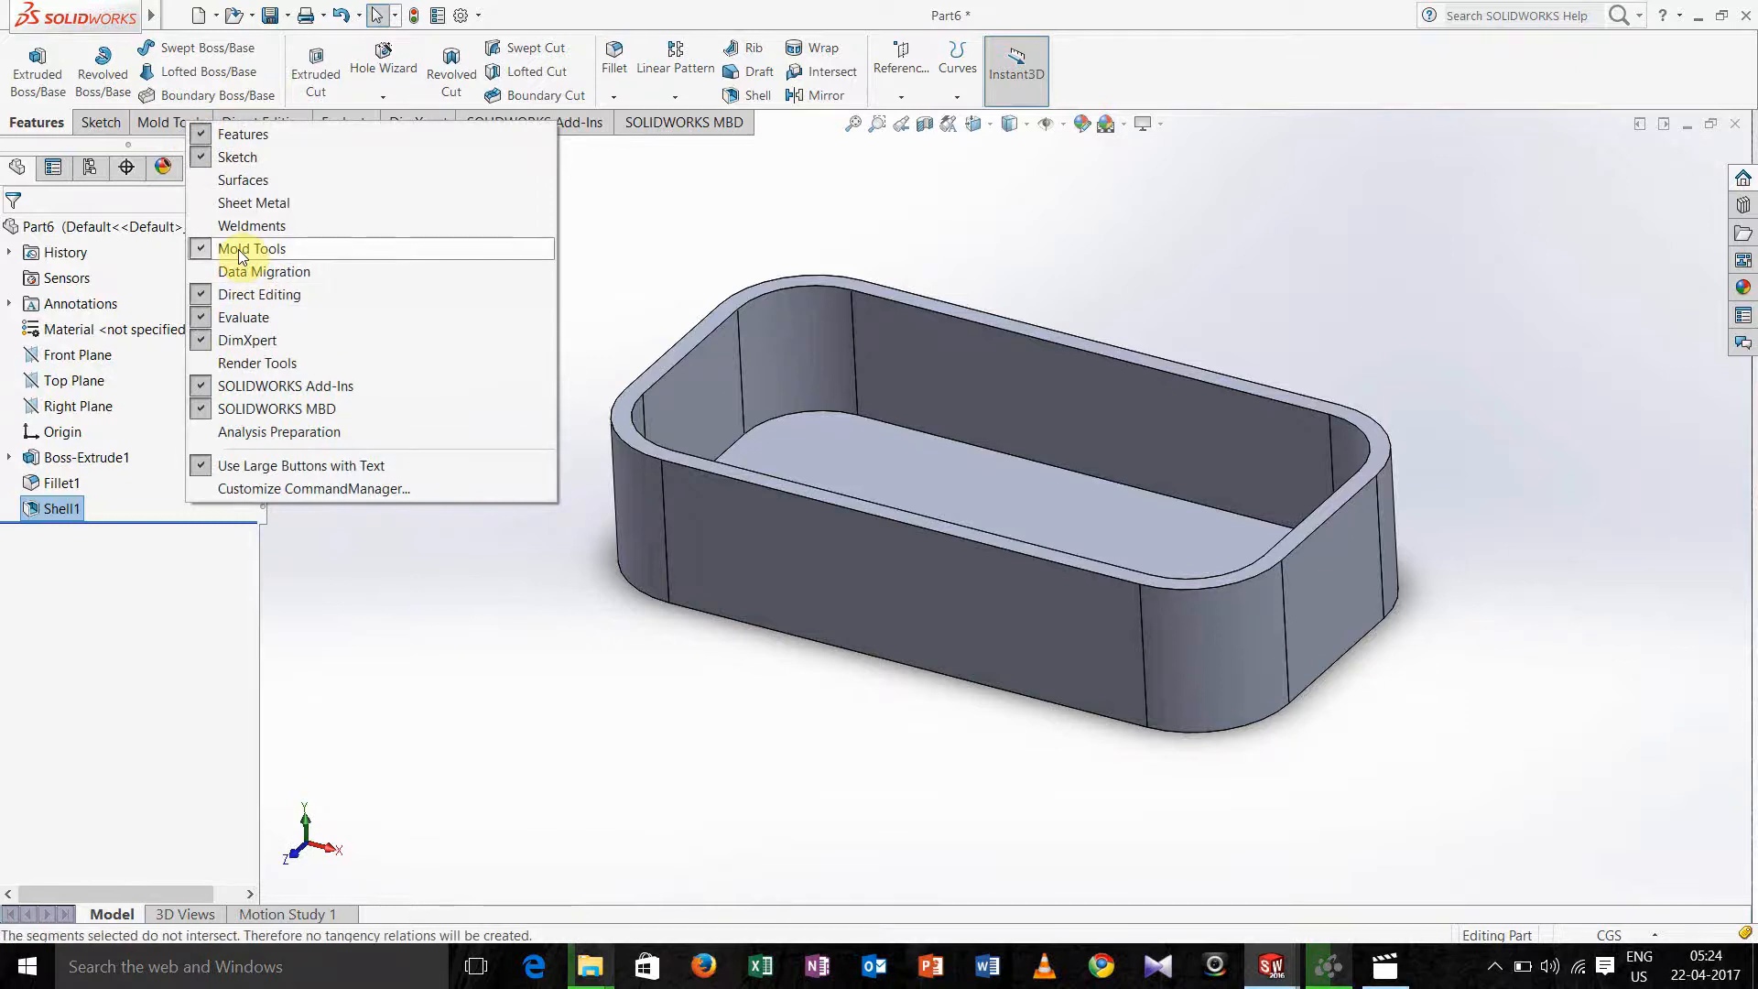
{"action": "mouse_move", "coordinate": [300, 256]}
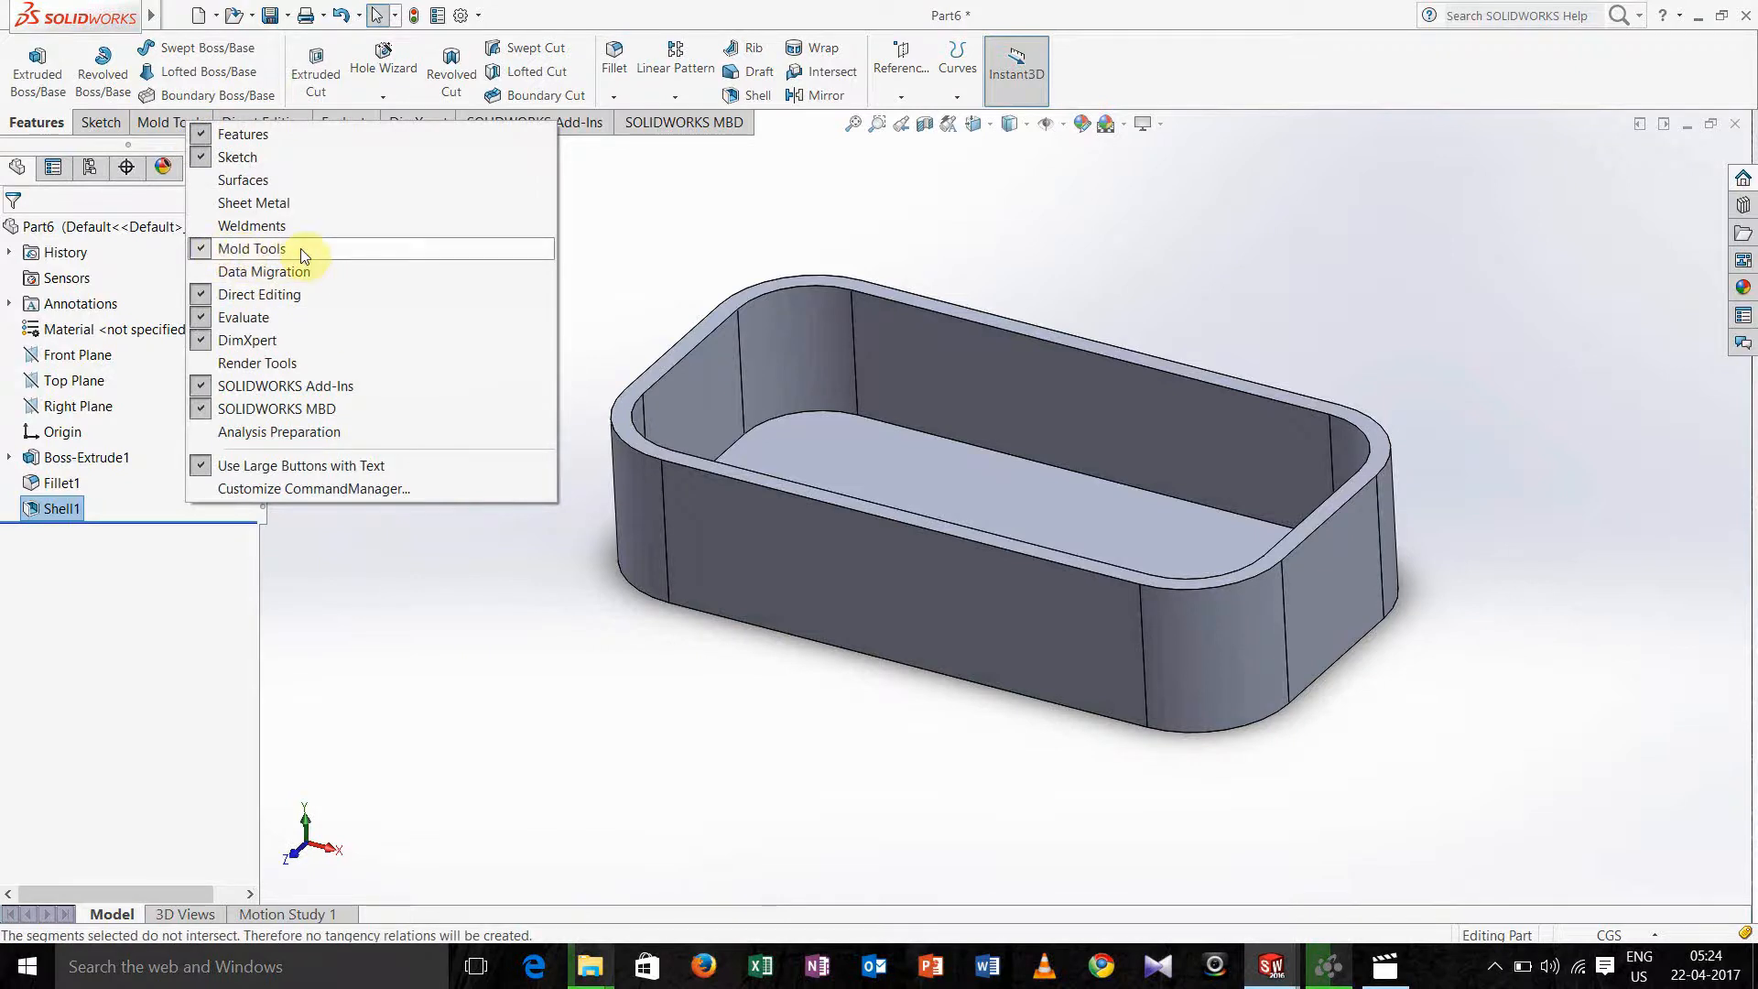
{"action": "mouse_move", "coordinate": [269, 326]}
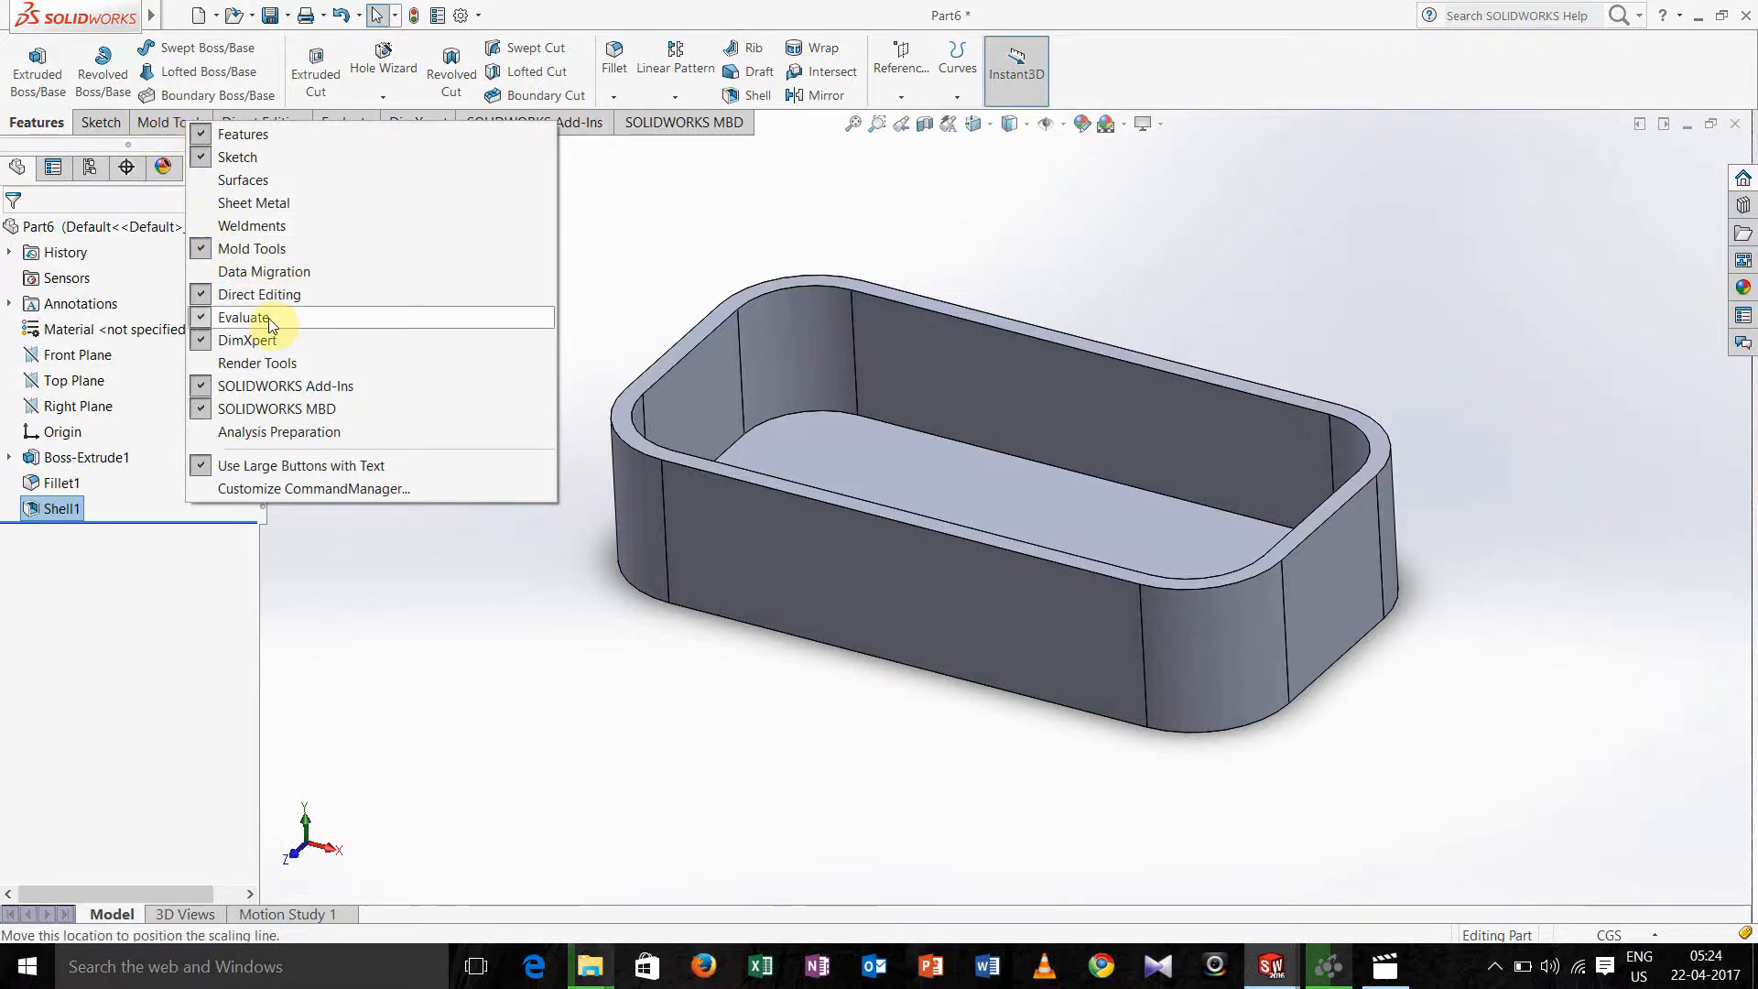
{"action": "mouse_move", "coordinate": [281, 249]}
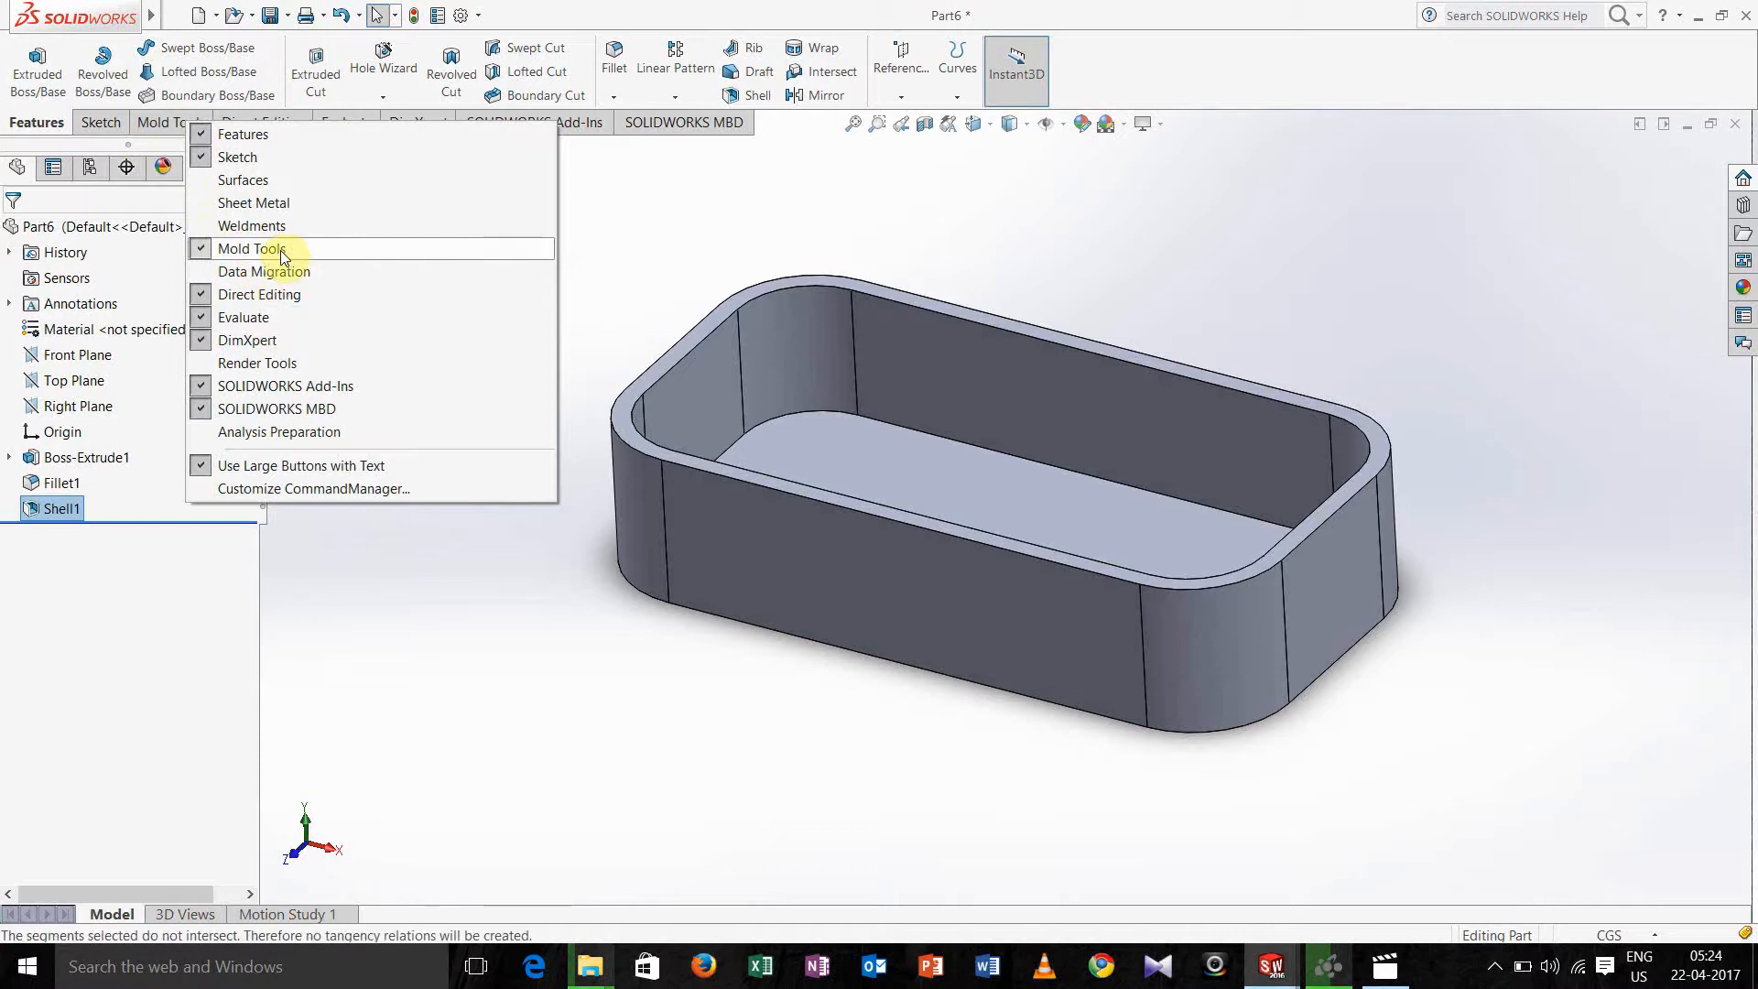
{"action": "left_click", "coordinate": [251, 247]}
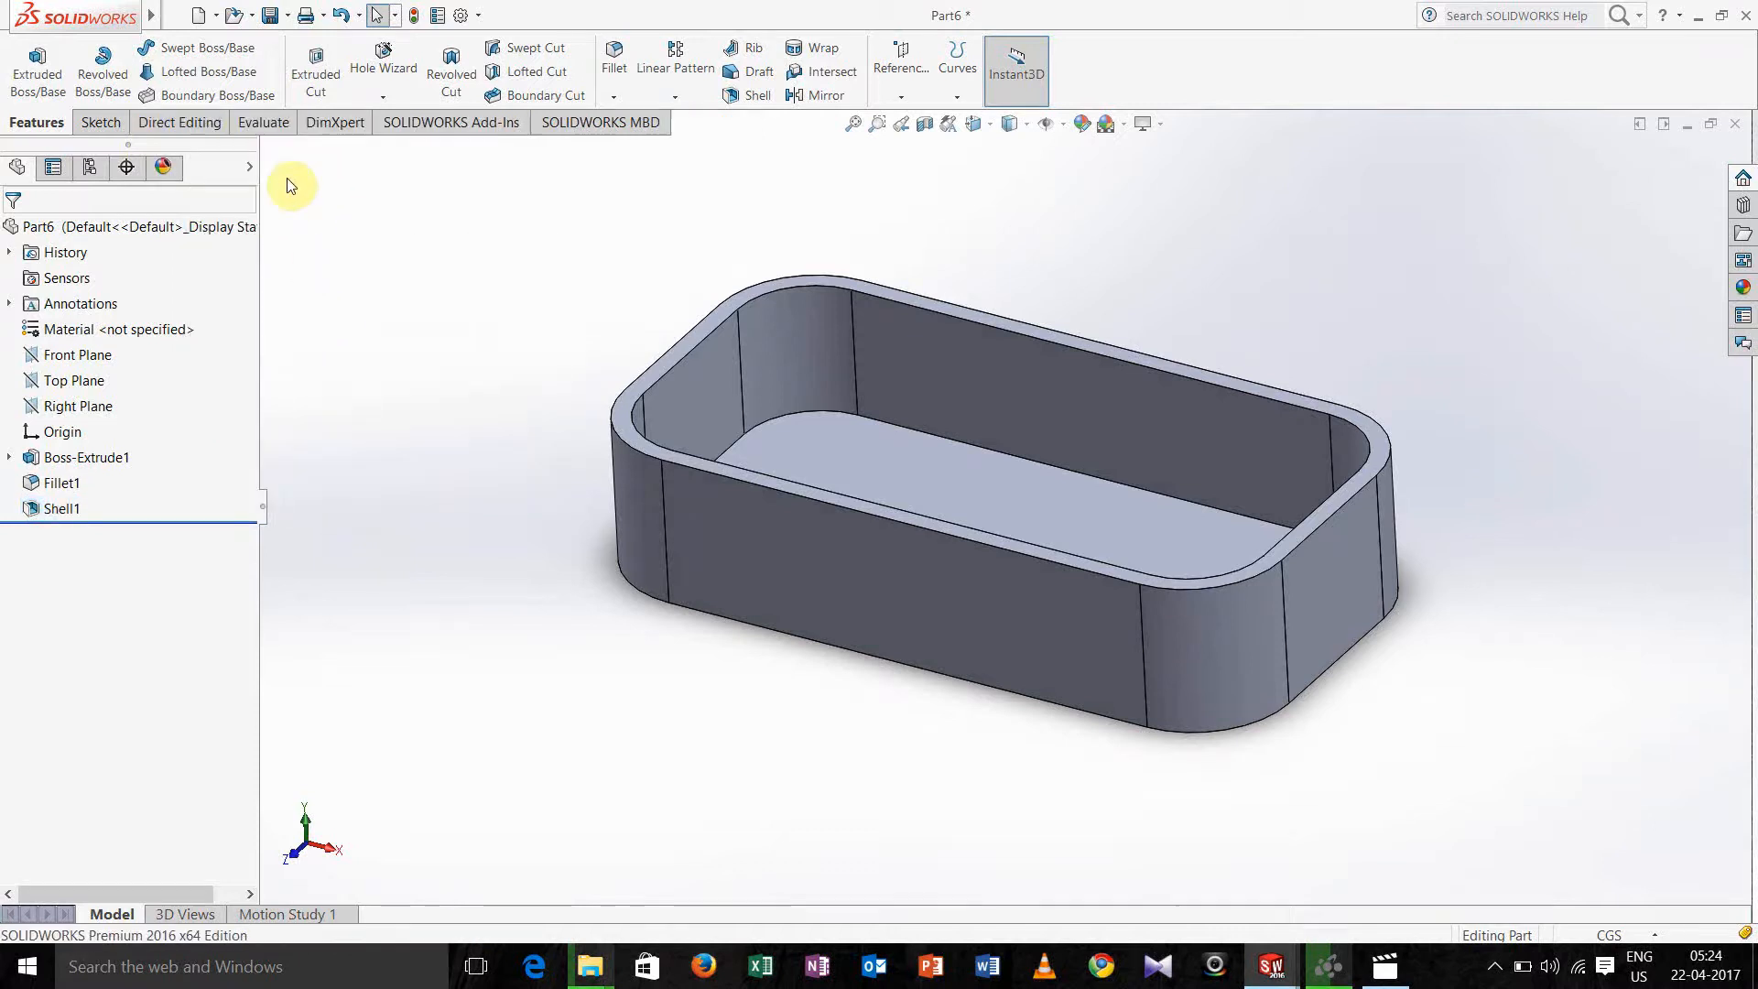
{"action": "mouse_move", "coordinate": [427, 176]}
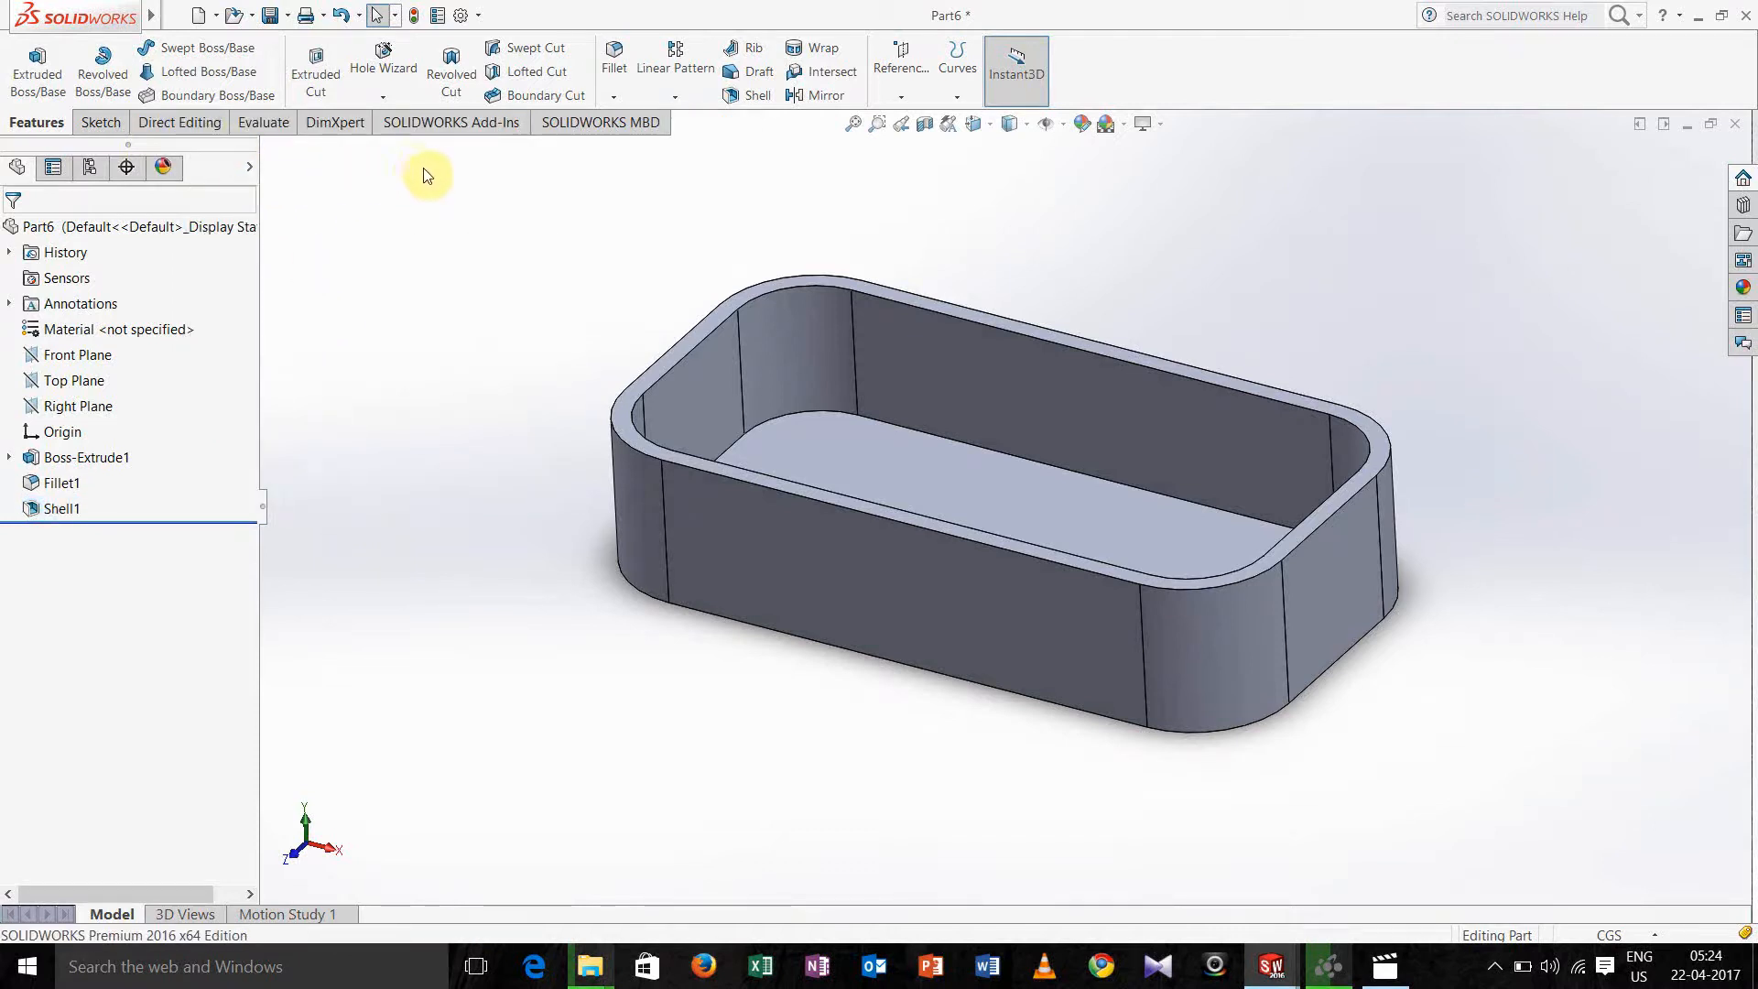
{"action": "mouse_move", "coordinate": [326, 154]}
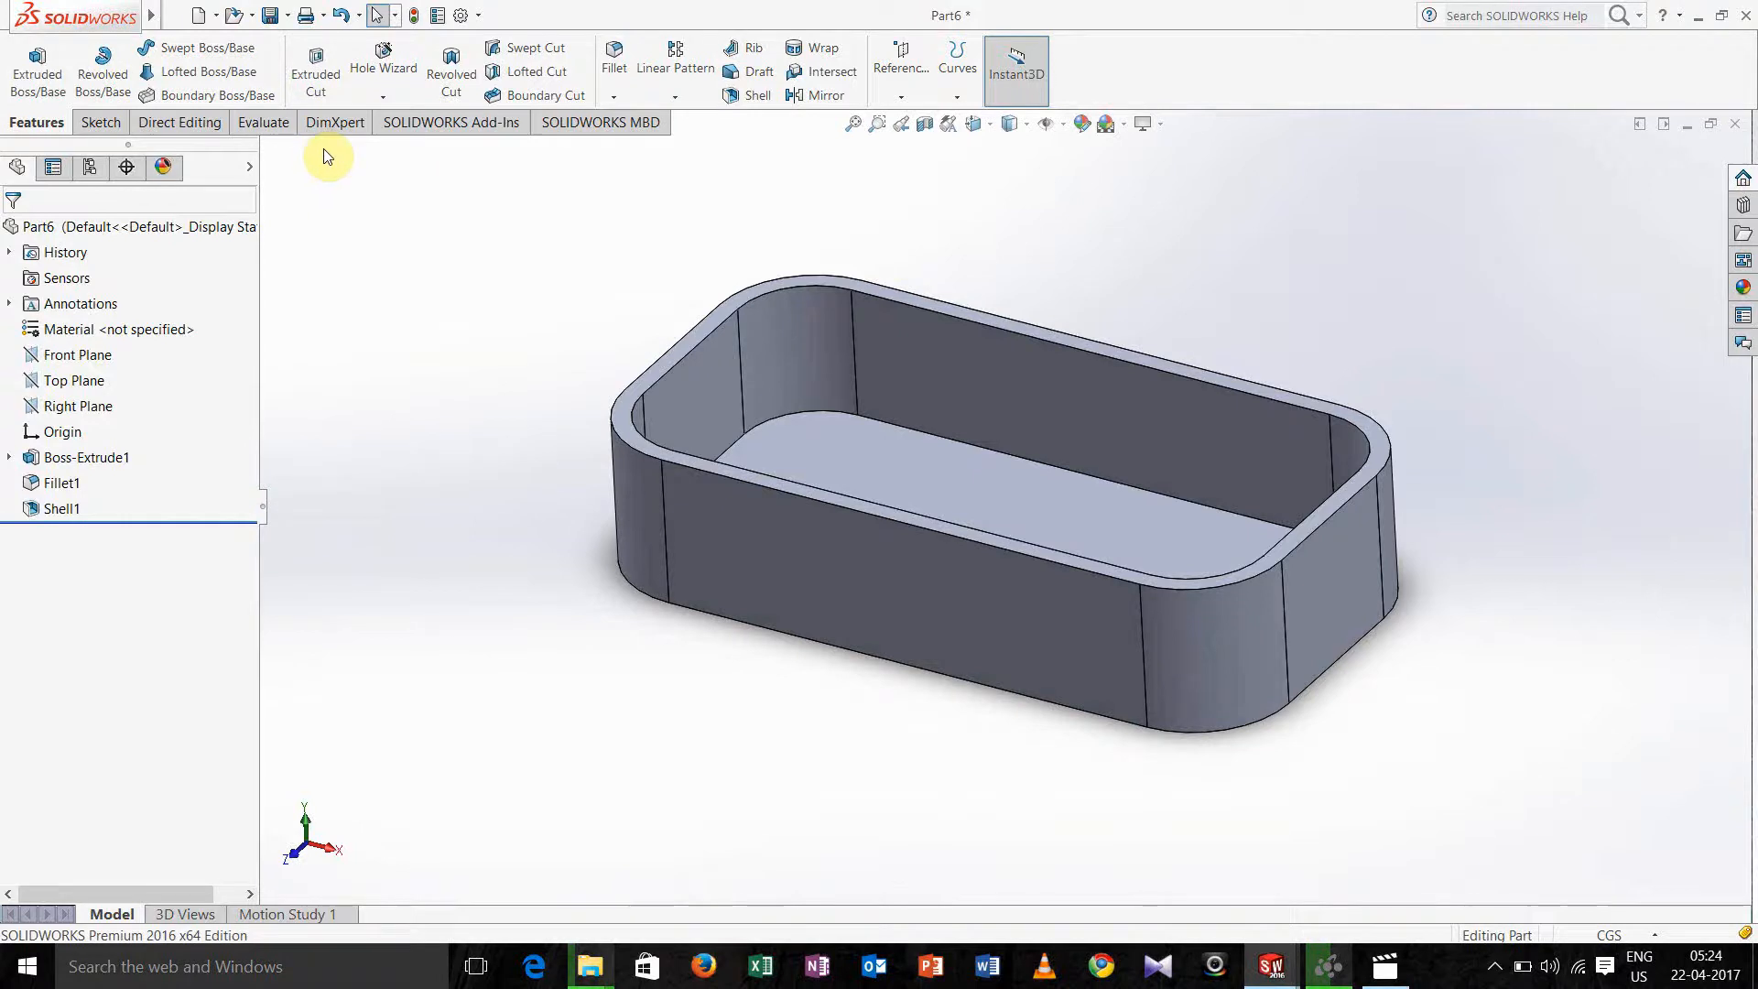
{"action": "mouse_move", "coordinate": [354, 203]}
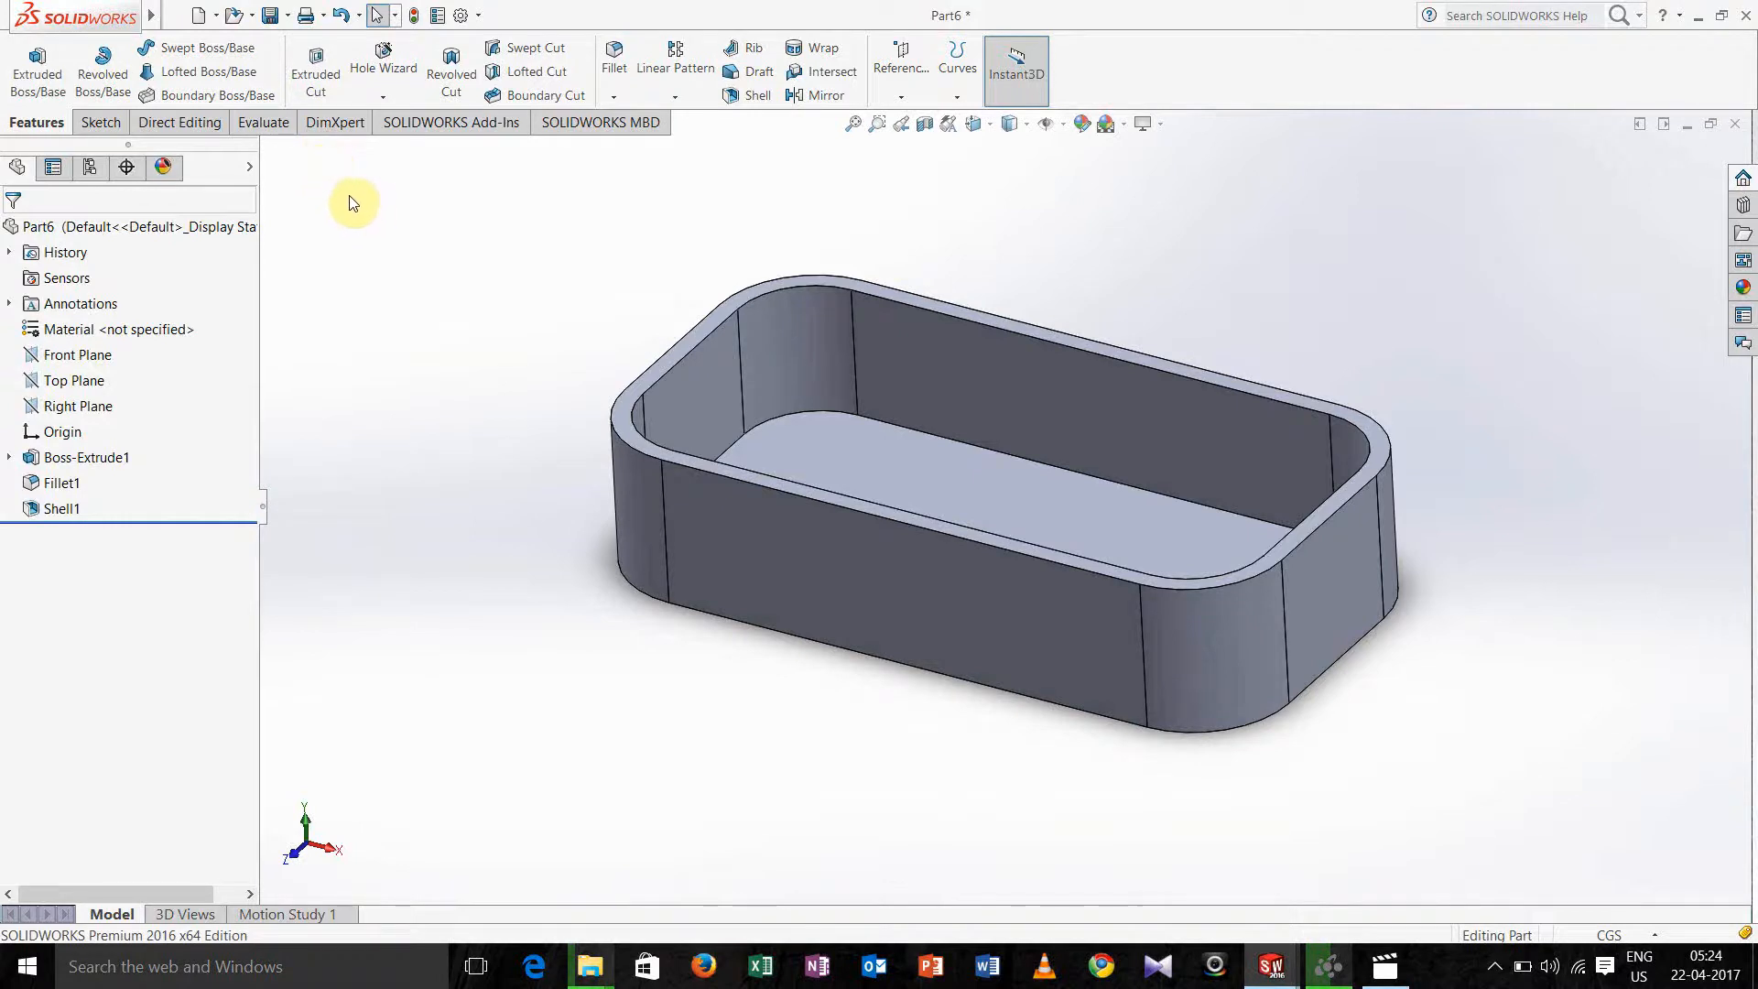
{"action": "mouse_move", "coordinate": [316, 169]}
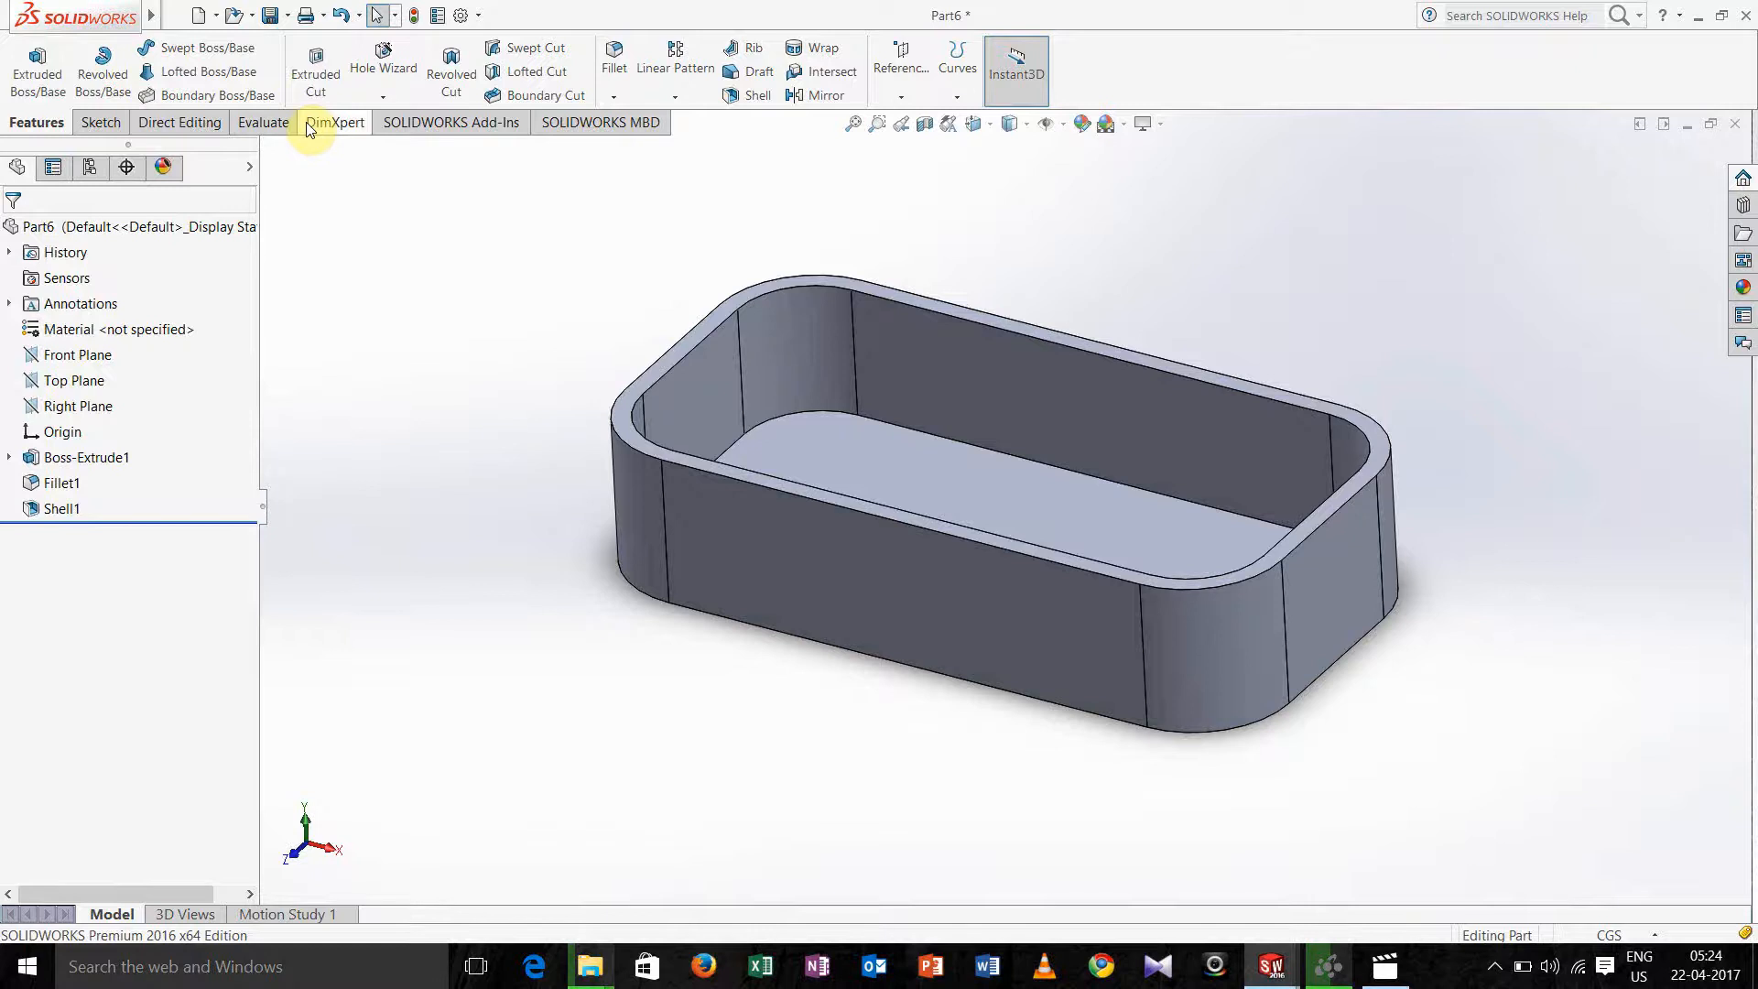
{"action": "right_click", "coordinate": [334, 121]}
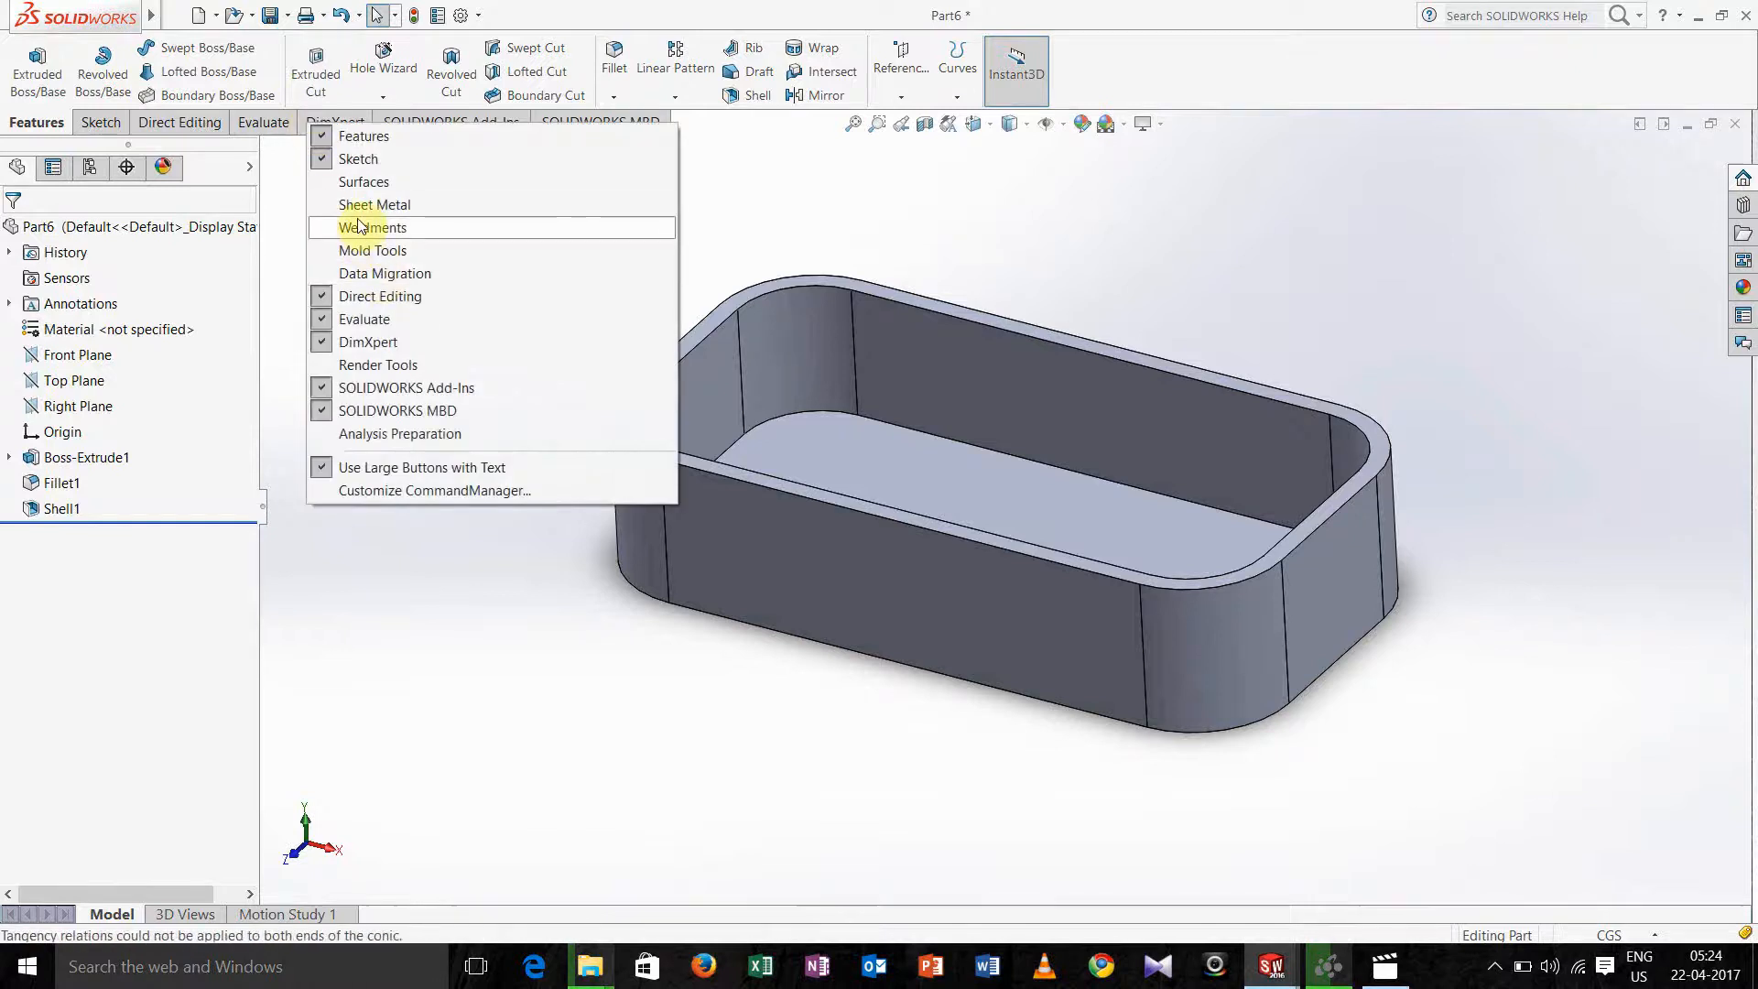
{"action": "mouse_move", "coordinate": [374, 251]}
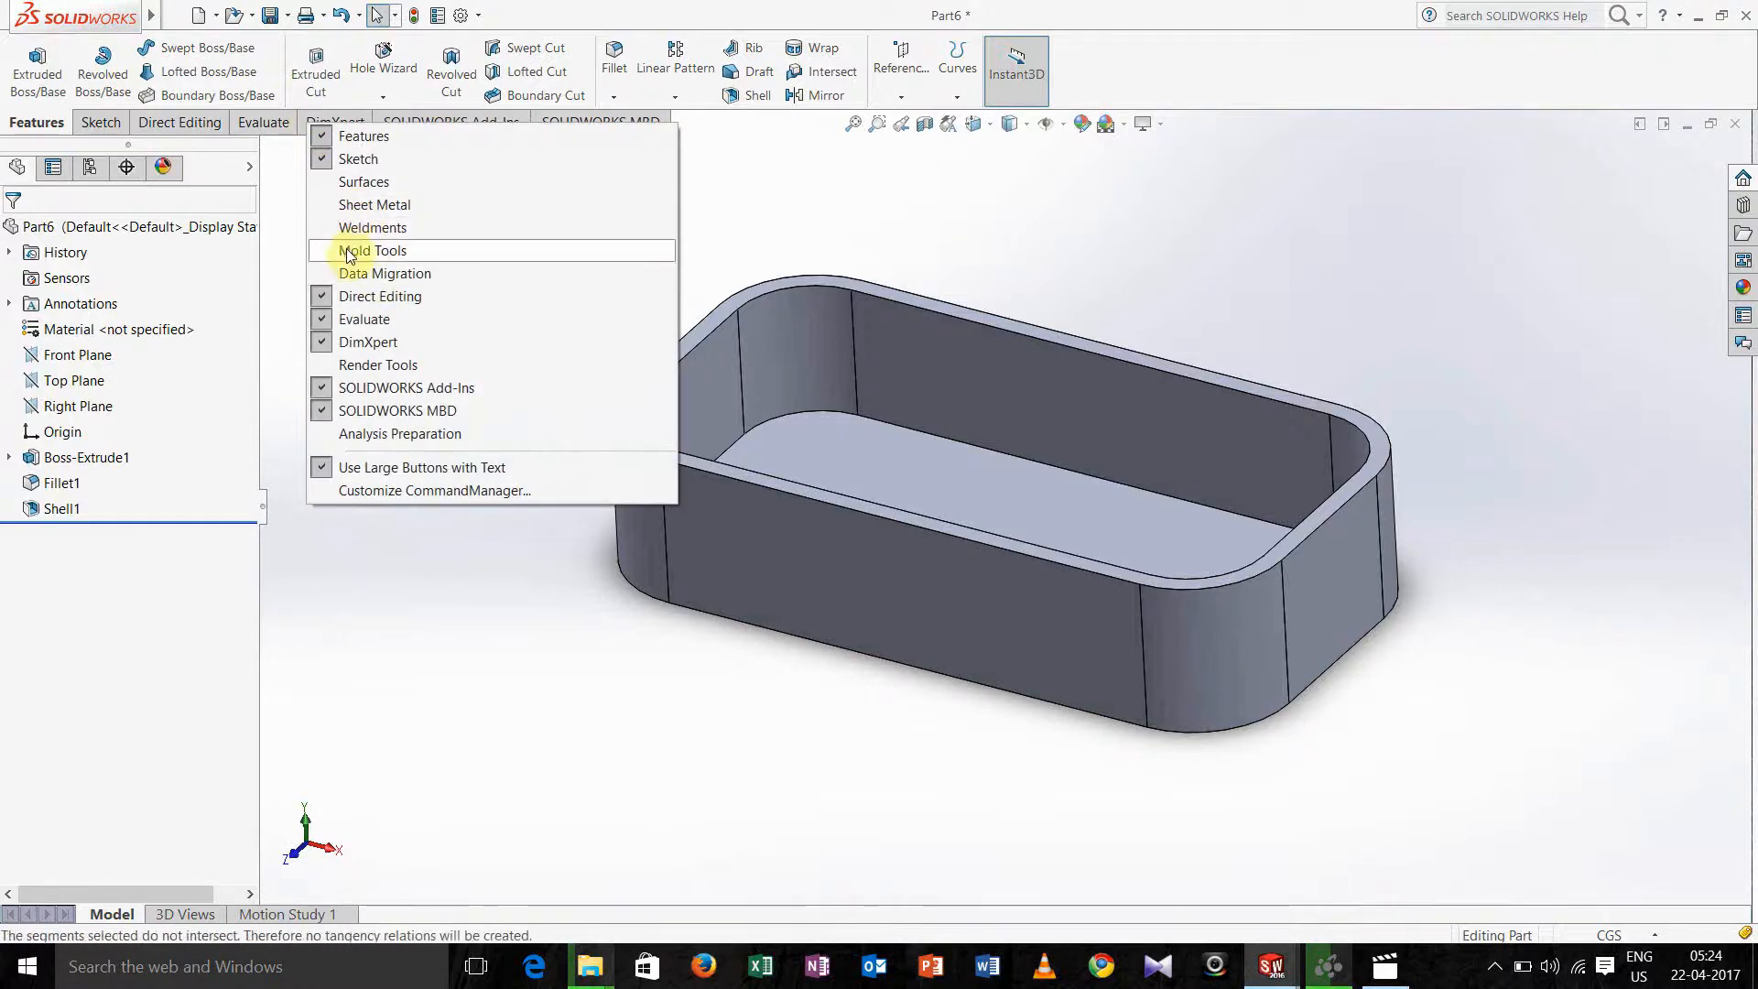
{"action": "left_click", "coordinate": [373, 250]}
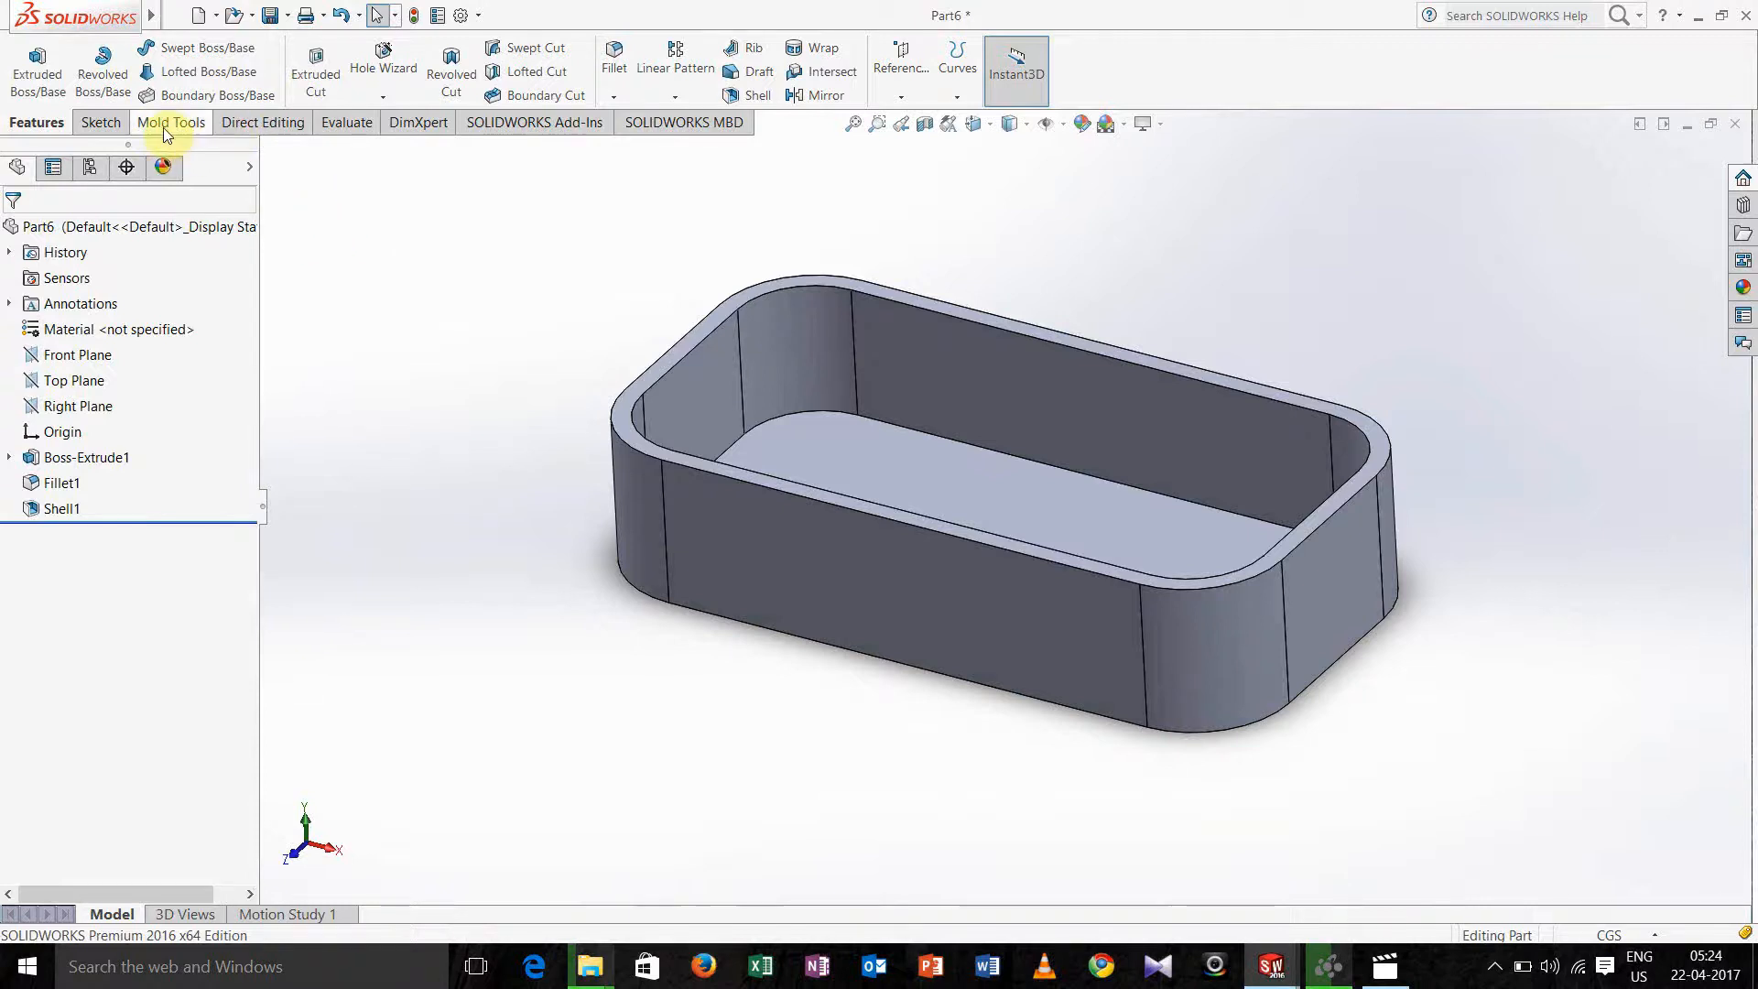
Scale the tray uniformly about its centroid with scale factor 5 (Scale1).
{"action": "left_click", "coordinate": [170, 122]}
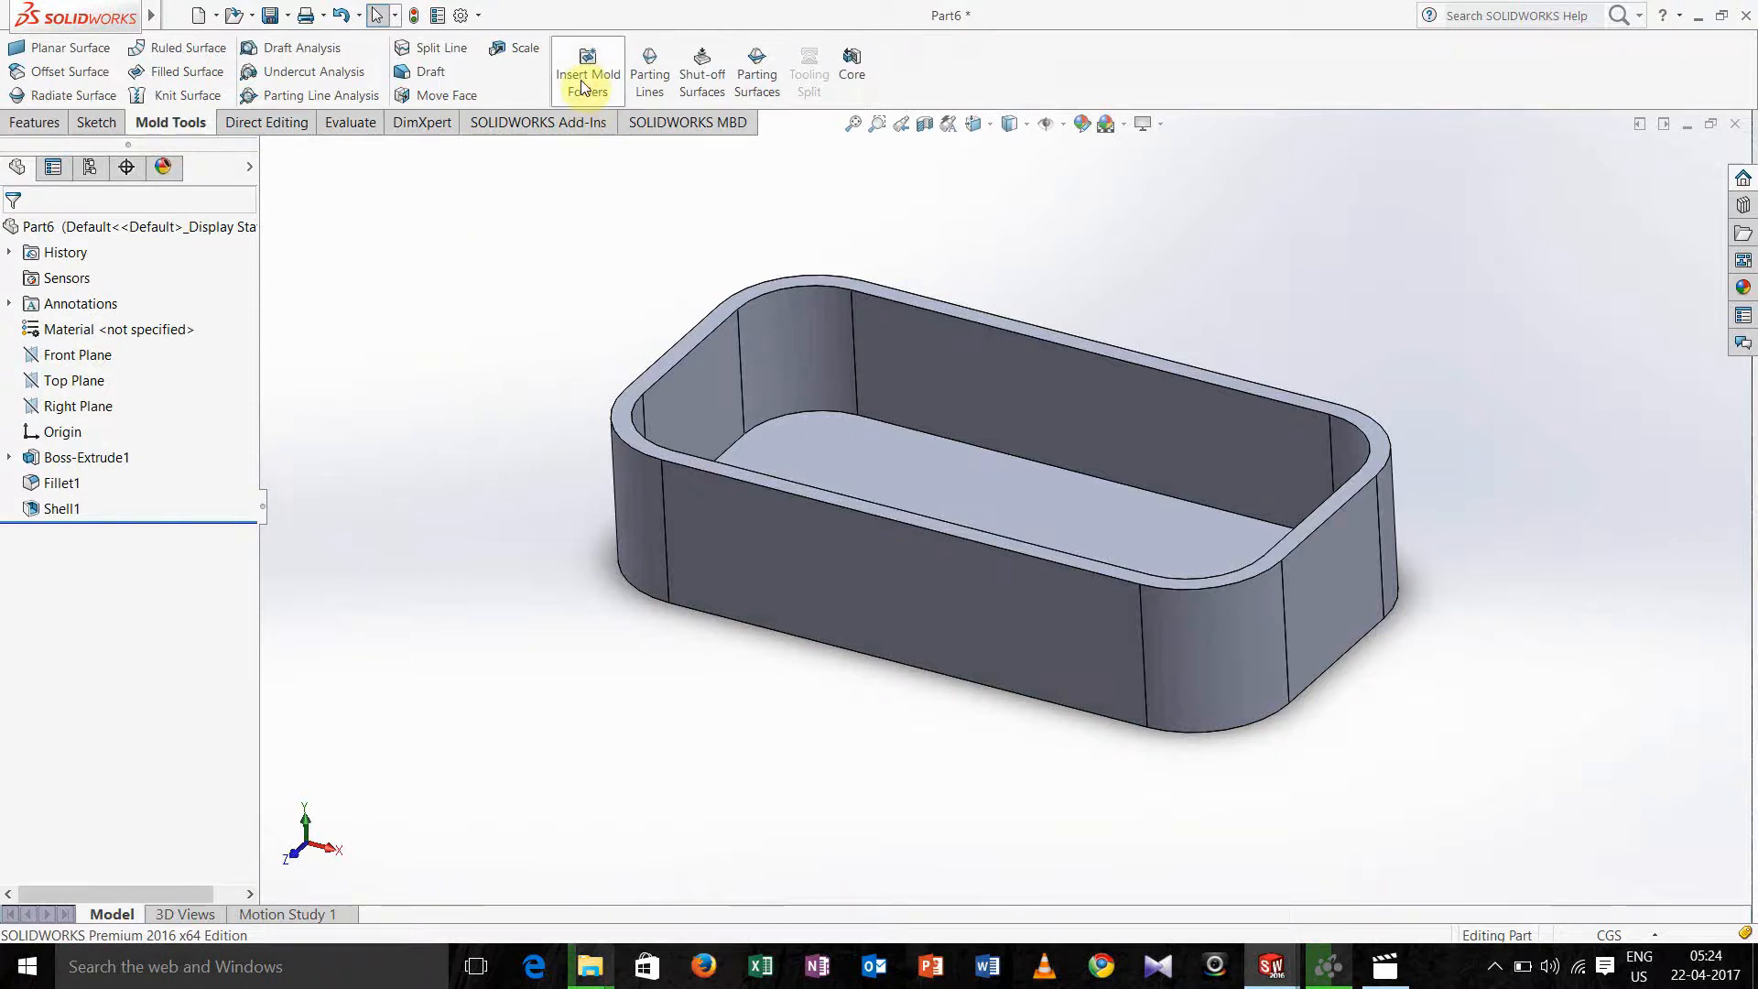
{"action": "mouse_move", "coordinate": [518, 243]}
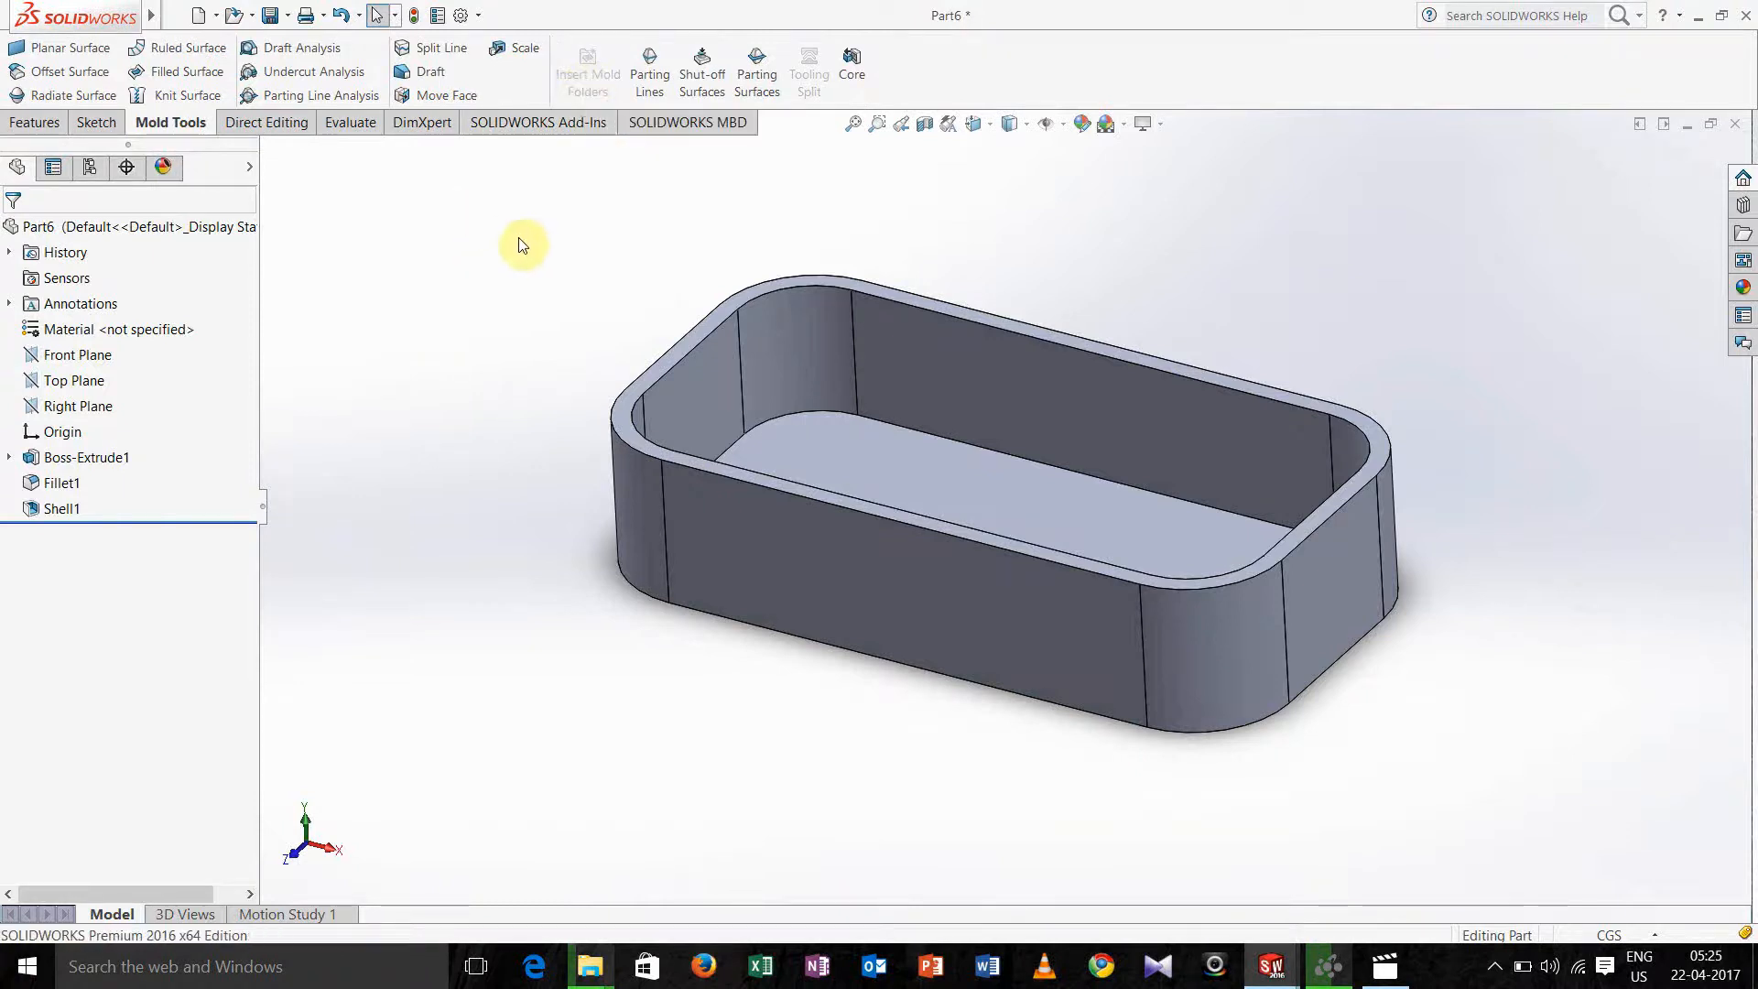
{"action": "left_click", "coordinate": [522, 47]}
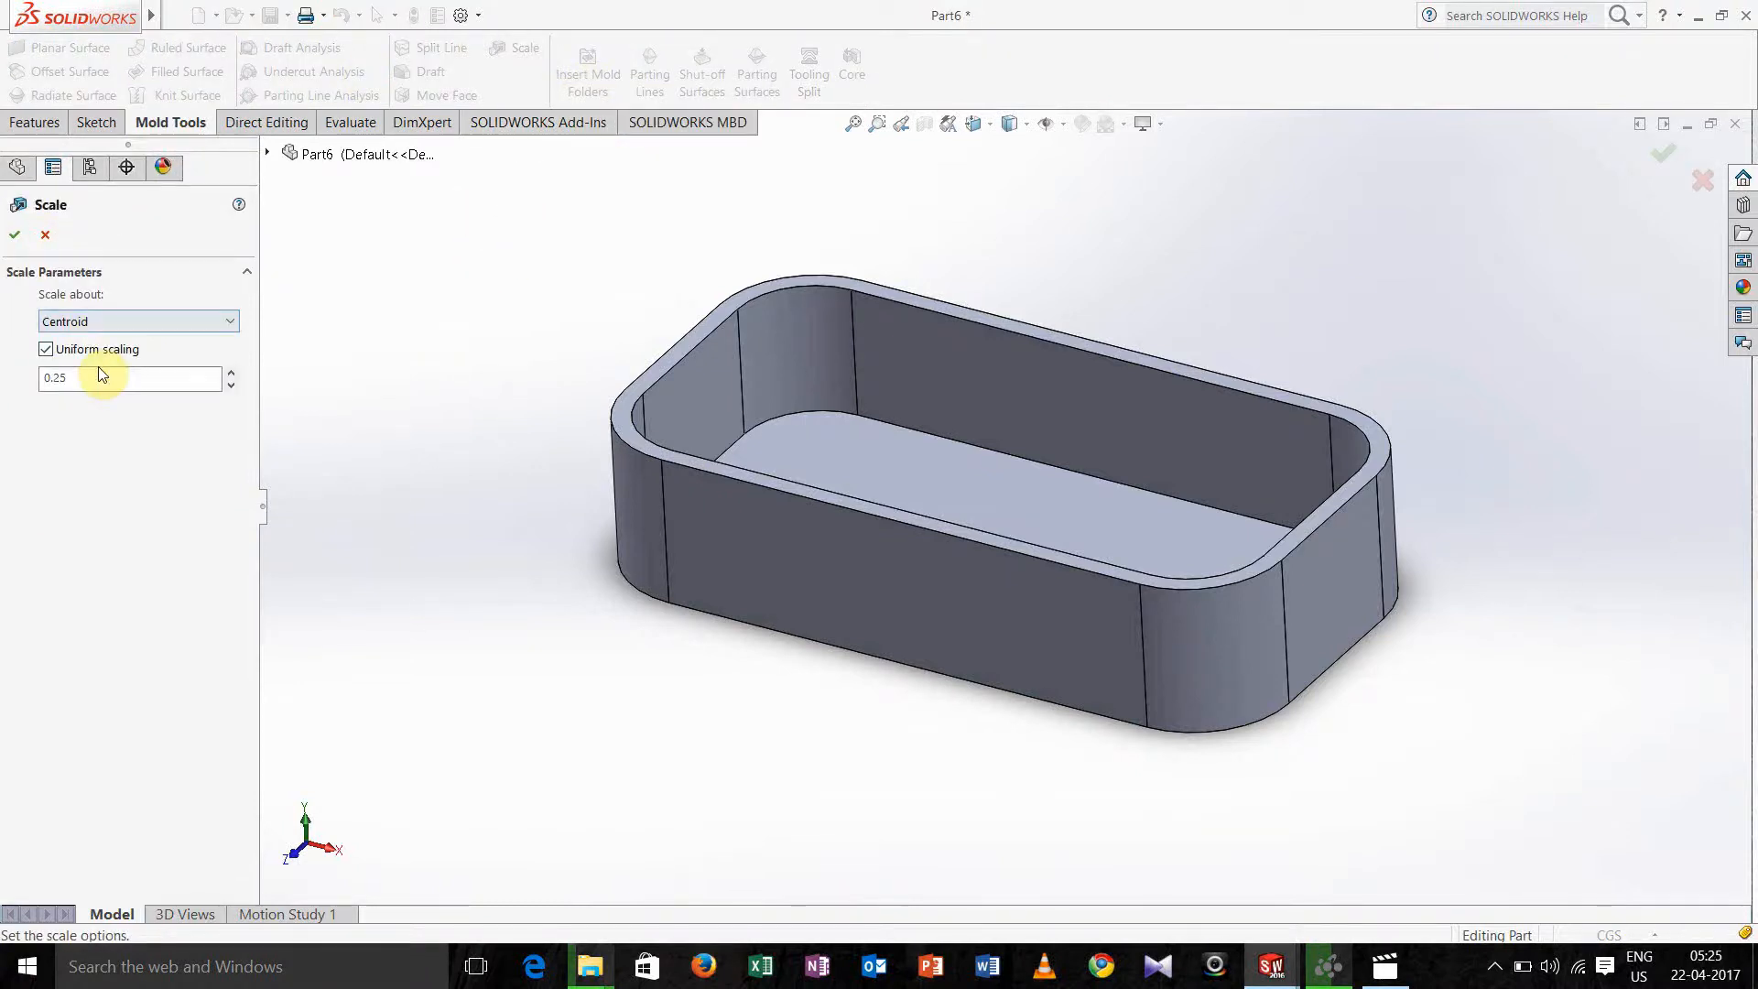
{"action": "mouse_move", "coordinate": [84, 388]}
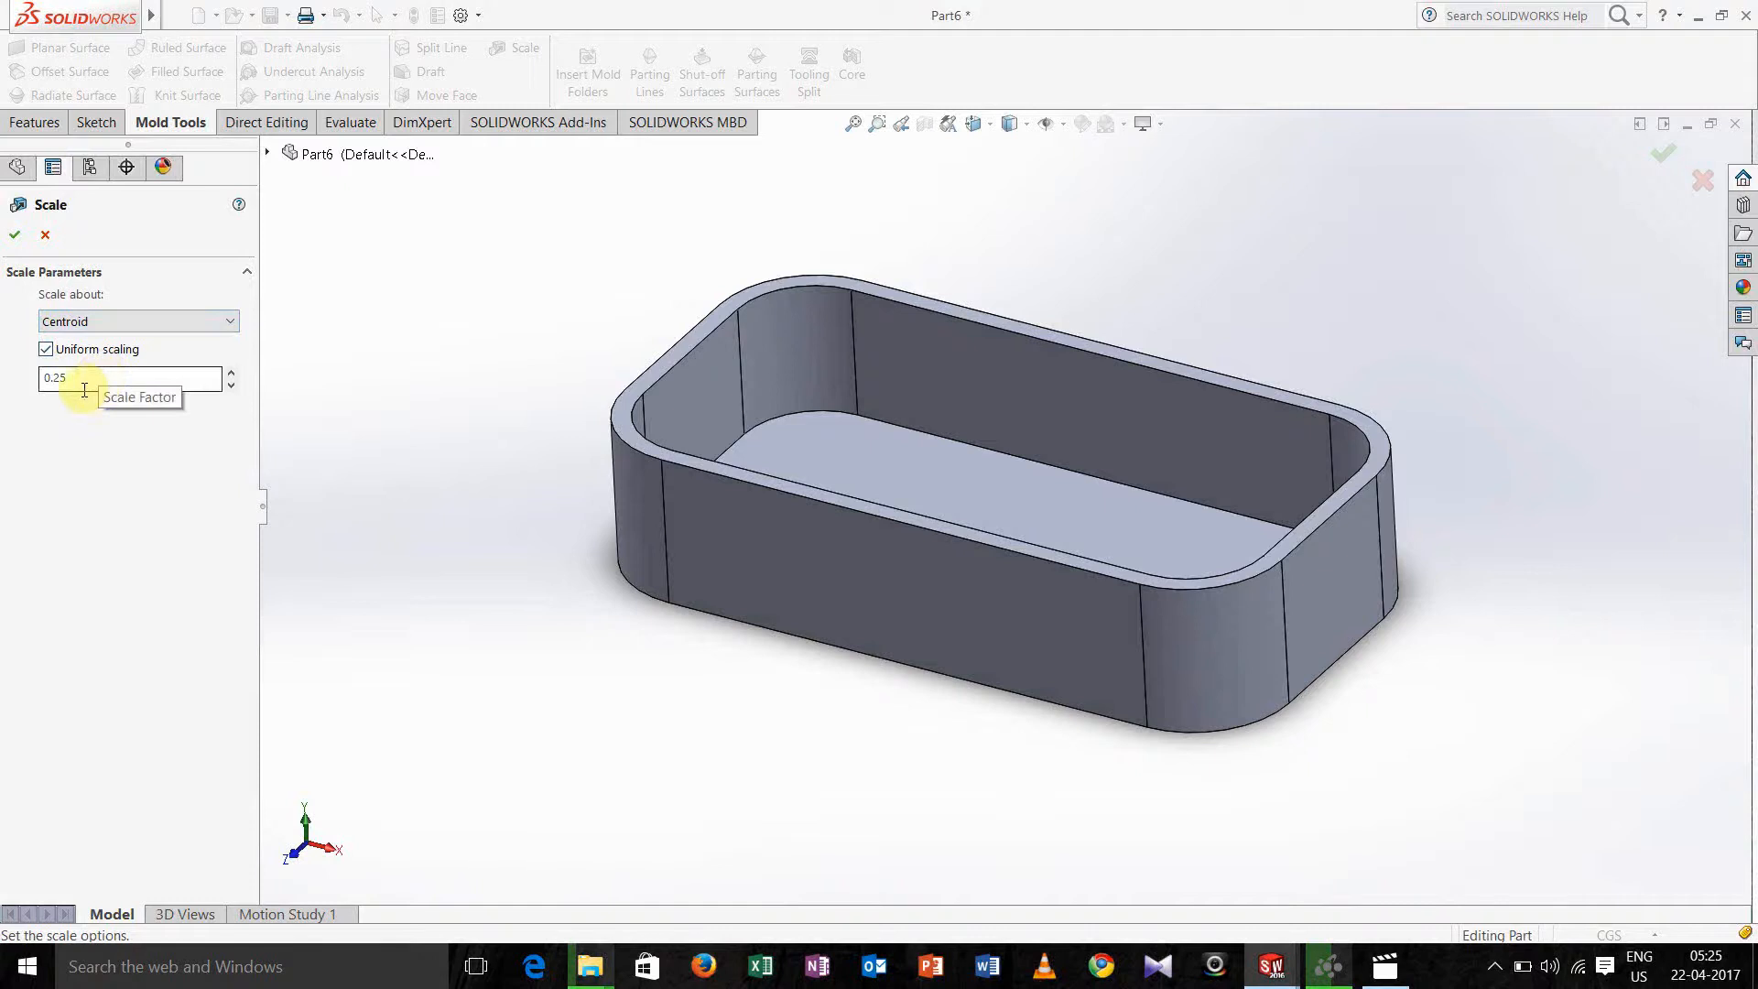
{"action": "triple_click", "coordinate": [128, 377]}
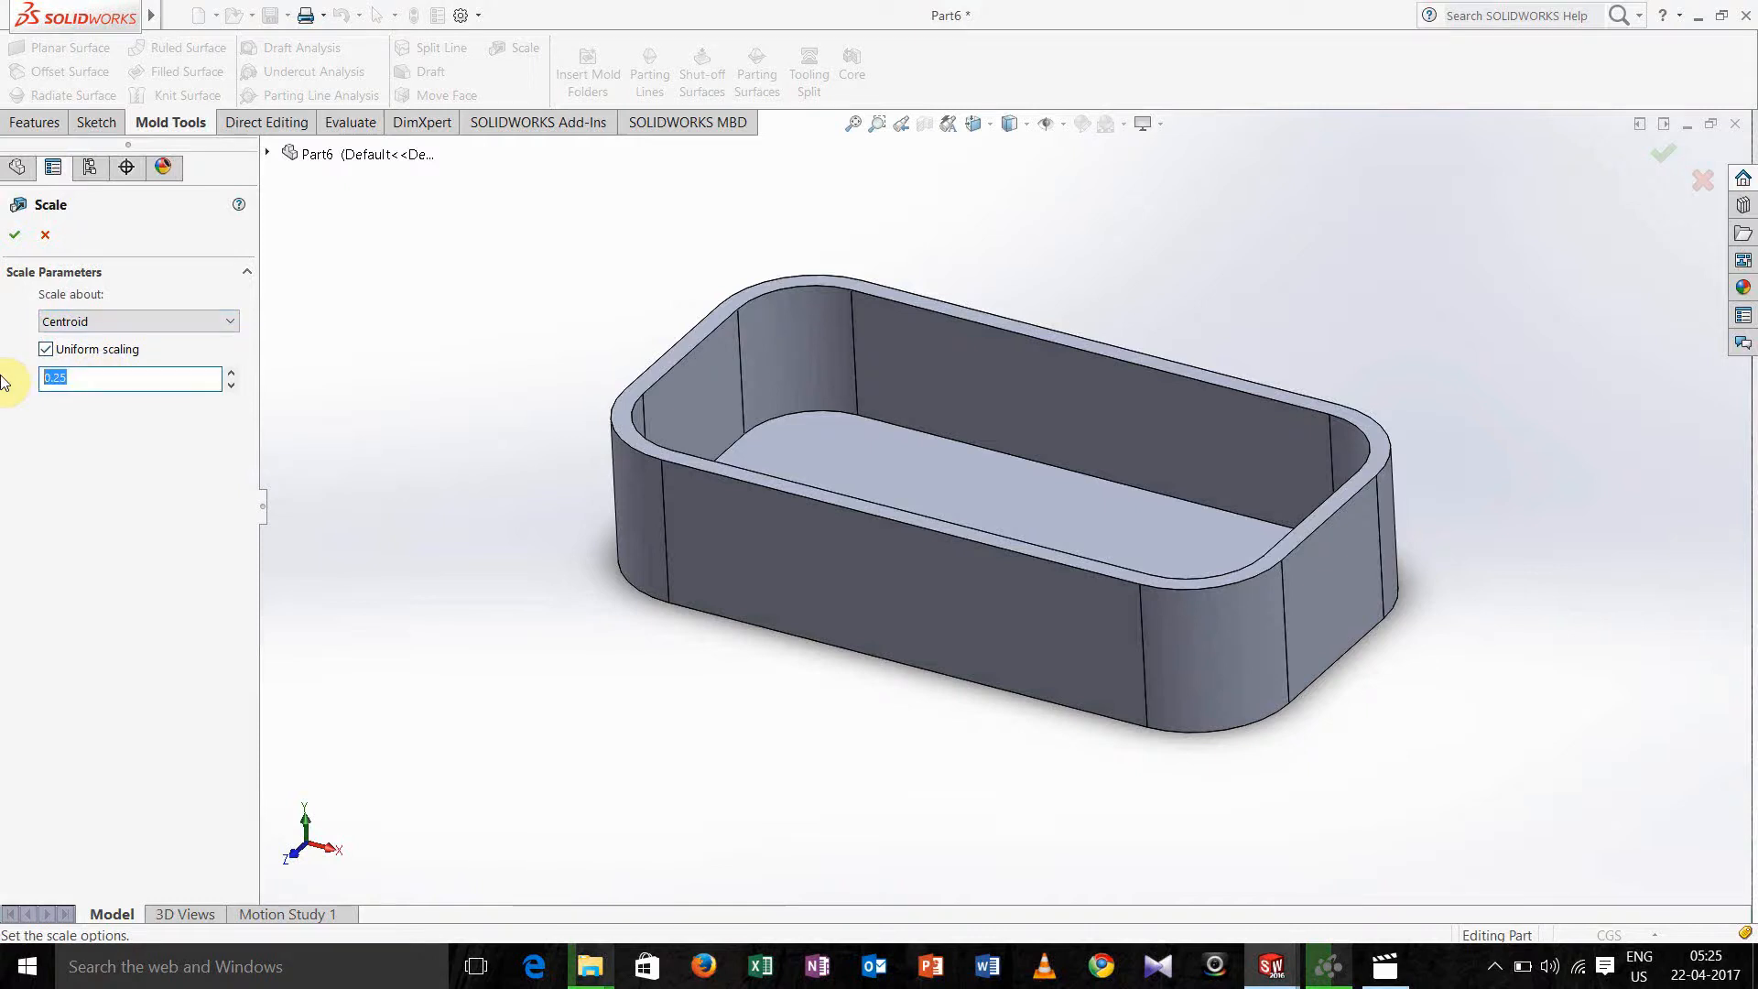
{"action": "type", "text": "5"}
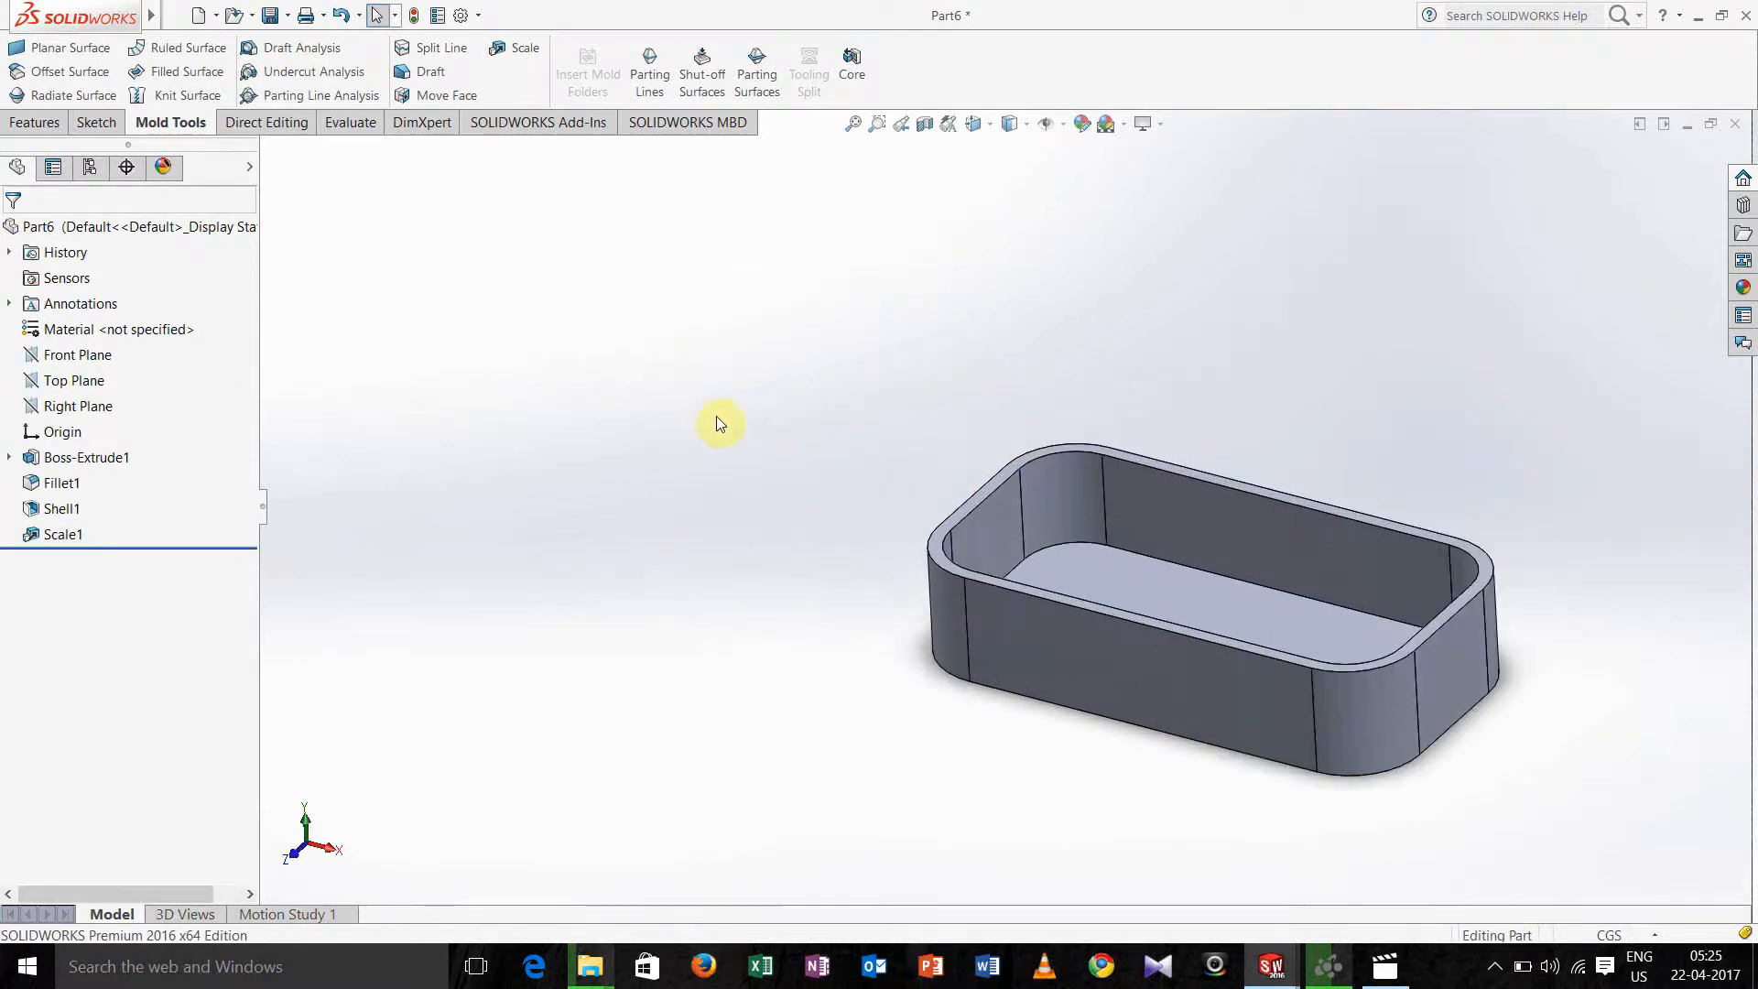
Define Parting Line1 around the top rim, pull direction from the floor face, draft analysed and propagated.
{"action": "left_click", "coordinate": [648, 71]}
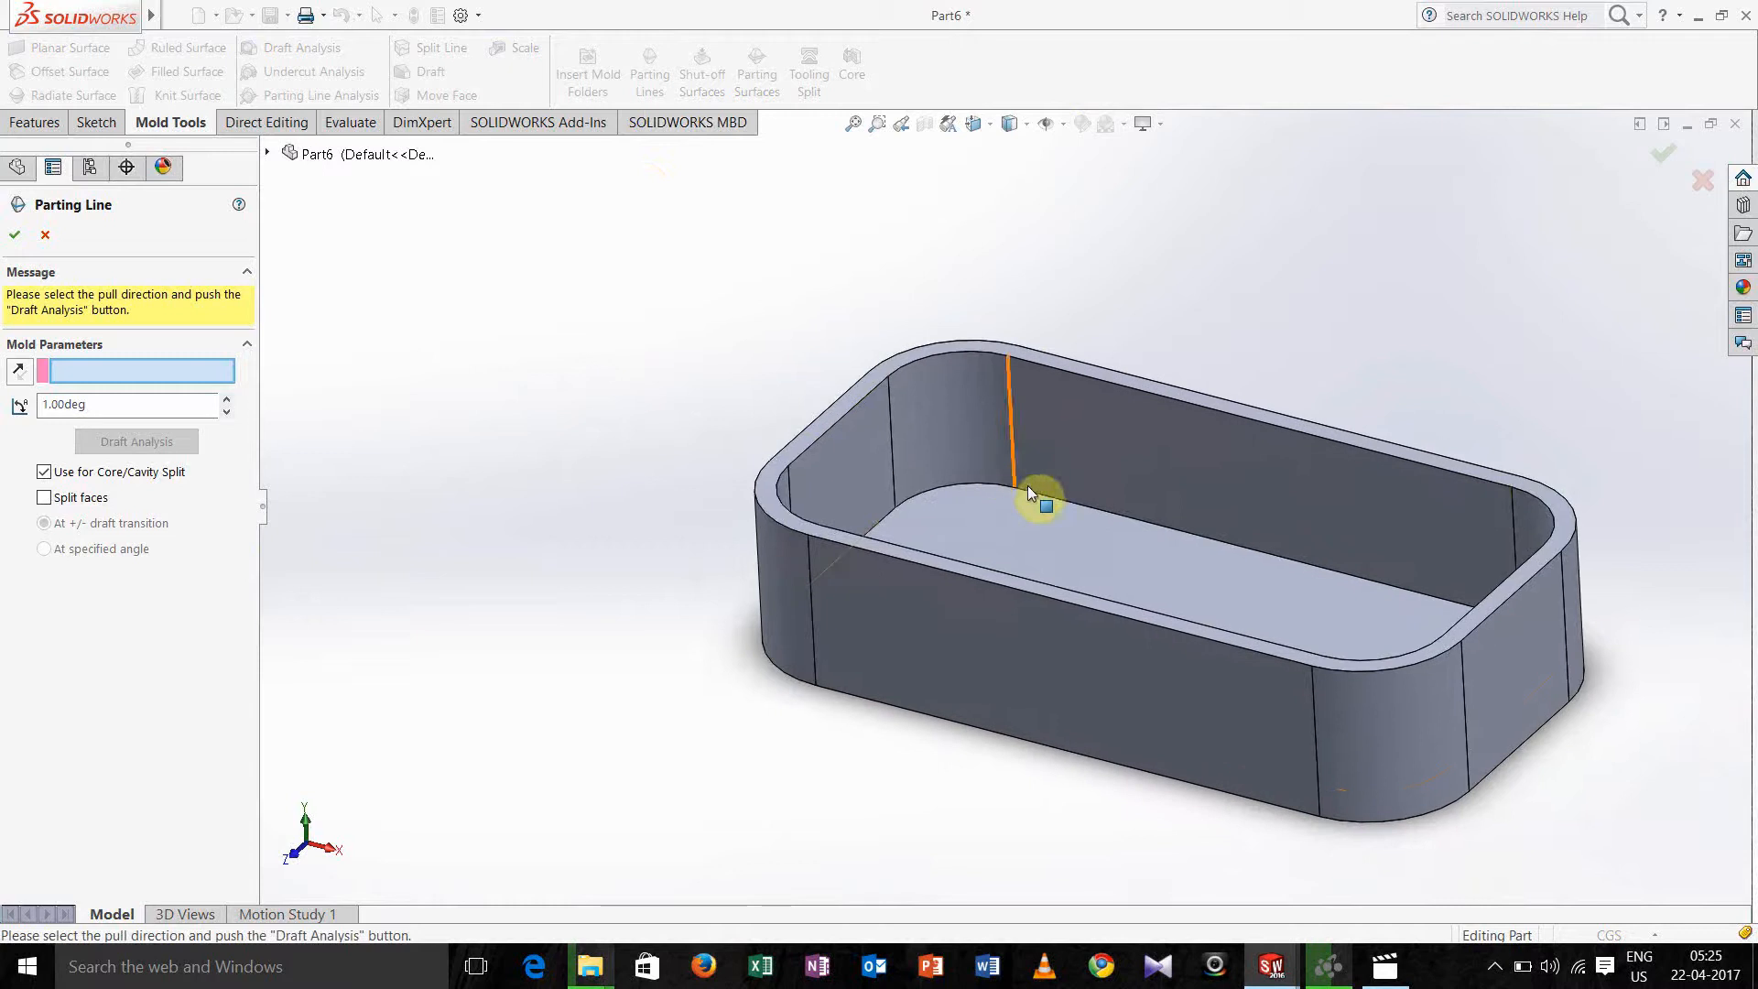
{"action": "left_click", "coordinate": [1152, 565]}
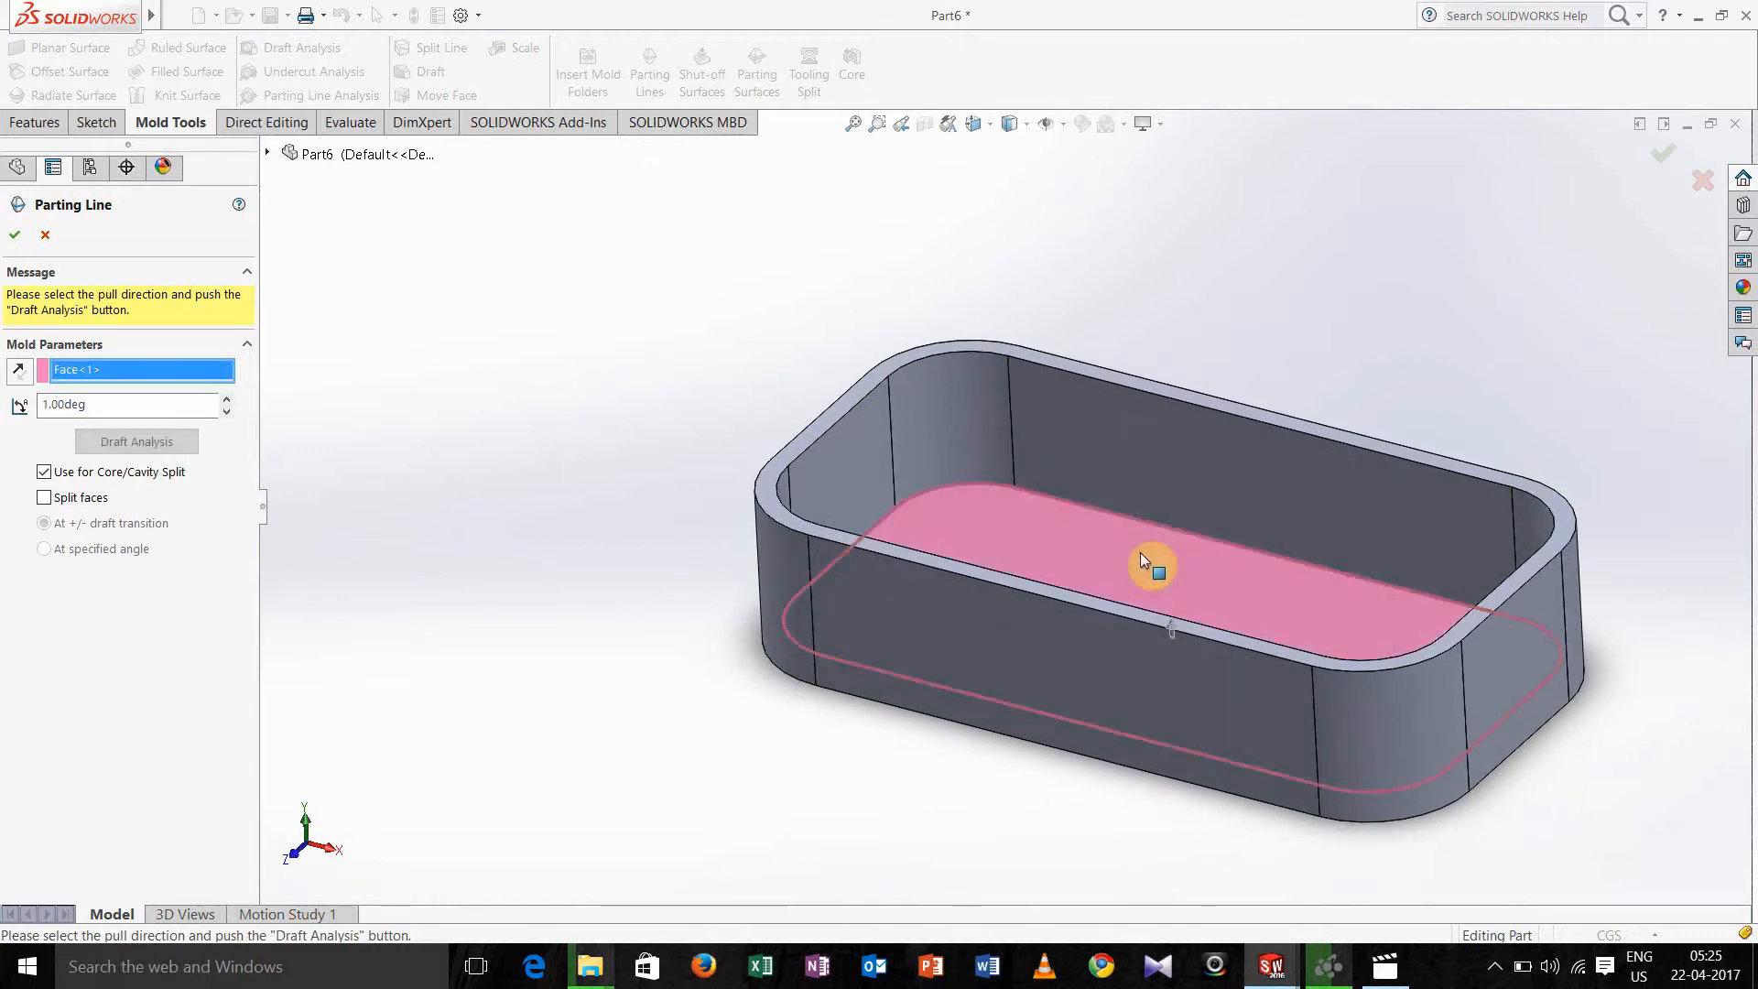
{"action": "mouse_move", "coordinate": [395, 287]}
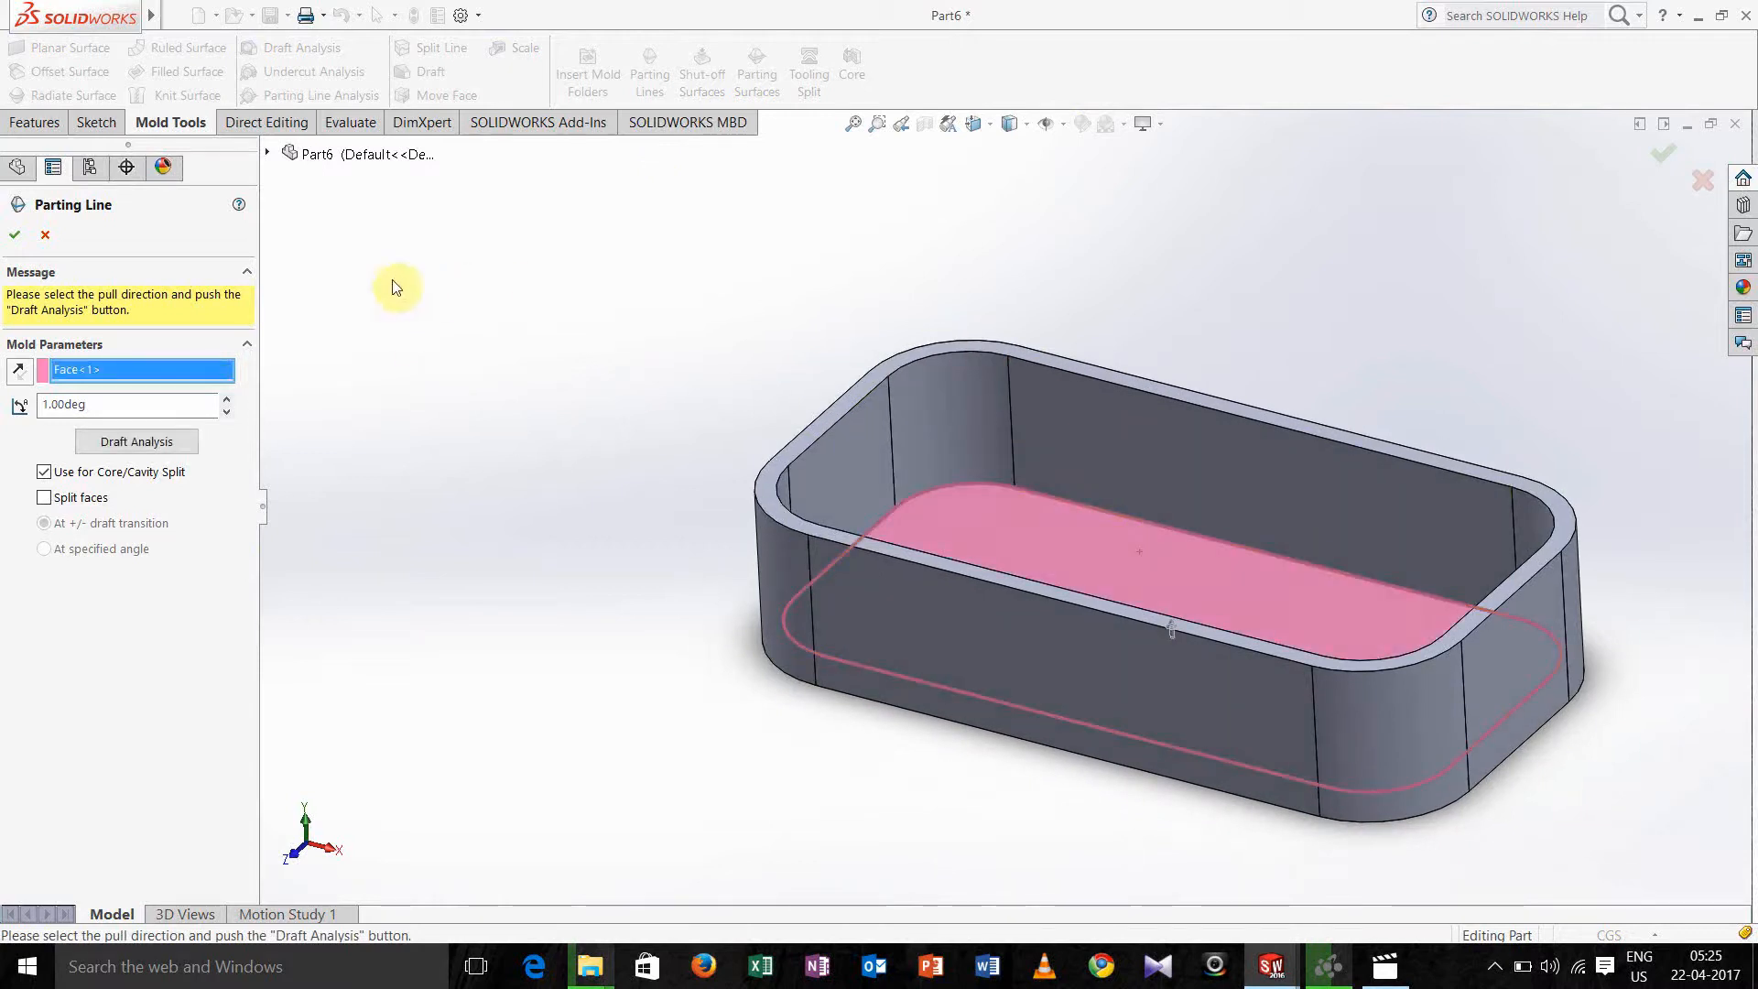
{"action": "mouse_move", "coordinate": [138, 441]}
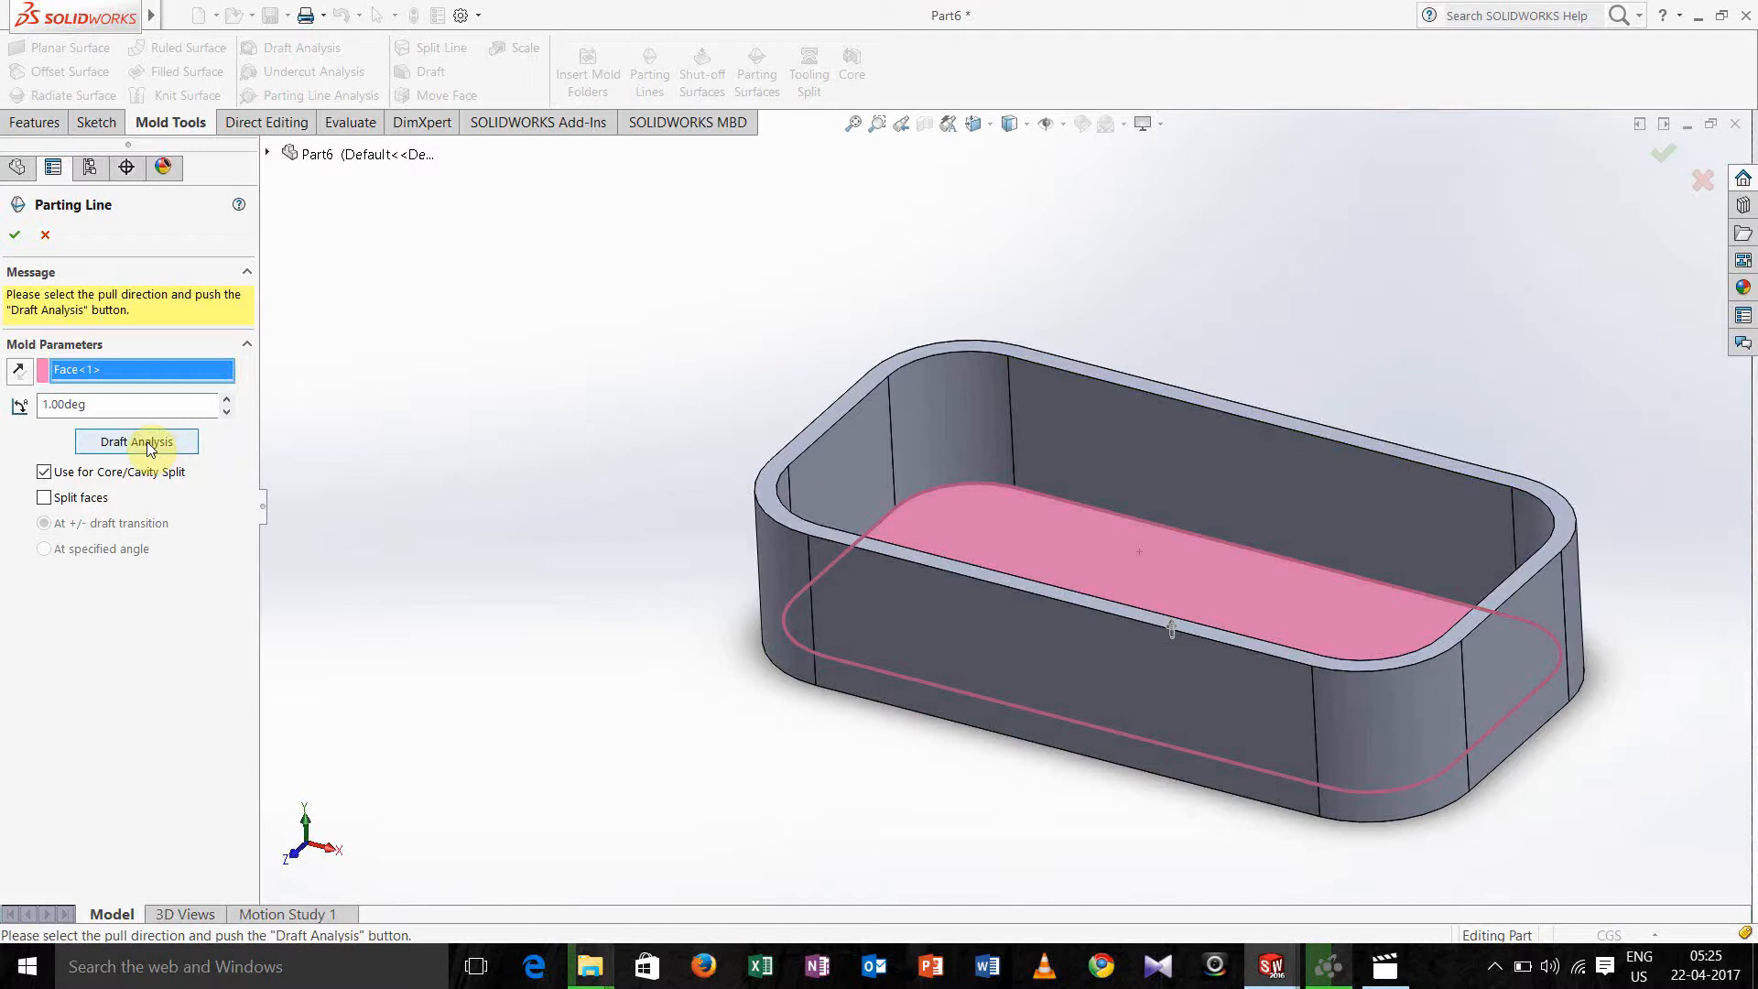
{"action": "left_click", "coordinate": [136, 442]}
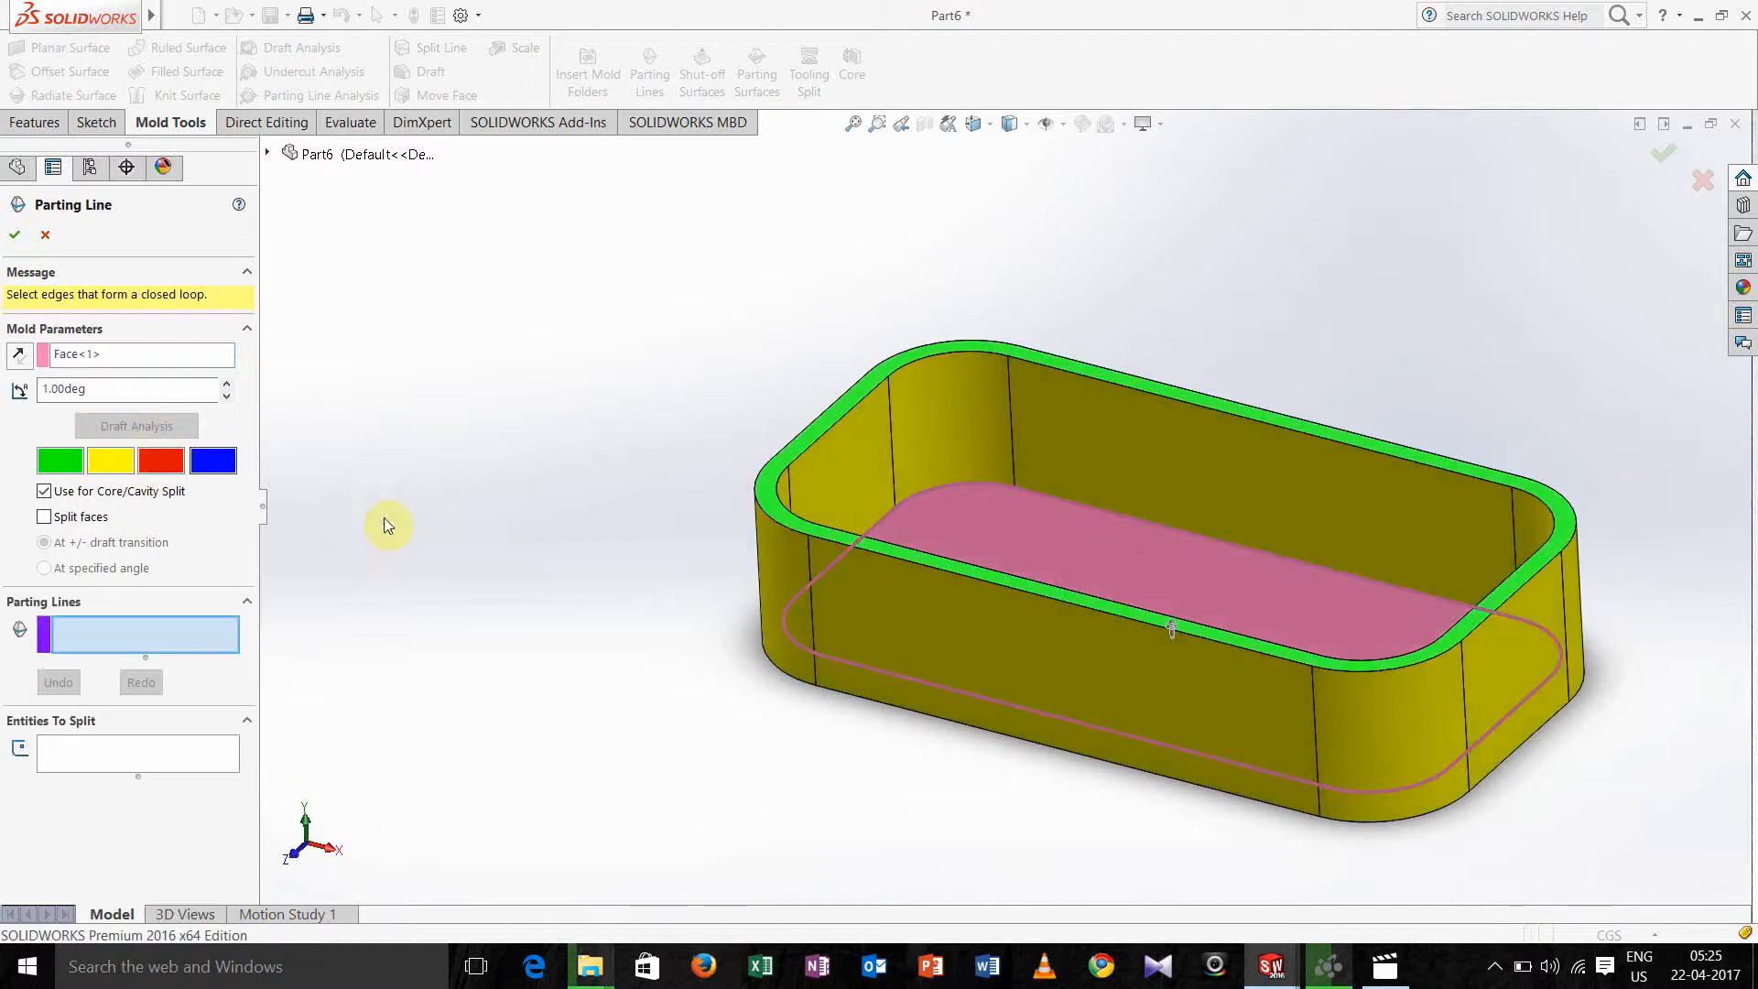
{"action": "mouse_move", "coordinate": [965, 582]}
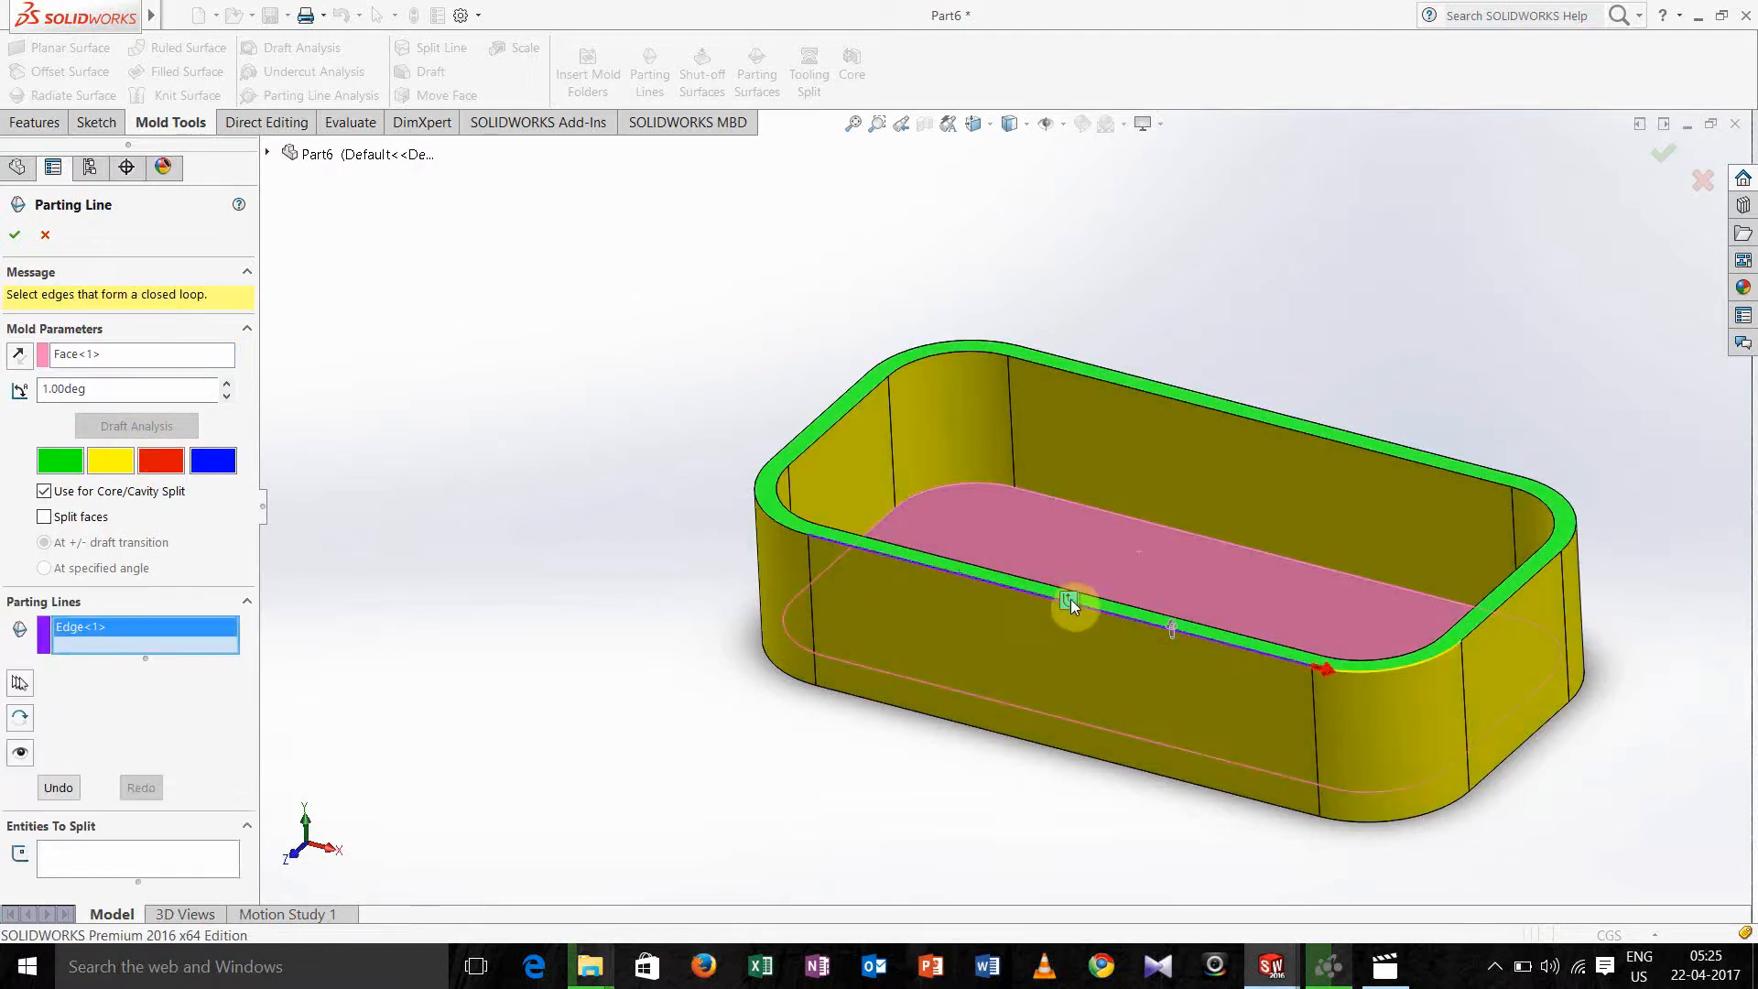
{"action": "mouse_move", "coordinate": [1065, 602]}
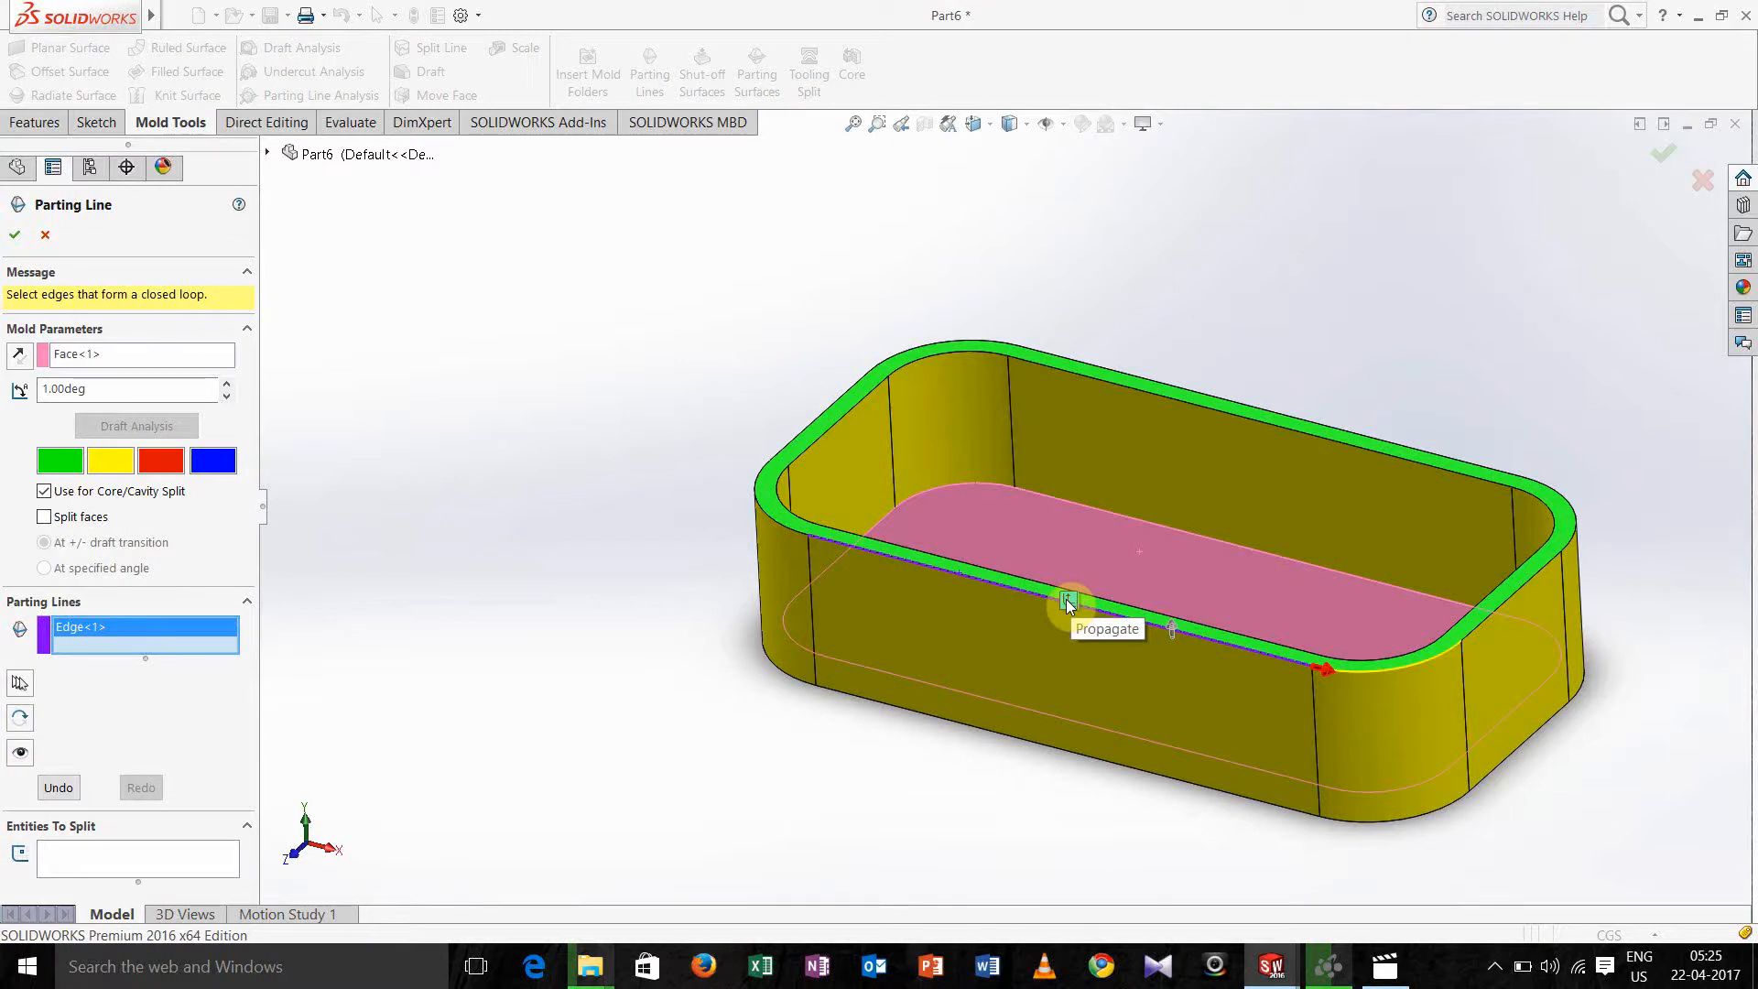
{"action": "left_click", "coordinate": [1065, 602]}
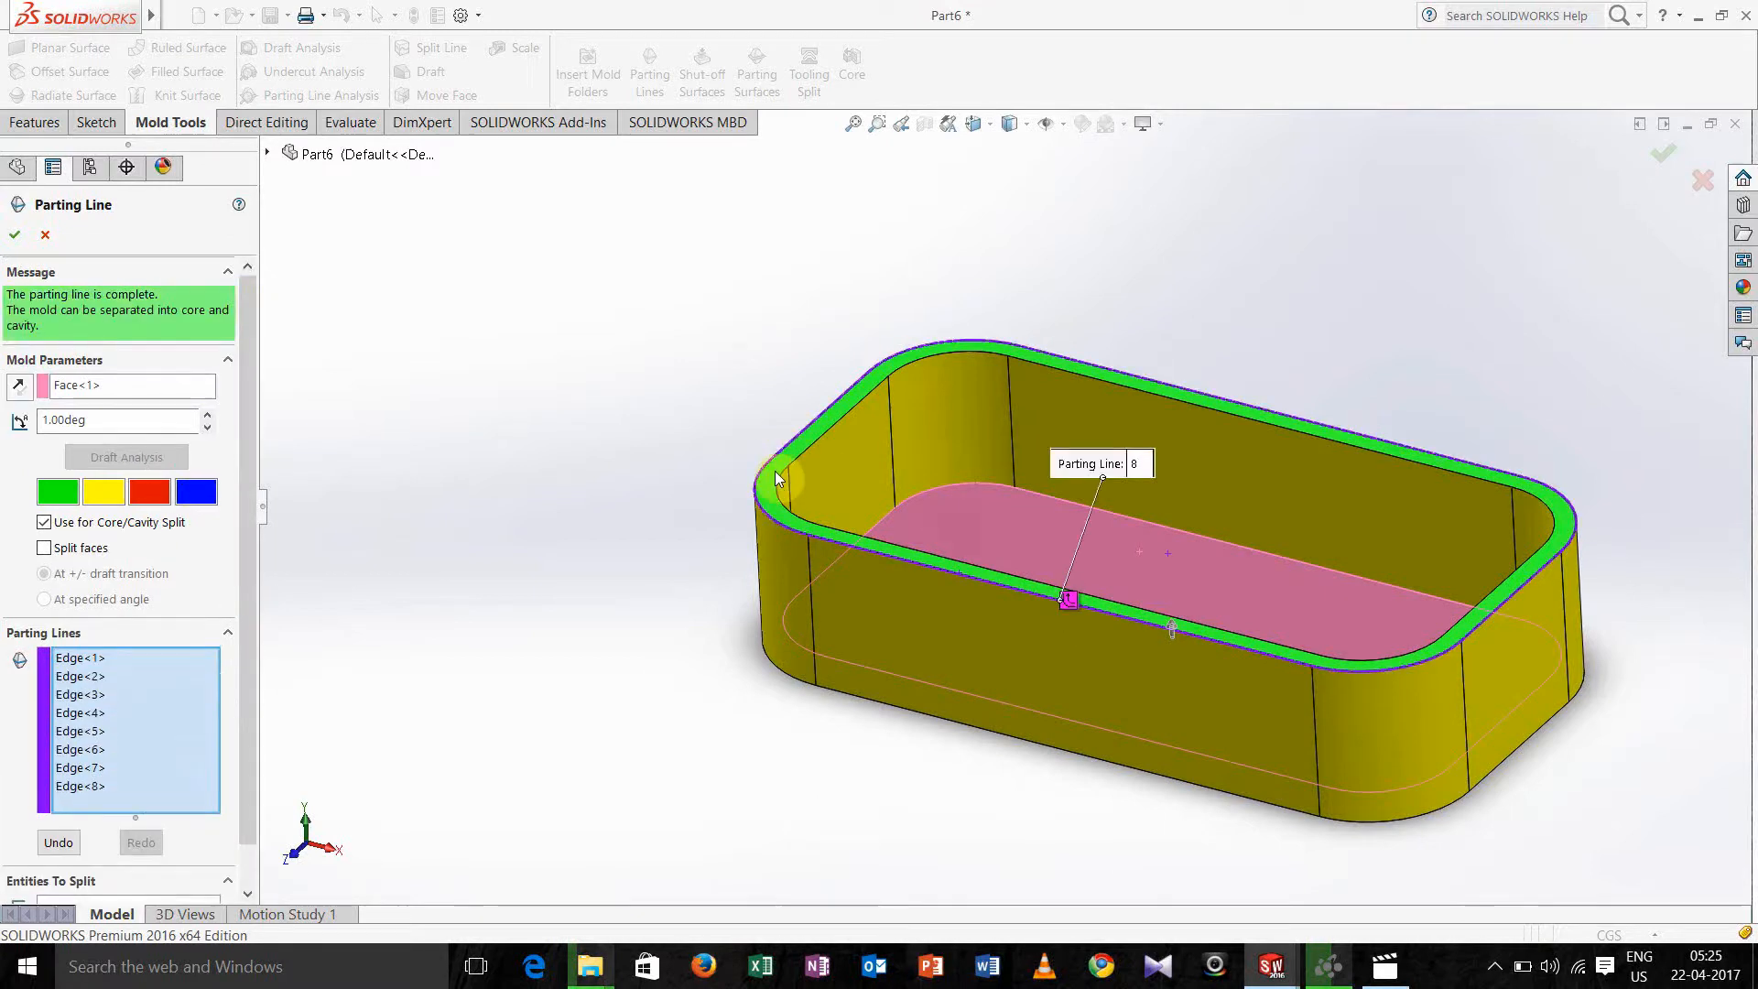
{"action": "mouse_move", "coordinate": [941, 501]}
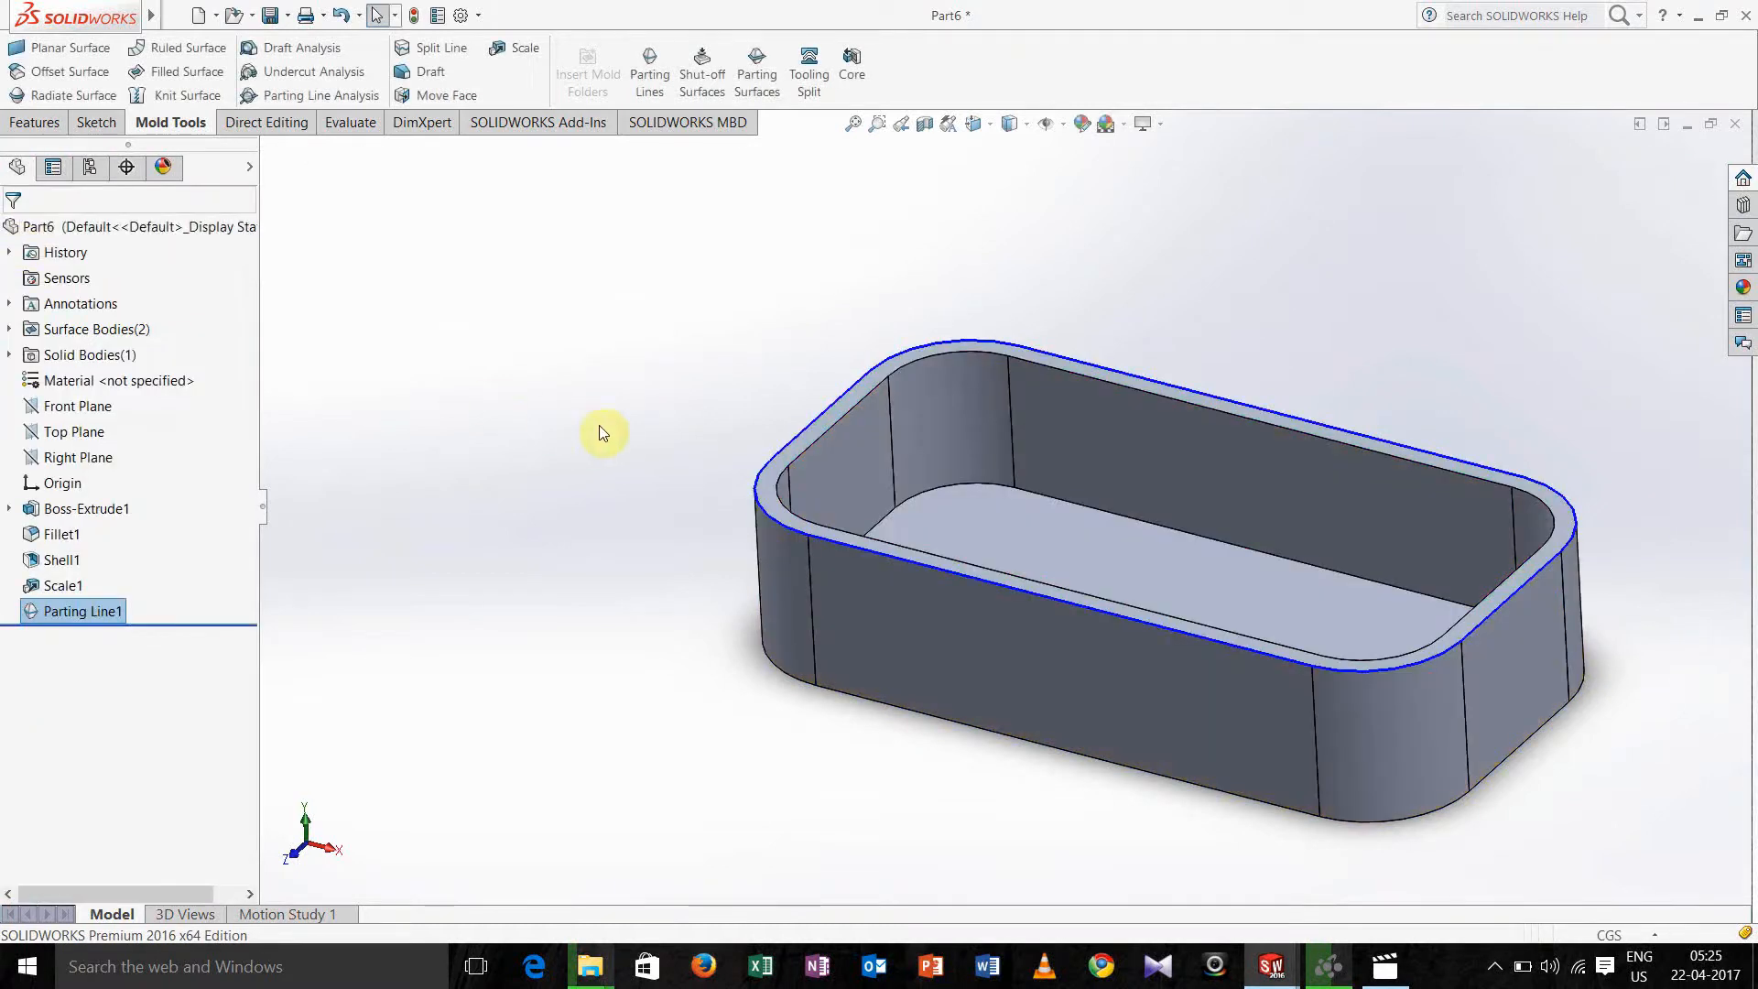
Create a parting surface perpendicular to pull from Parting Line1, widened to 2.26 cm.
{"action": "left_click", "coordinate": [756, 69]}
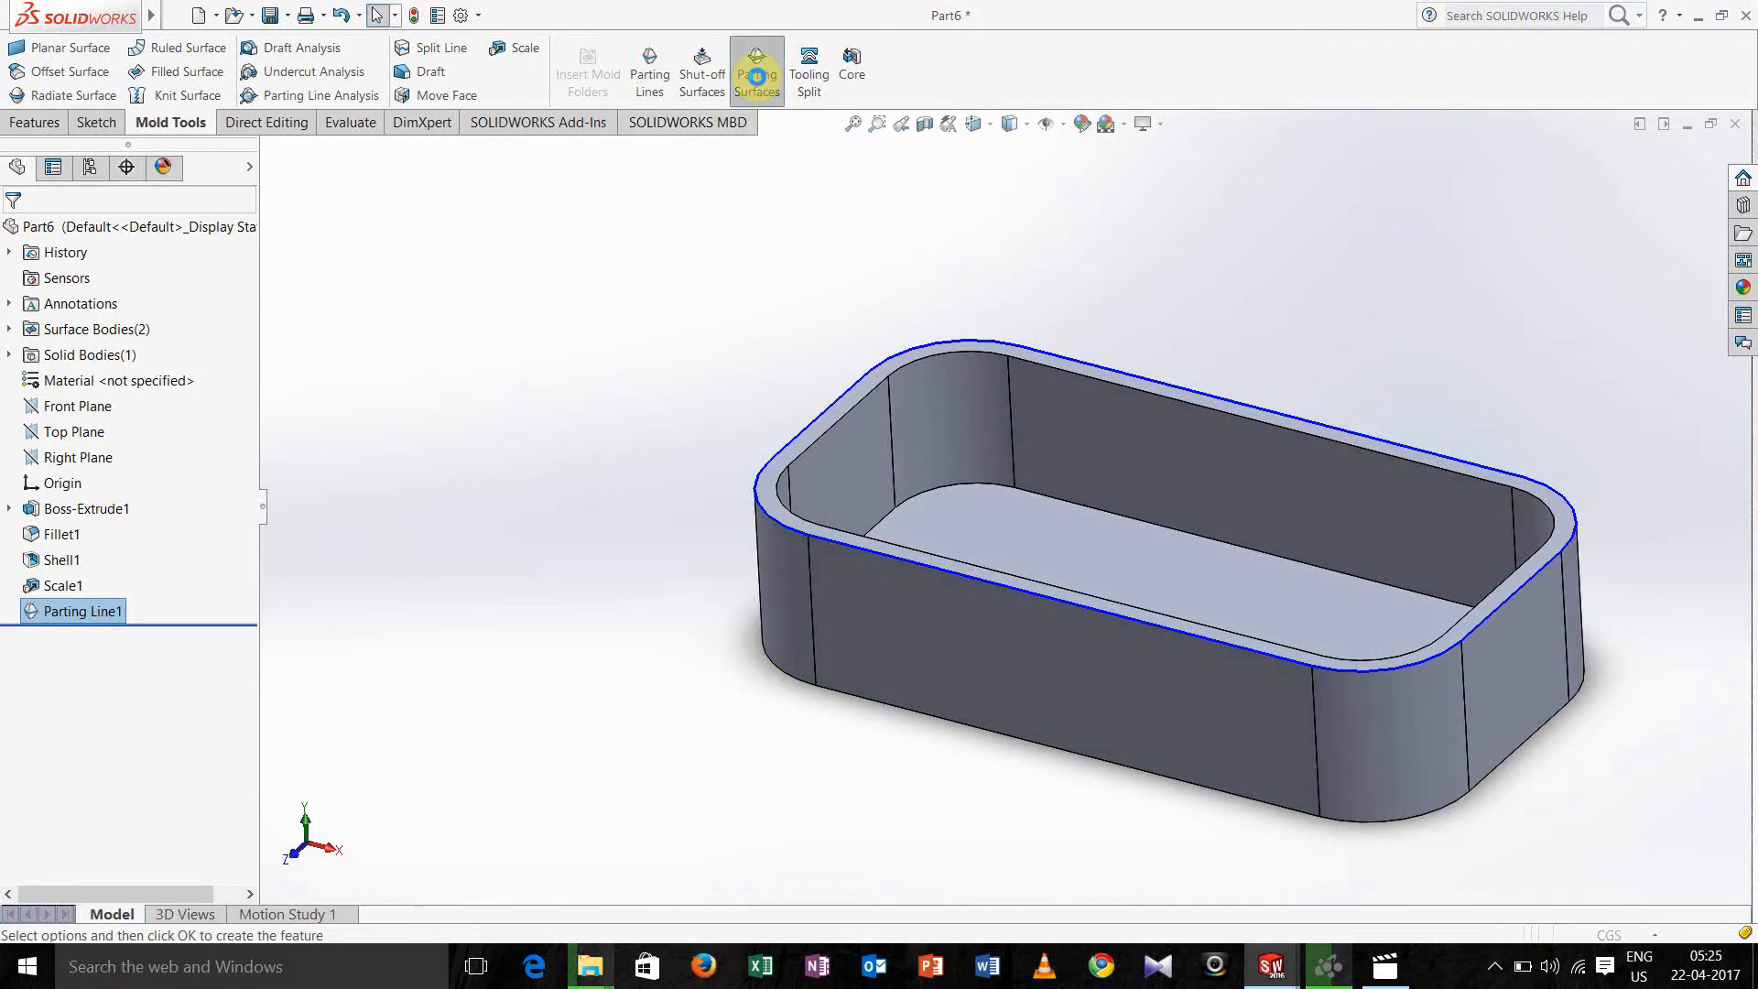
{"action": "left_click", "coordinate": [757, 70]}
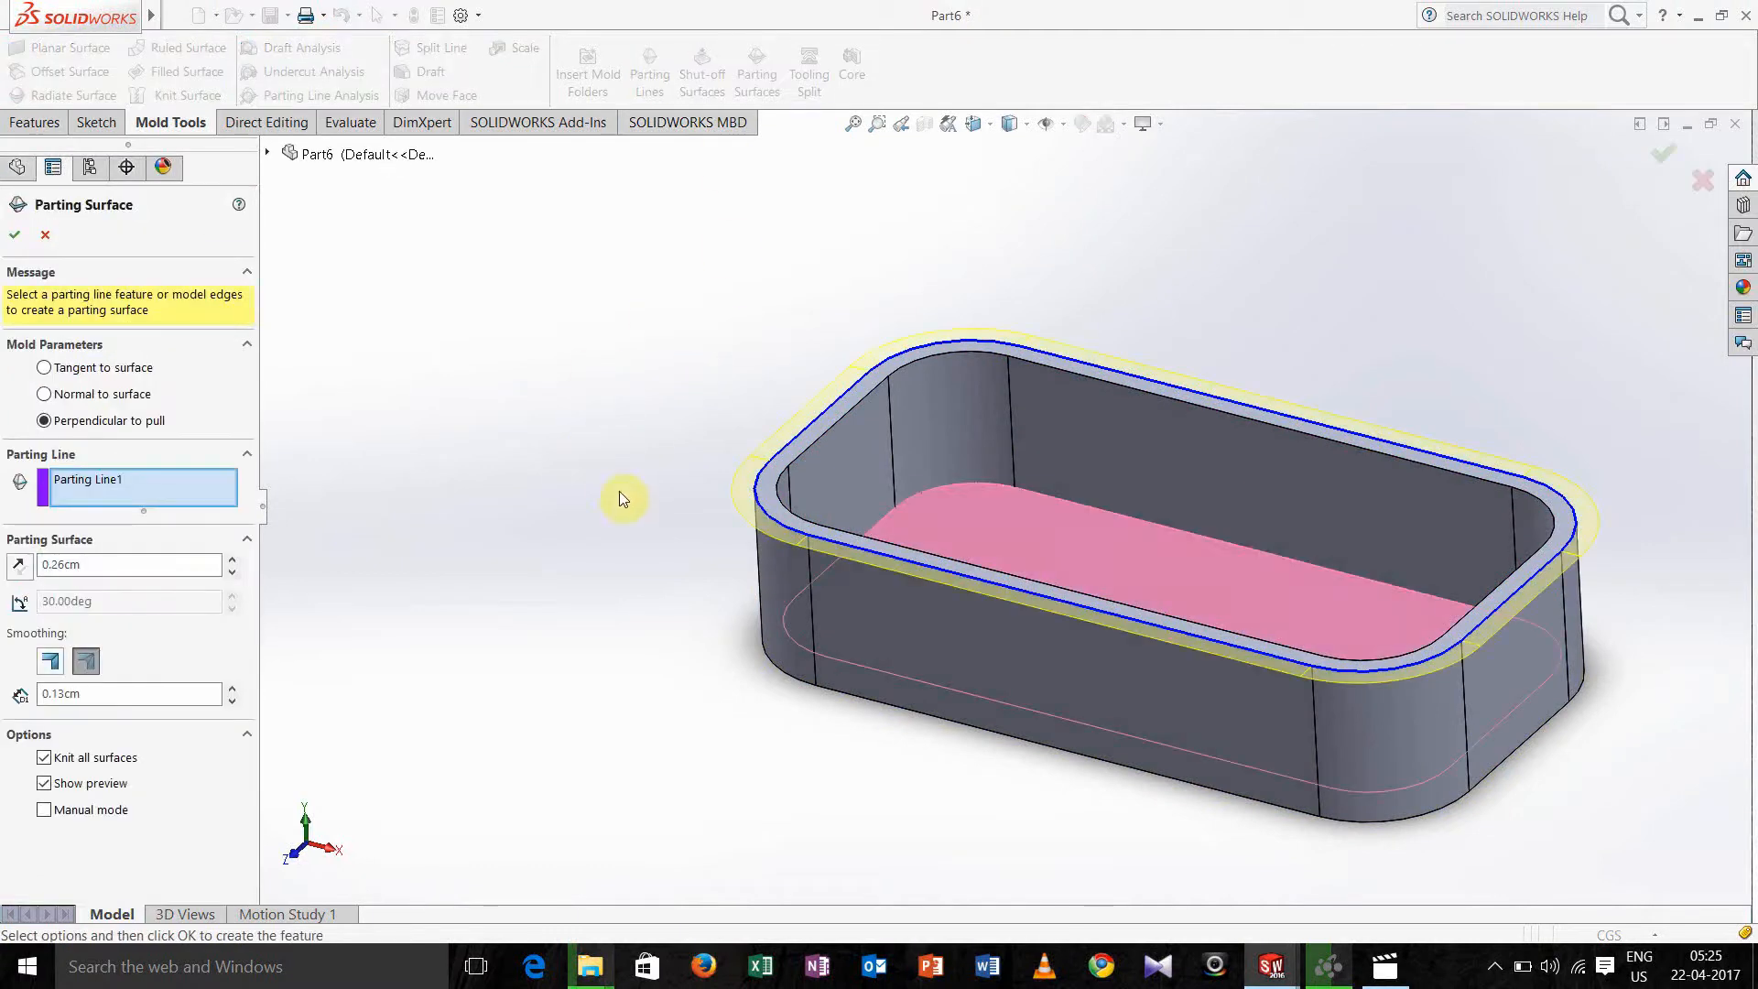
{"action": "mouse_move", "coordinate": [734, 501]}
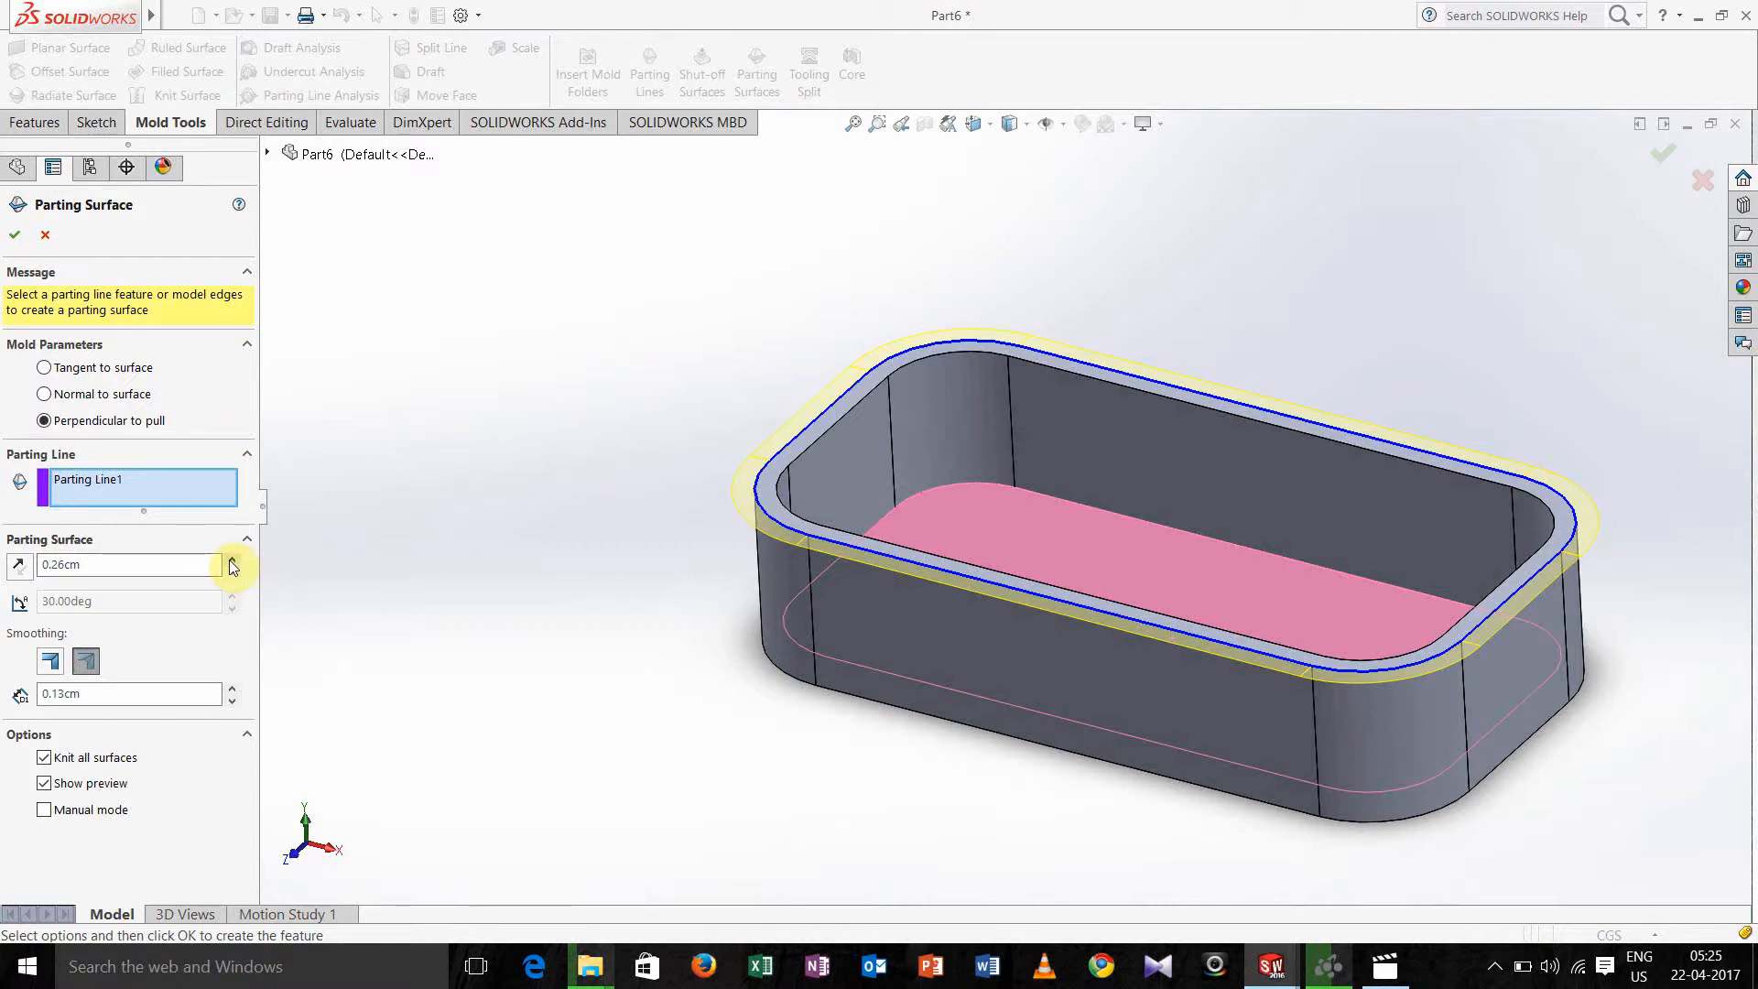
{"action": "left_click", "coordinate": [231, 558]}
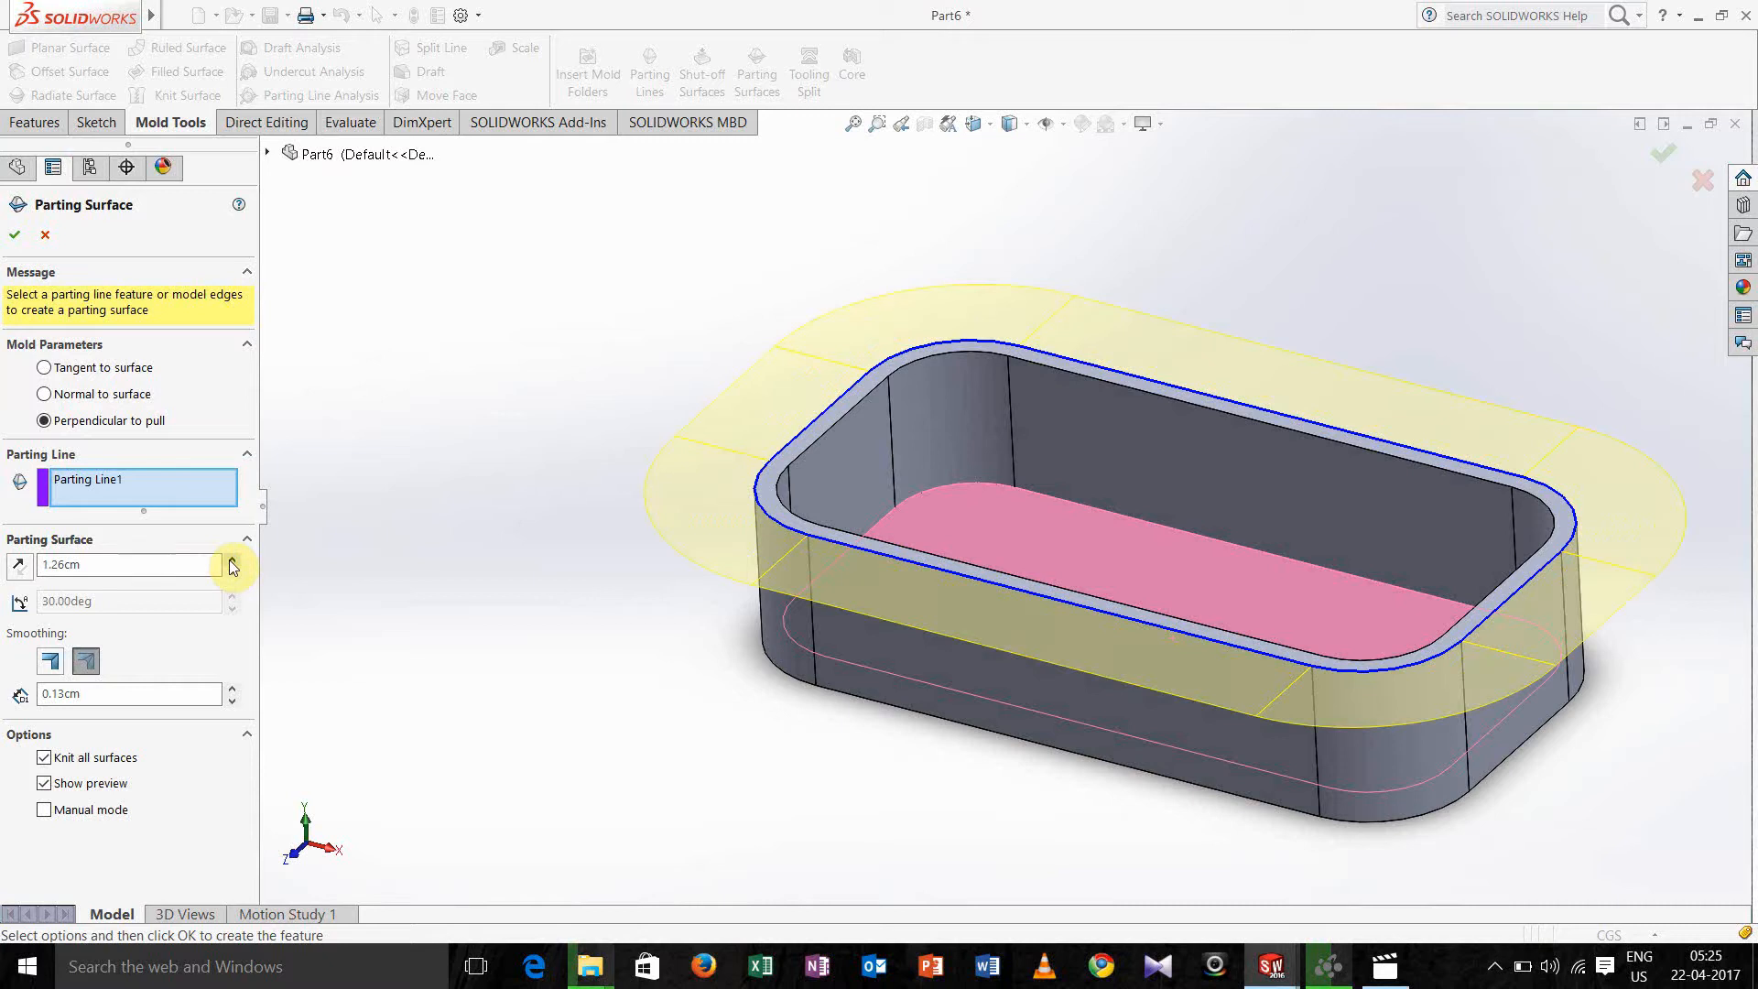
{"action": "left_click", "coordinate": [233, 558]}
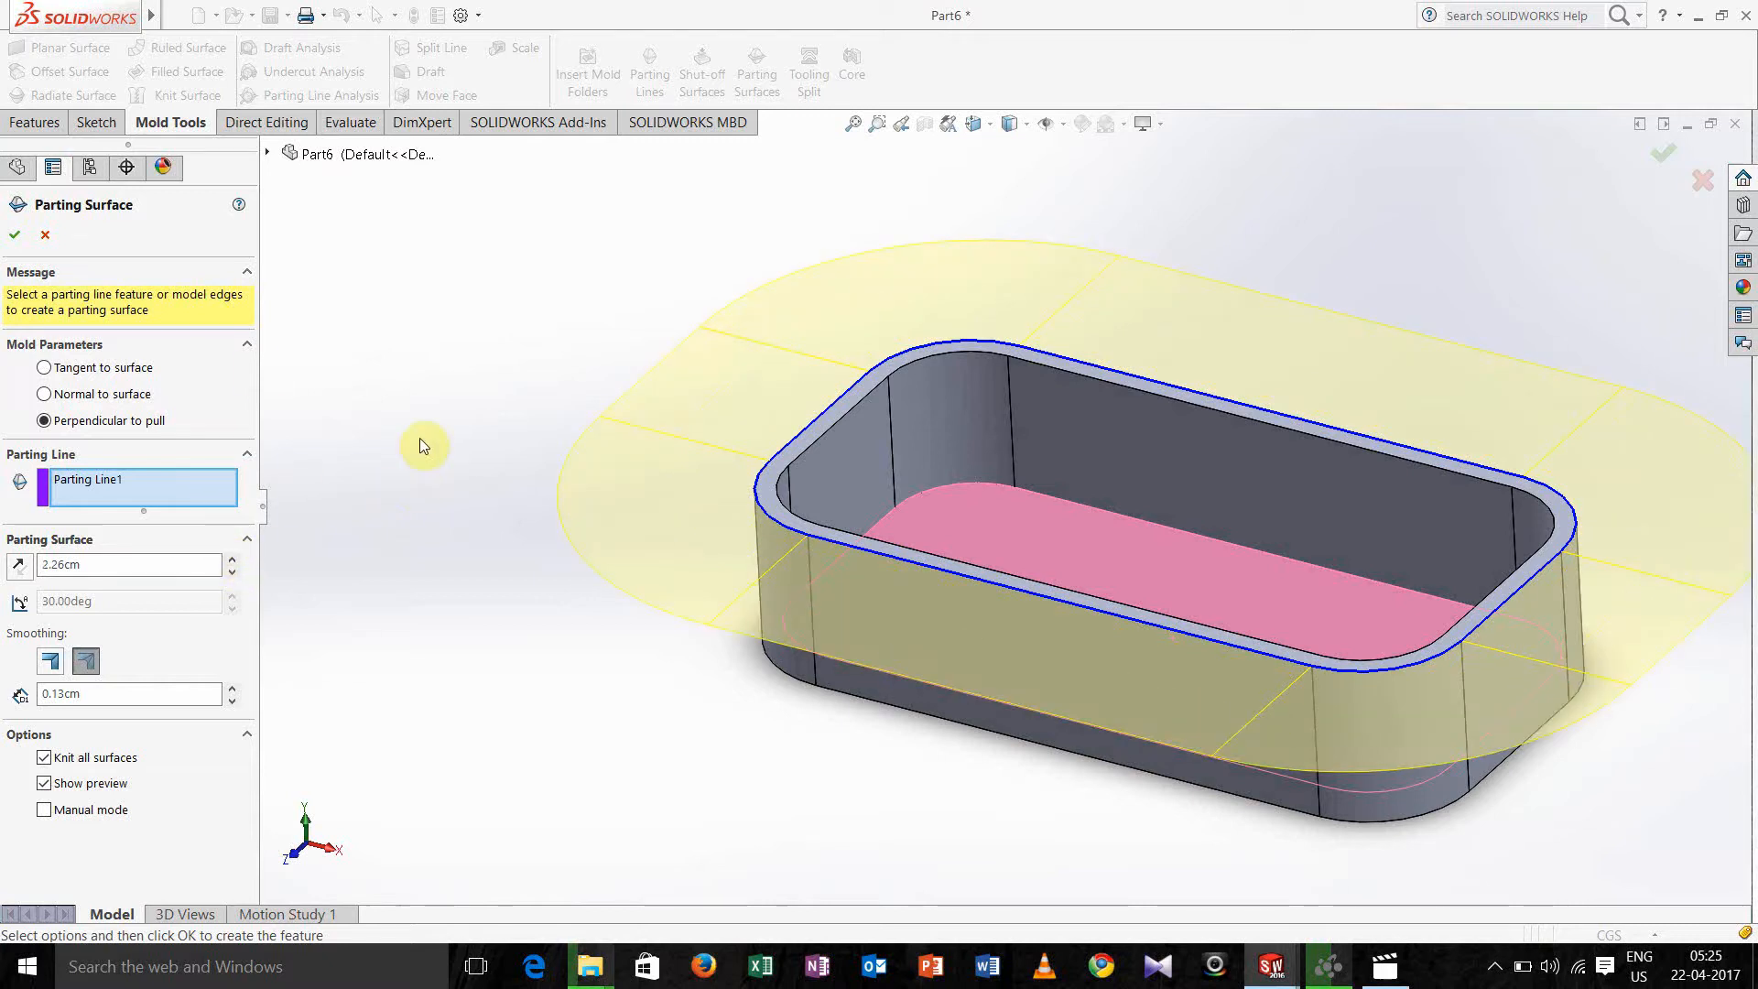
{"action": "mouse_move", "coordinate": [15, 236]}
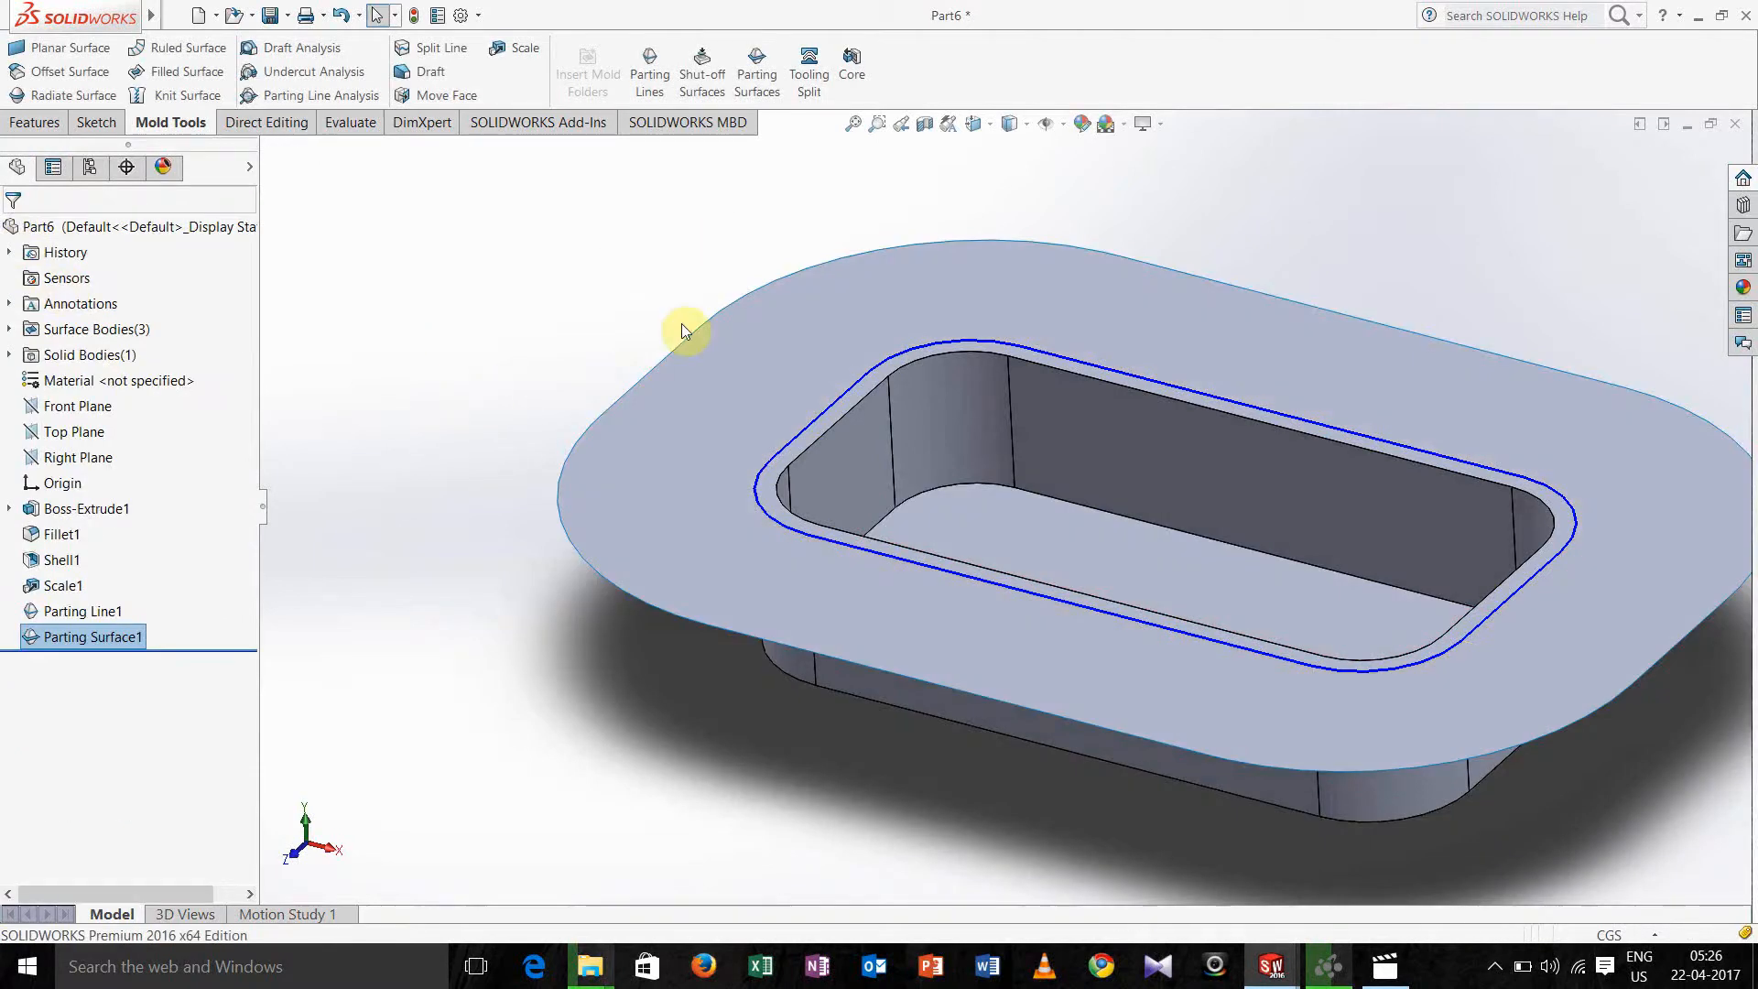
{"action": "mouse_move", "coordinate": [758, 68]}
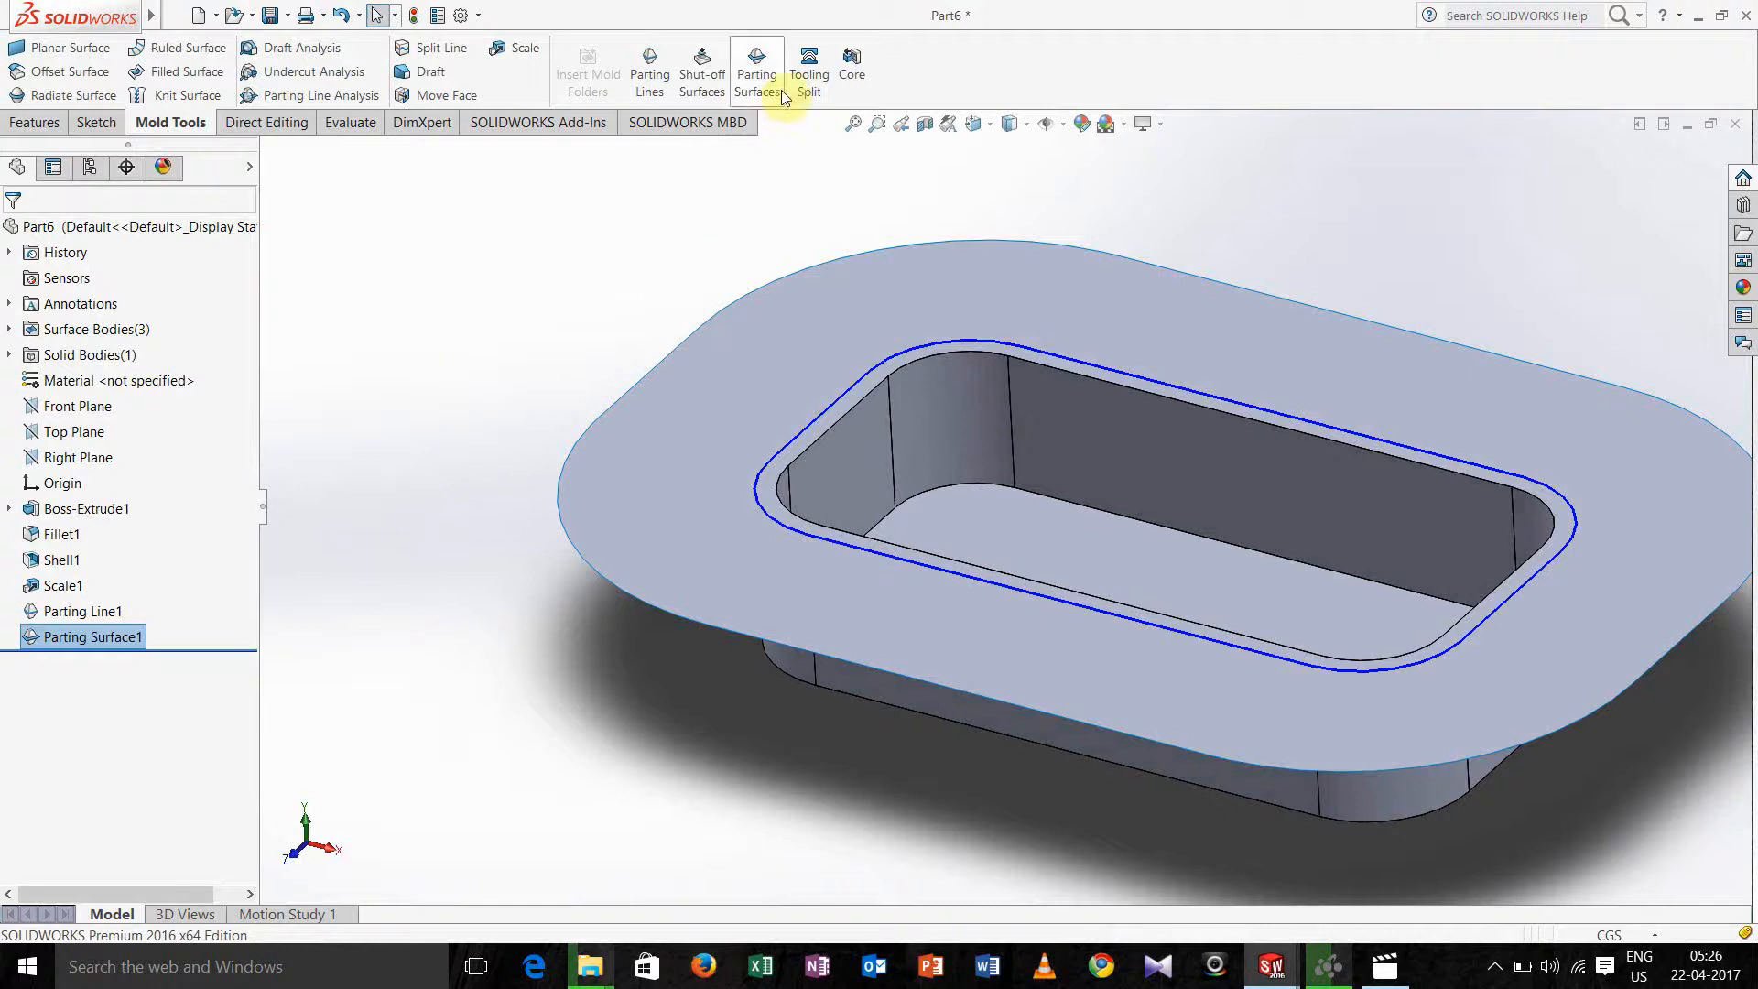
Begin Tooling Split and sketch a centre rectangle around the parting line as the mold block outline.
{"action": "left_click", "coordinate": [807, 66]}
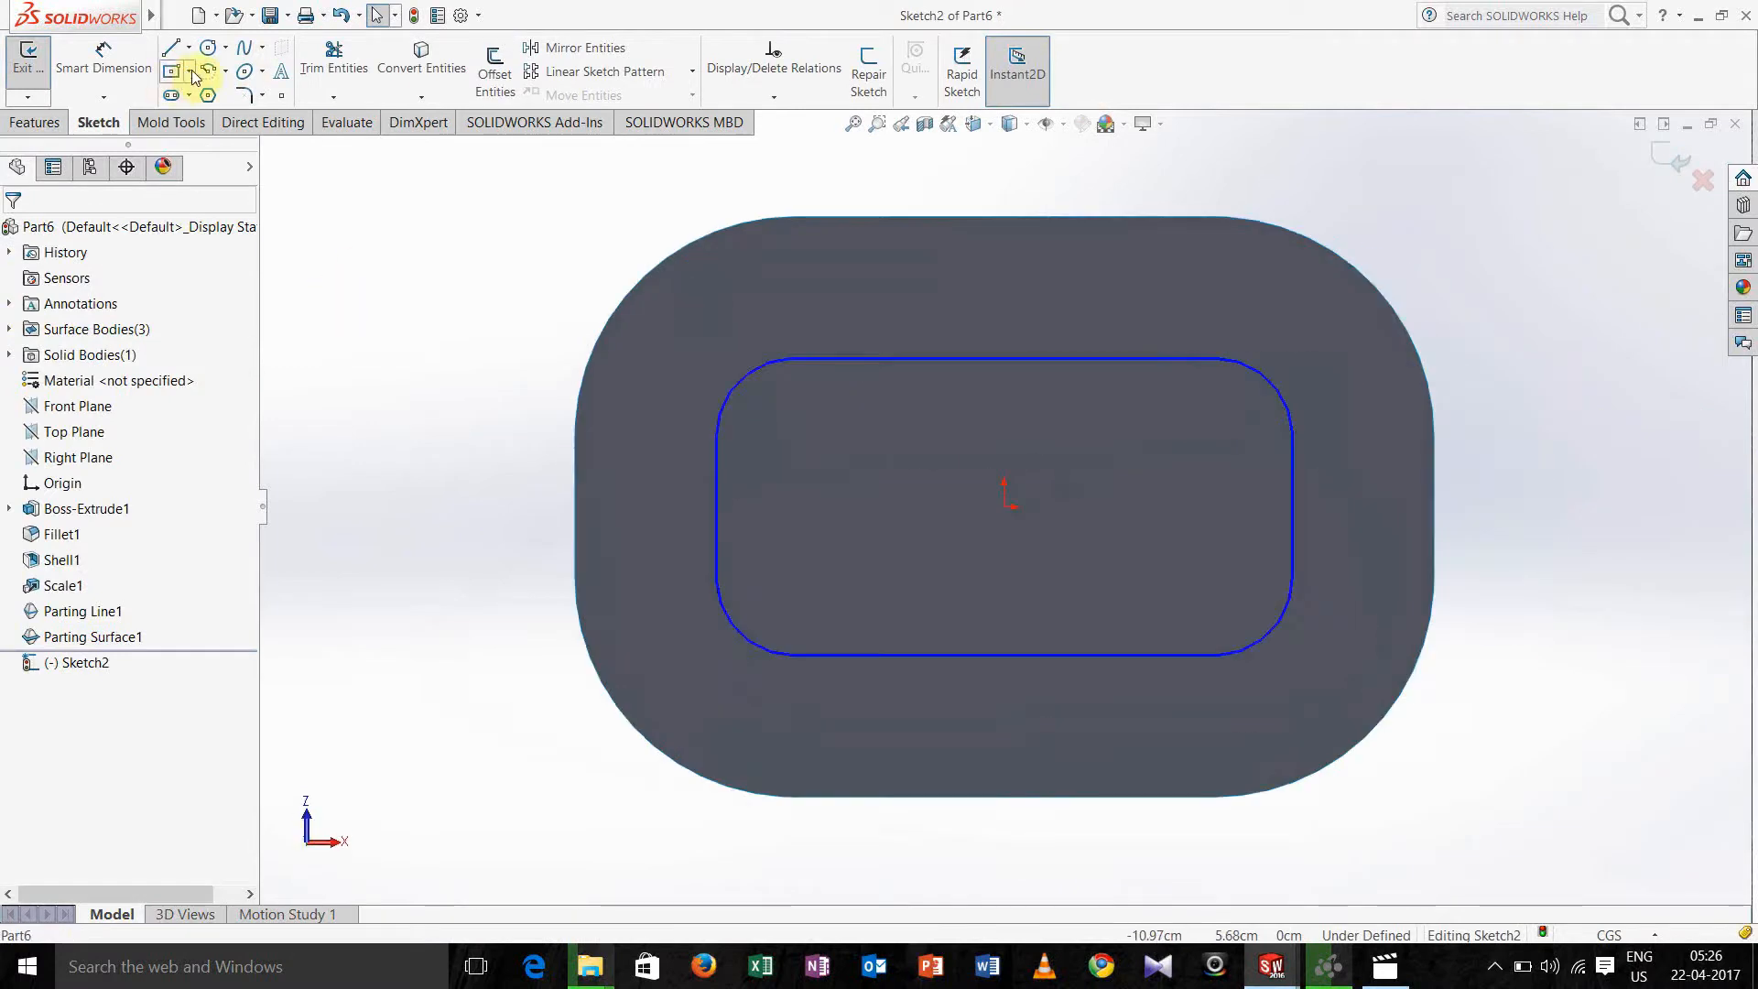
{"action": "left_click", "coordinate": [187, 75]}
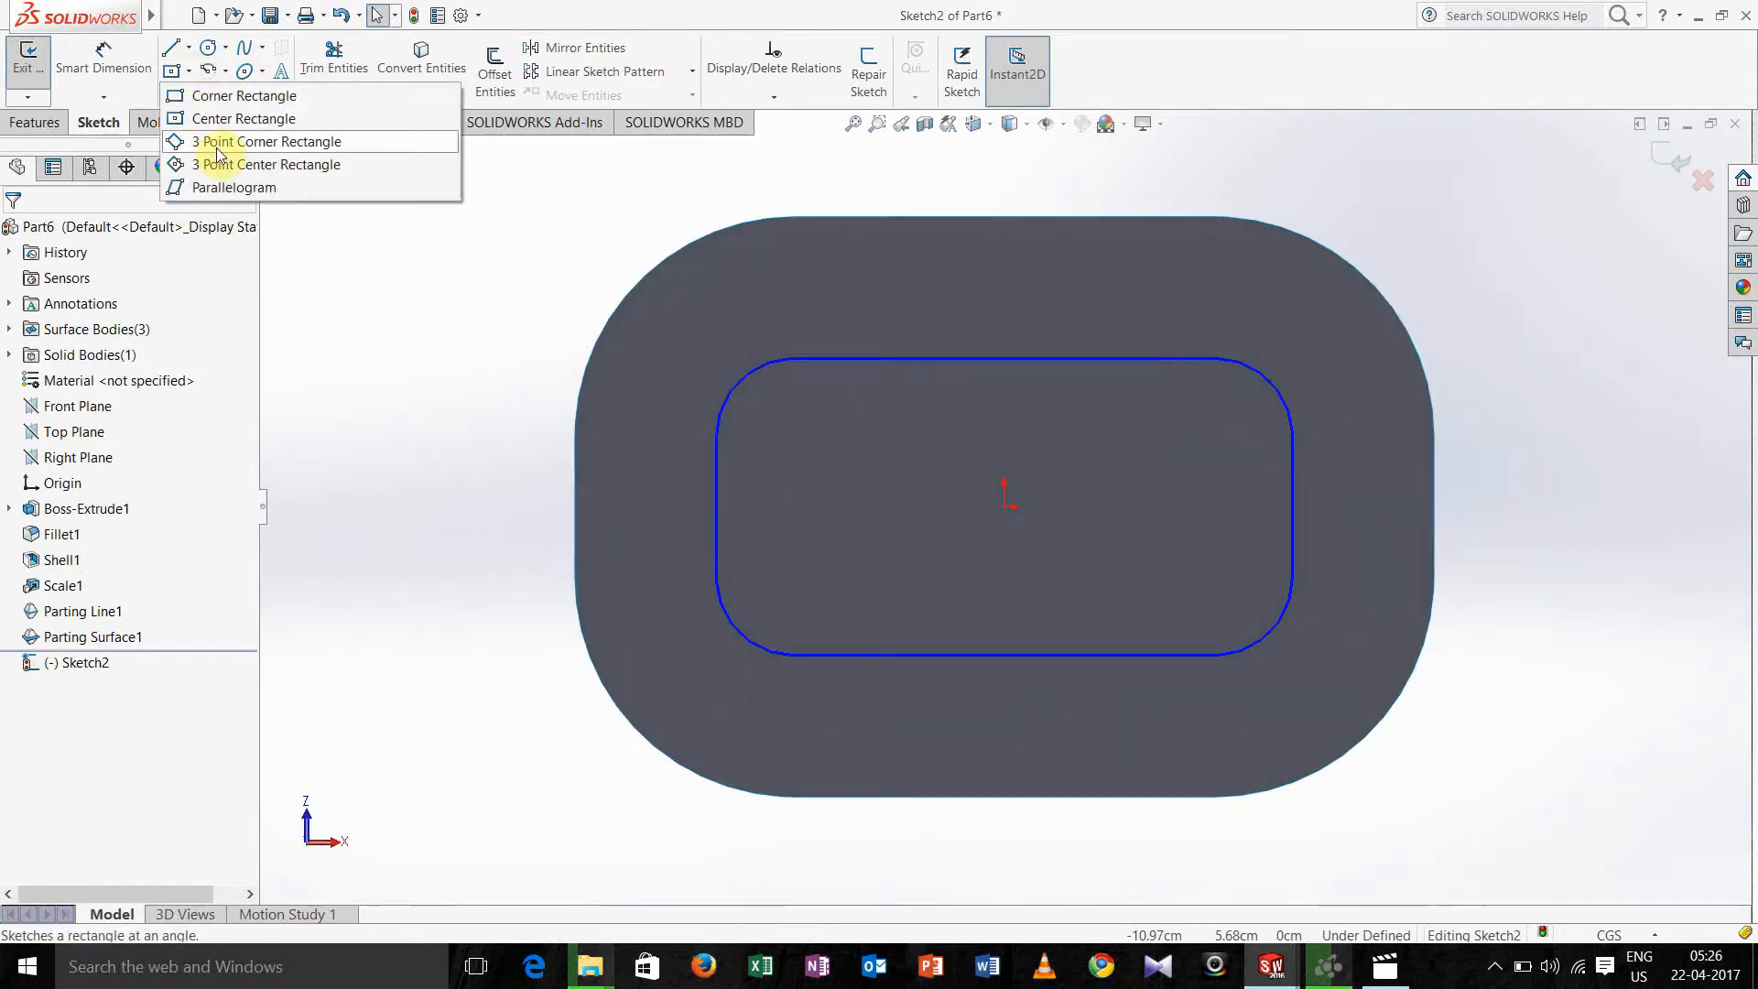
{"action": "left_click", "coordinate": [273, 141]}
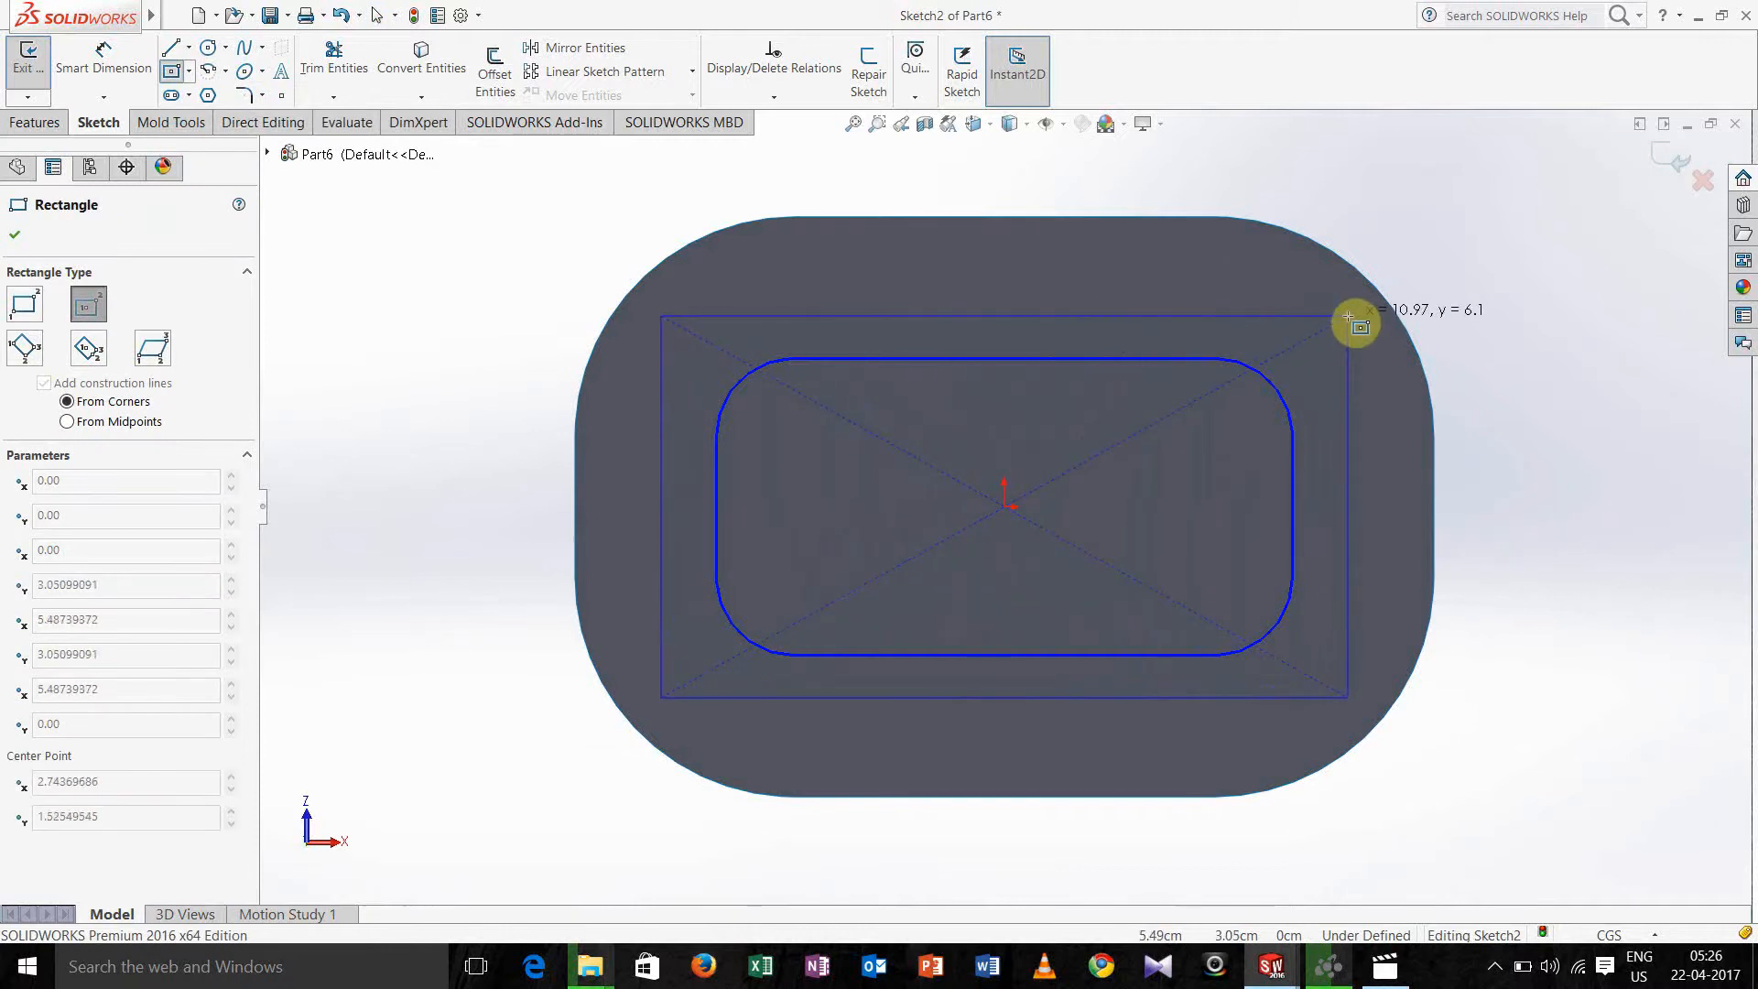
{"action": "mouse_move", "coordinate": [1357, 326]}
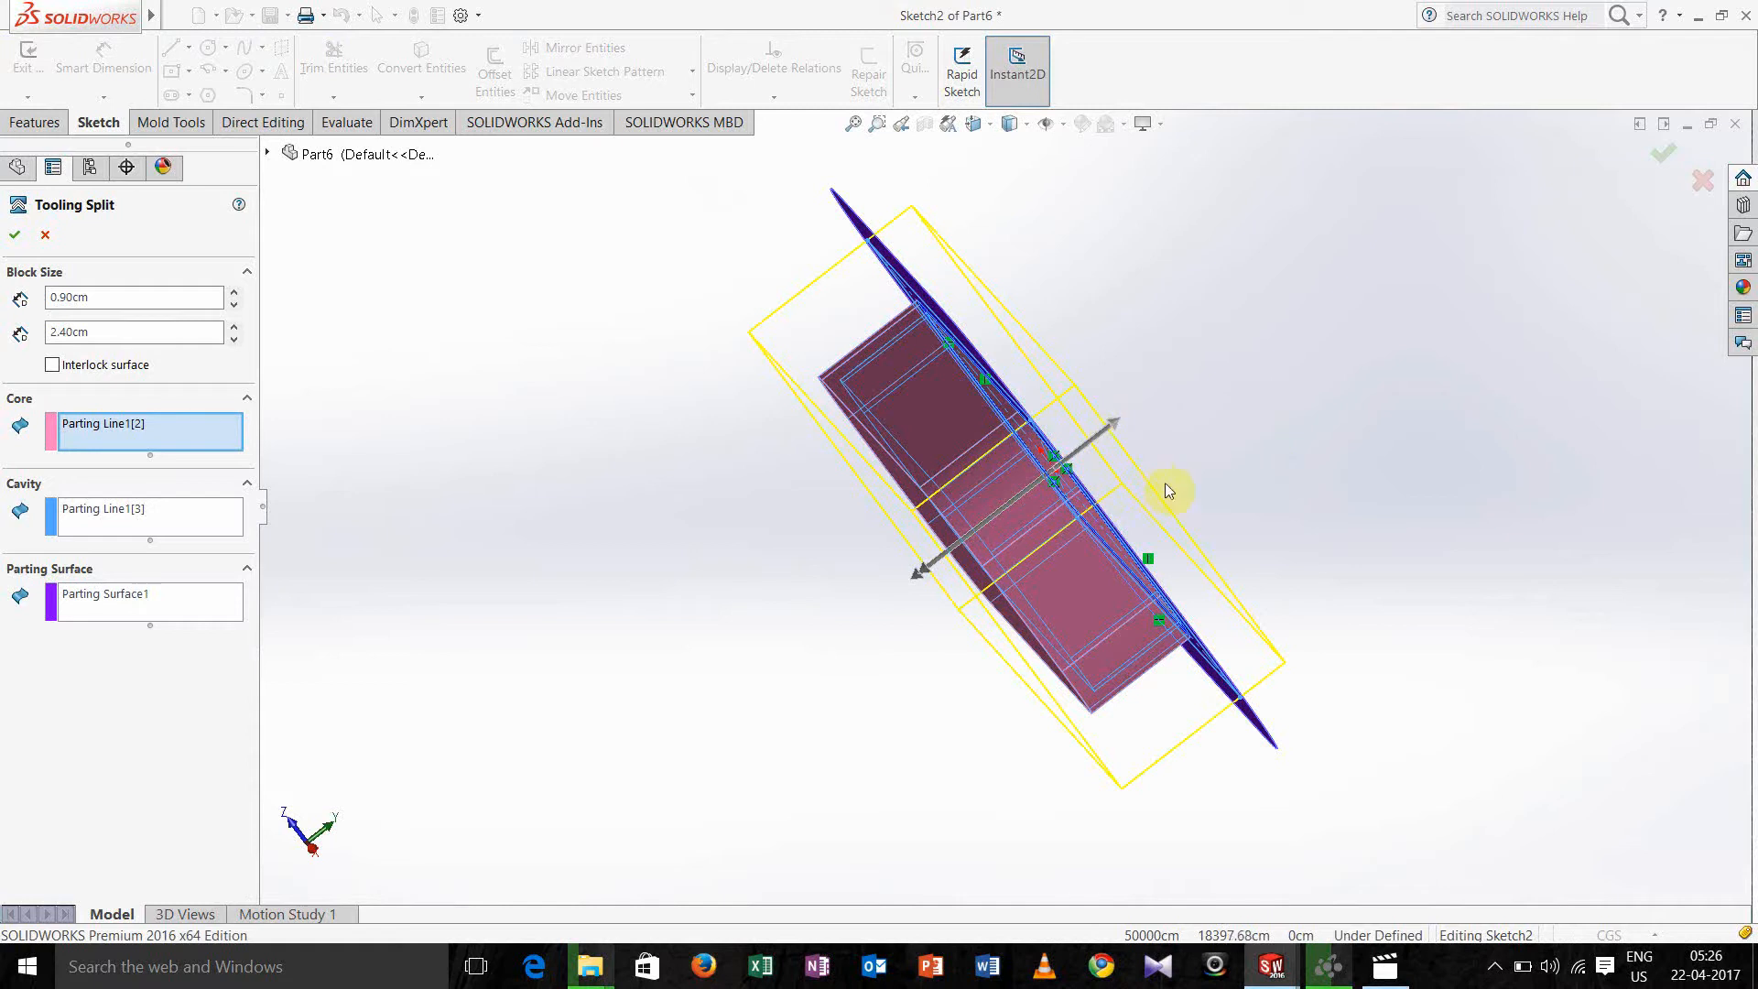
{"action": "mouse_move", "coordinate": [773, 379]}
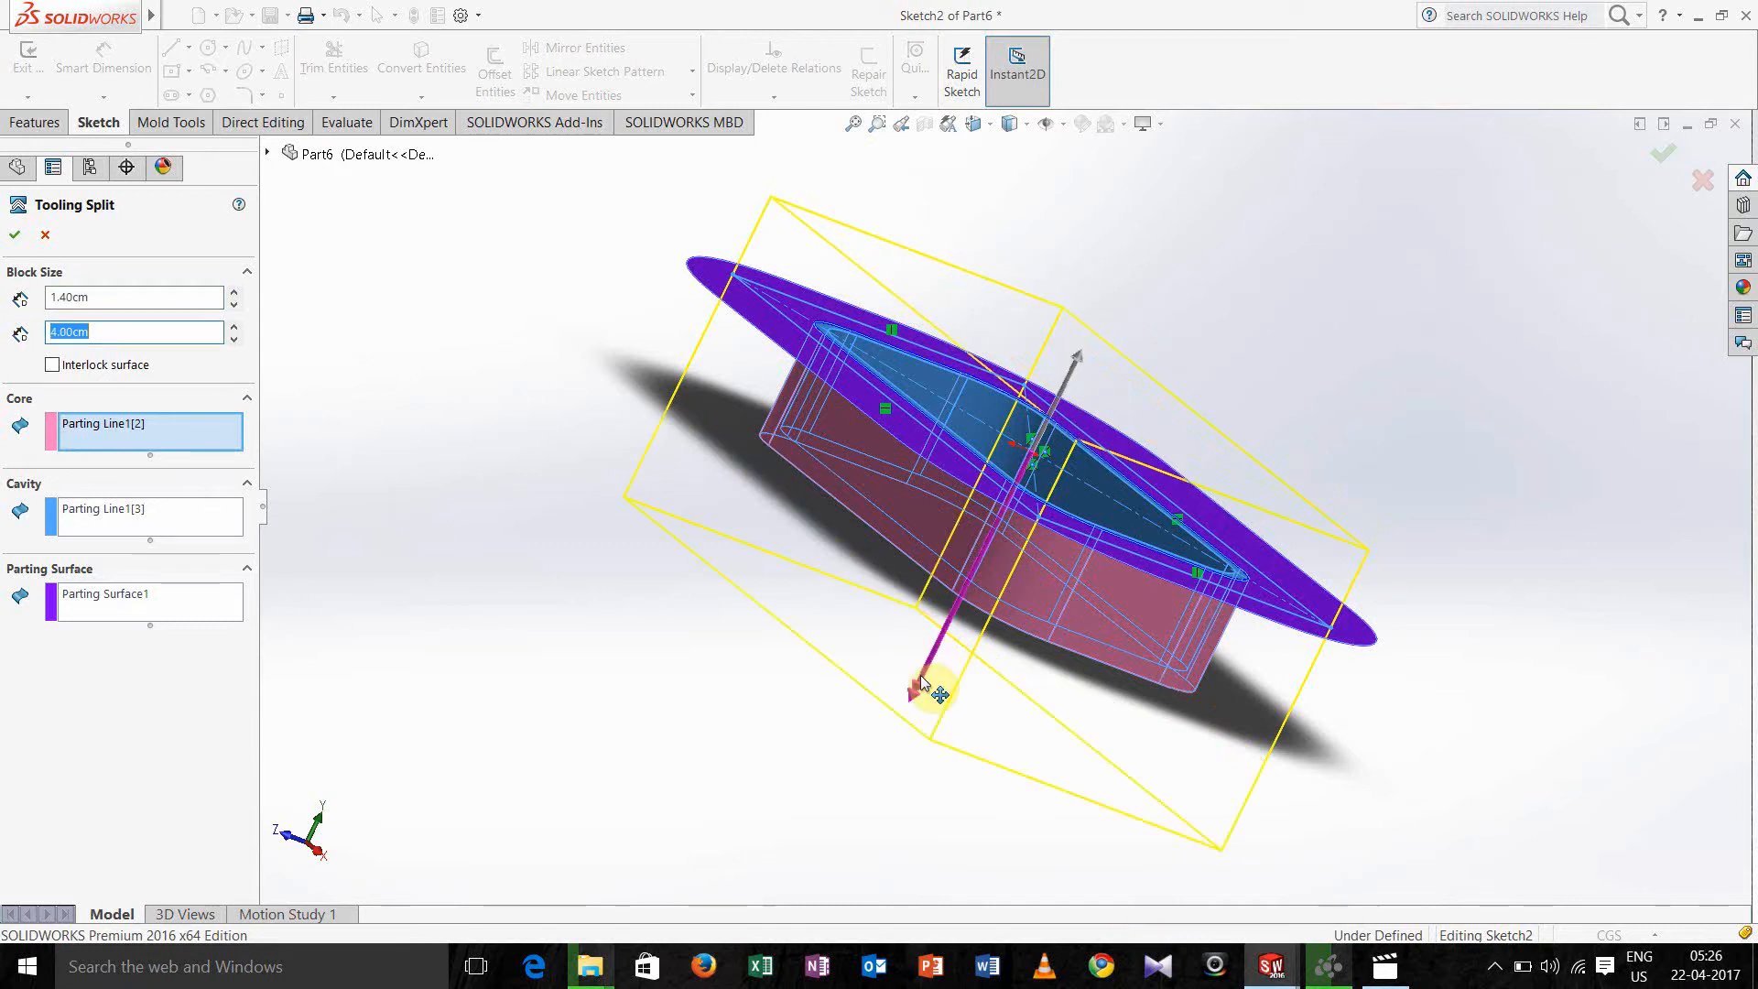
Confirm Tooling Split1 with 1.40 cm and 4.00 cm block depths, giving core and cavity bodies.
{"action": "left_click", "coordinate": [15, 234]}
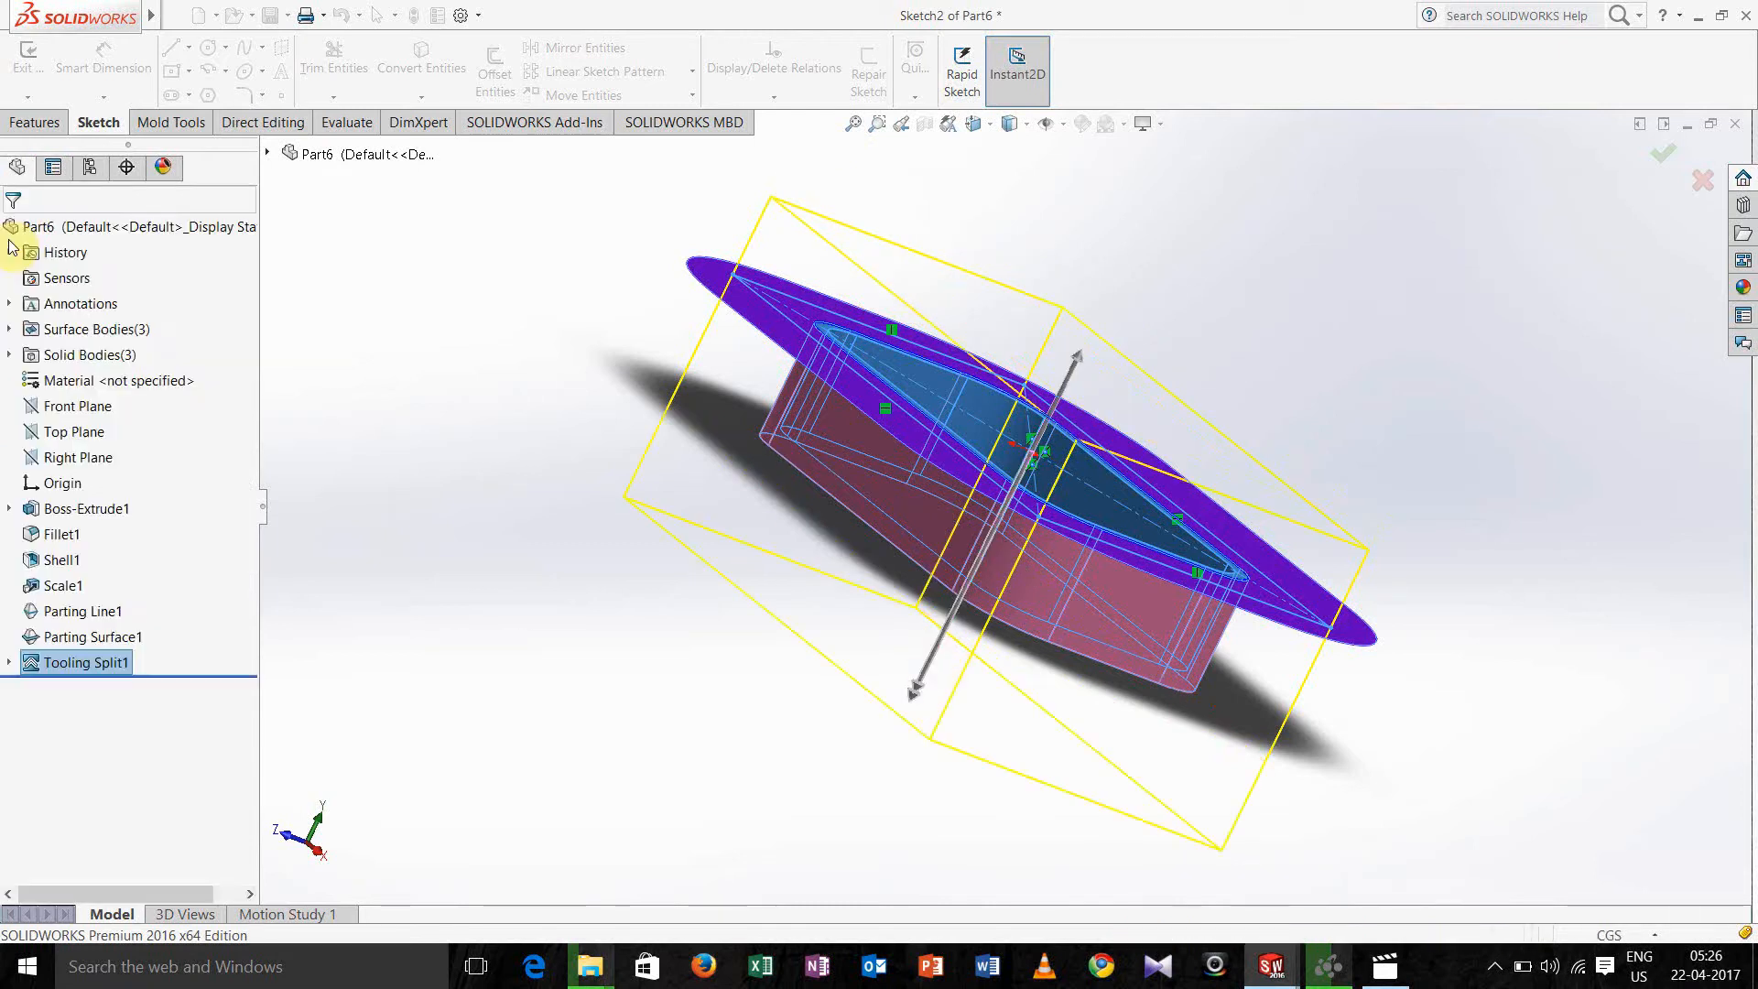
Leave the sketch and make the Tooling Split1 bodies see-through to inspect the inner cavity.
{"action": "left_click", "coordinate": [1662, 154]}
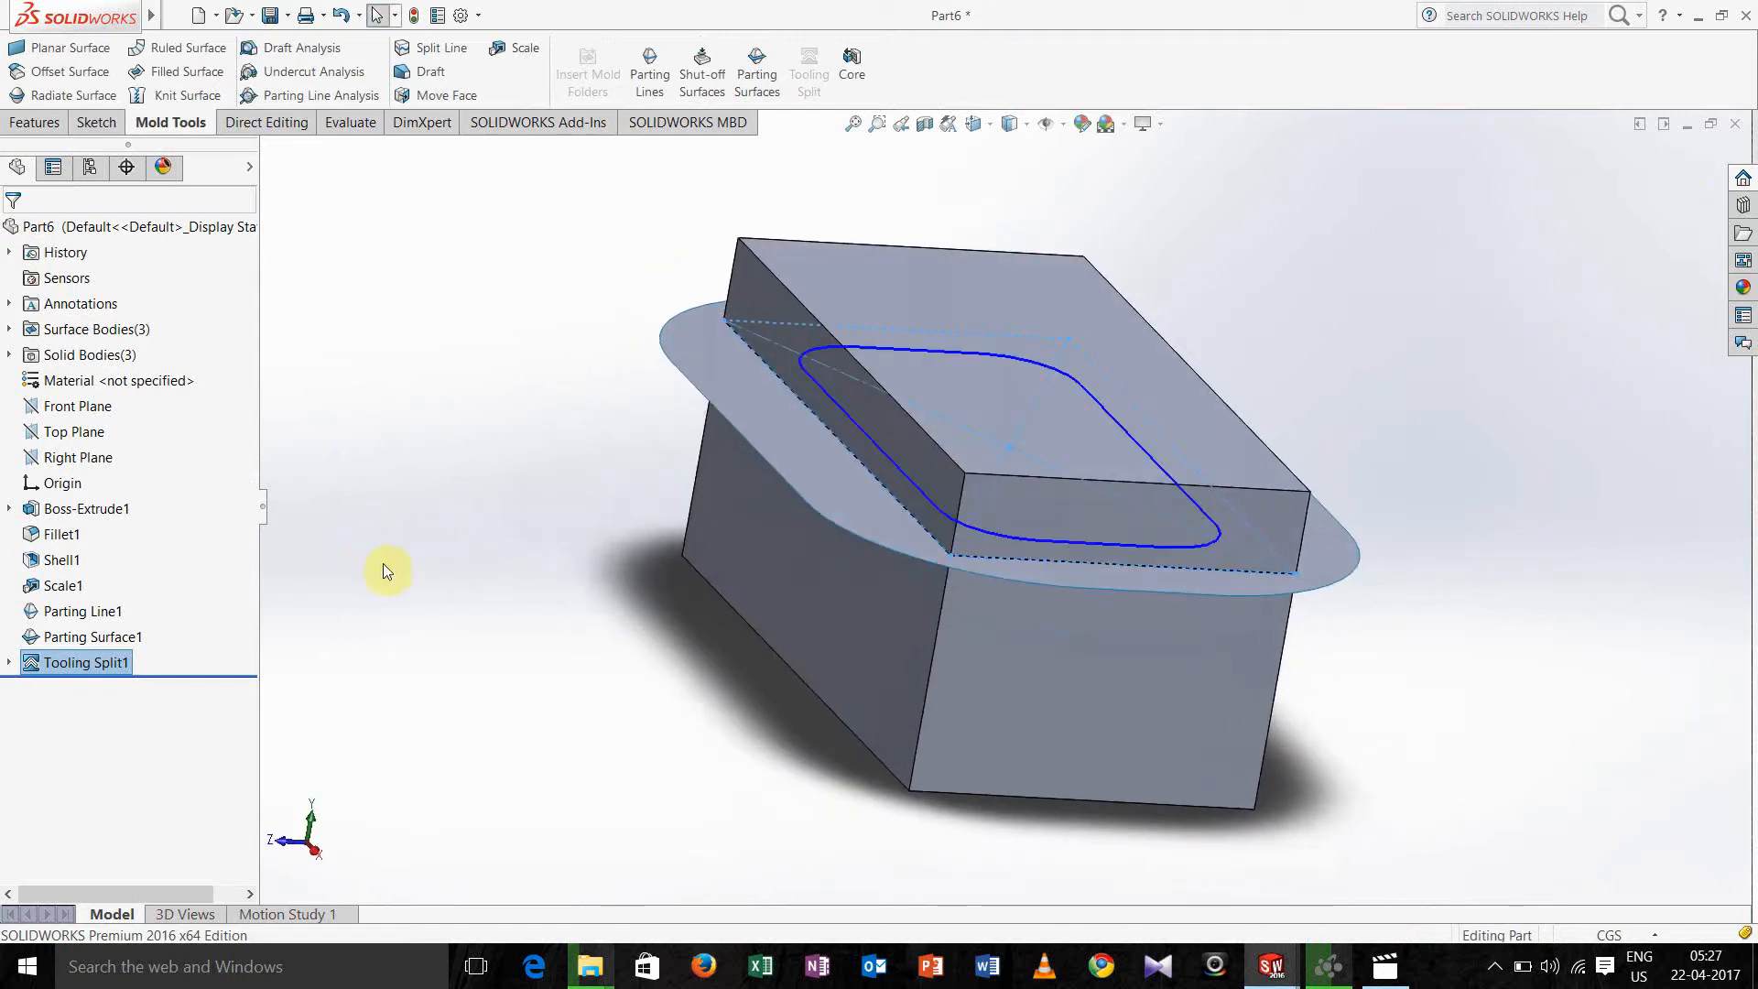
{"action": "mouse_move", "coordinate": [379, 526]}
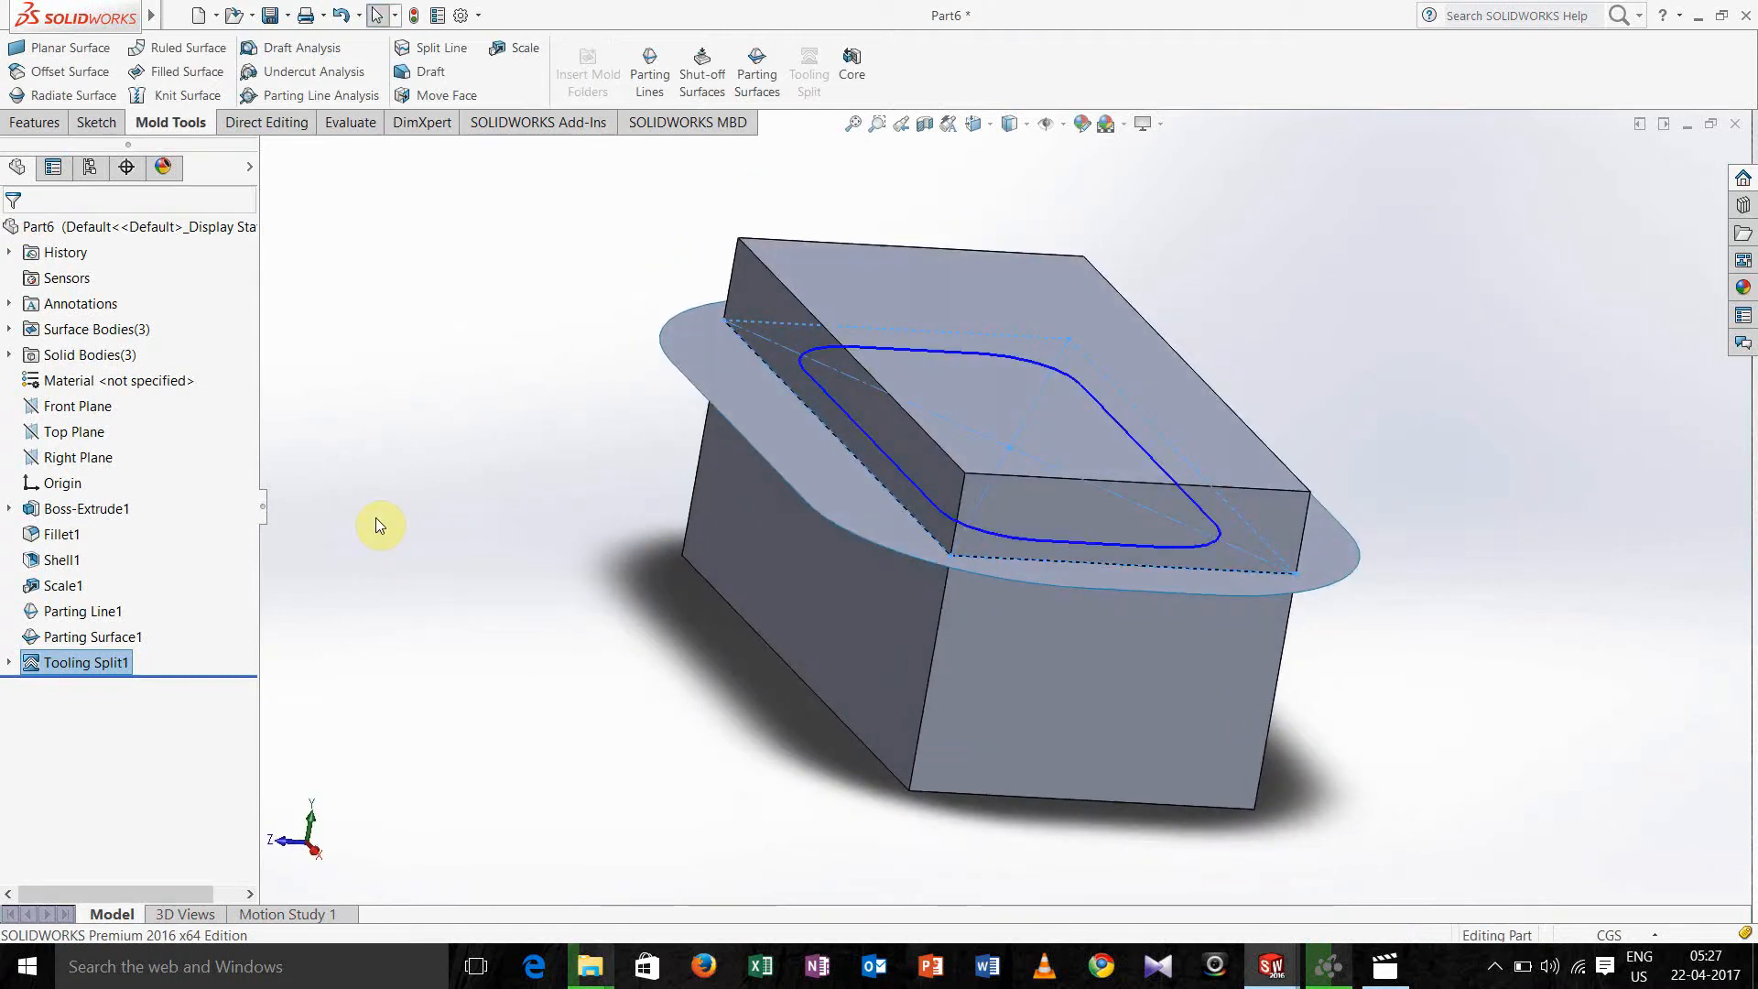
{"action": "left_click", "coordinate": [73, 660]}
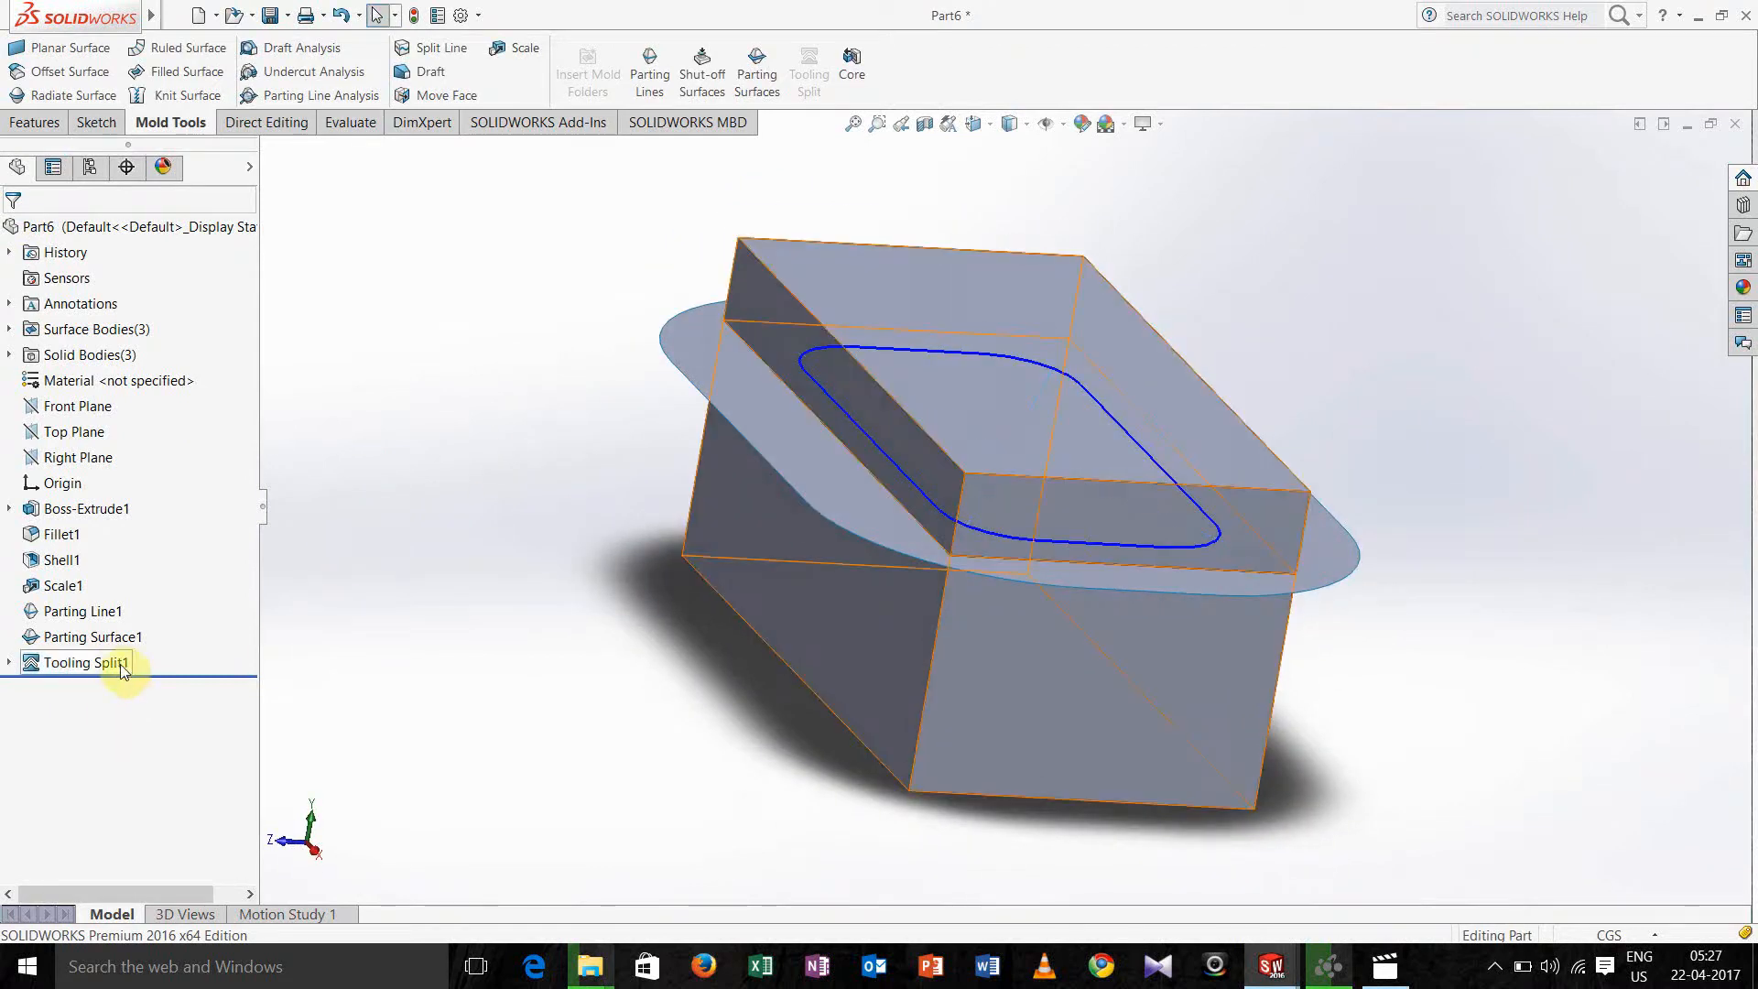
{"action": "right_click", "coordinate": [81, 661]}
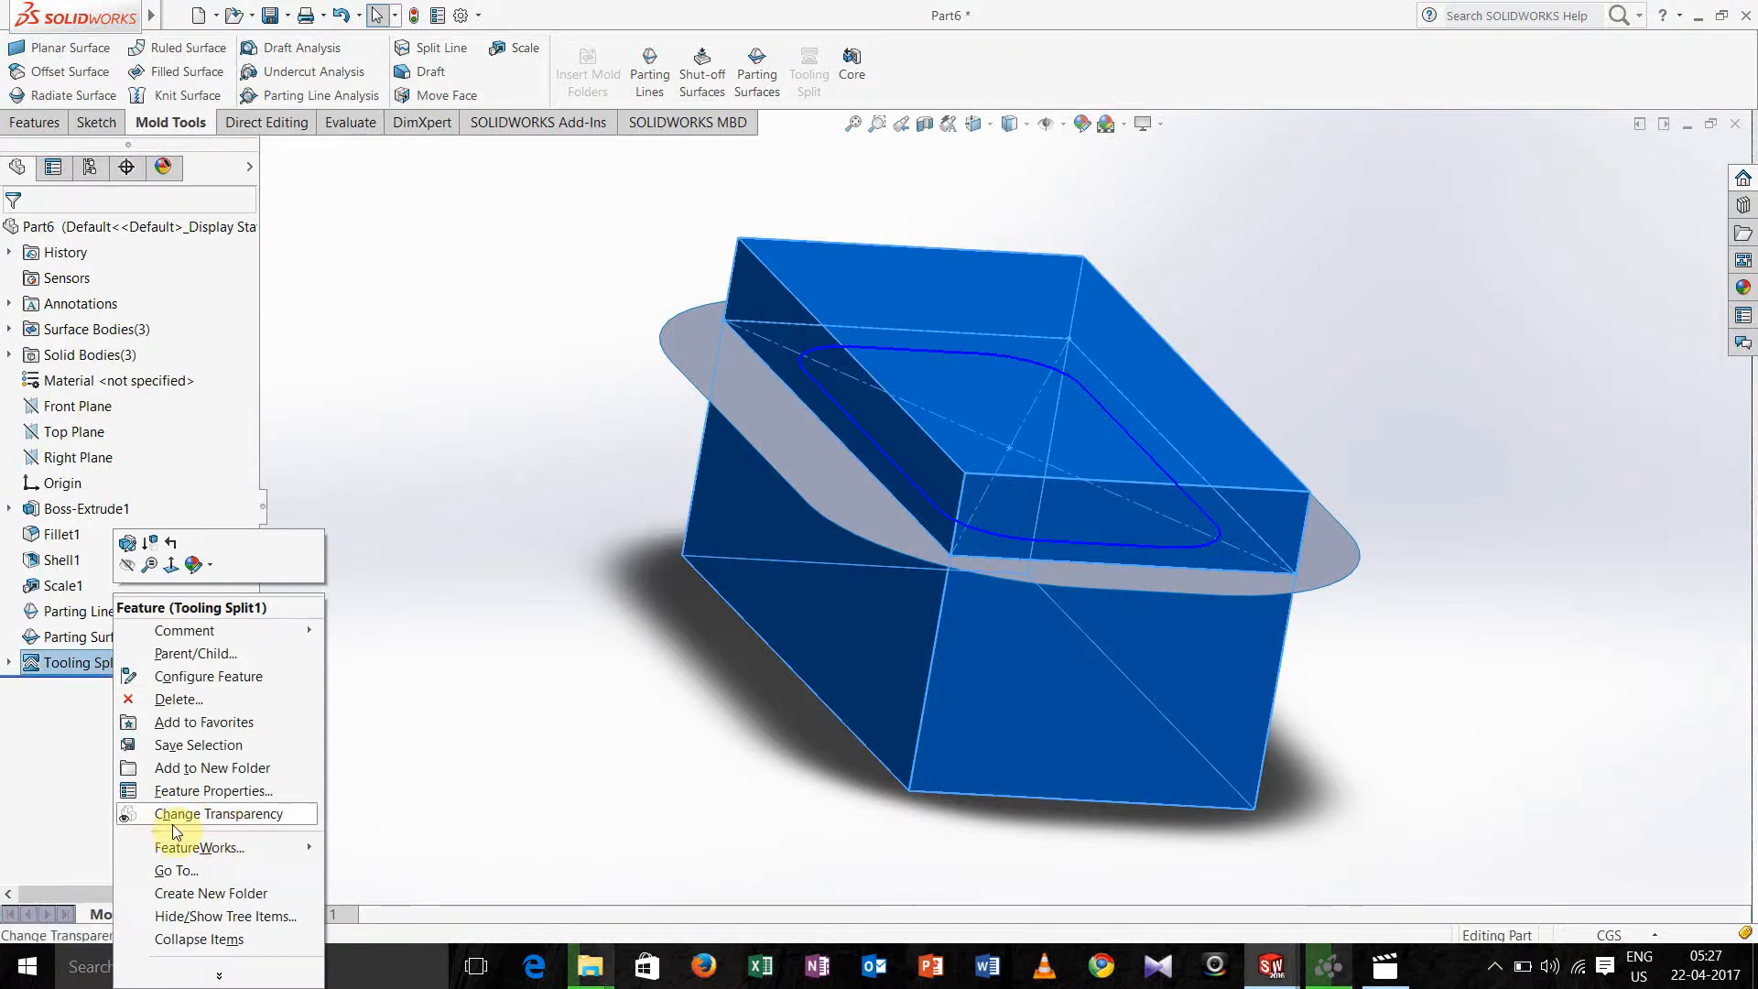
{"action": "mouse_move", "coordinate": [106, 667]}
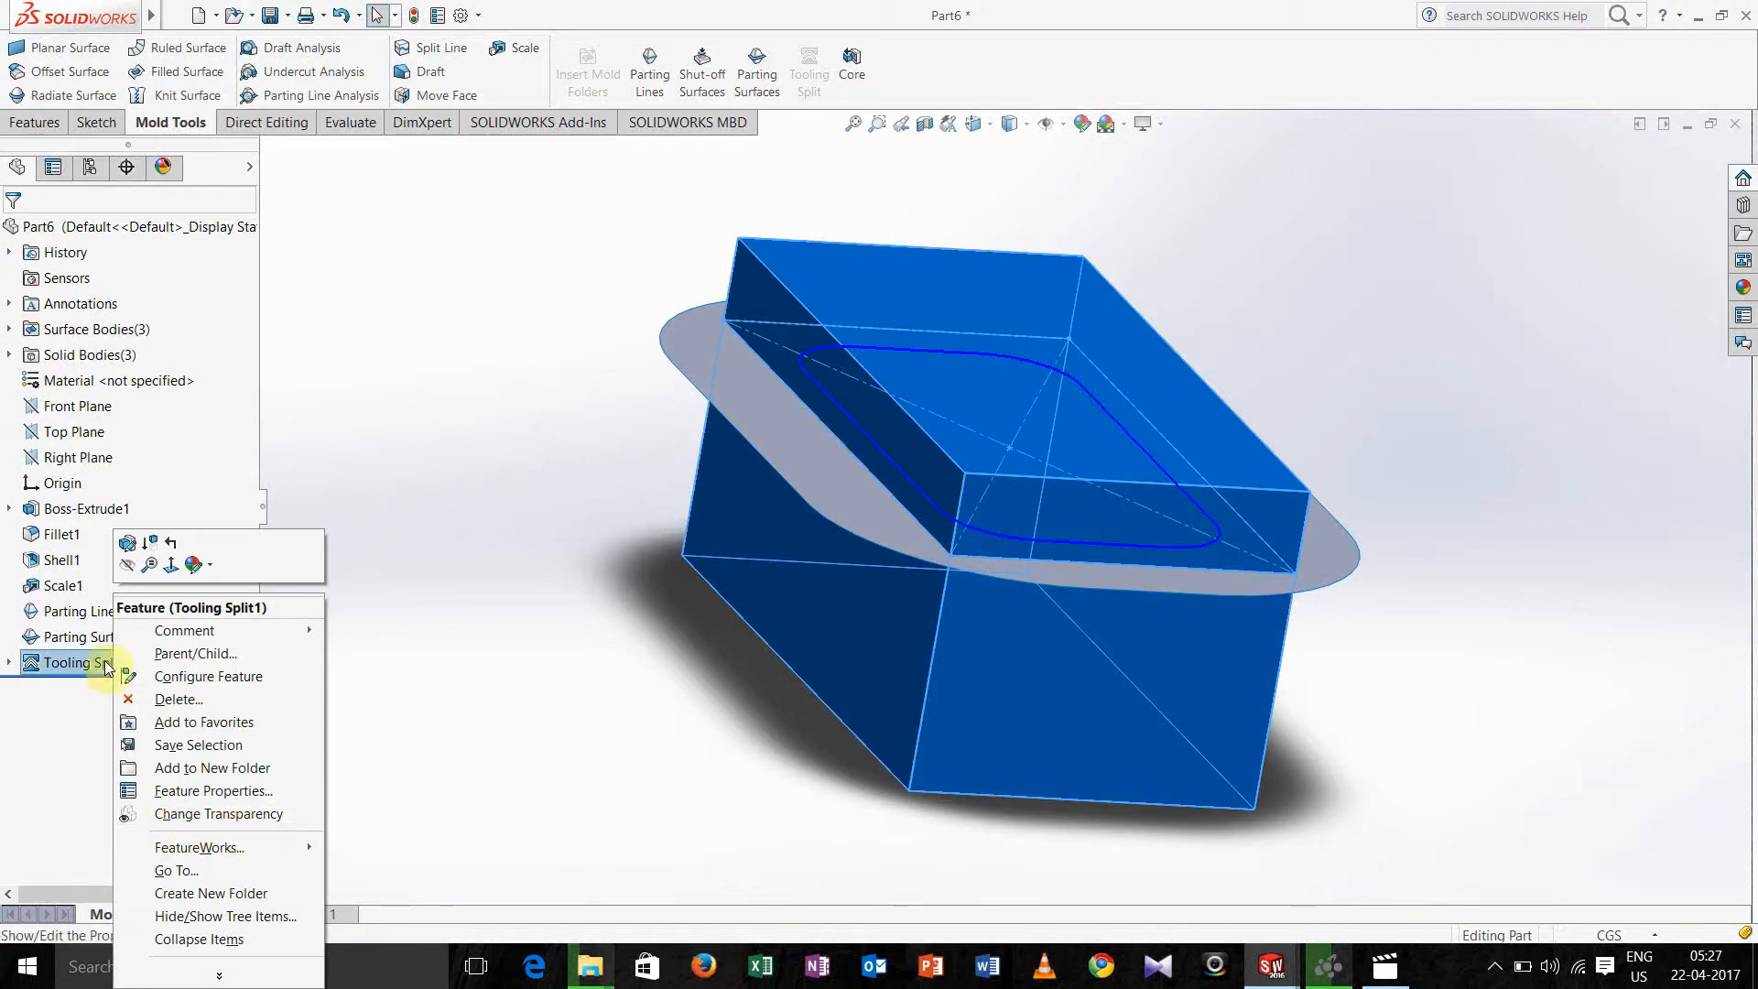
{"action": "mouse_move", "coordinate": [167, 798]}
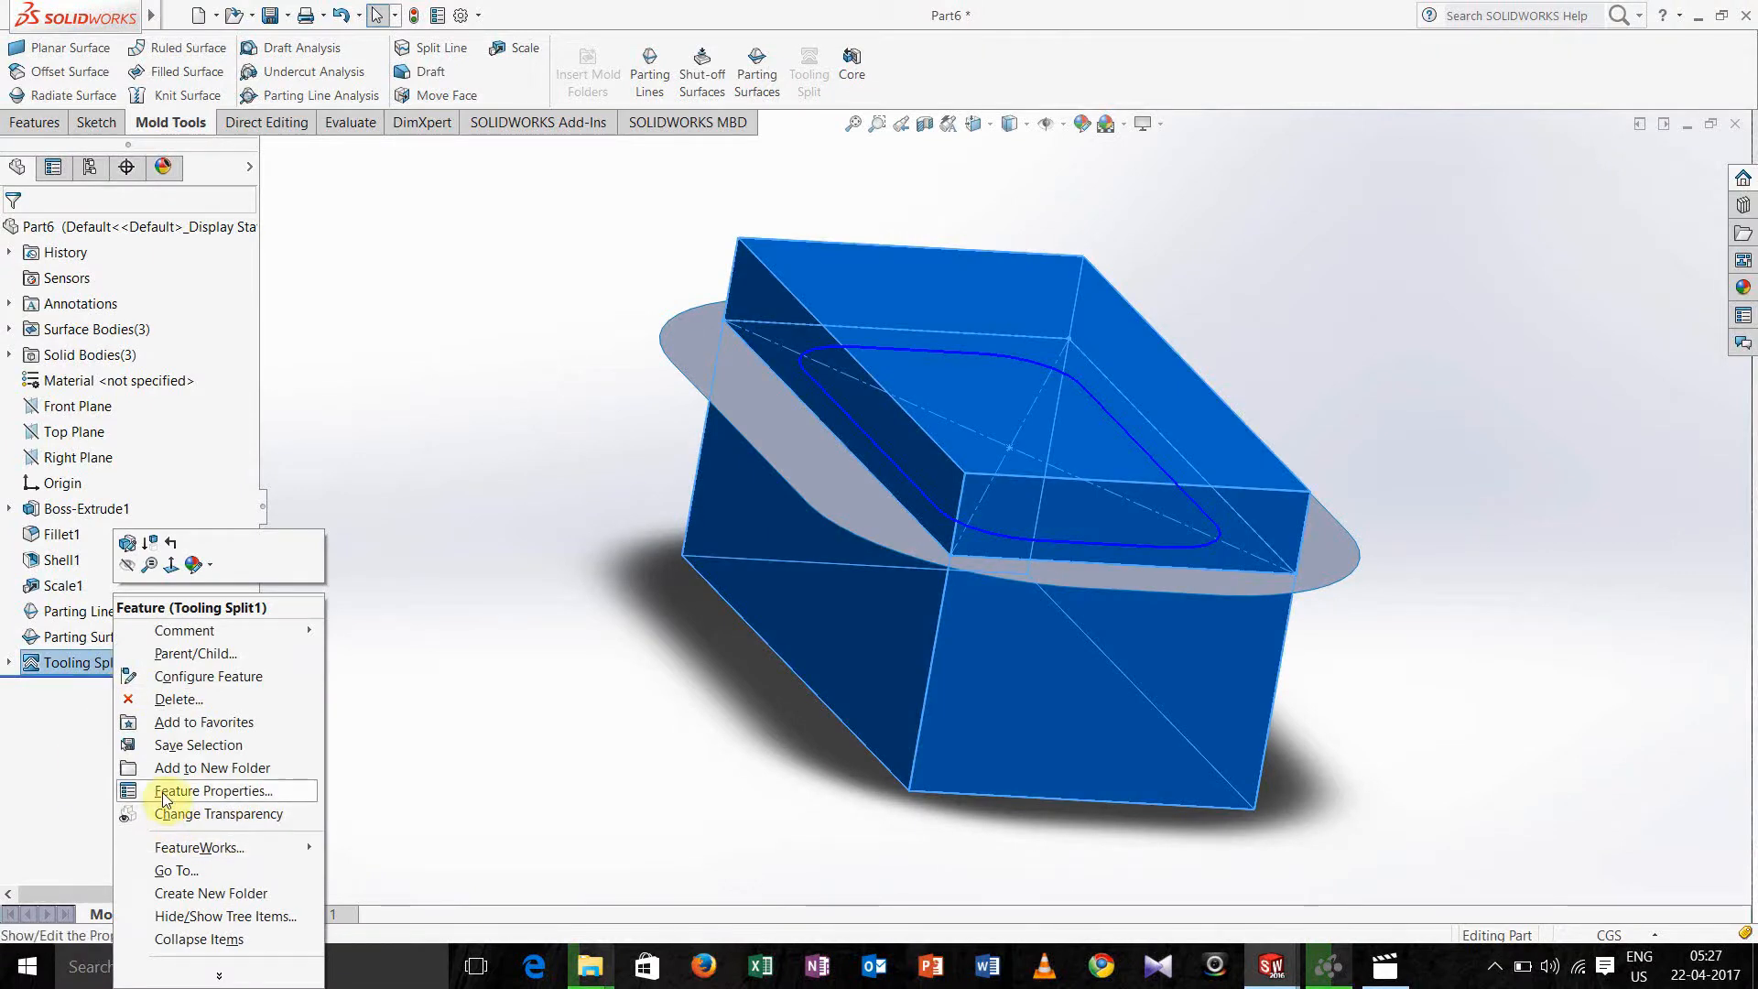
{"action": "left_click", "coordinate": [220, 813]}
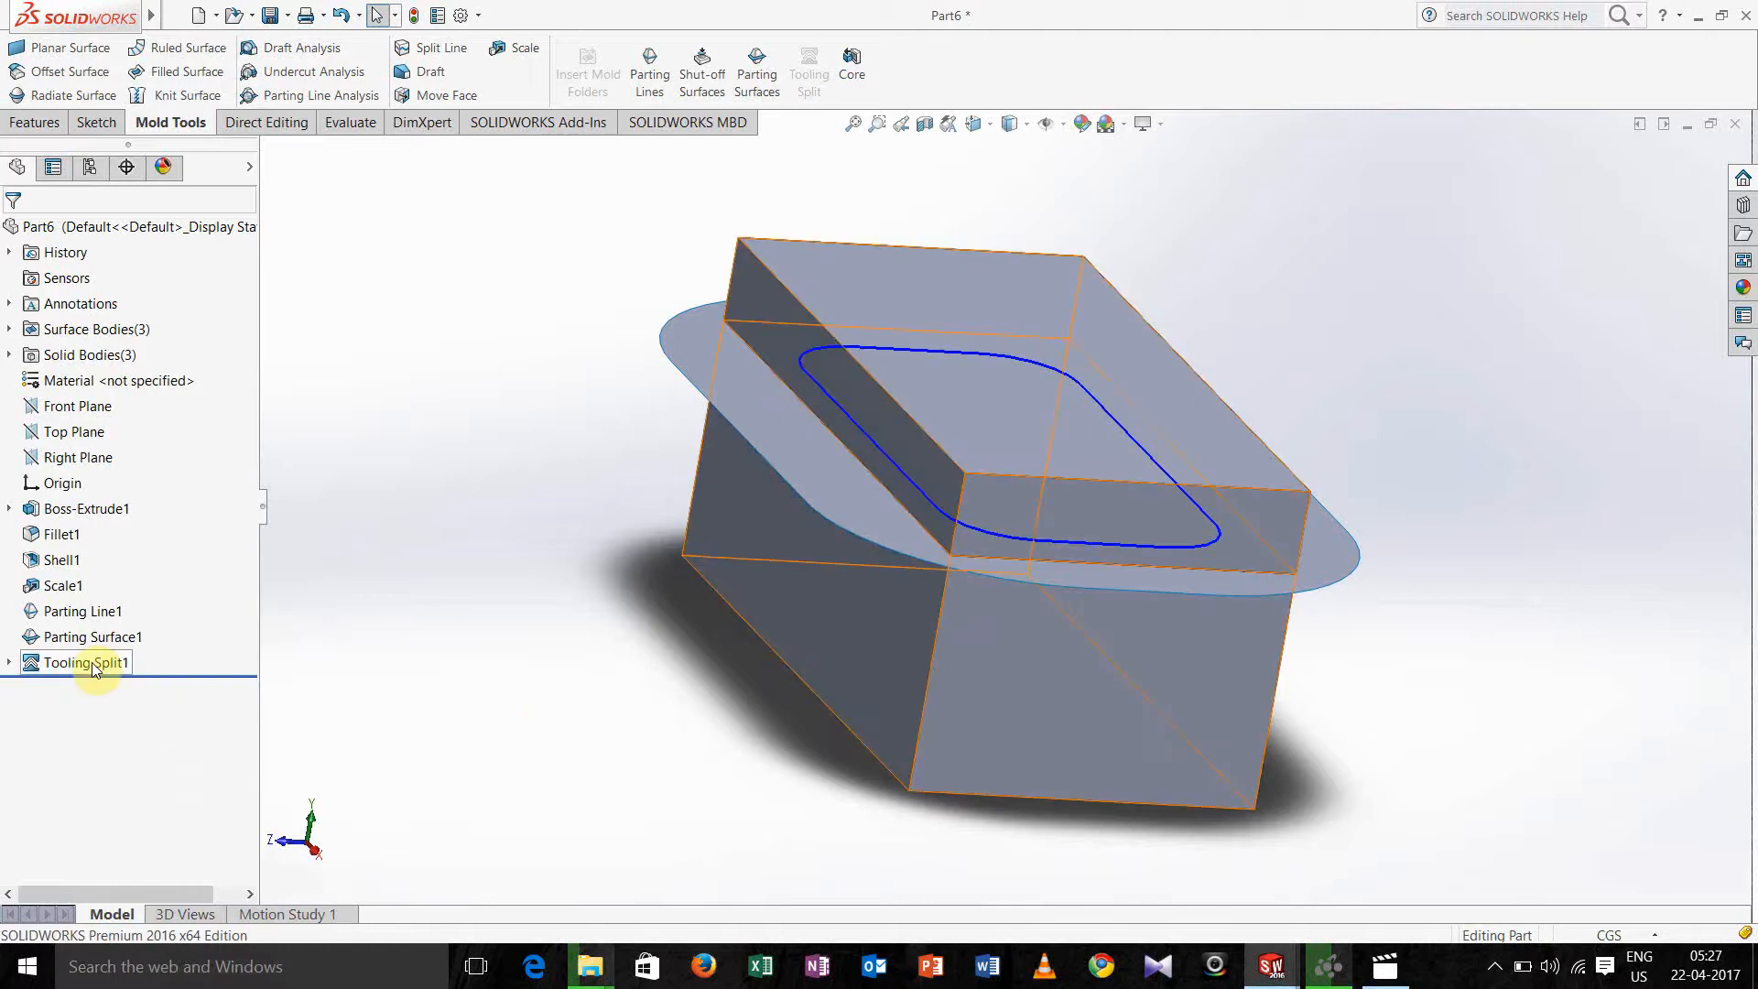
Turn Change Transparency off so the split mould blocks show solid again.
{"action": "right_click", "coordinate": [85, 662]}
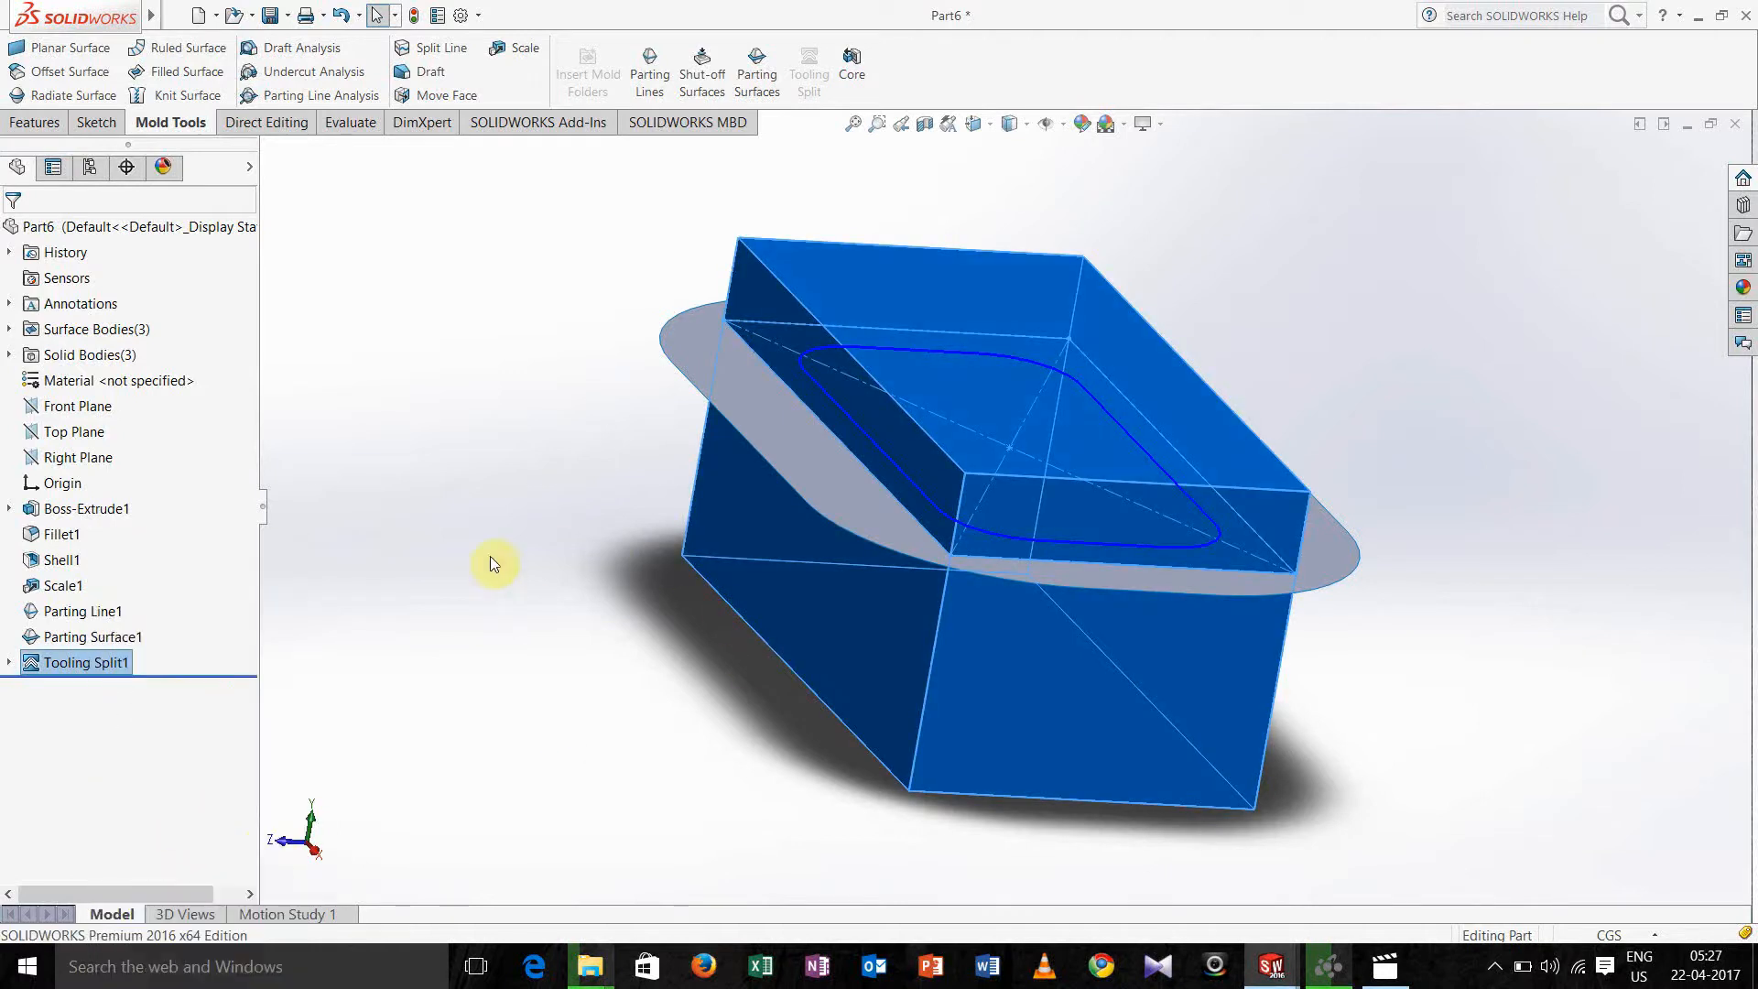
{"action": "mouse_move", "coordinate": [476, 595]}
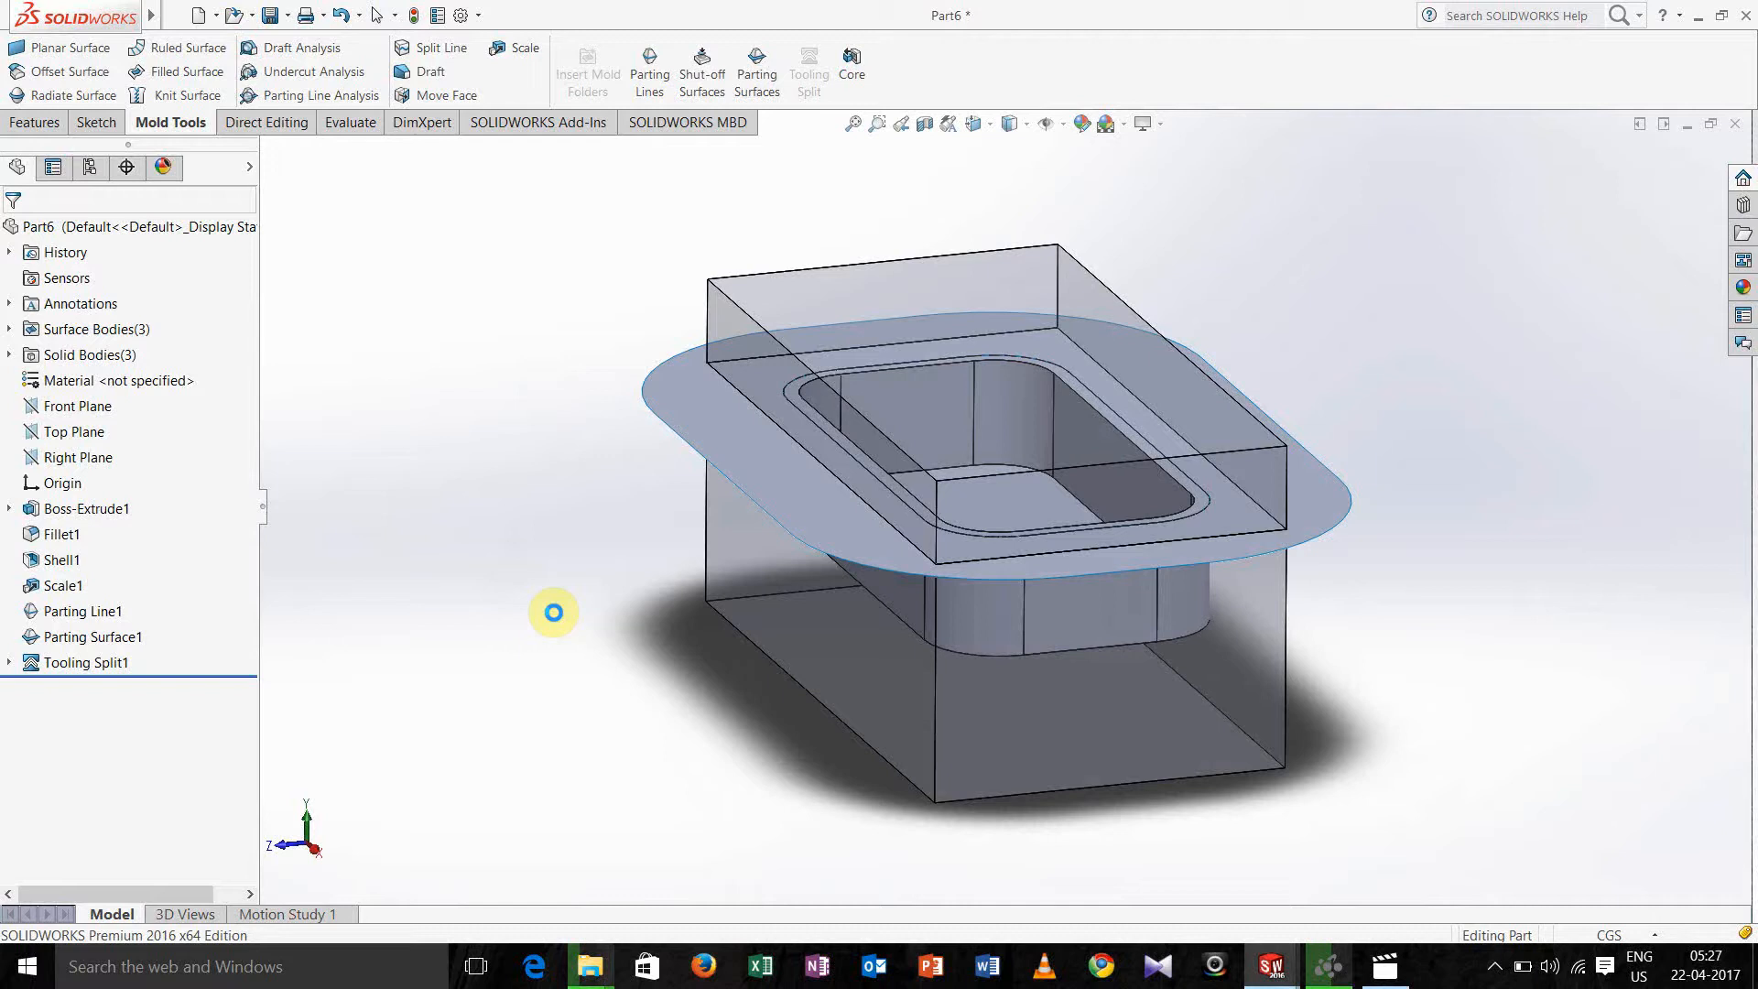
{"action": "left_click", "coordinate": [89, 663]}
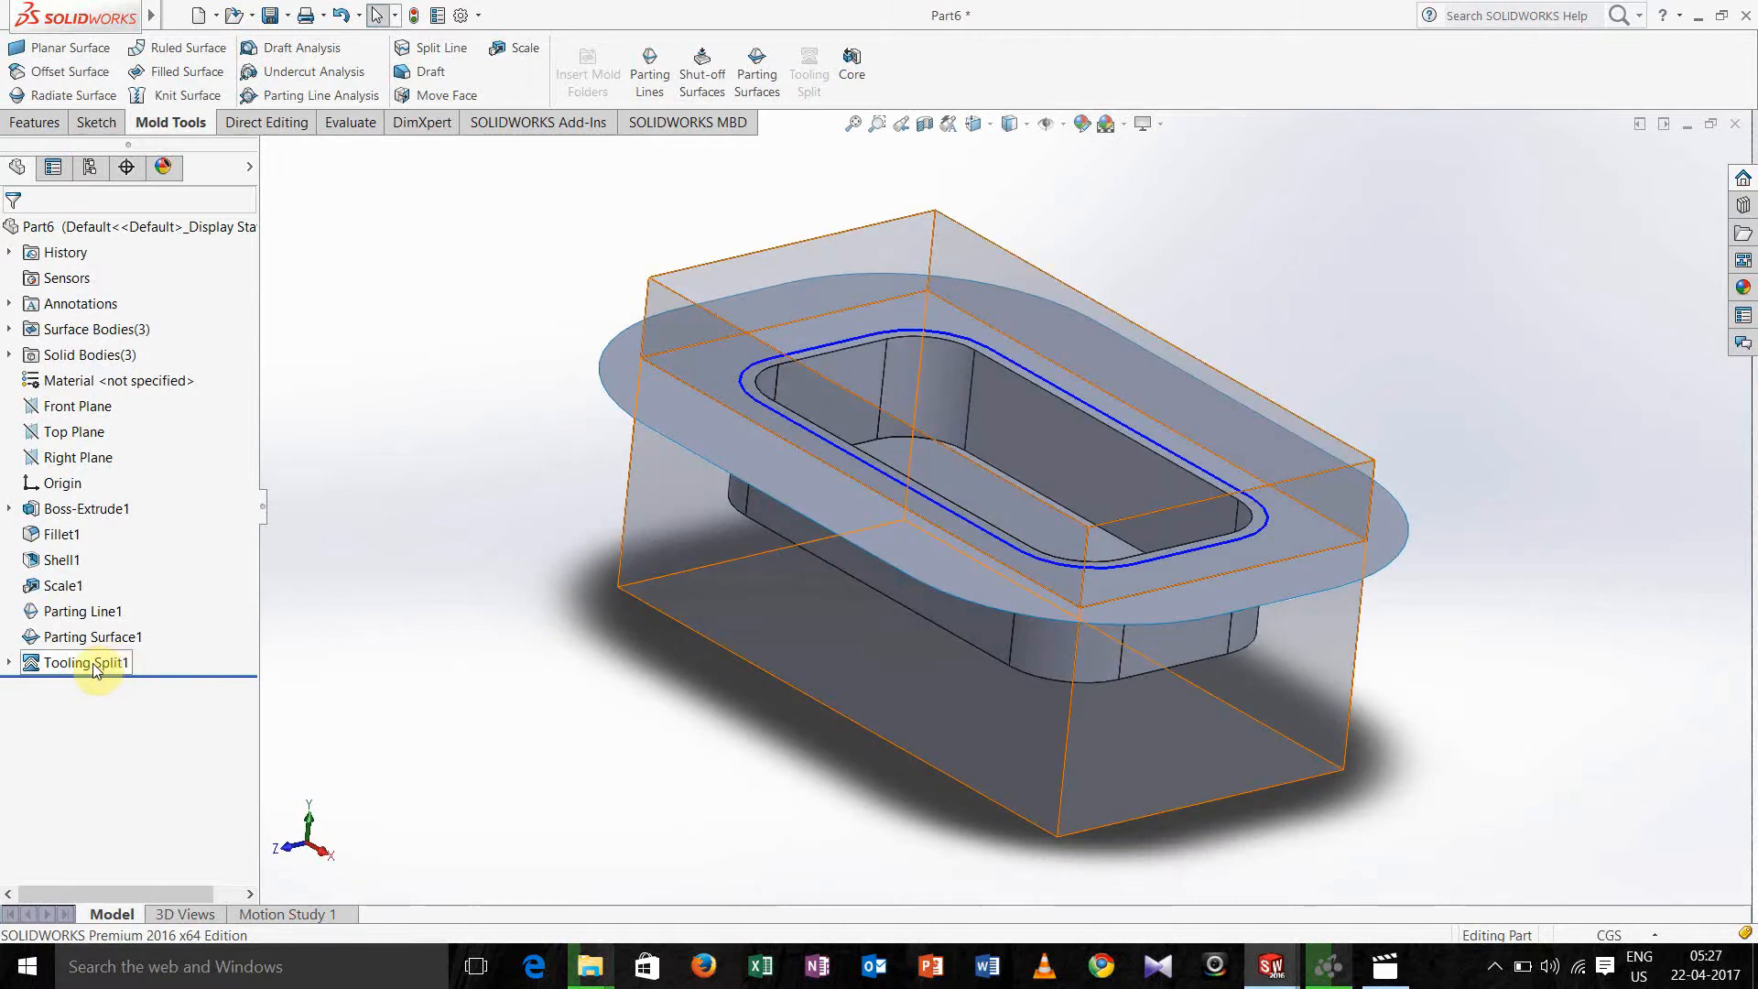
{"action": "right_click", "coordinate": [84, 663]}
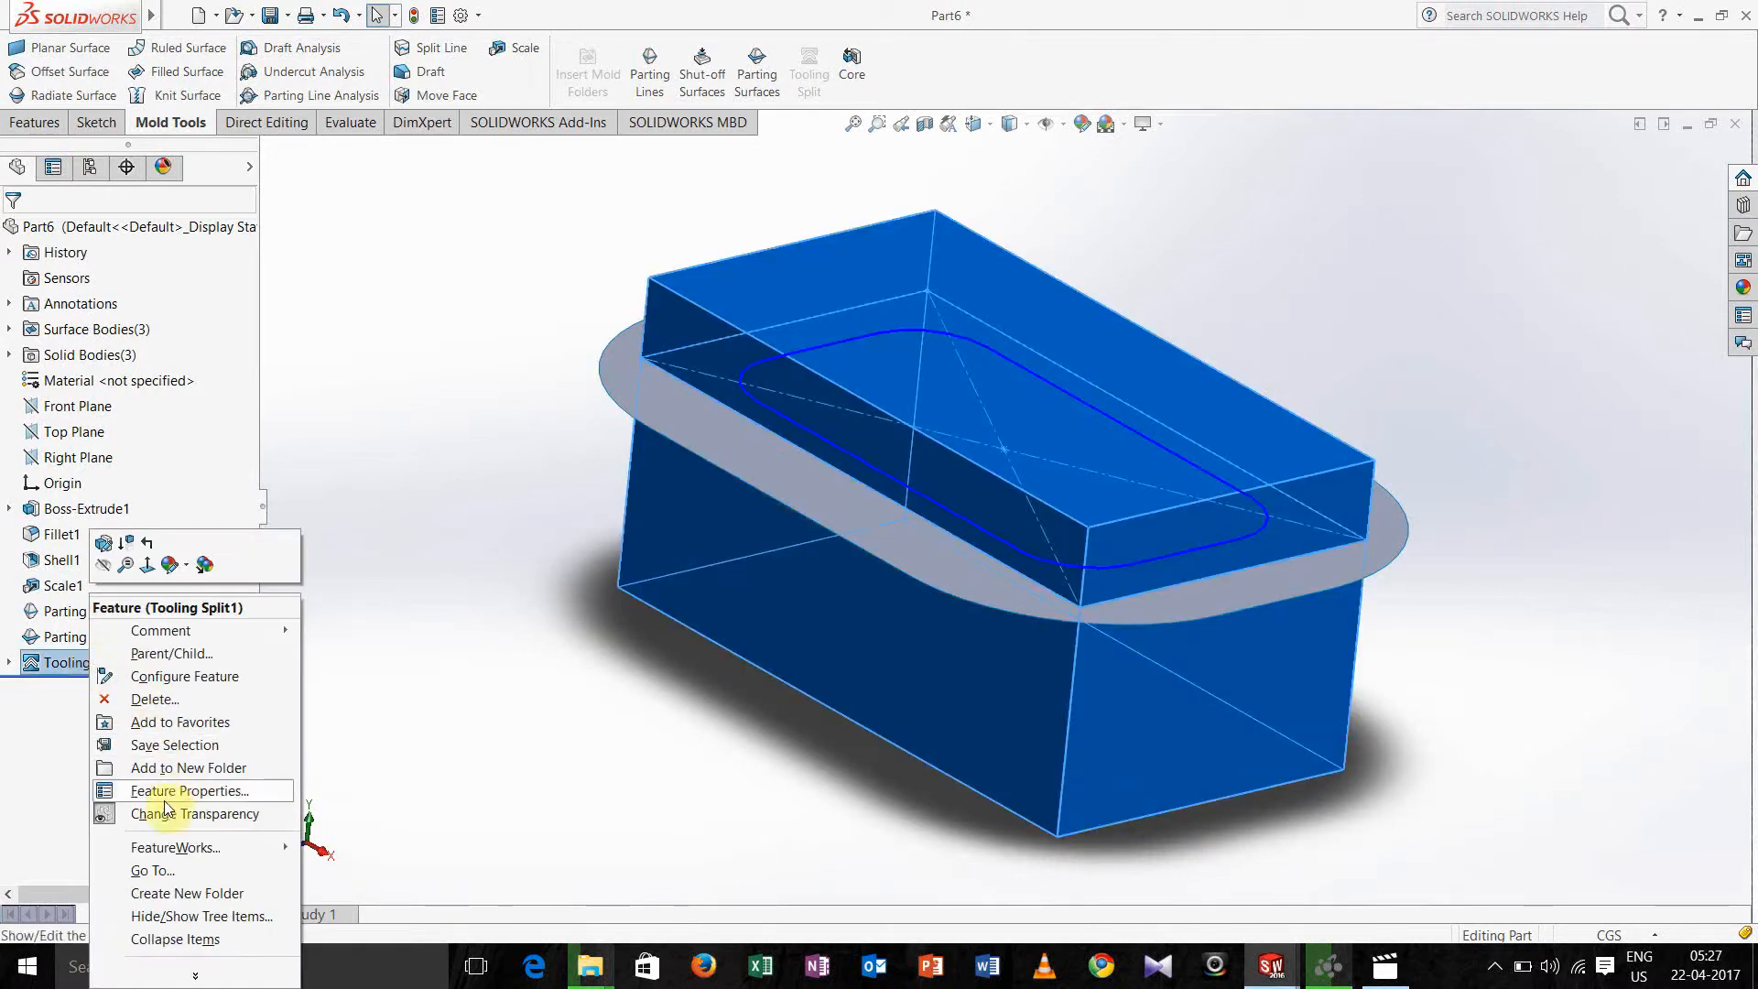
{"action": "left_click", "coordinate": [198, 813]}
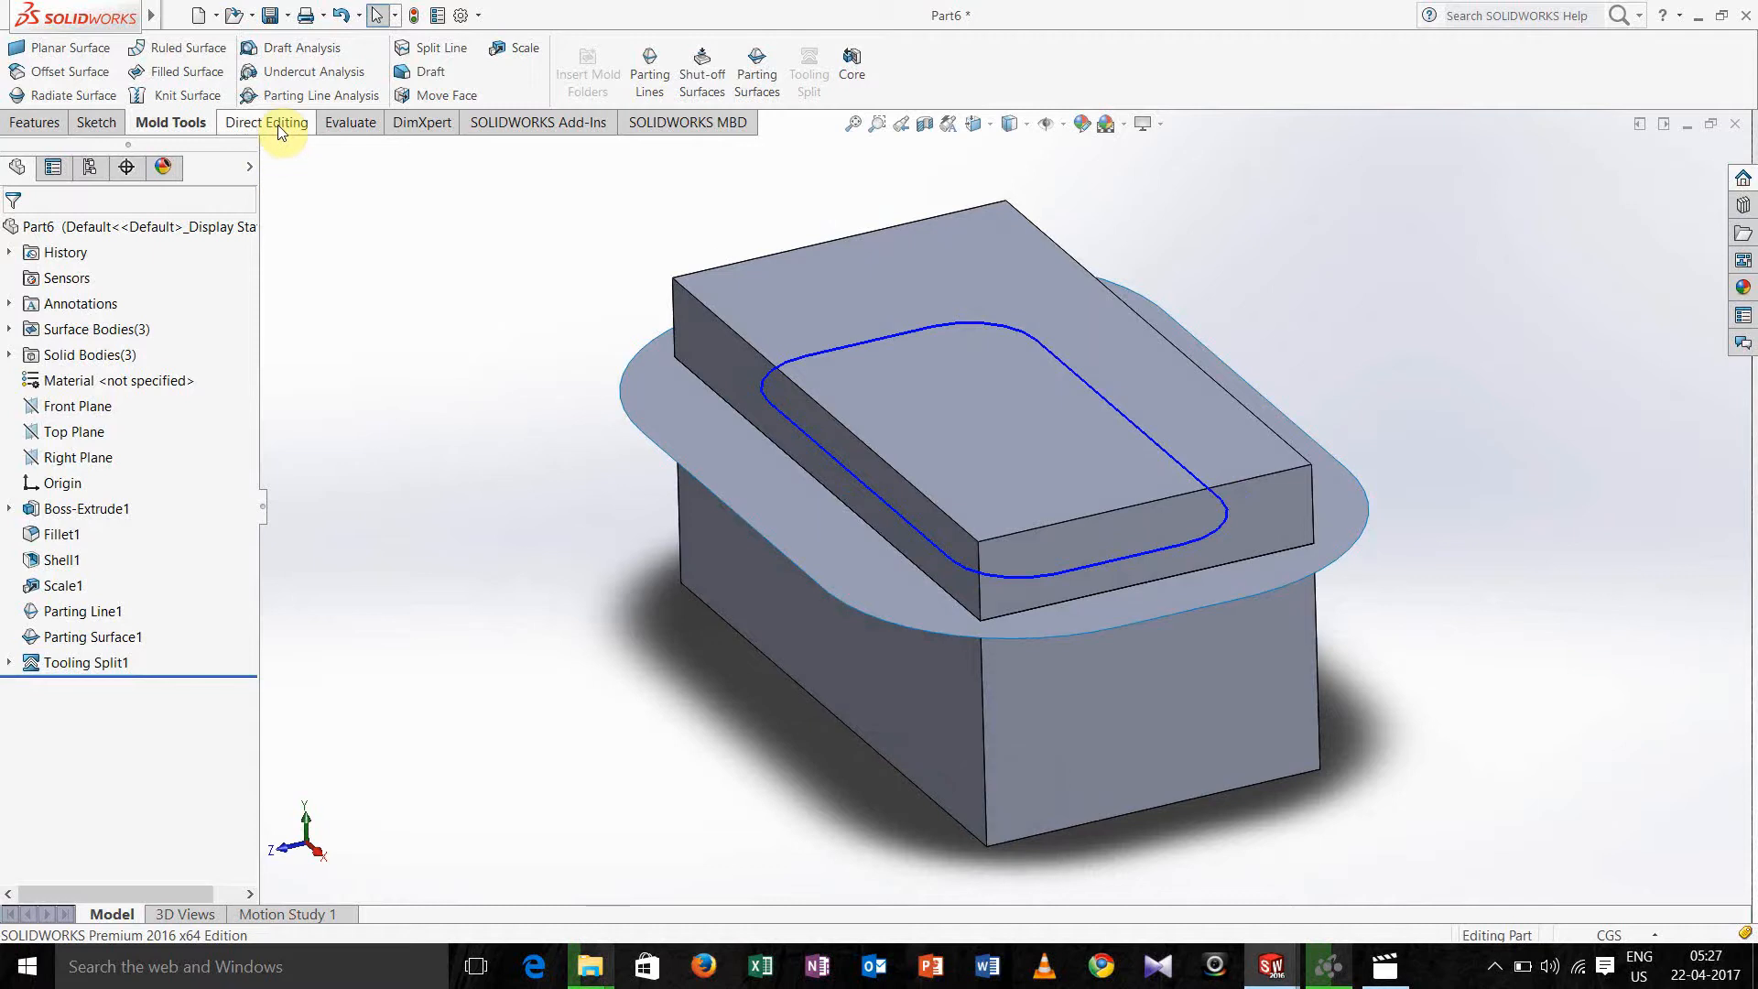
{"action": "mouse_move", "coordinate": [331, 212]}
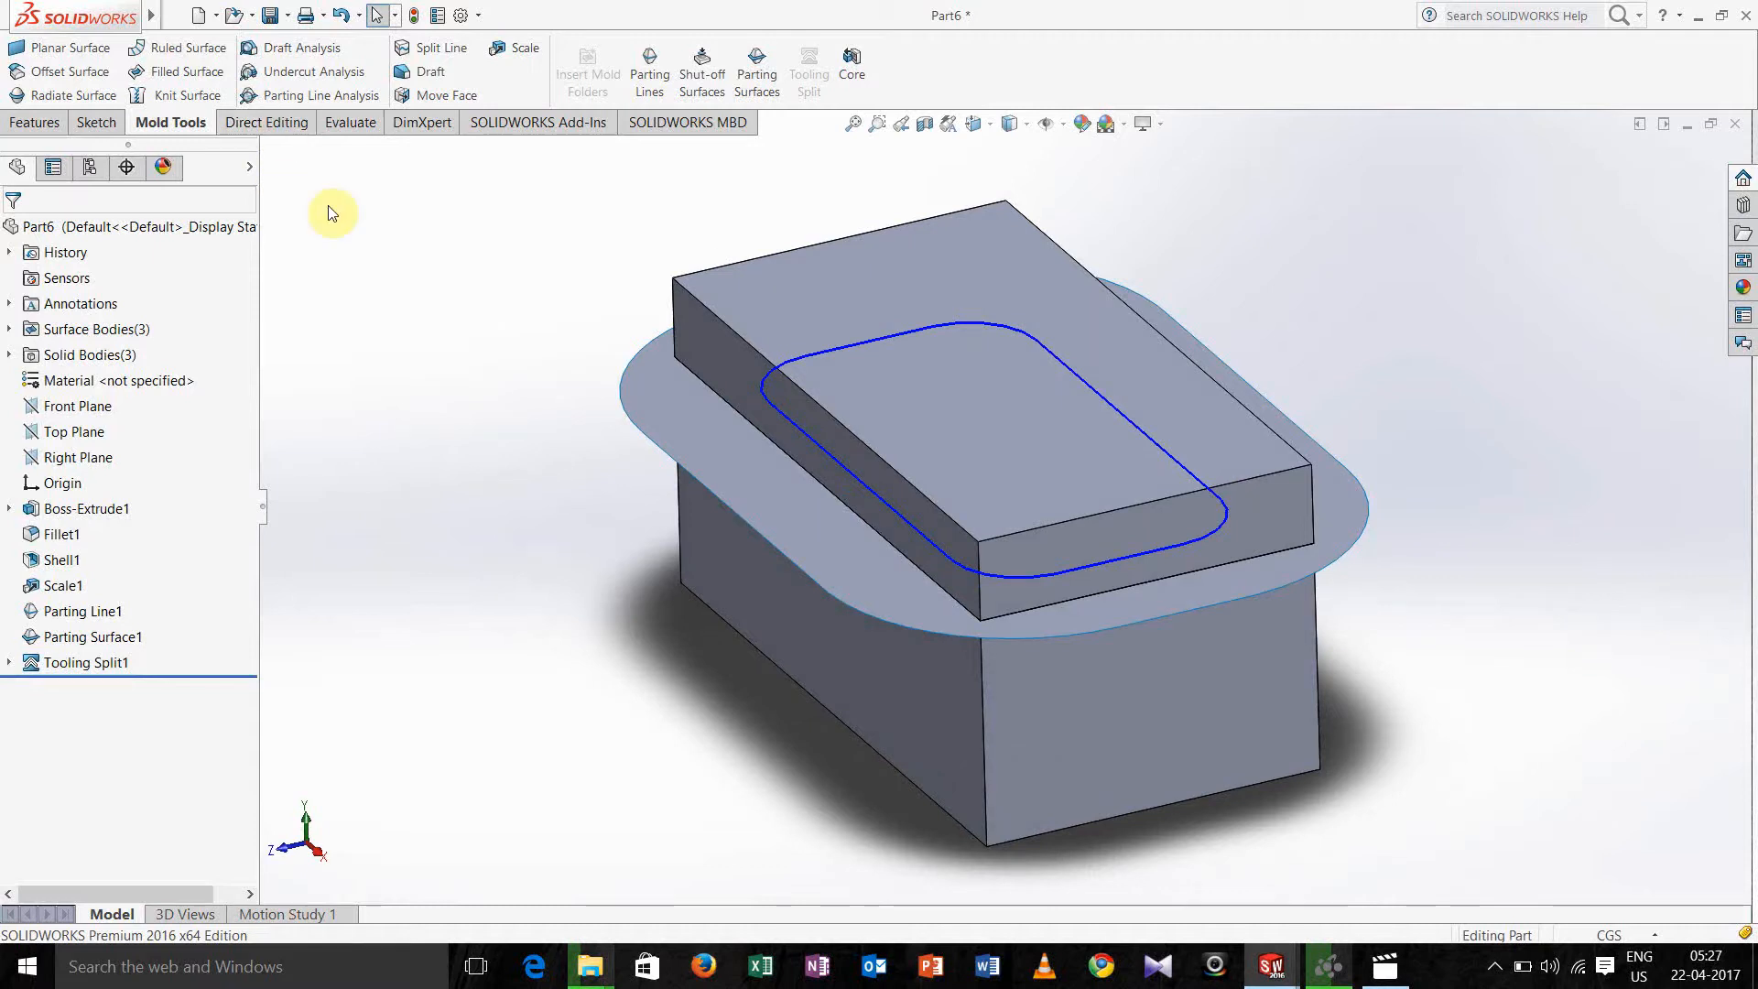
{"action": "mouse_move", "coordinate": [299, 169]}
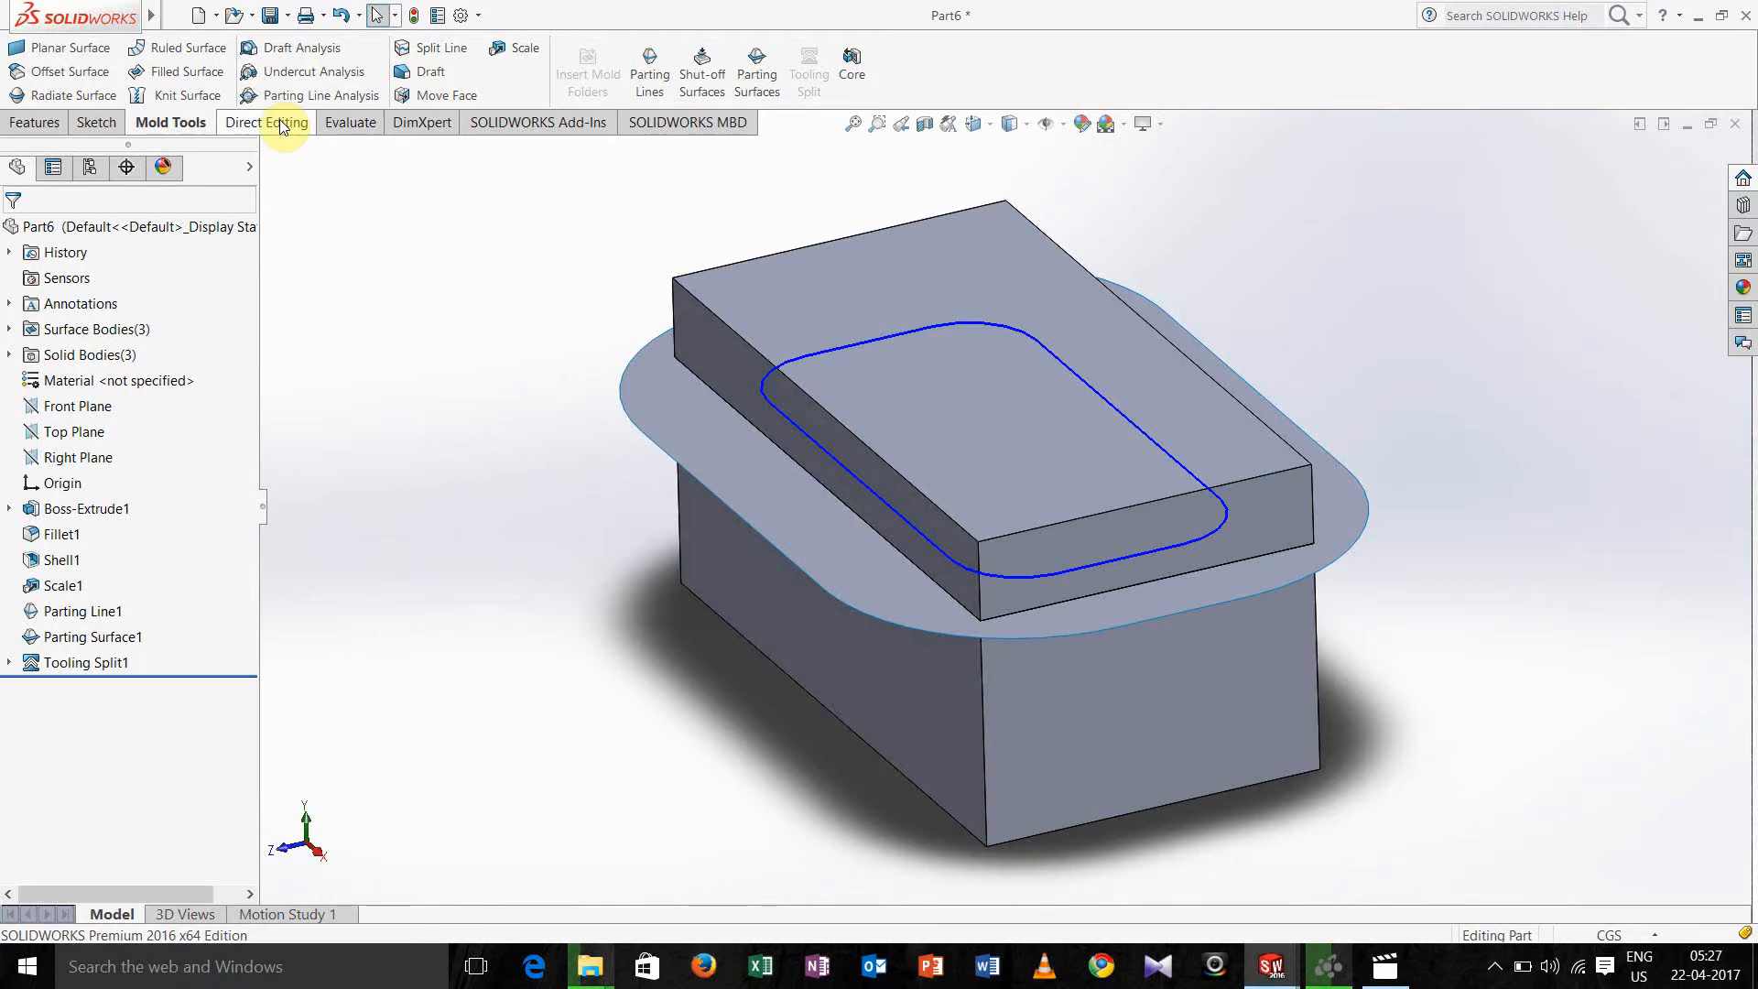
Toggle the Direct Editing tool group off and back on, then switch to it.
{"action": "right_click", "coordinate": [268, 123]}
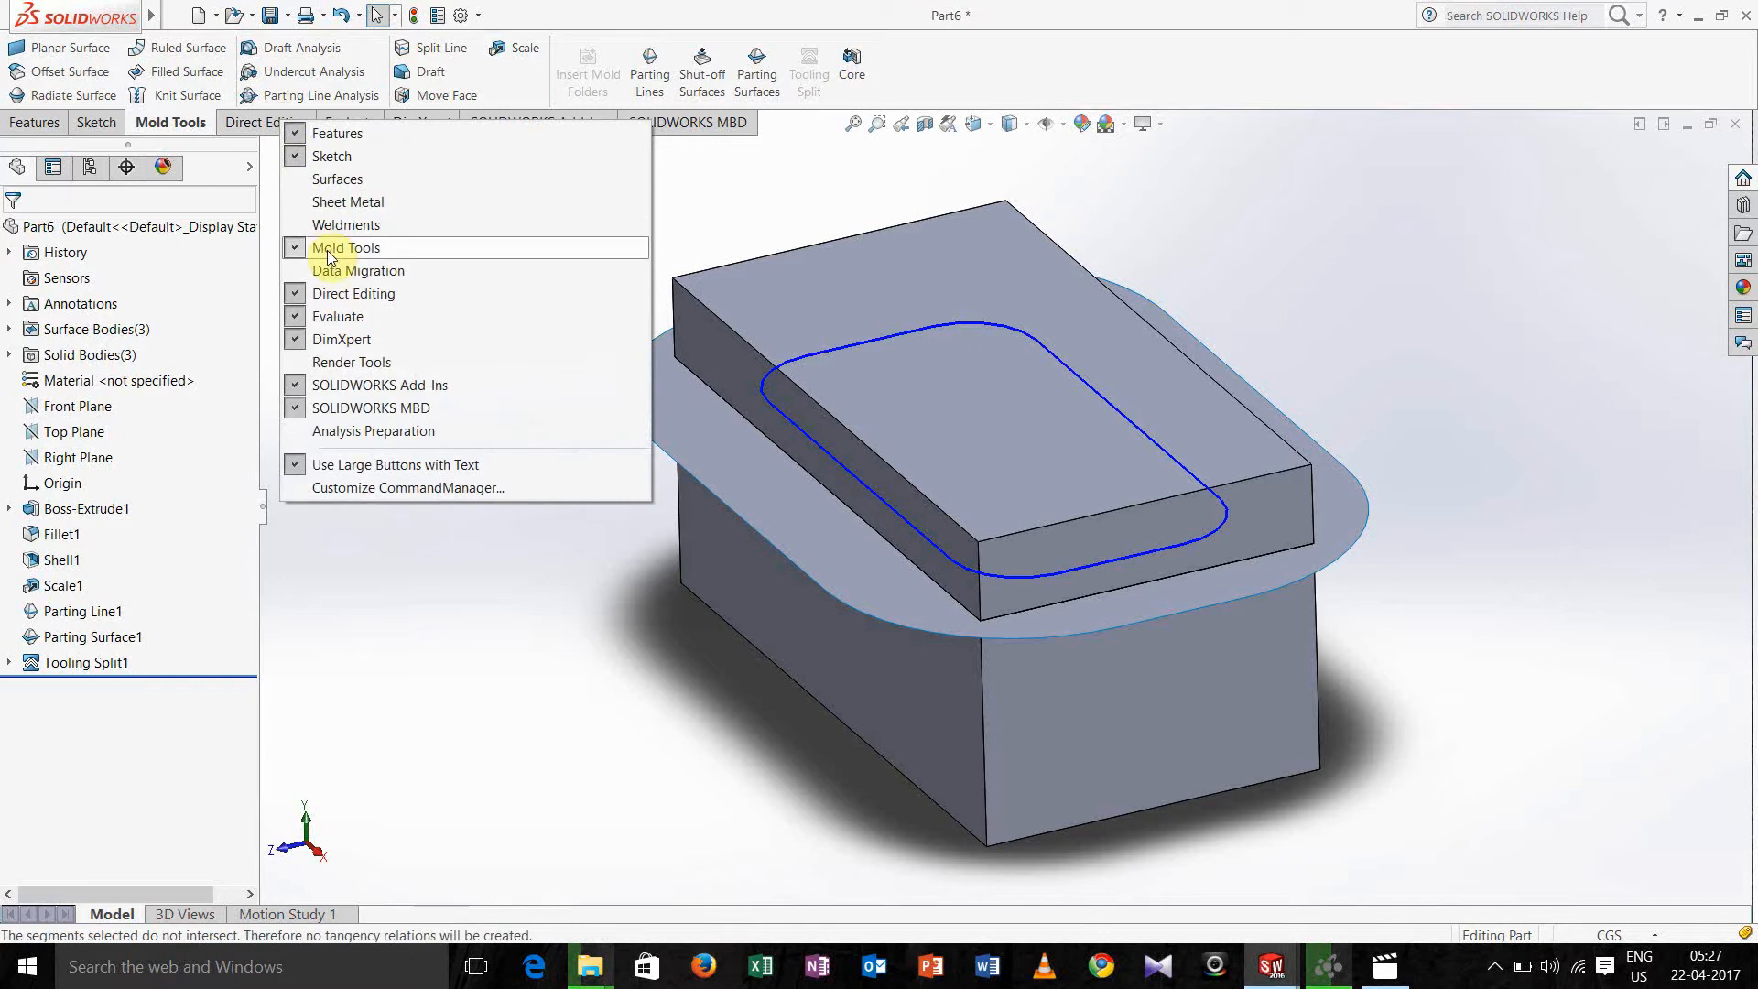
{"action": "left_click", "coordinate": [336, 273]}
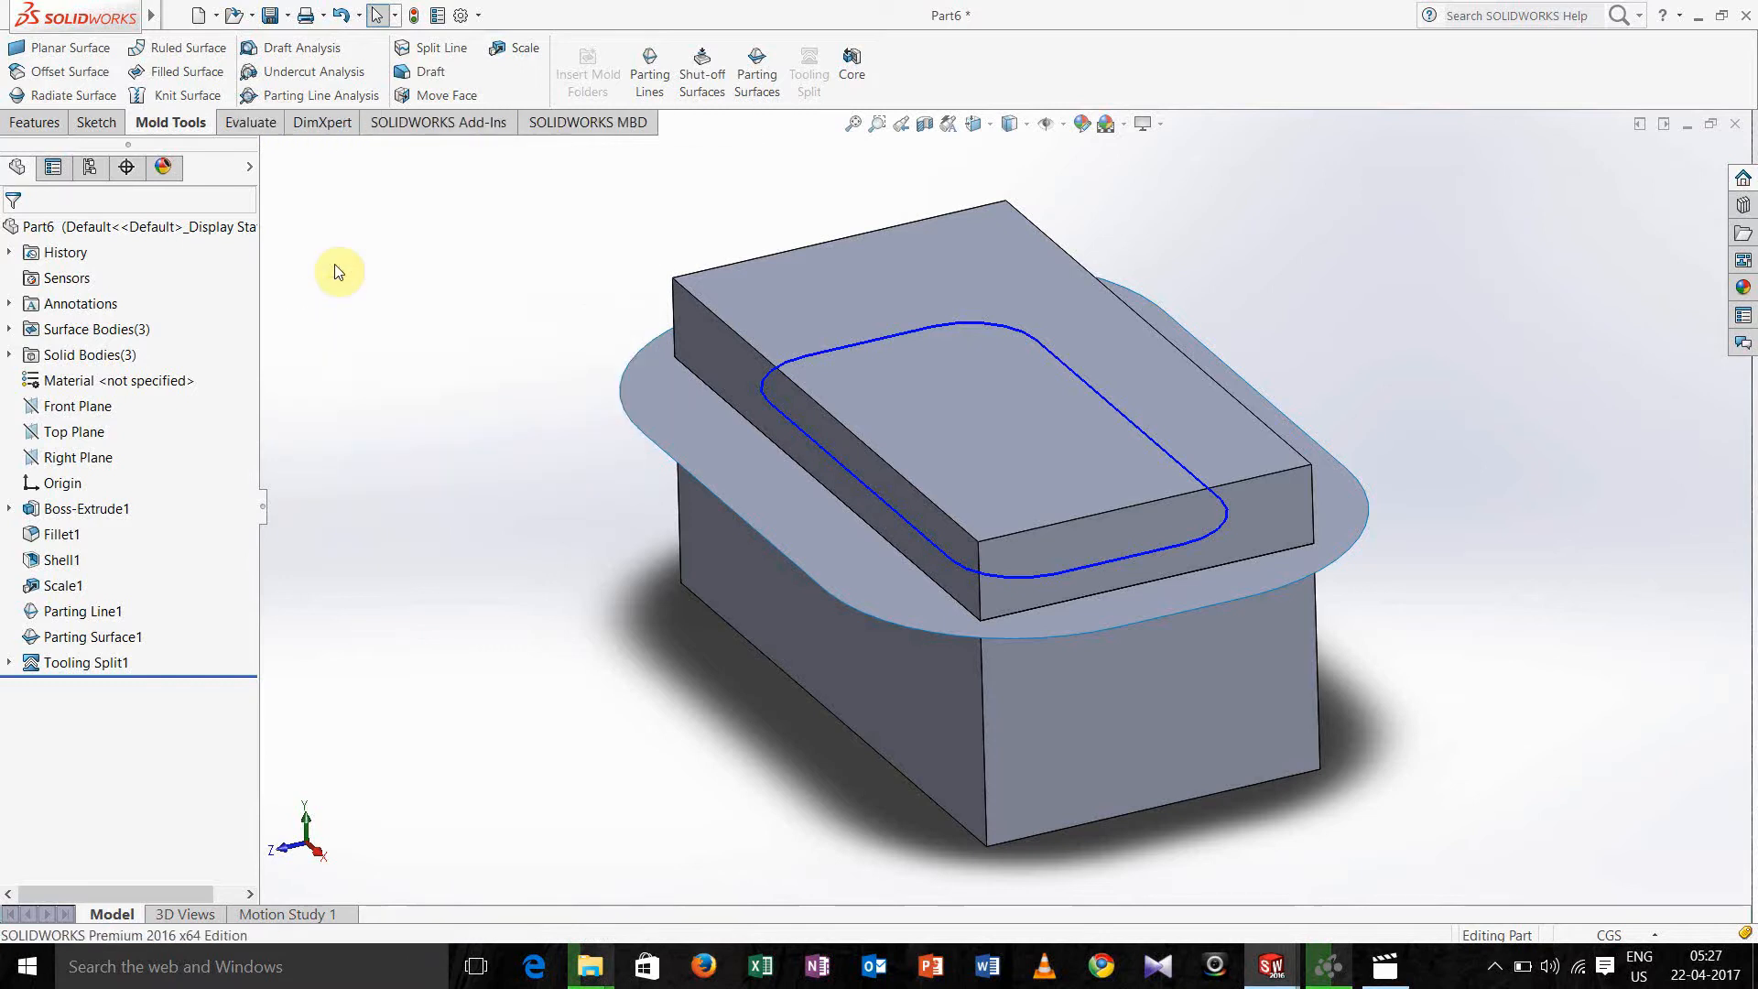
{"action": "mouse_move", "coordinate": [343, 212]}
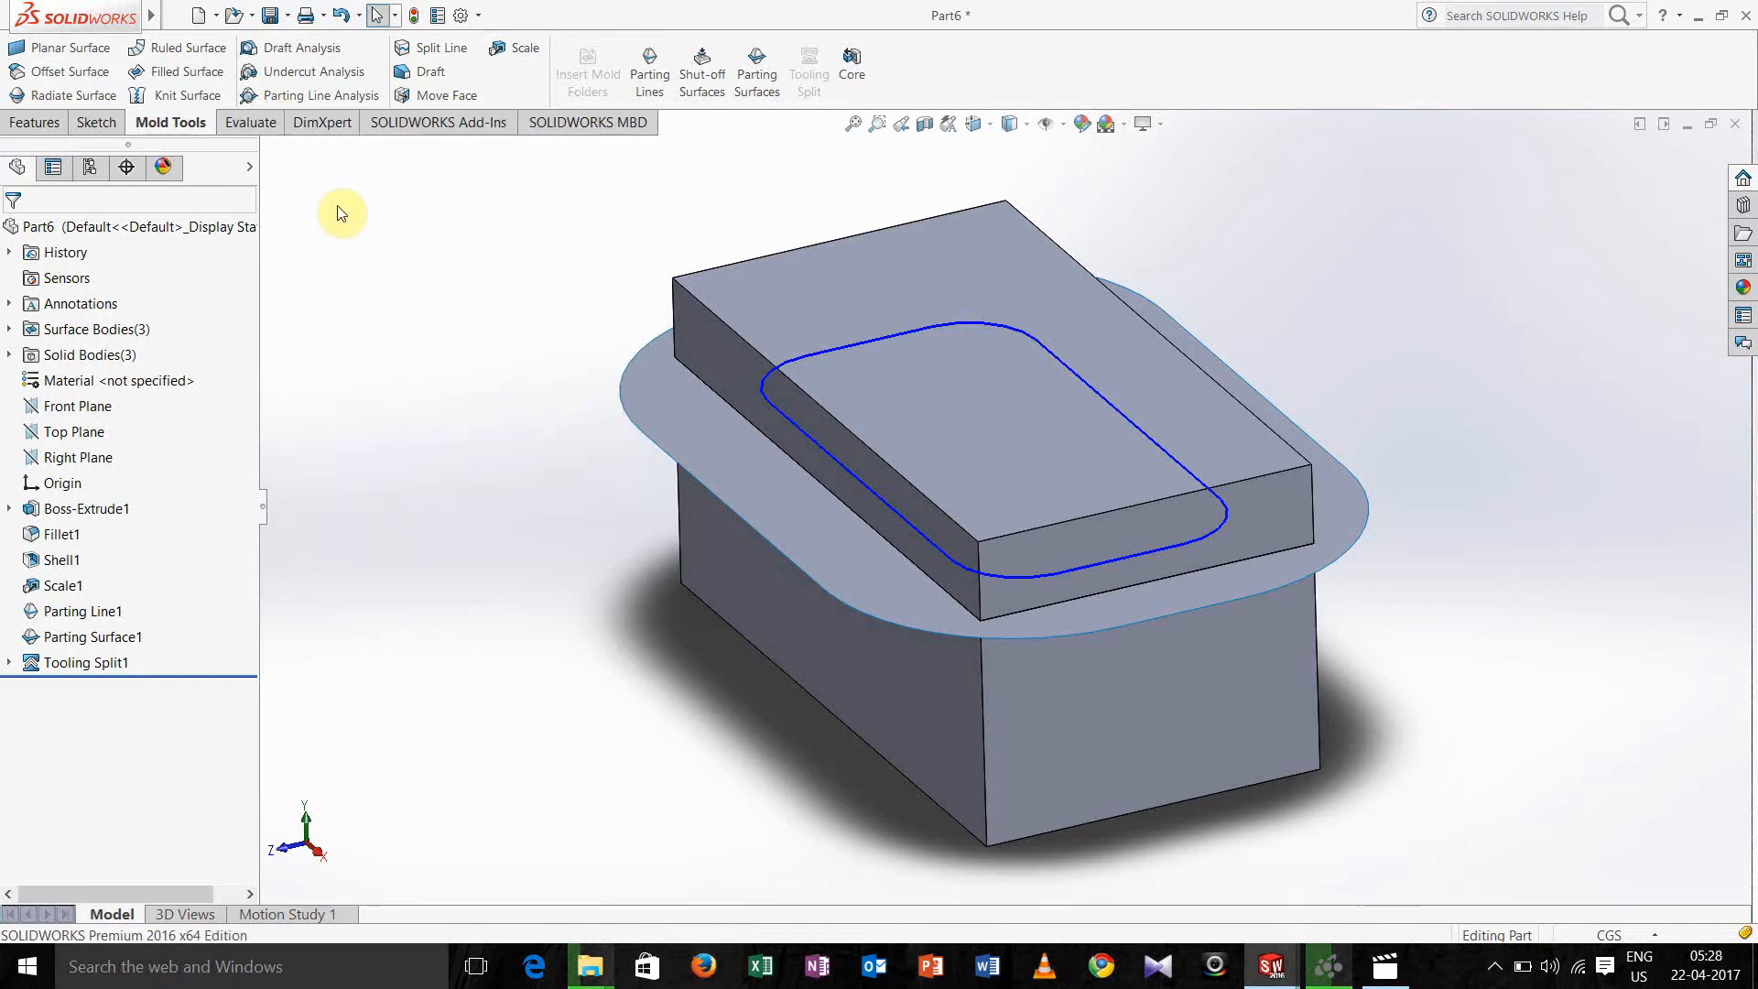
{"action": "mouse_move", "coordinate": [392, 189]}
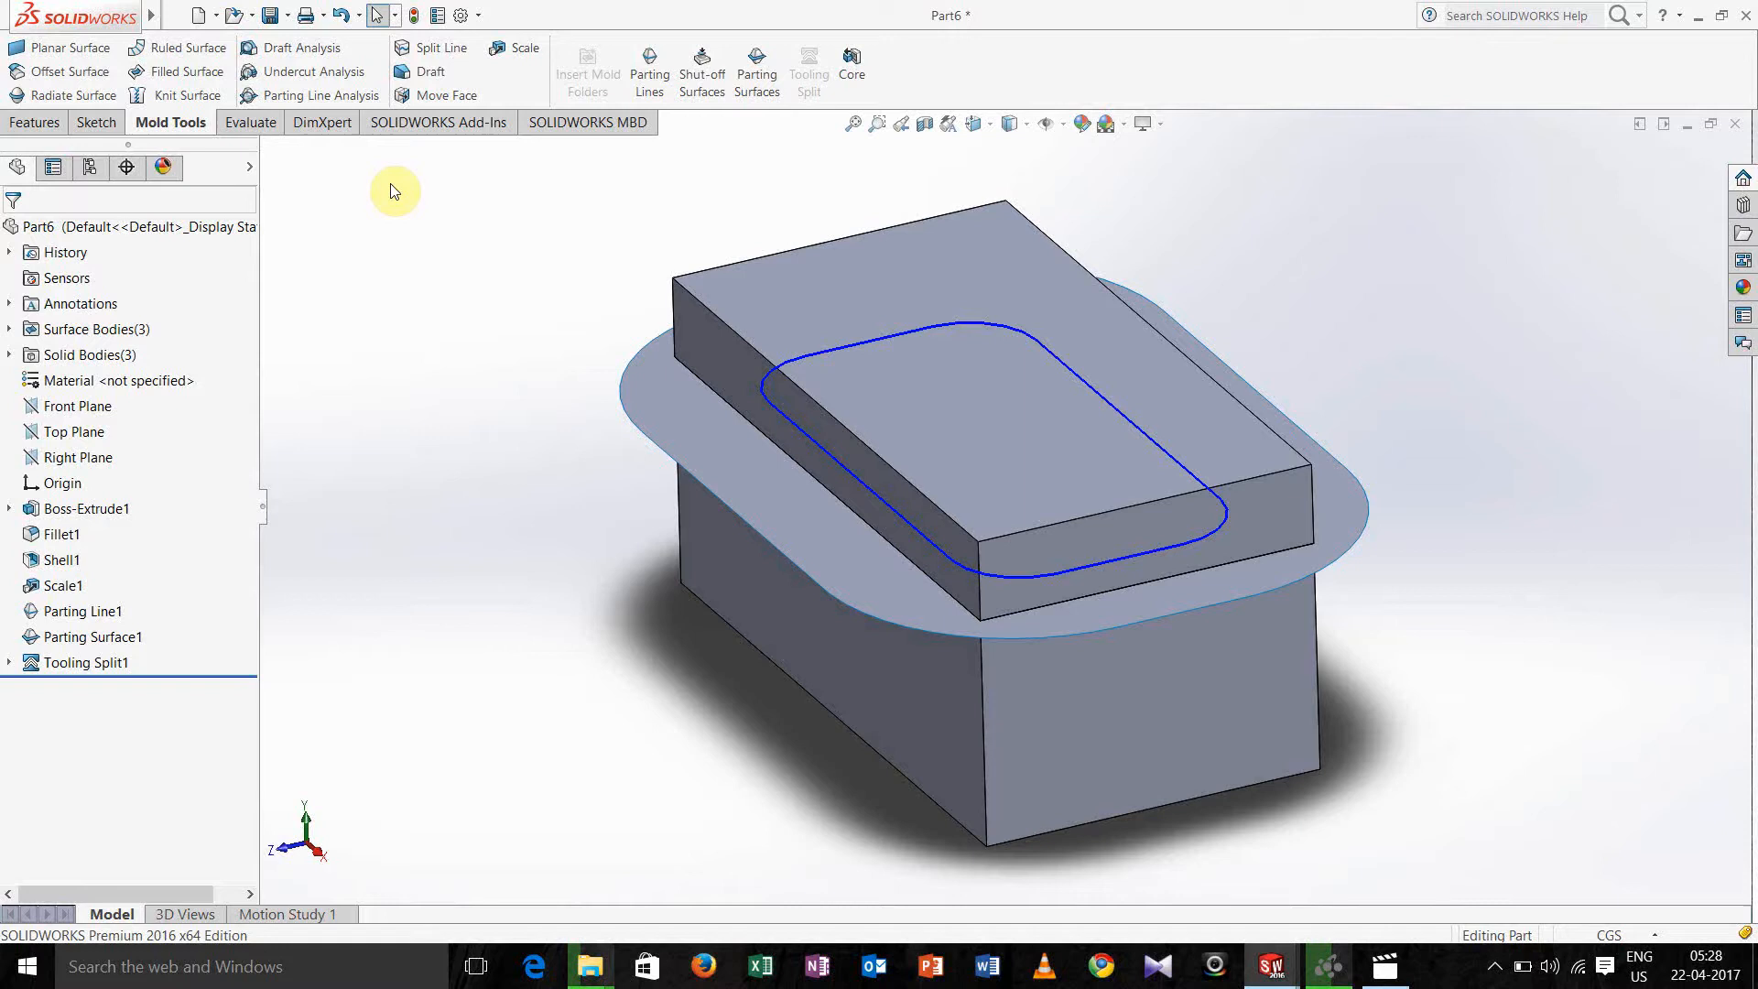
{"action": "mouse_move", "coordinate": [379, 236]}
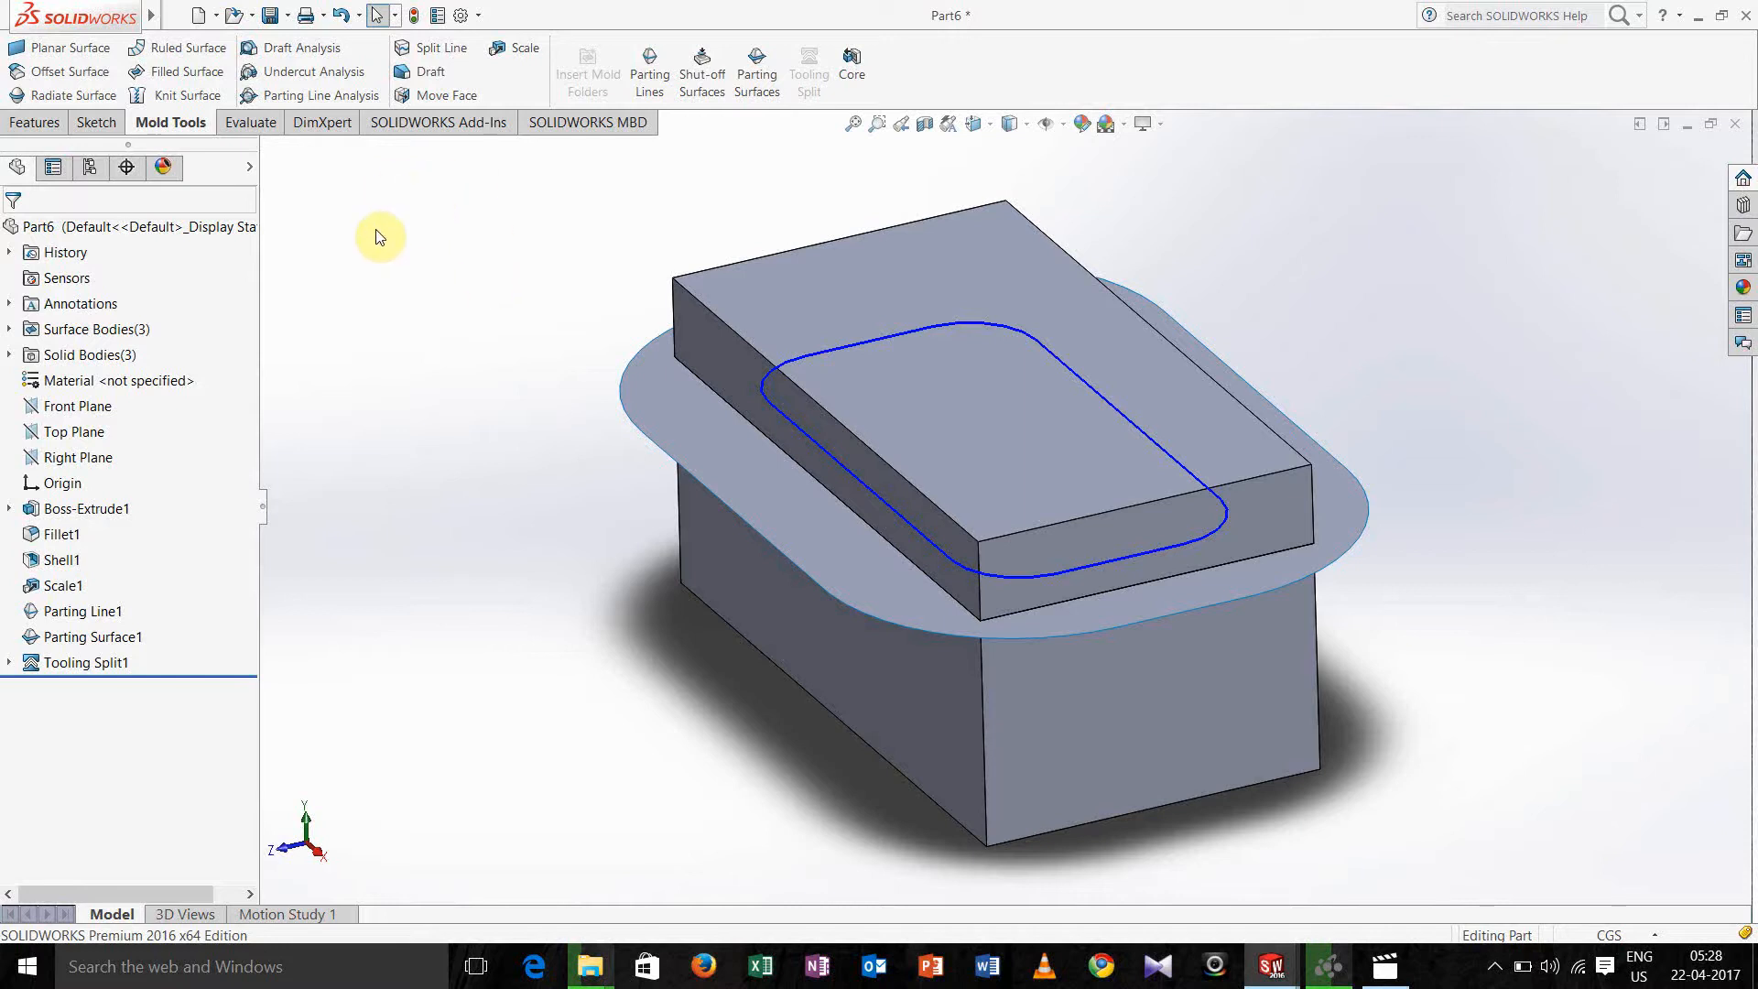
{"action": "mouse_move", "coordinate": [322, 123]}
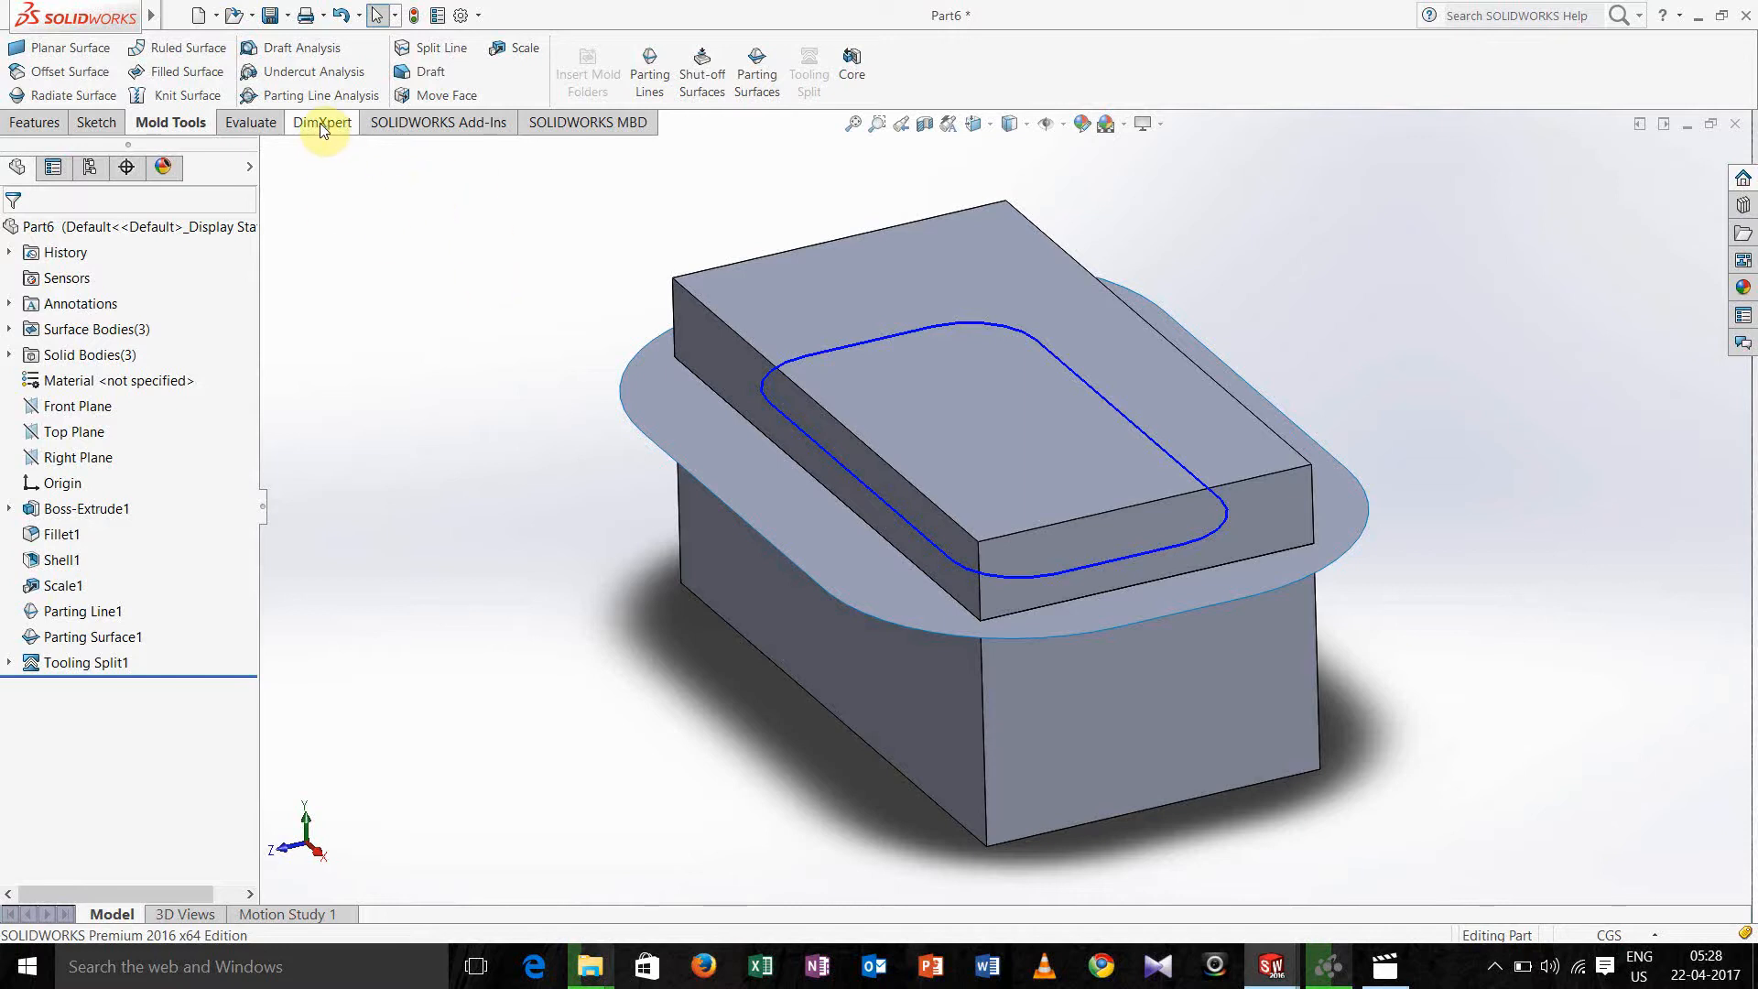
{"action": "right_click", "coordinate": [322, 121]}
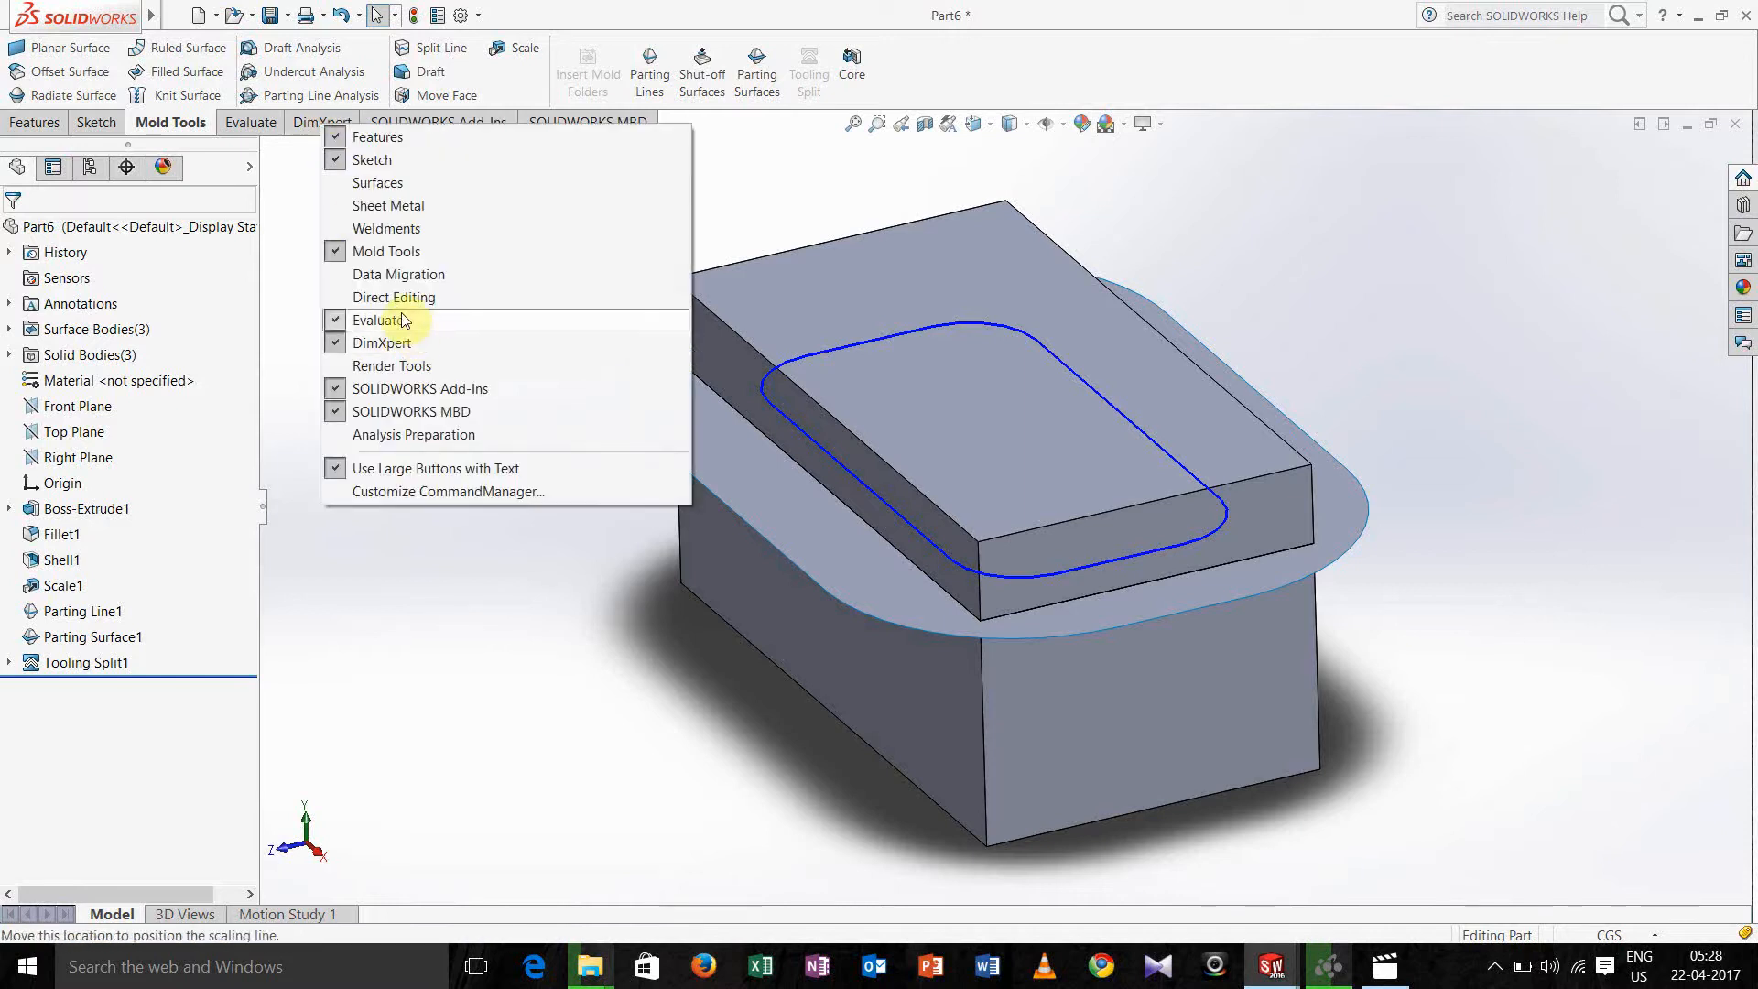
{"action": "left_click", "coordinate": [394, 296]}
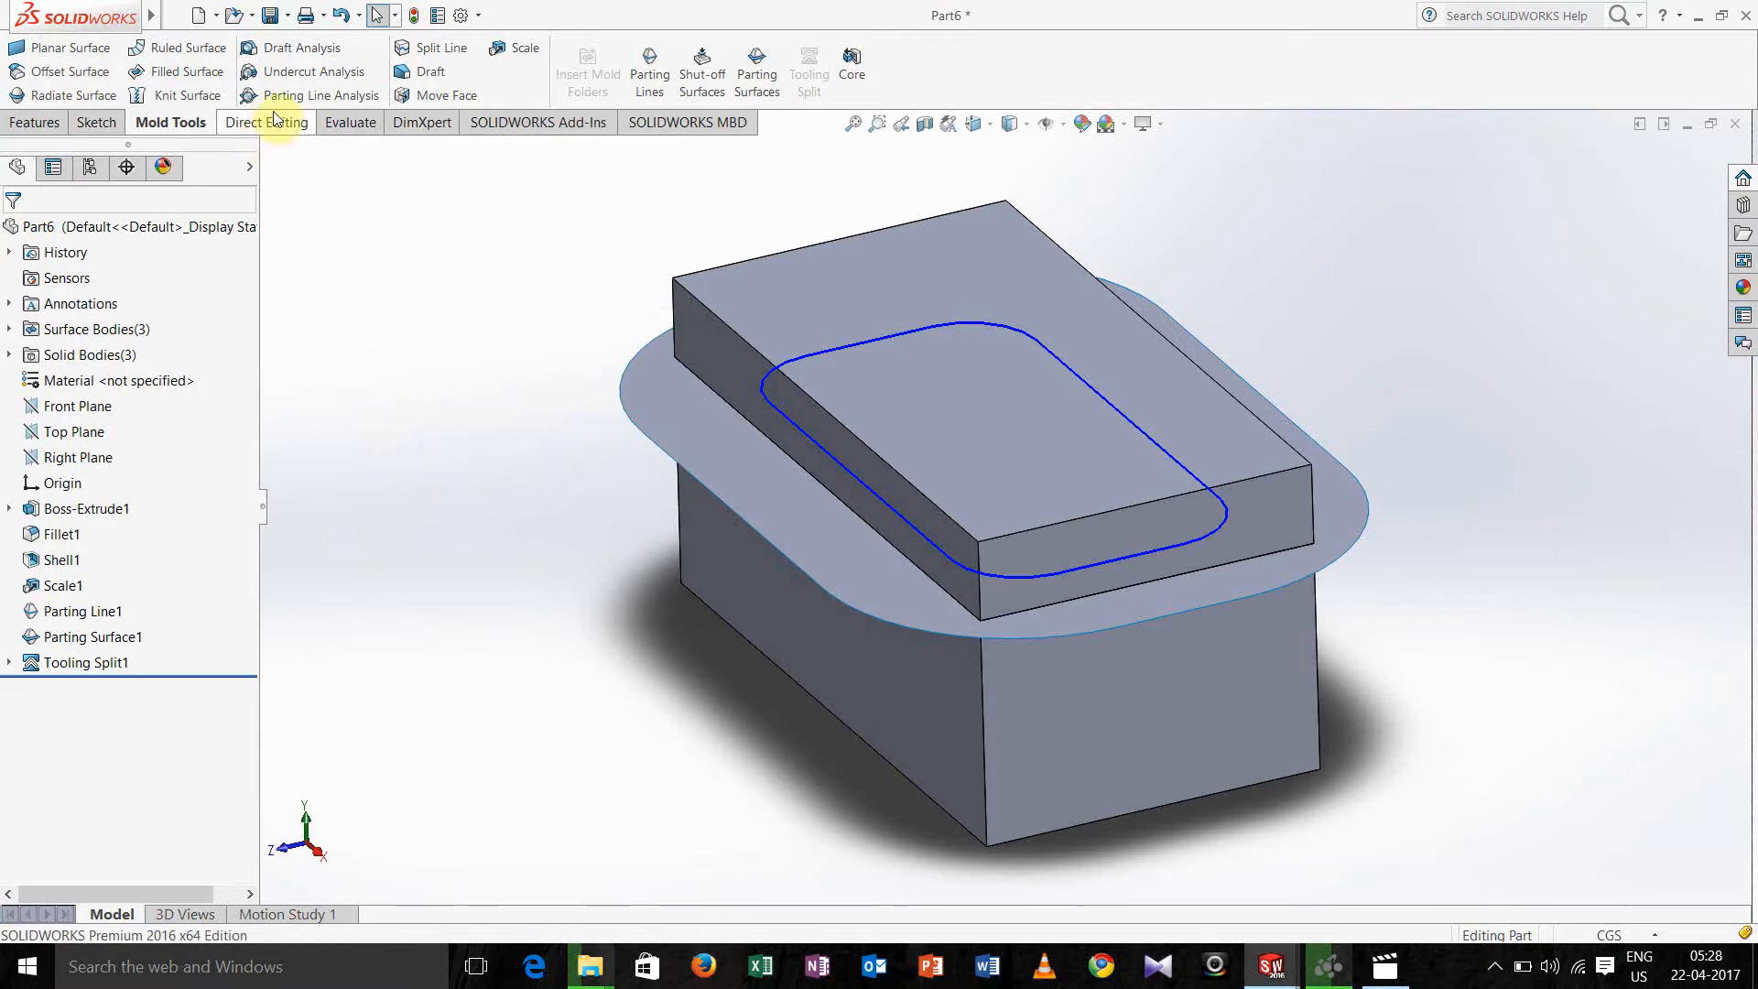
{"action": "mouse_move", "coordinate": [265, 123]}
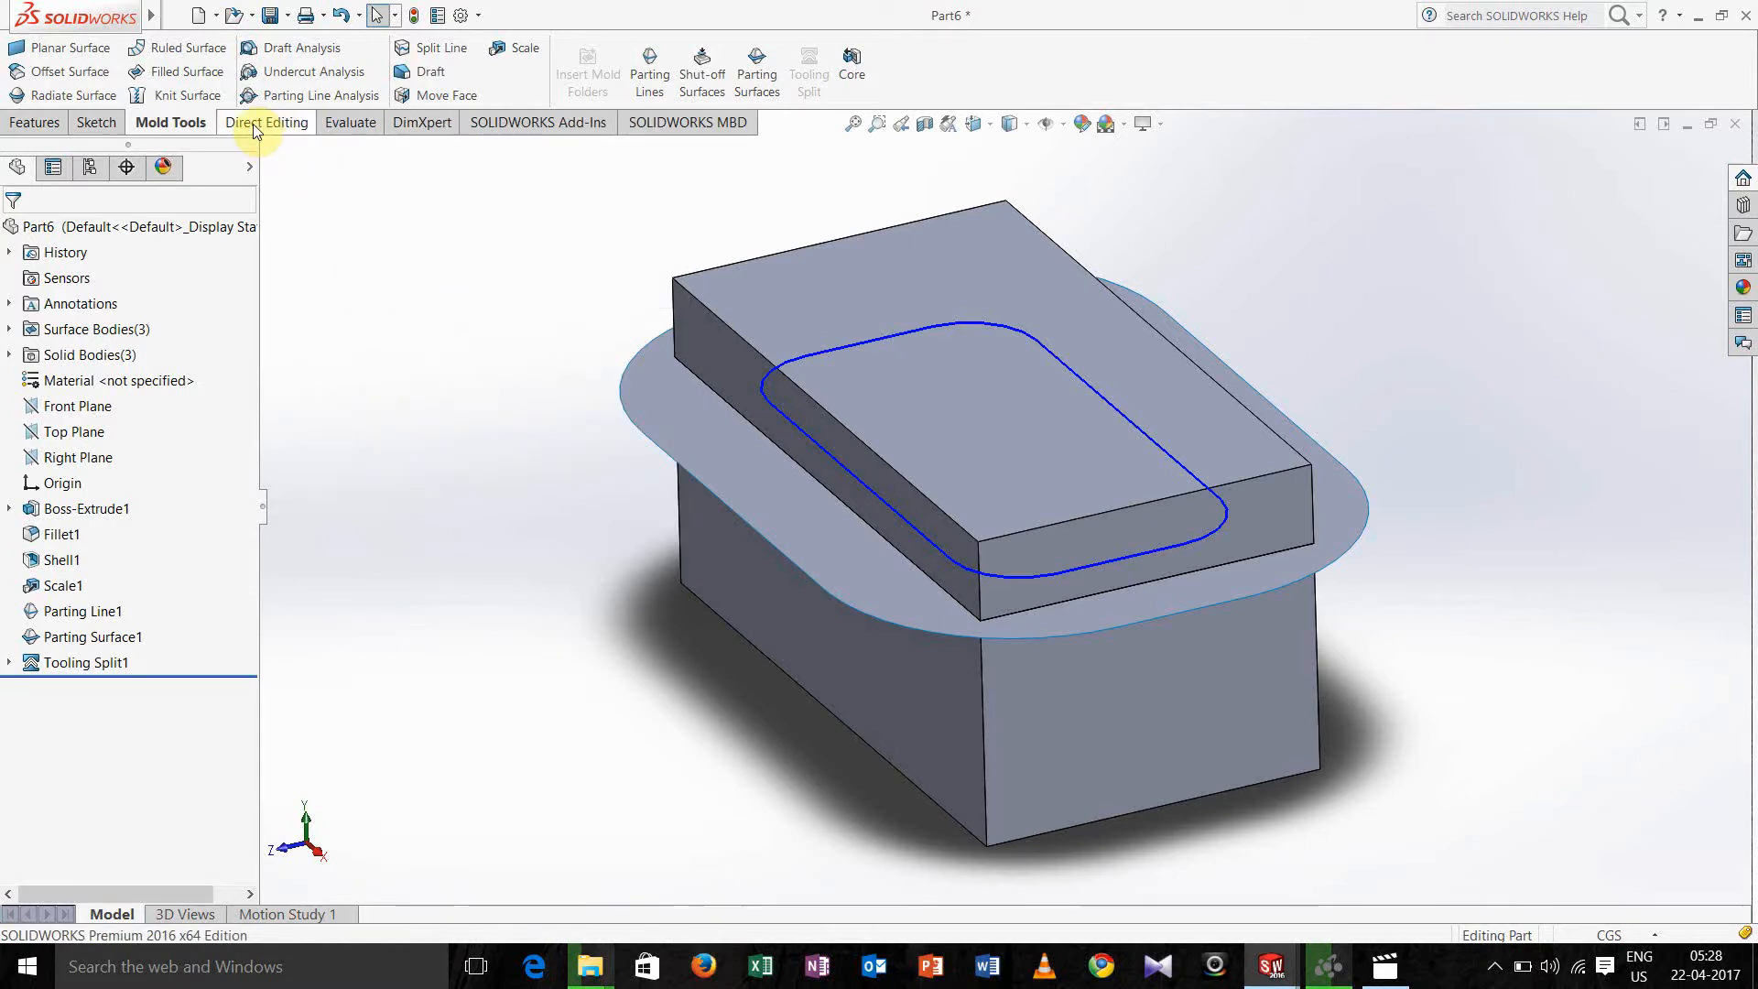
{"action": "left_click", "coordinate": [266, 123]}
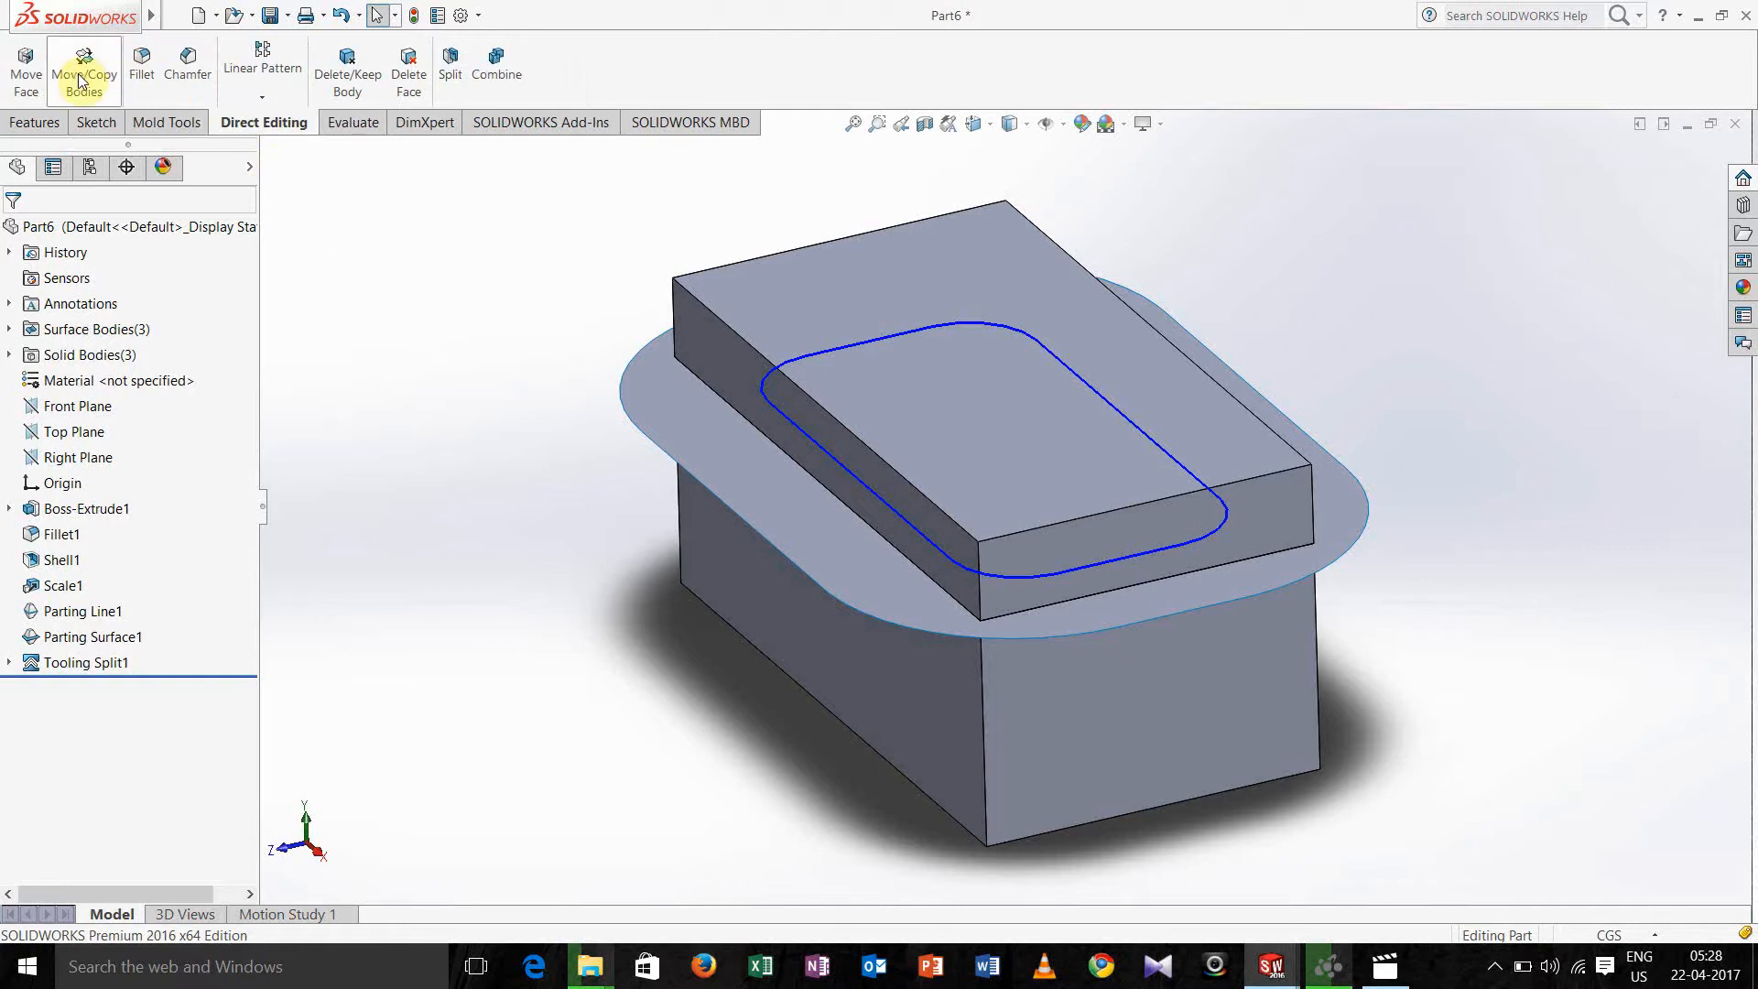
Move the top mould block up along Y with Move/Copy Bodies, away from the parting surface.
{"action": "left_click", "coordinate": [83, 68]}
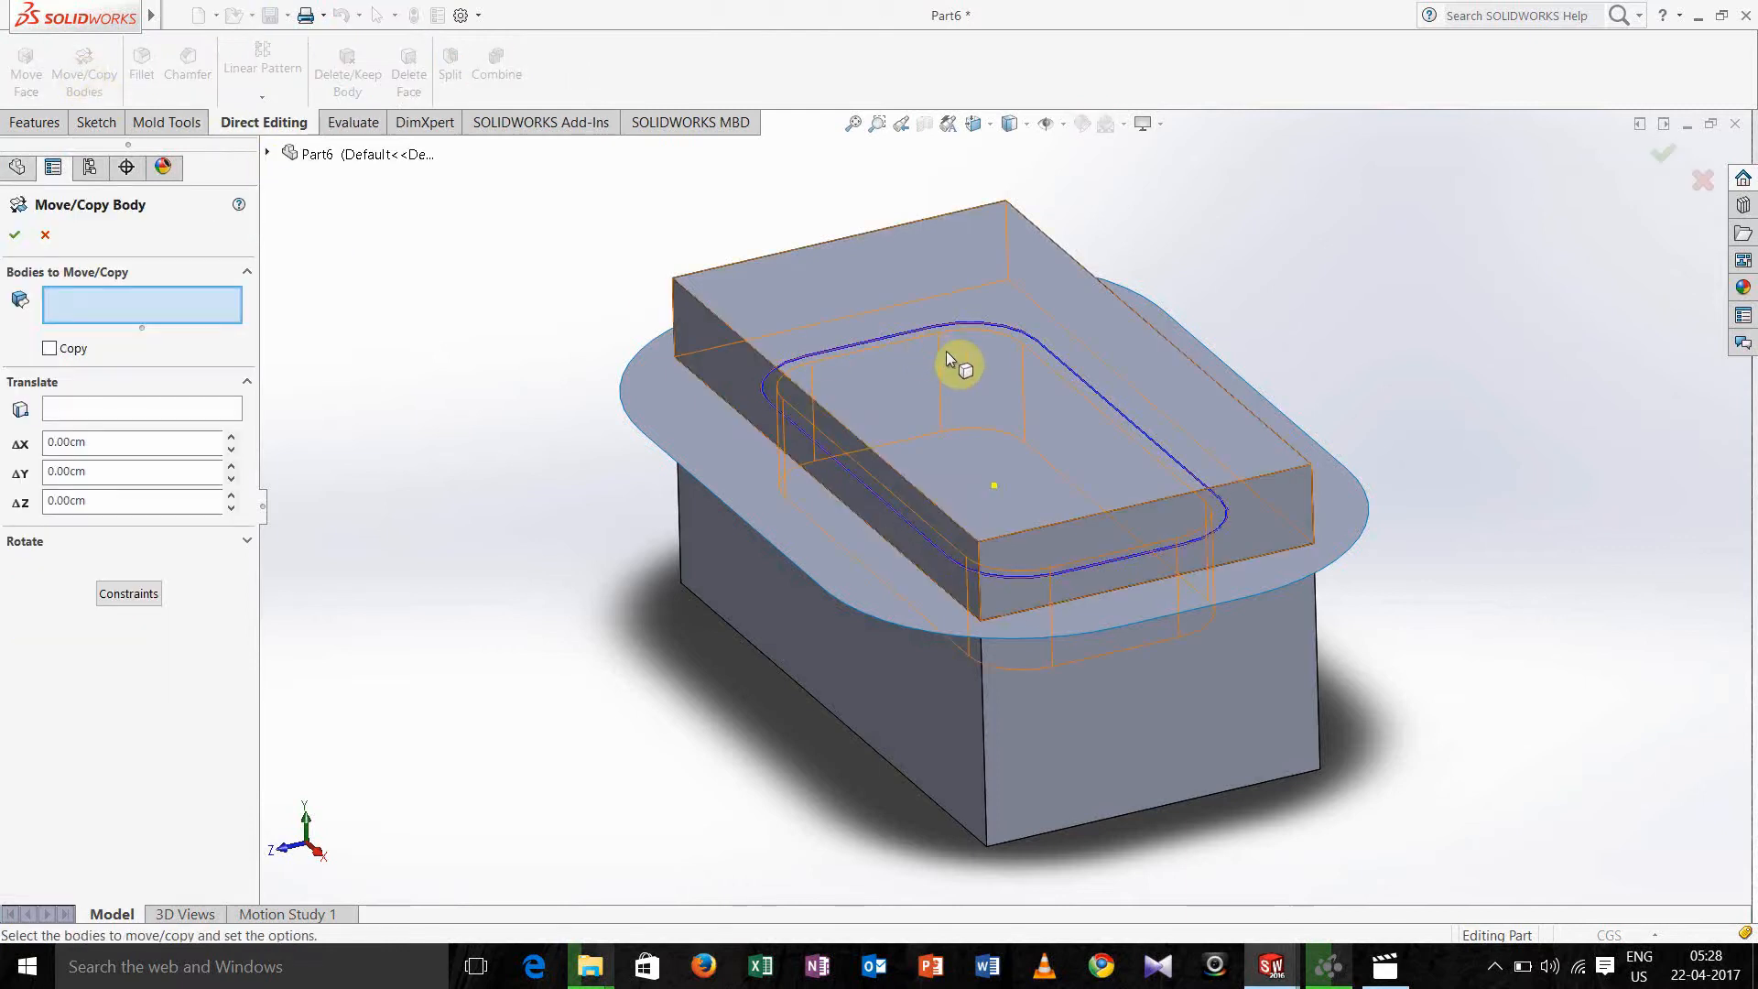
{"action": "left_click", "coordinate": [957, 364]}
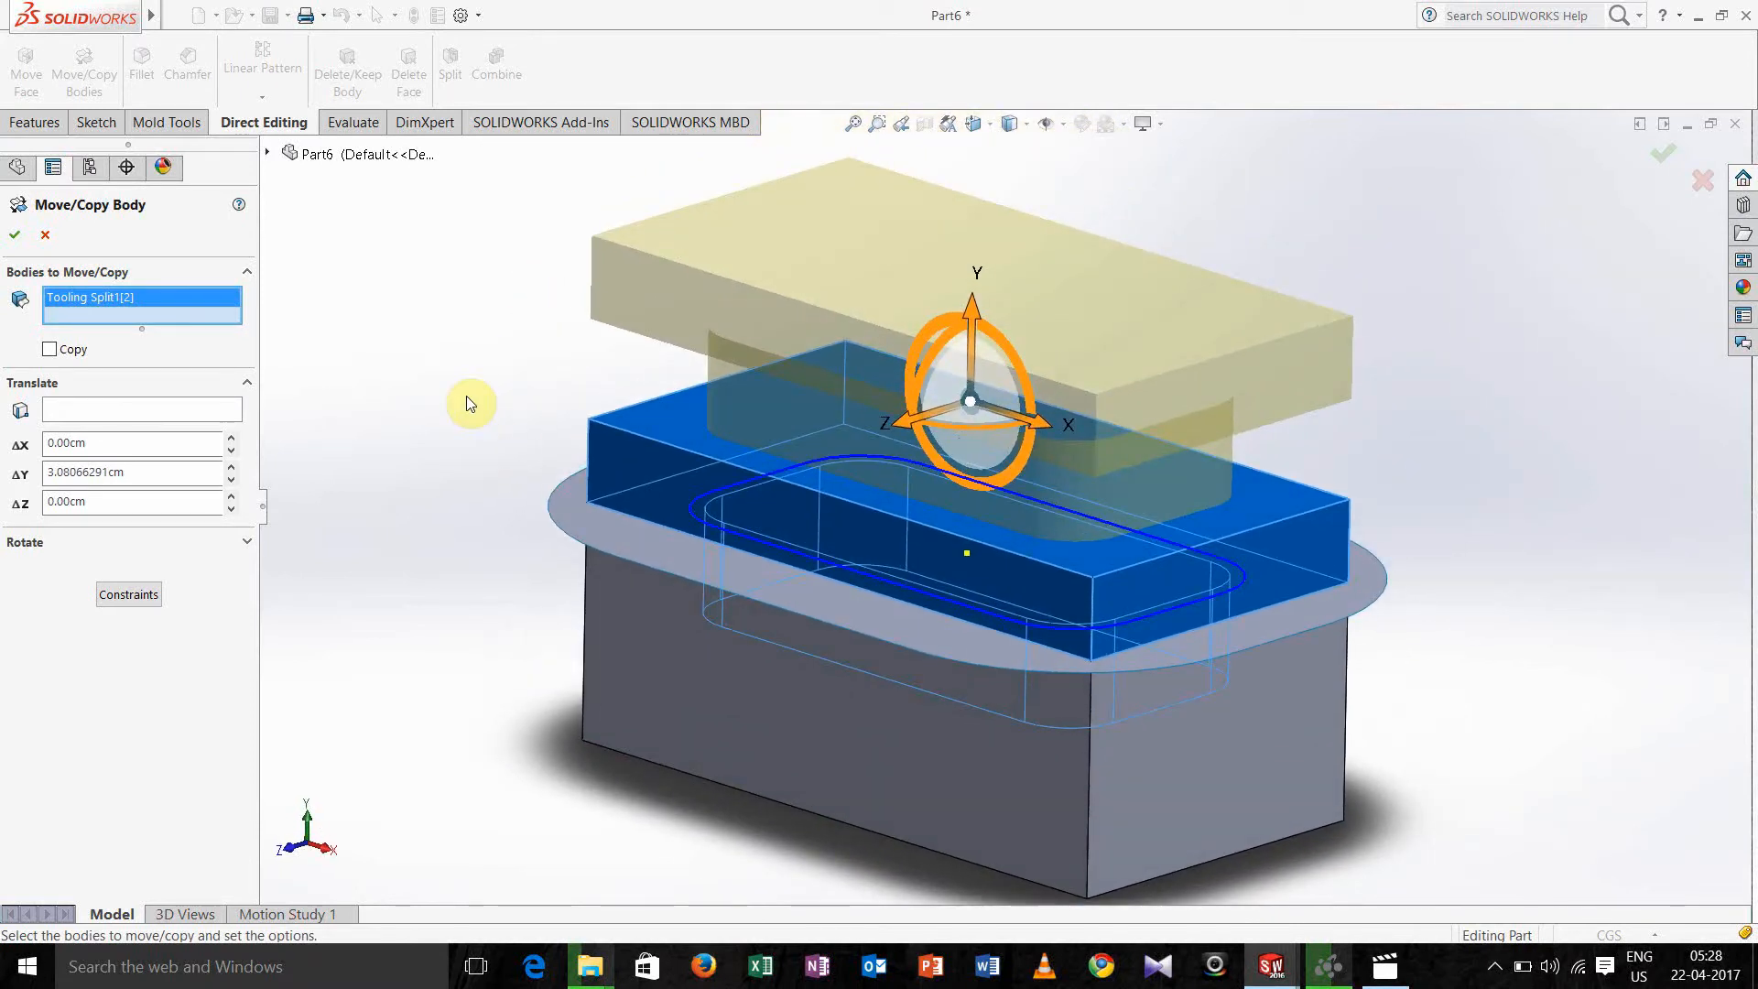
{"action": "mouse_move", "coordinate": [975, 326]}
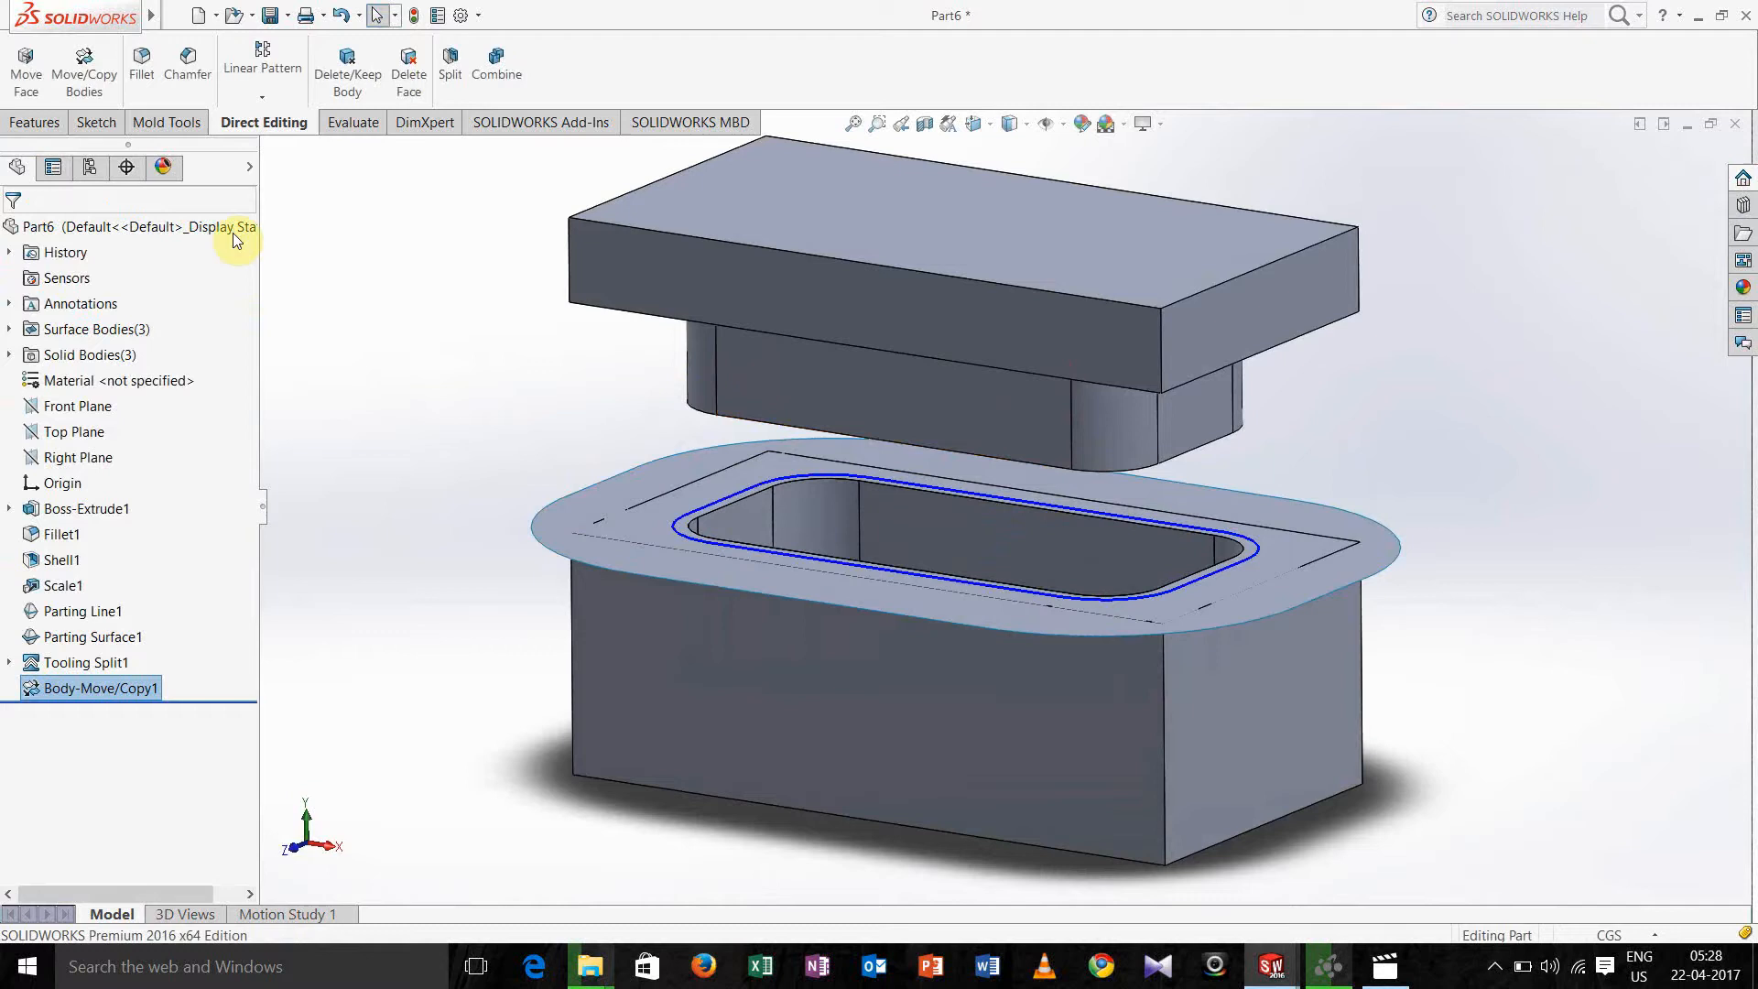
{"action": "double_click", "coordinate": [99, 687]}
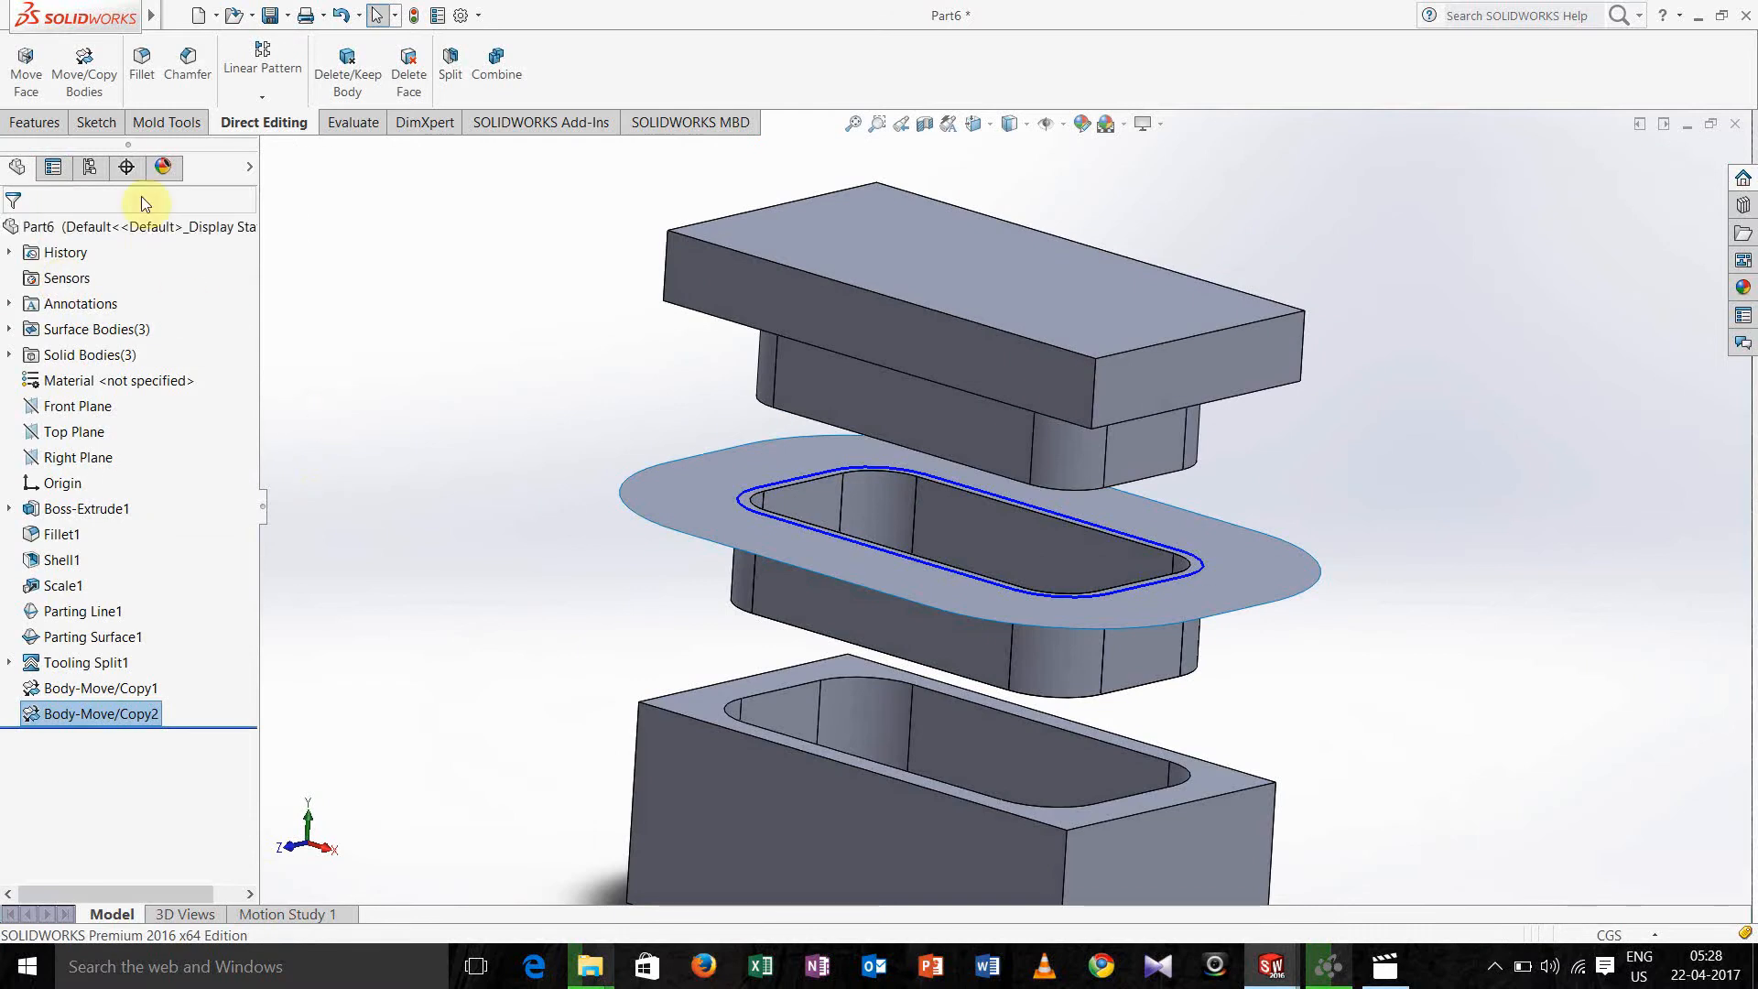
{"action": "mouse_move", "coordinate": [82, 70]}
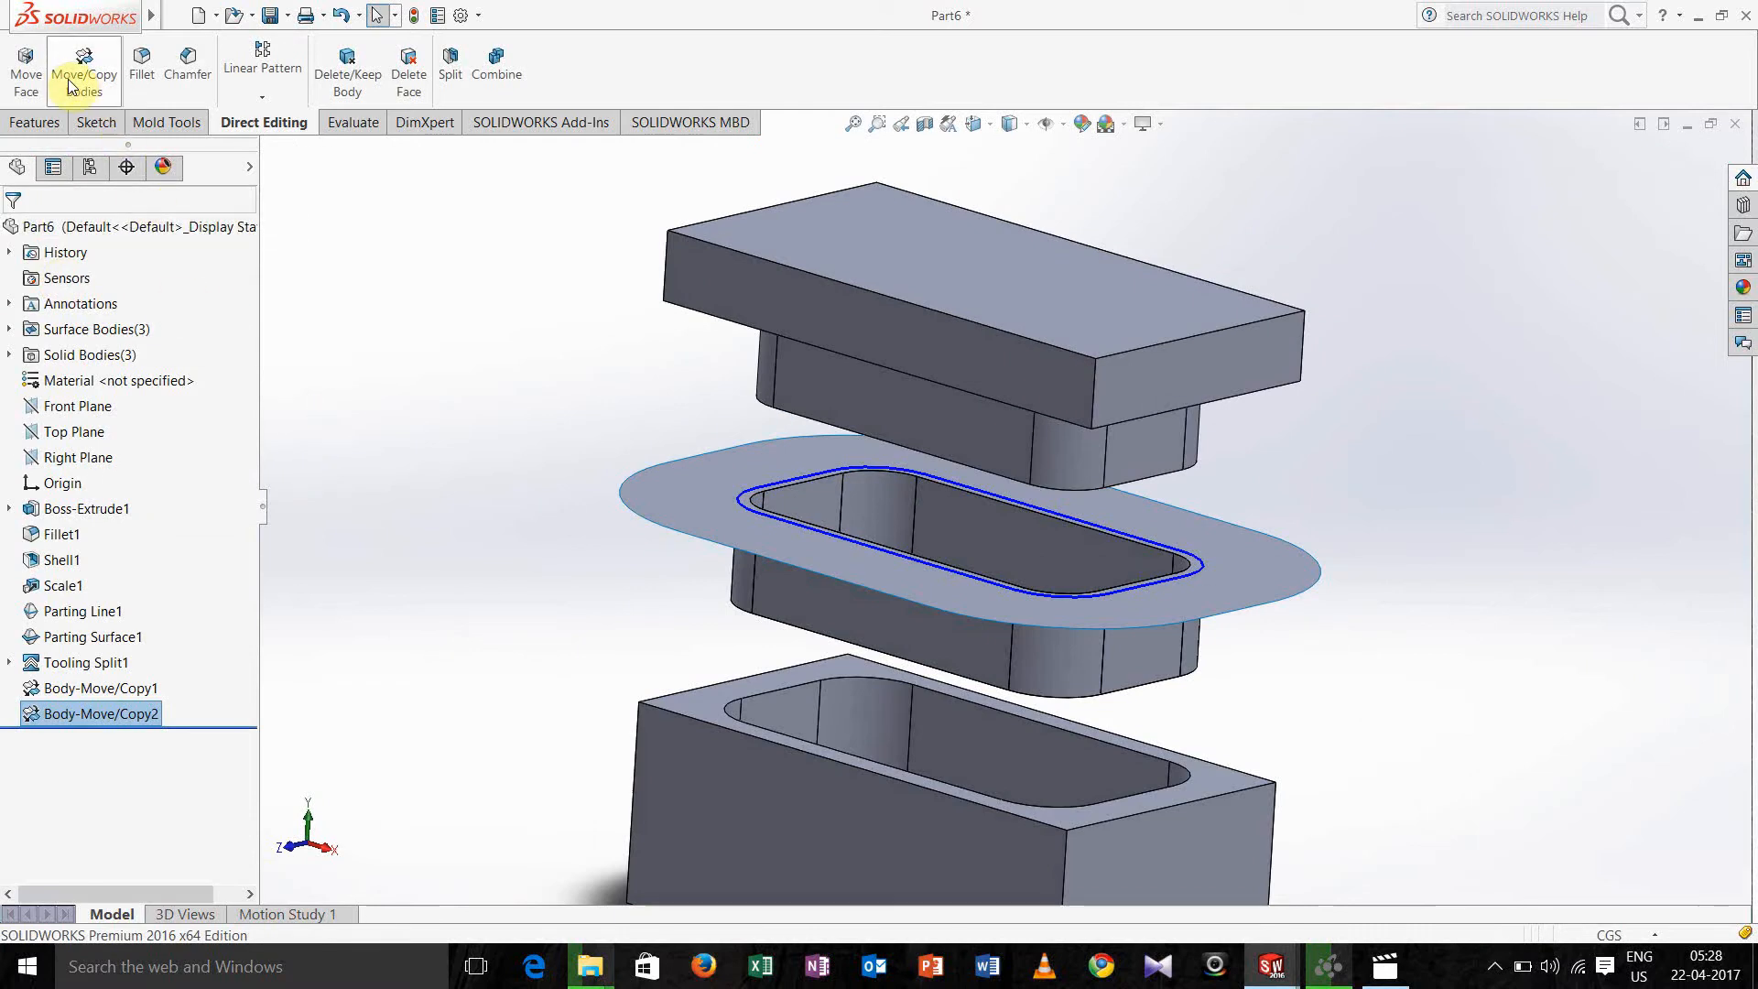
Start Move/Copy Bodies to shift the tray part body out sideways.
{"action": "left_click", "coordinate": [83, 68]}
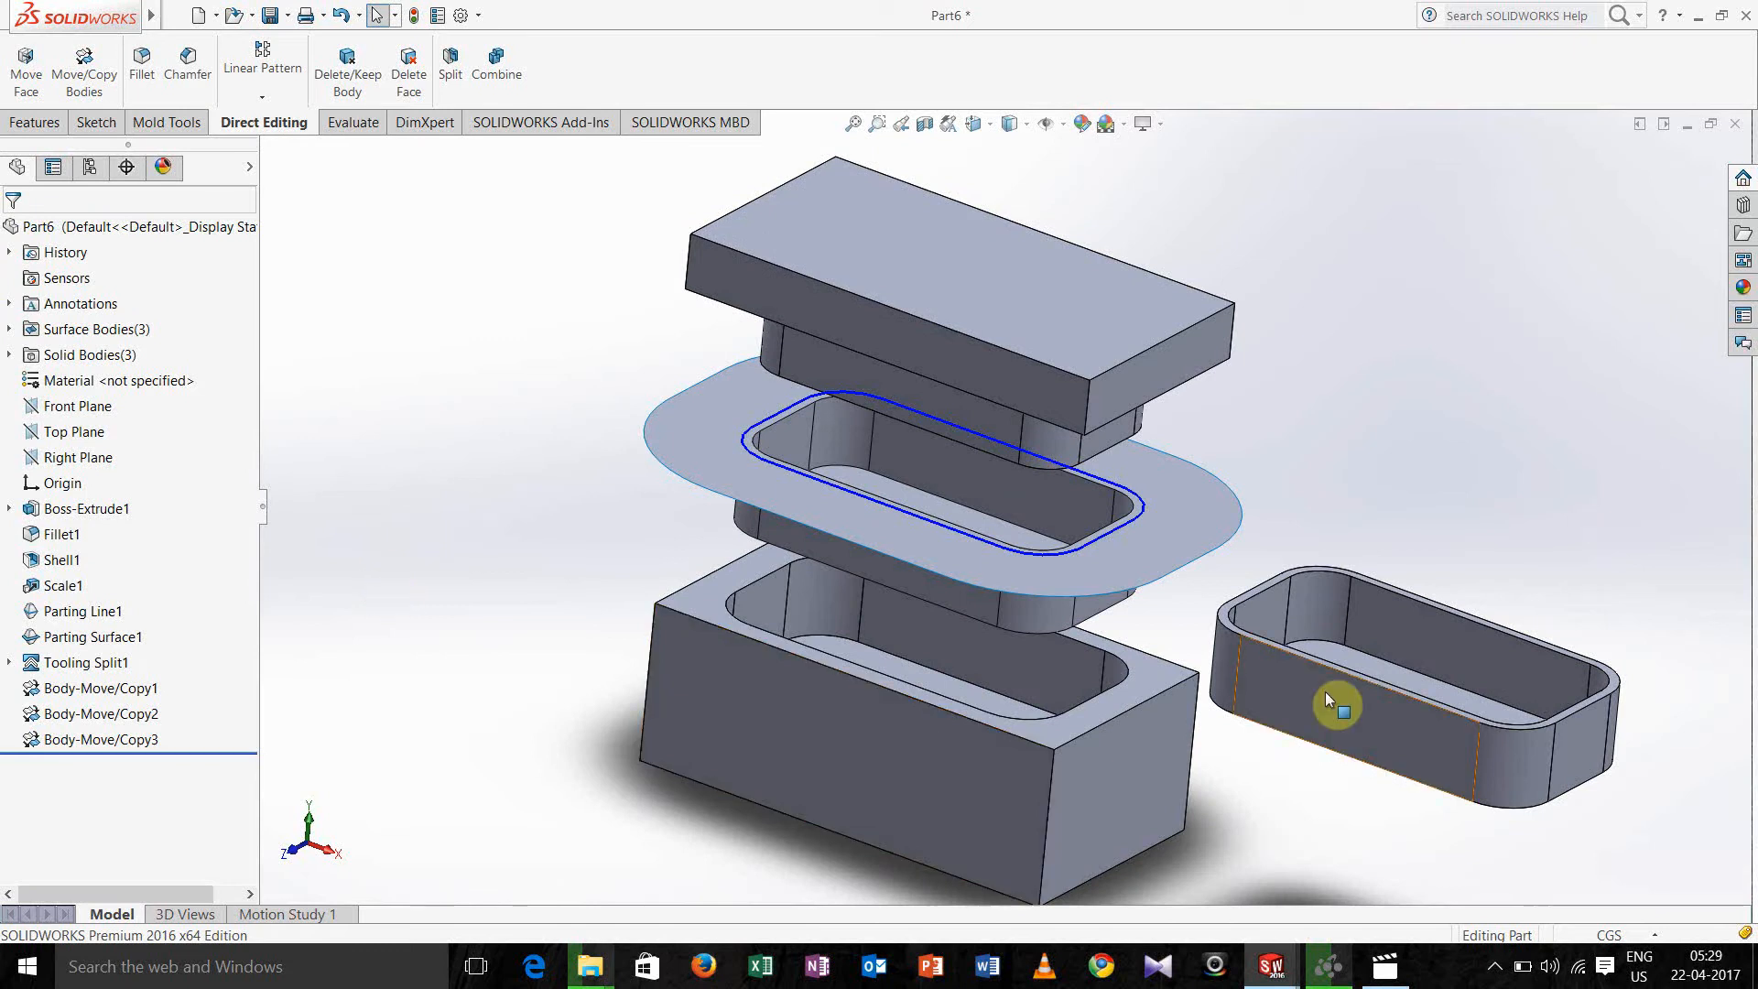
{"action": "mouse_move", "coordinate": [1287, 664]}
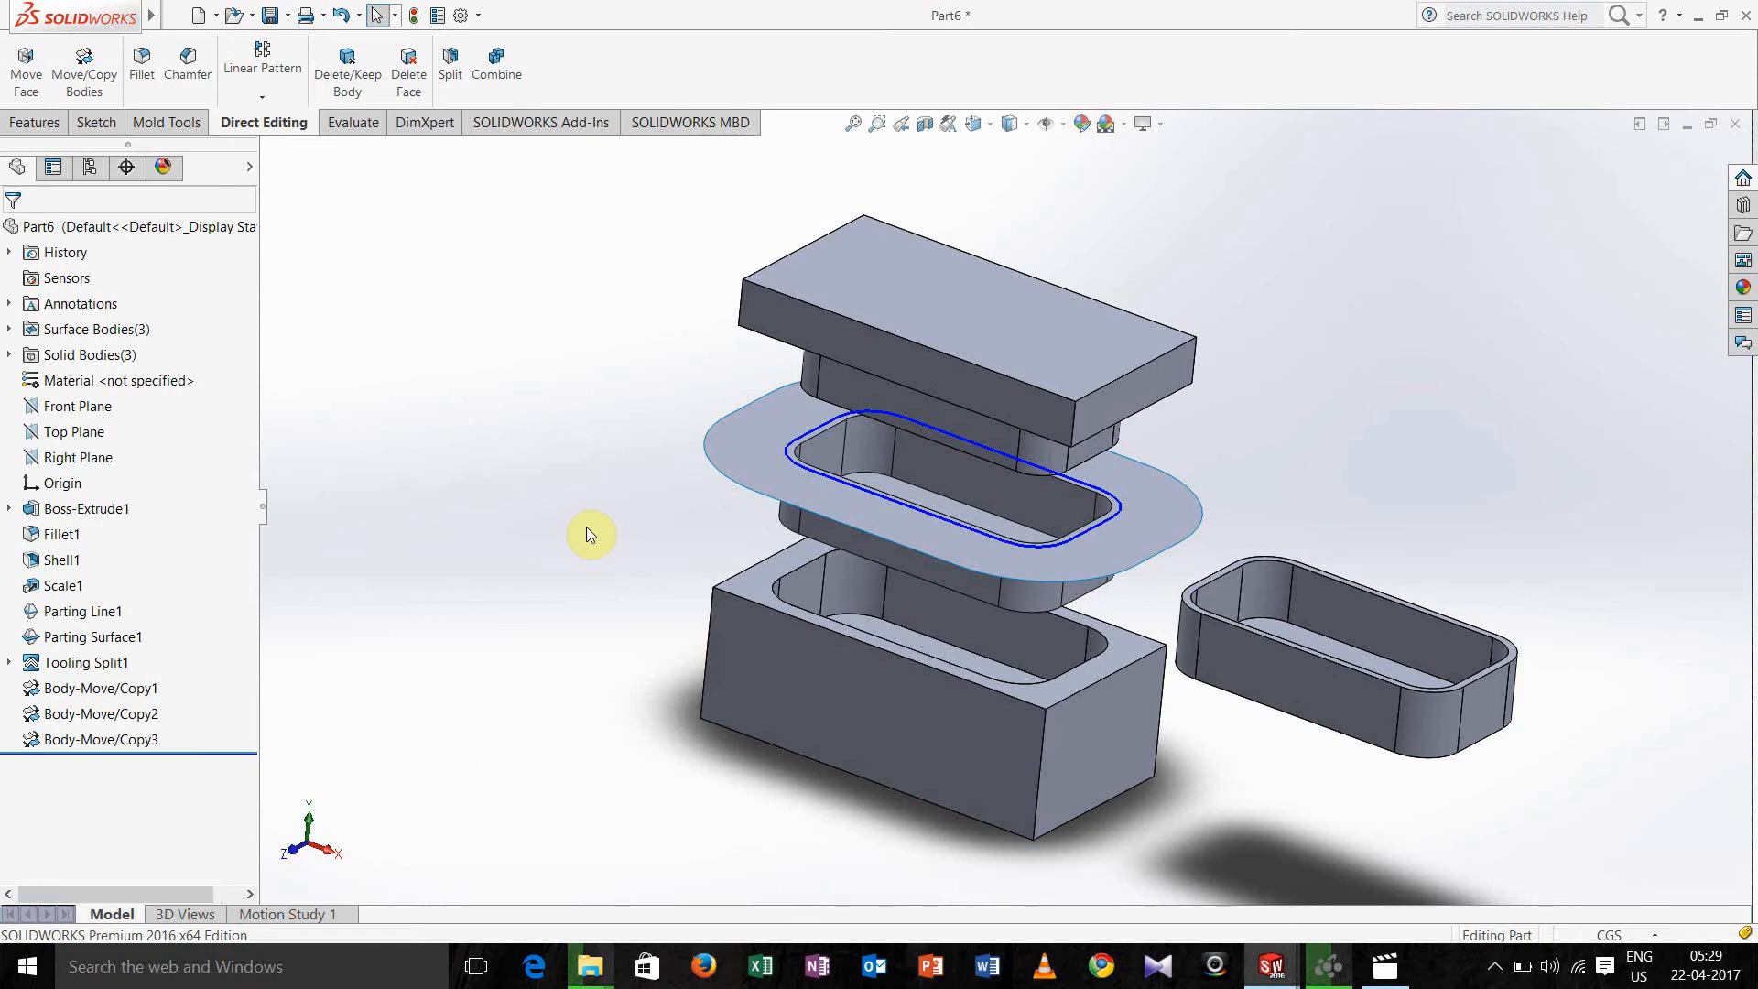
{"action": "mouse_move", "coordinate": [553, 508]}
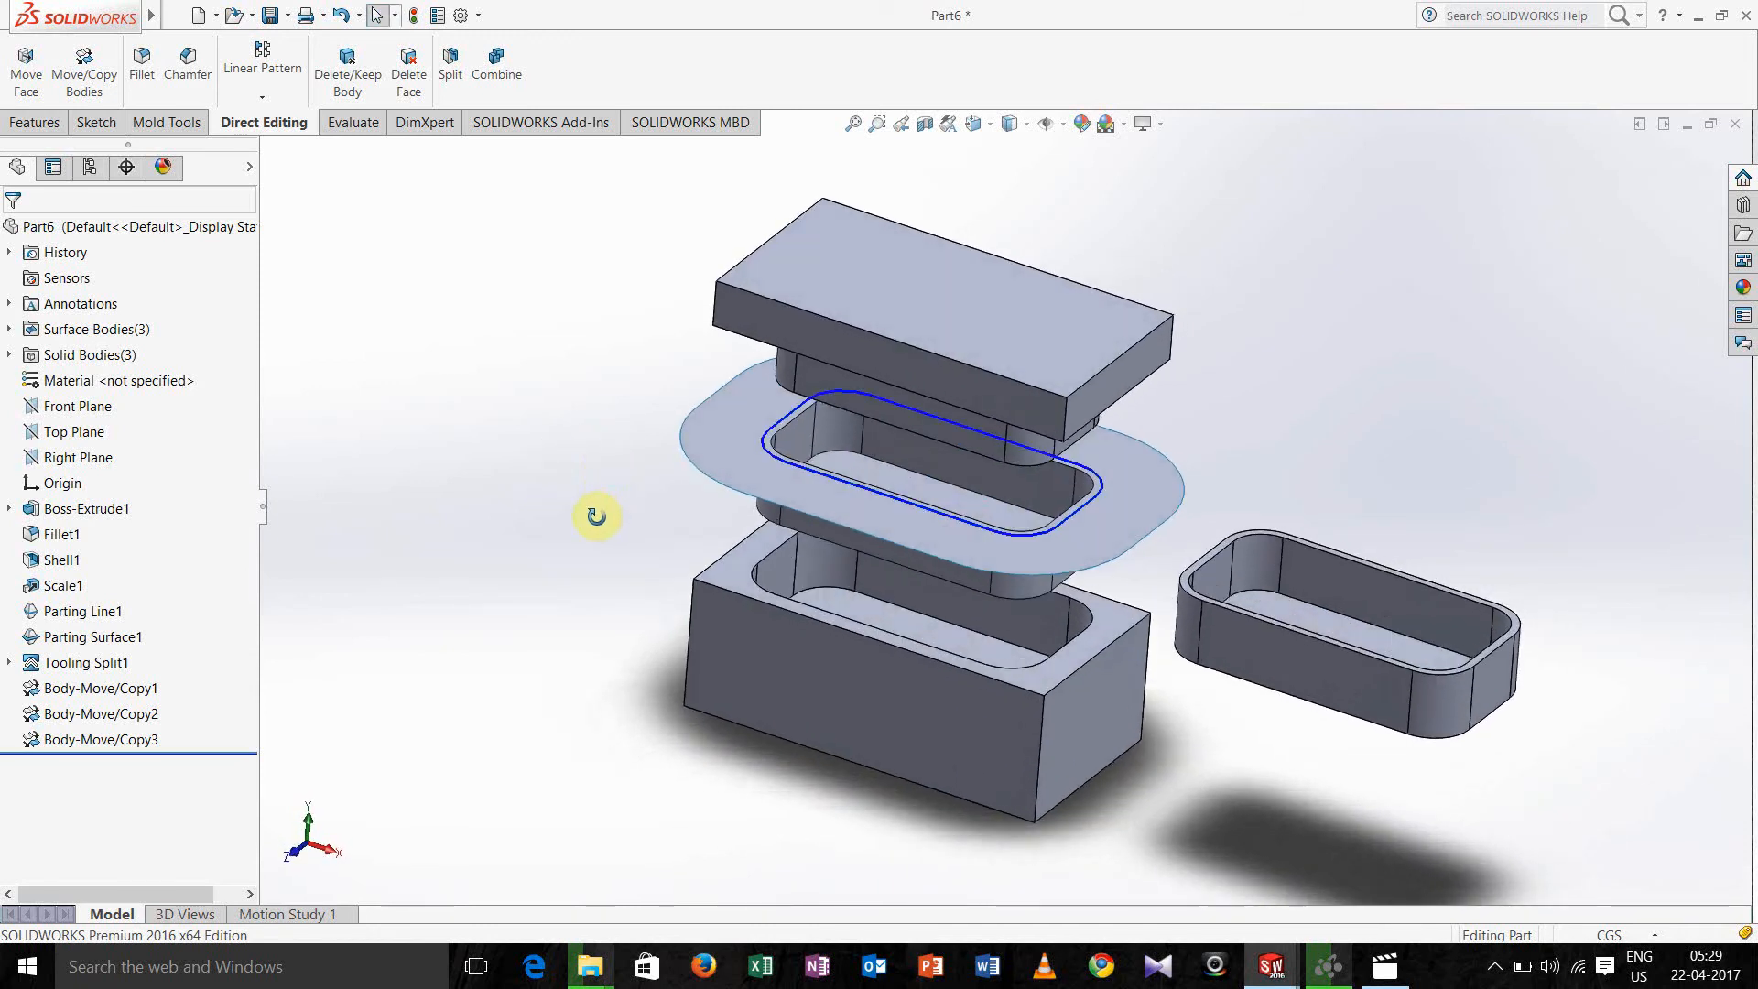
{"action": "left_click", "coordinate": [866, 749]}
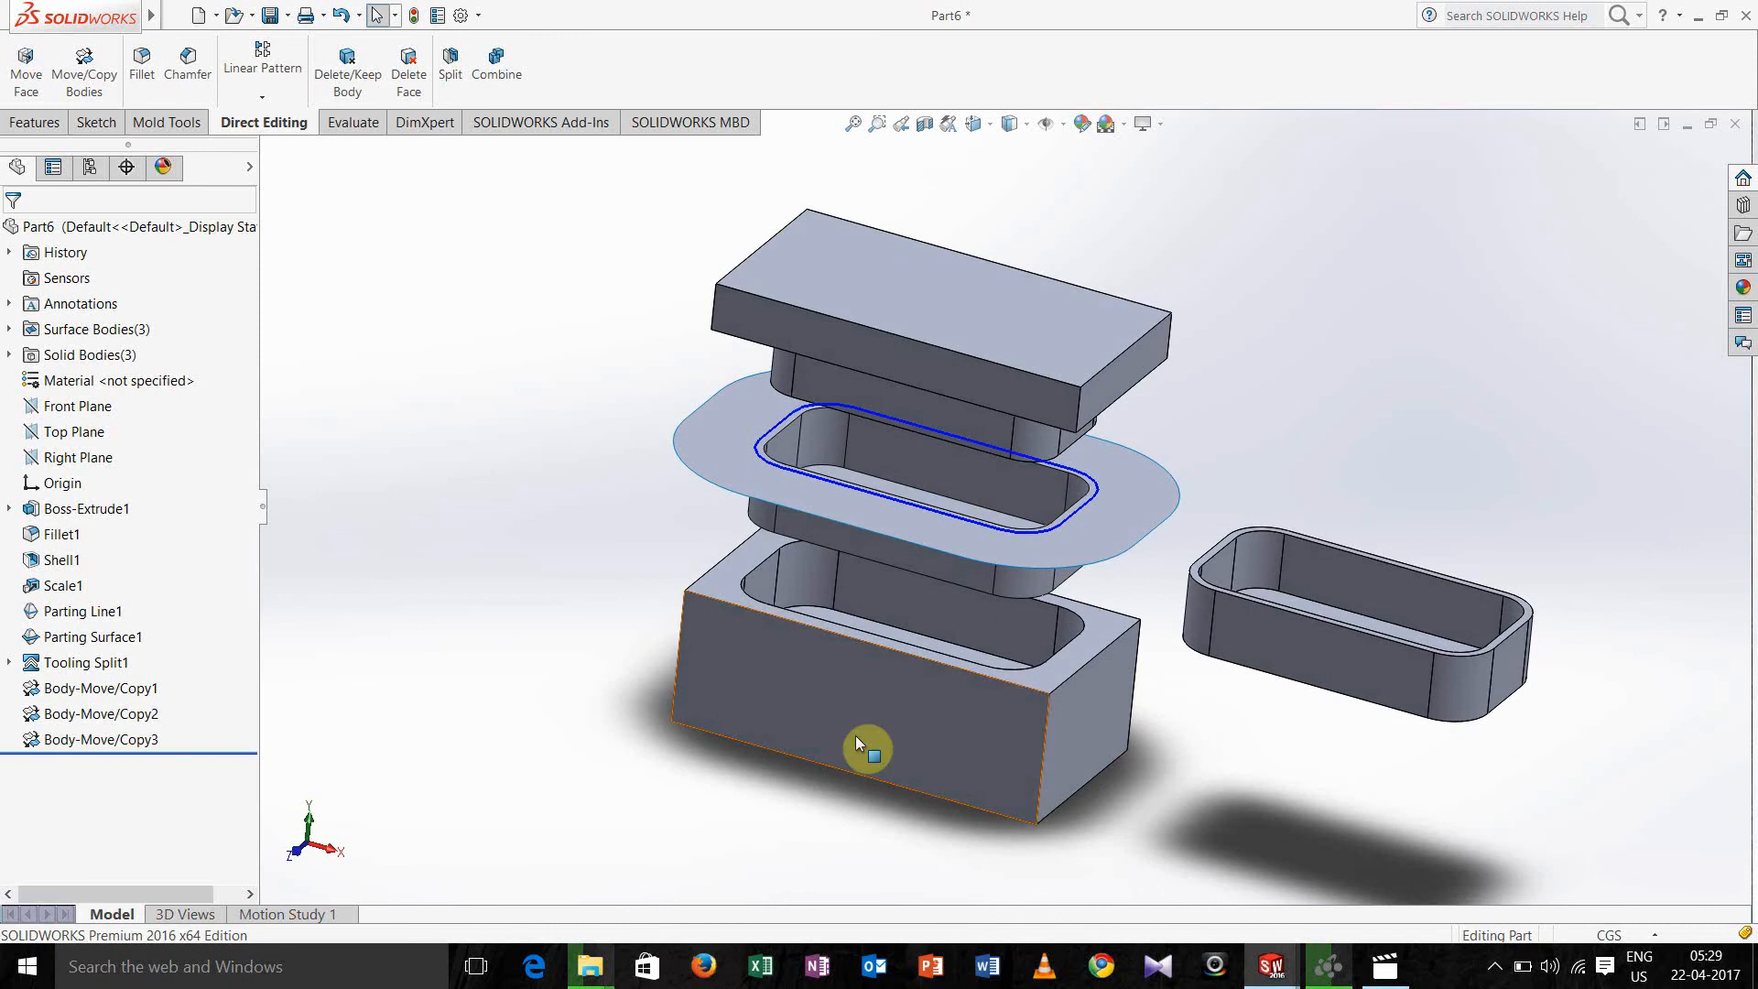